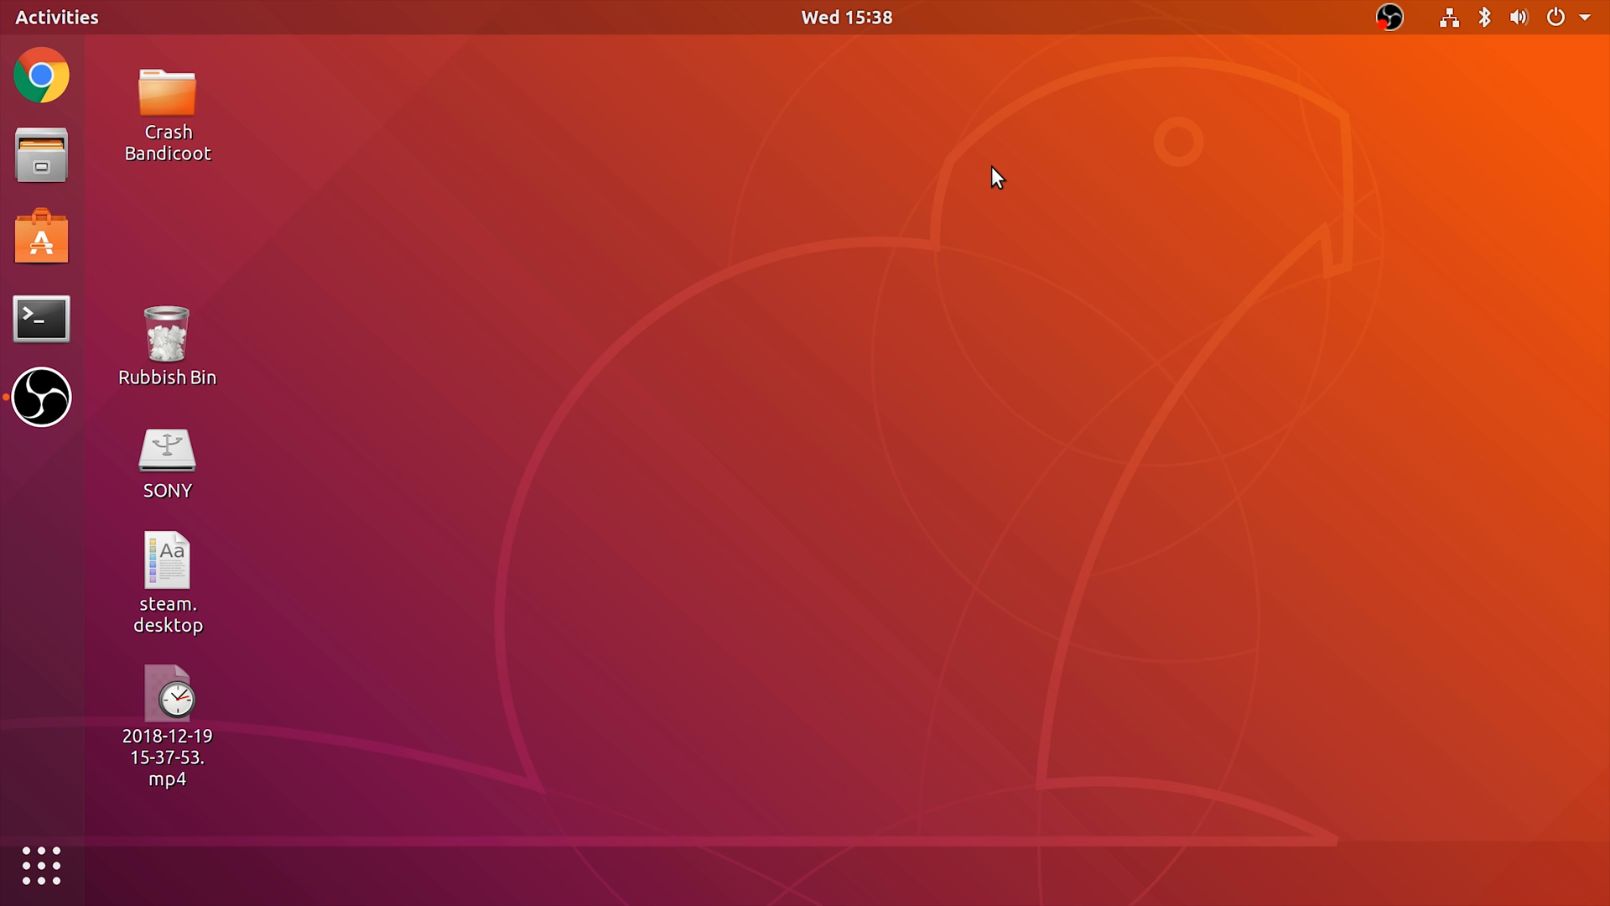
mouse_move(41, 74)
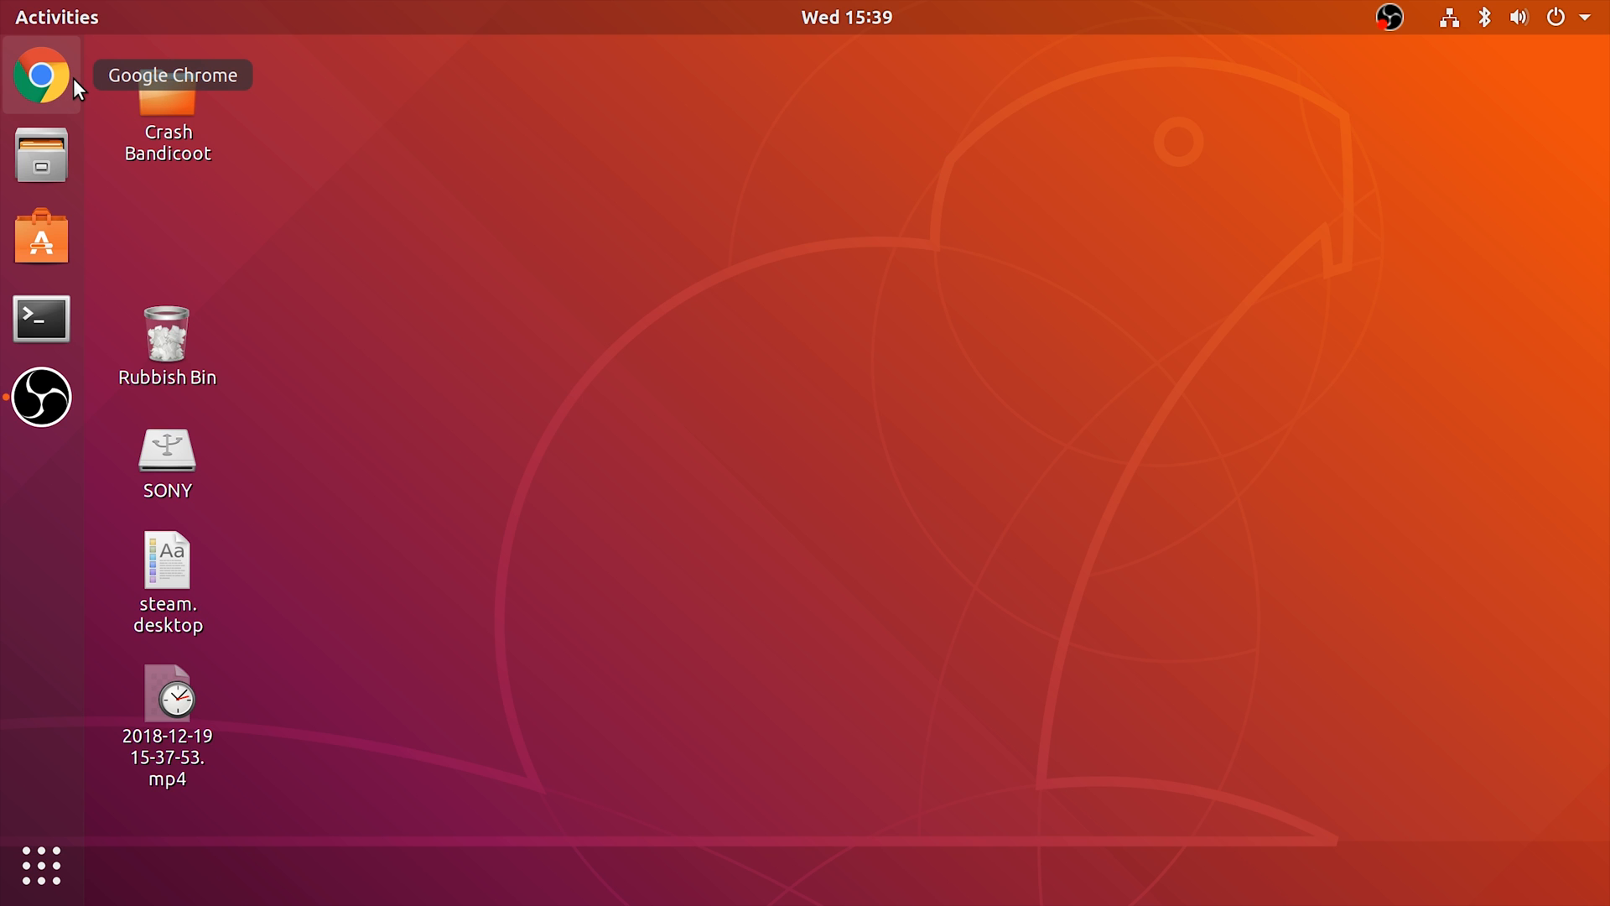
mouse_move(198, 253)
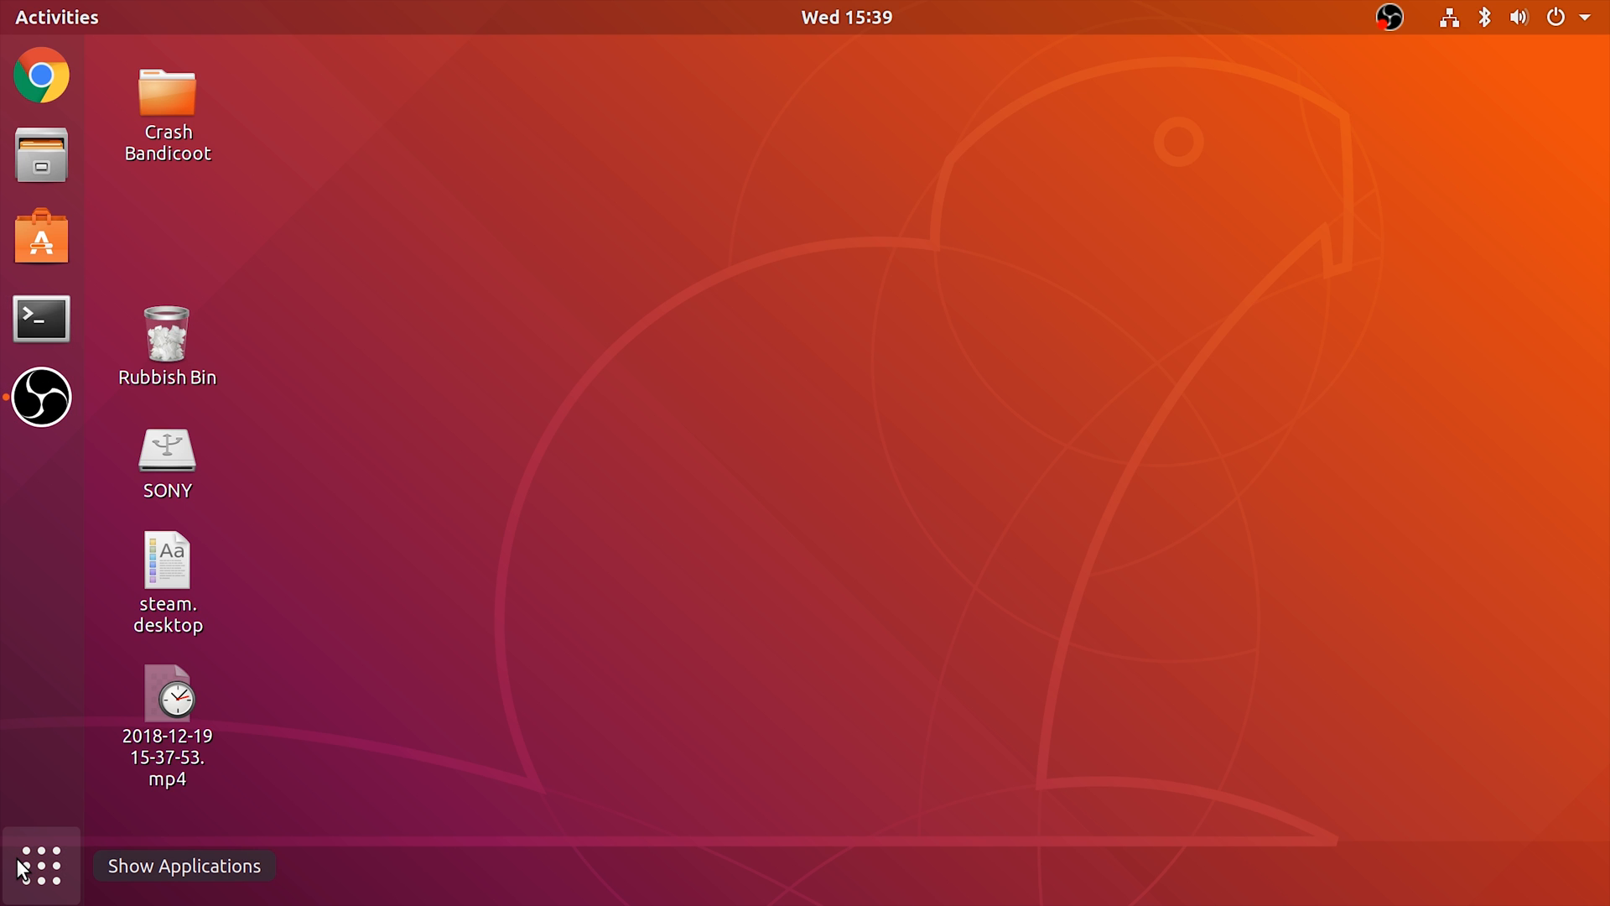
Launch GNOME Disks by searching 'dis' in Show Applications and select the thumb drive
click(41, 865)
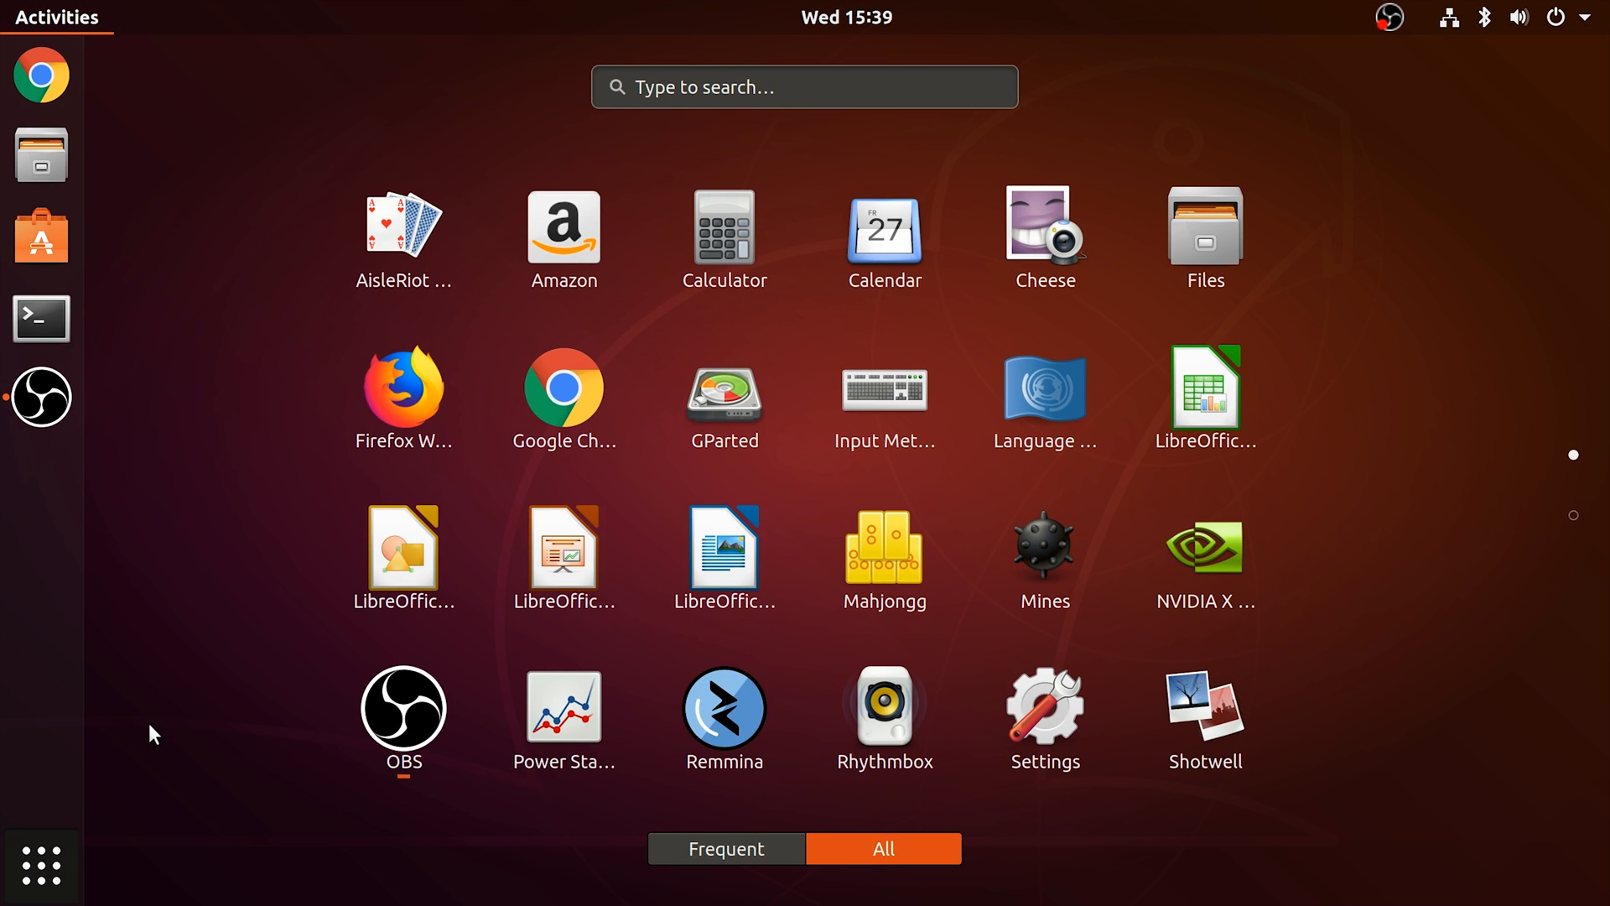
text(dis)
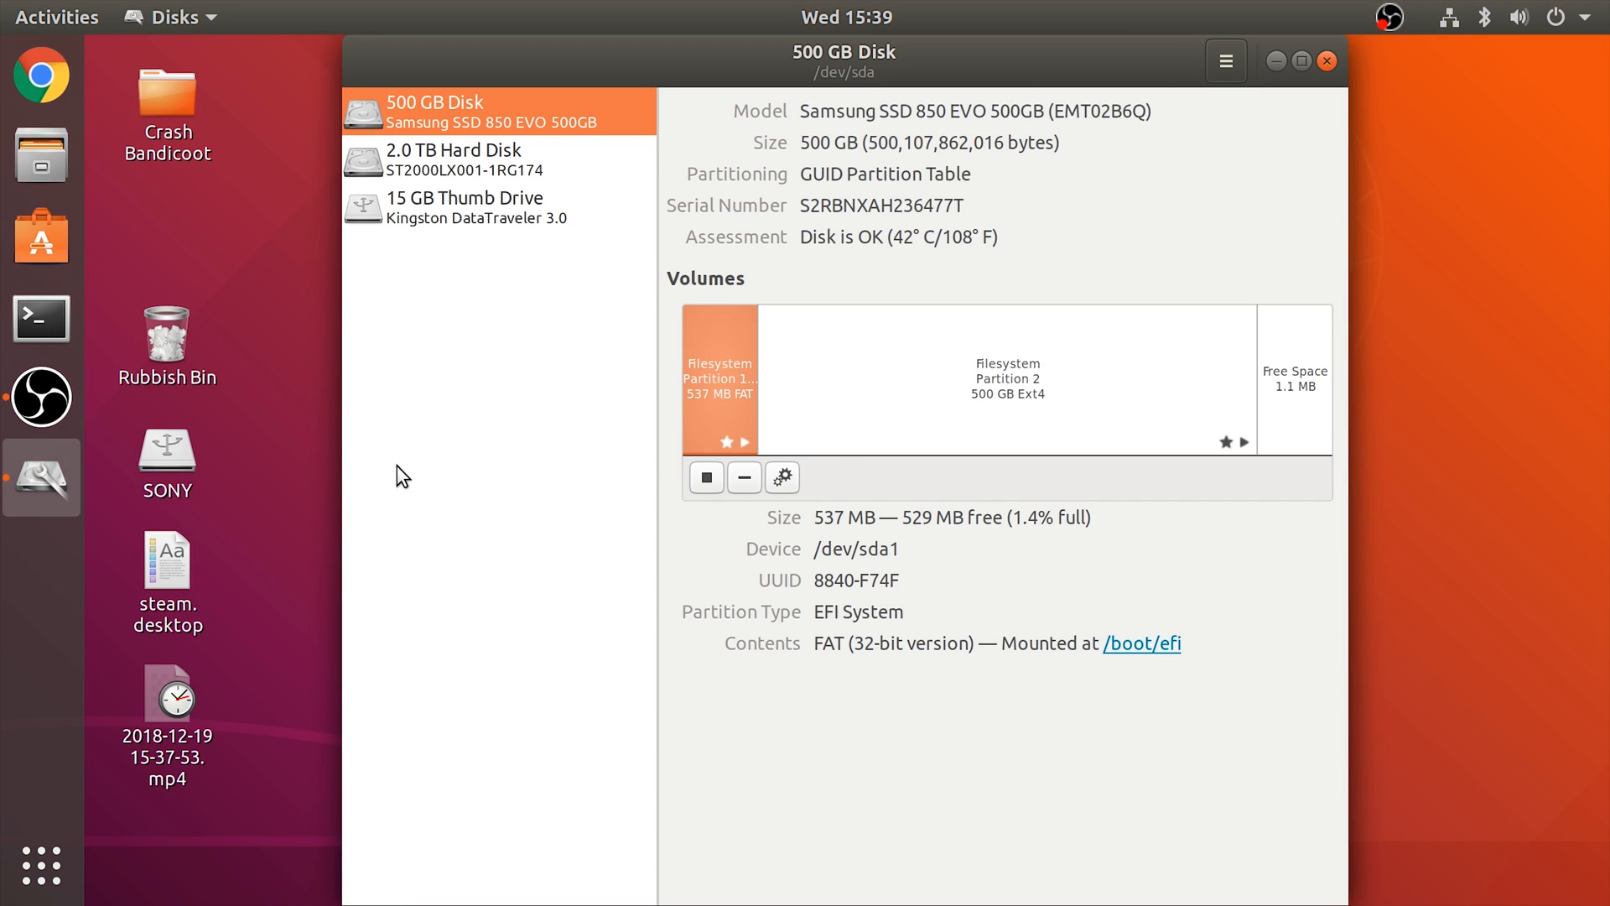
click(466, 207)
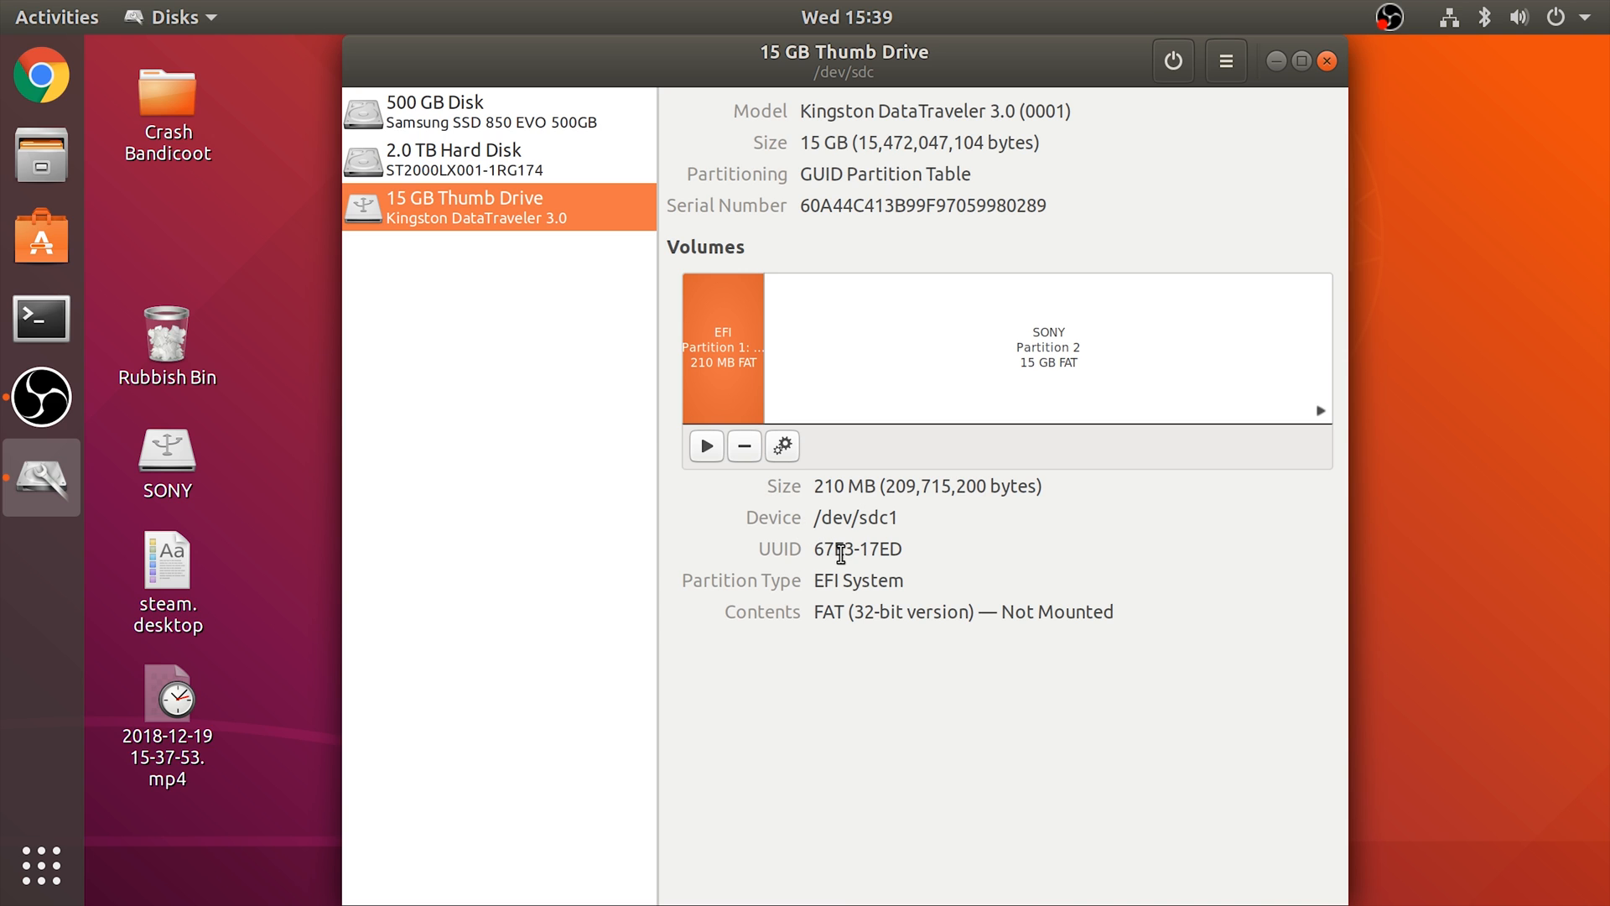
mouse_move(775, 490)
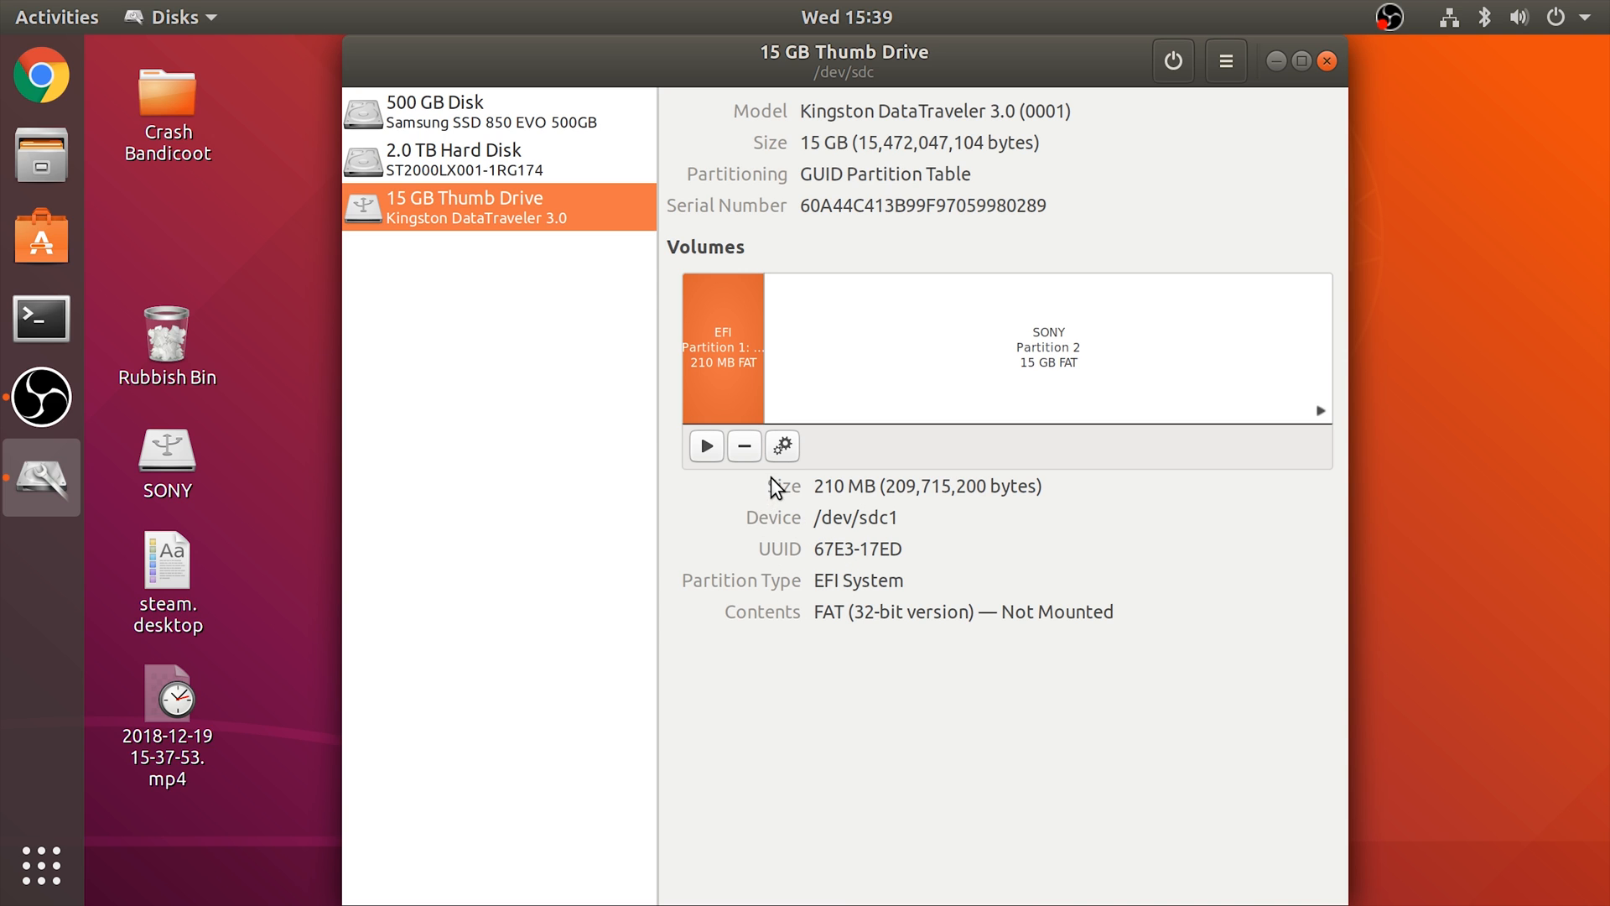
mouse_move(993, 108)
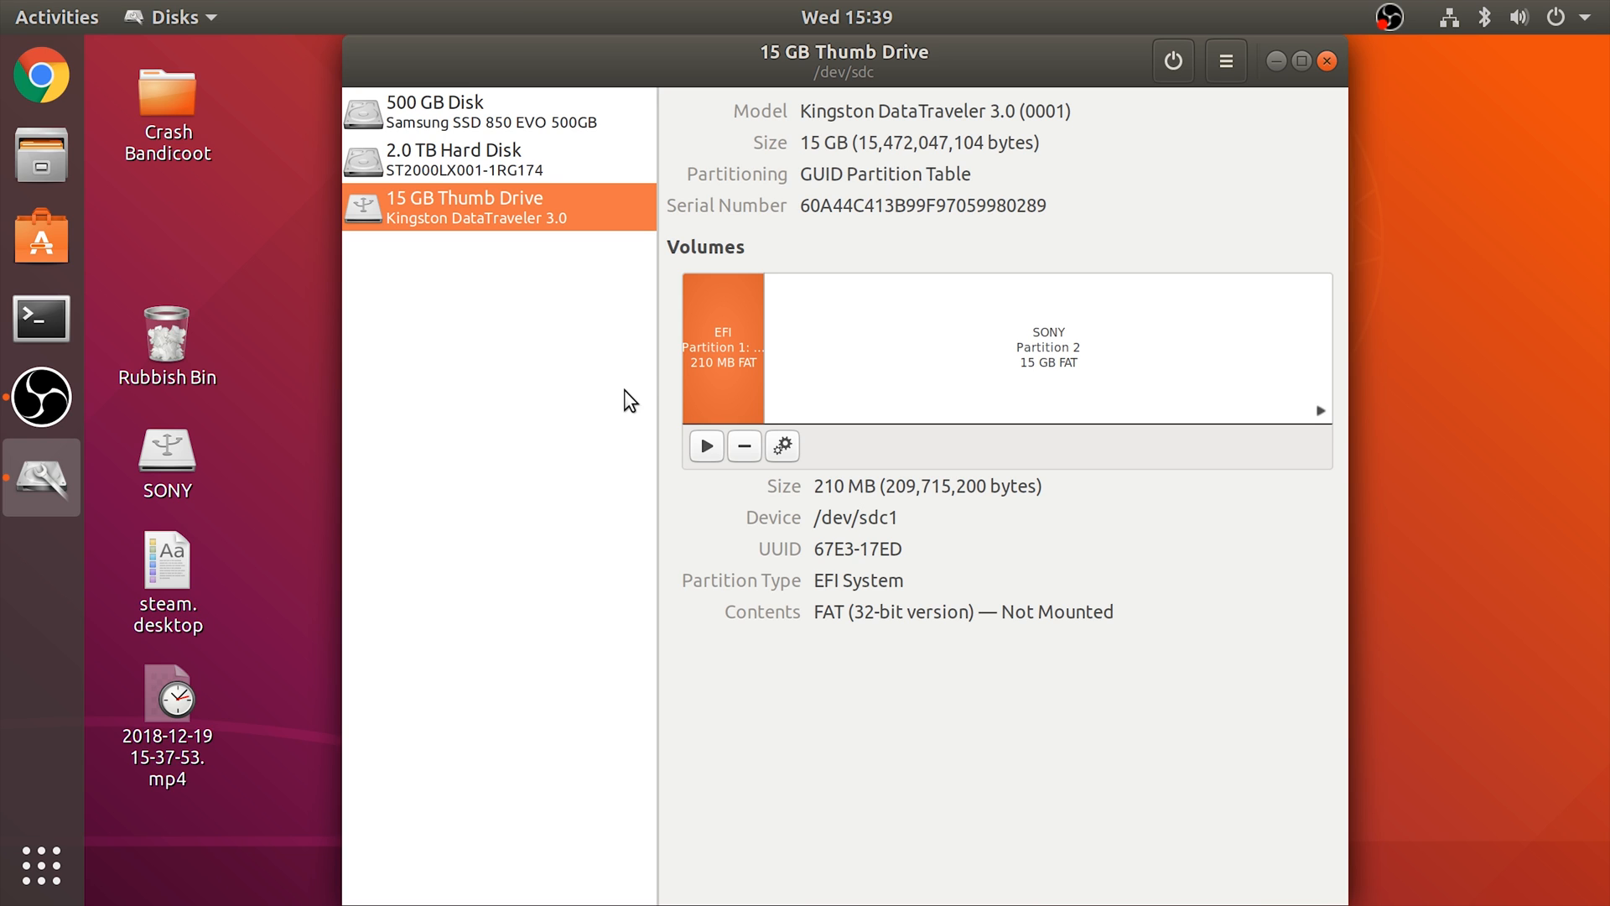
mouse_move(857, 313)
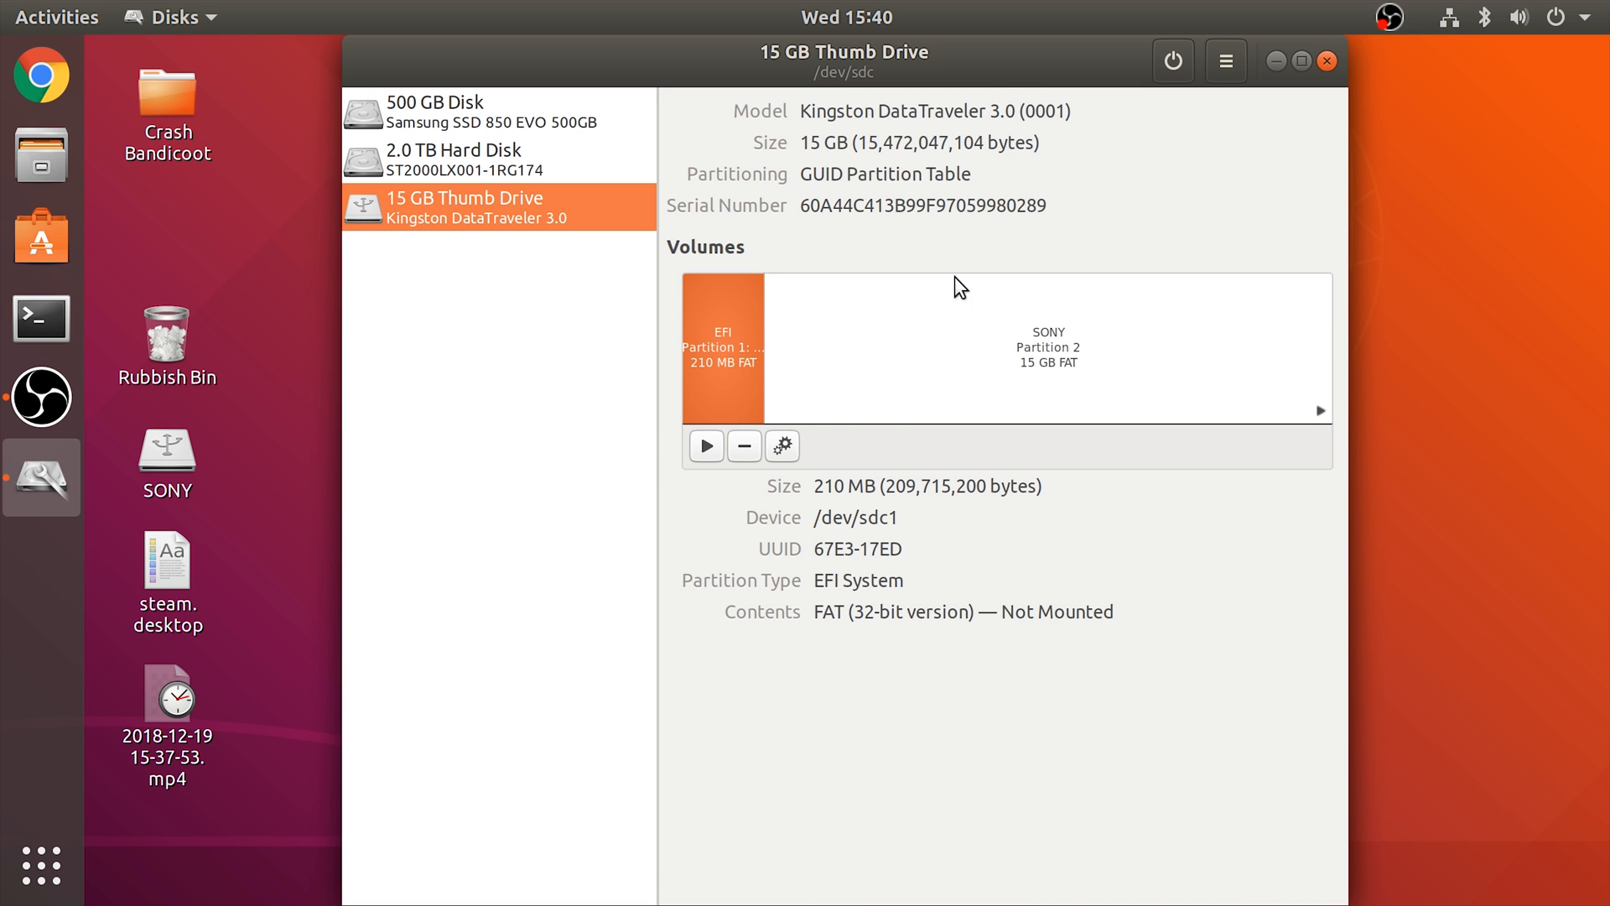
mouse_move(755, 413)
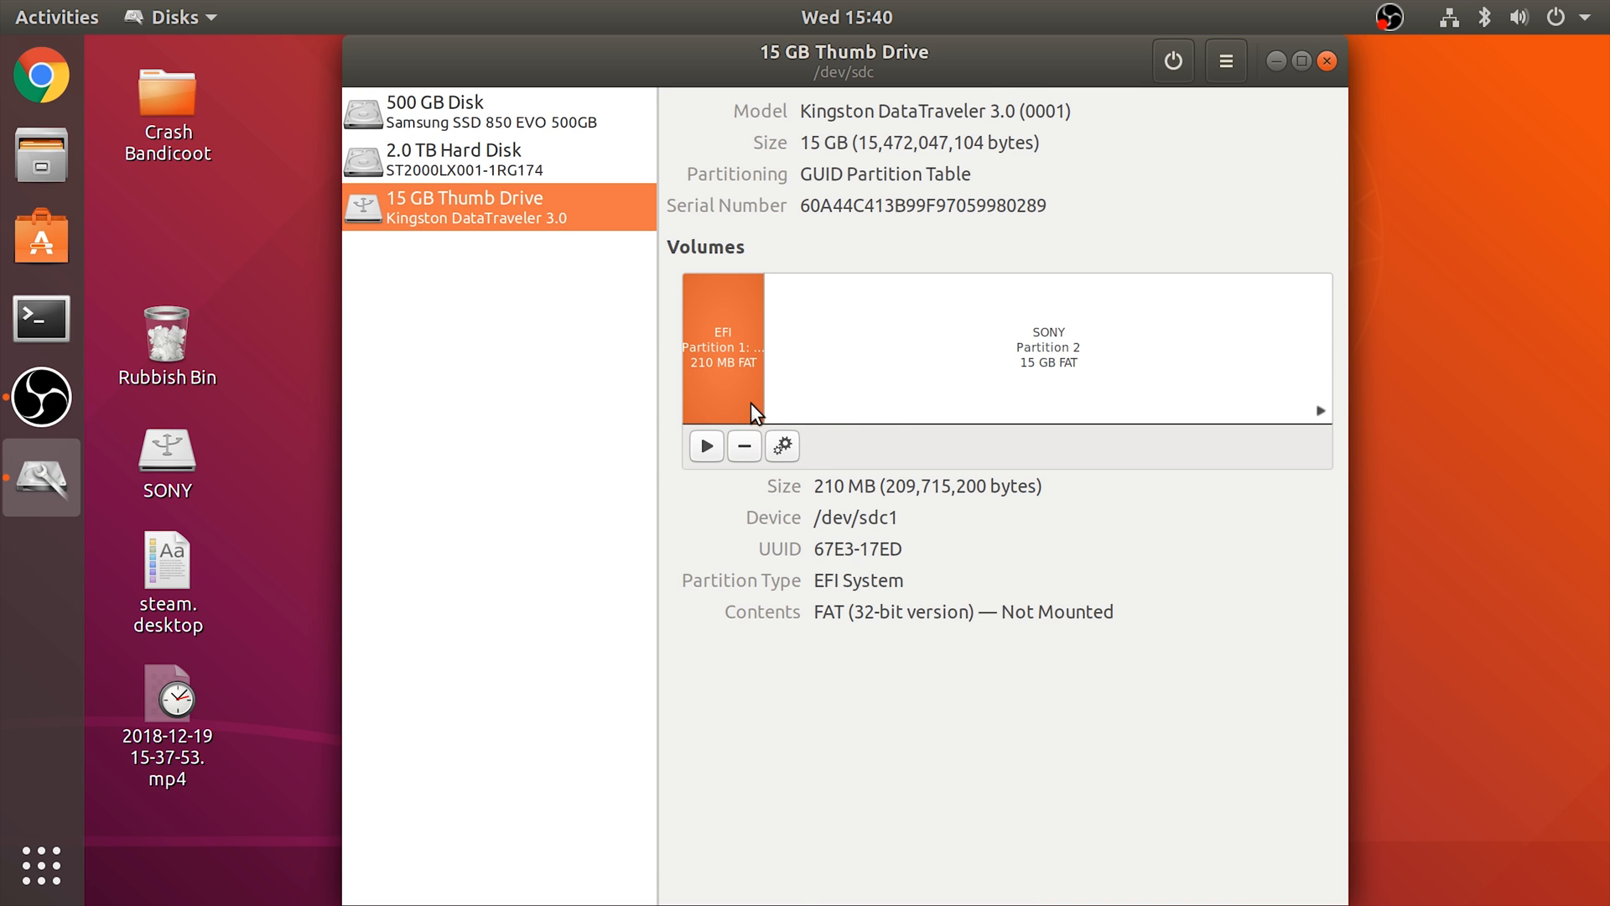
Format the 210 MB EFI partition as FAT with the volume name SONY
click(782, 445)
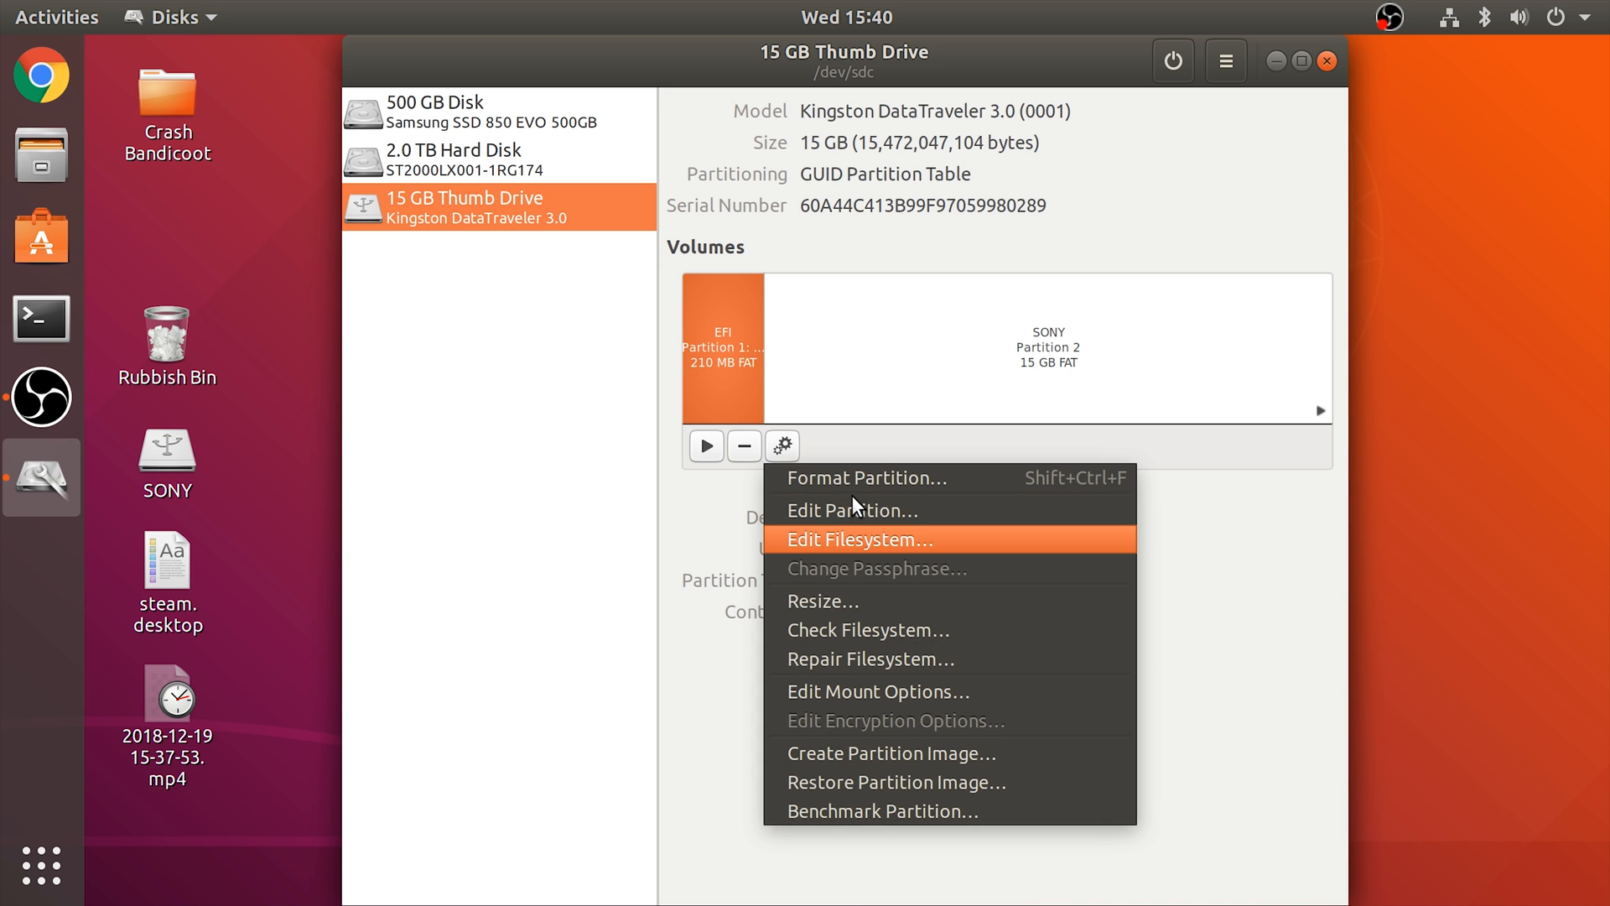
click(864, 476)
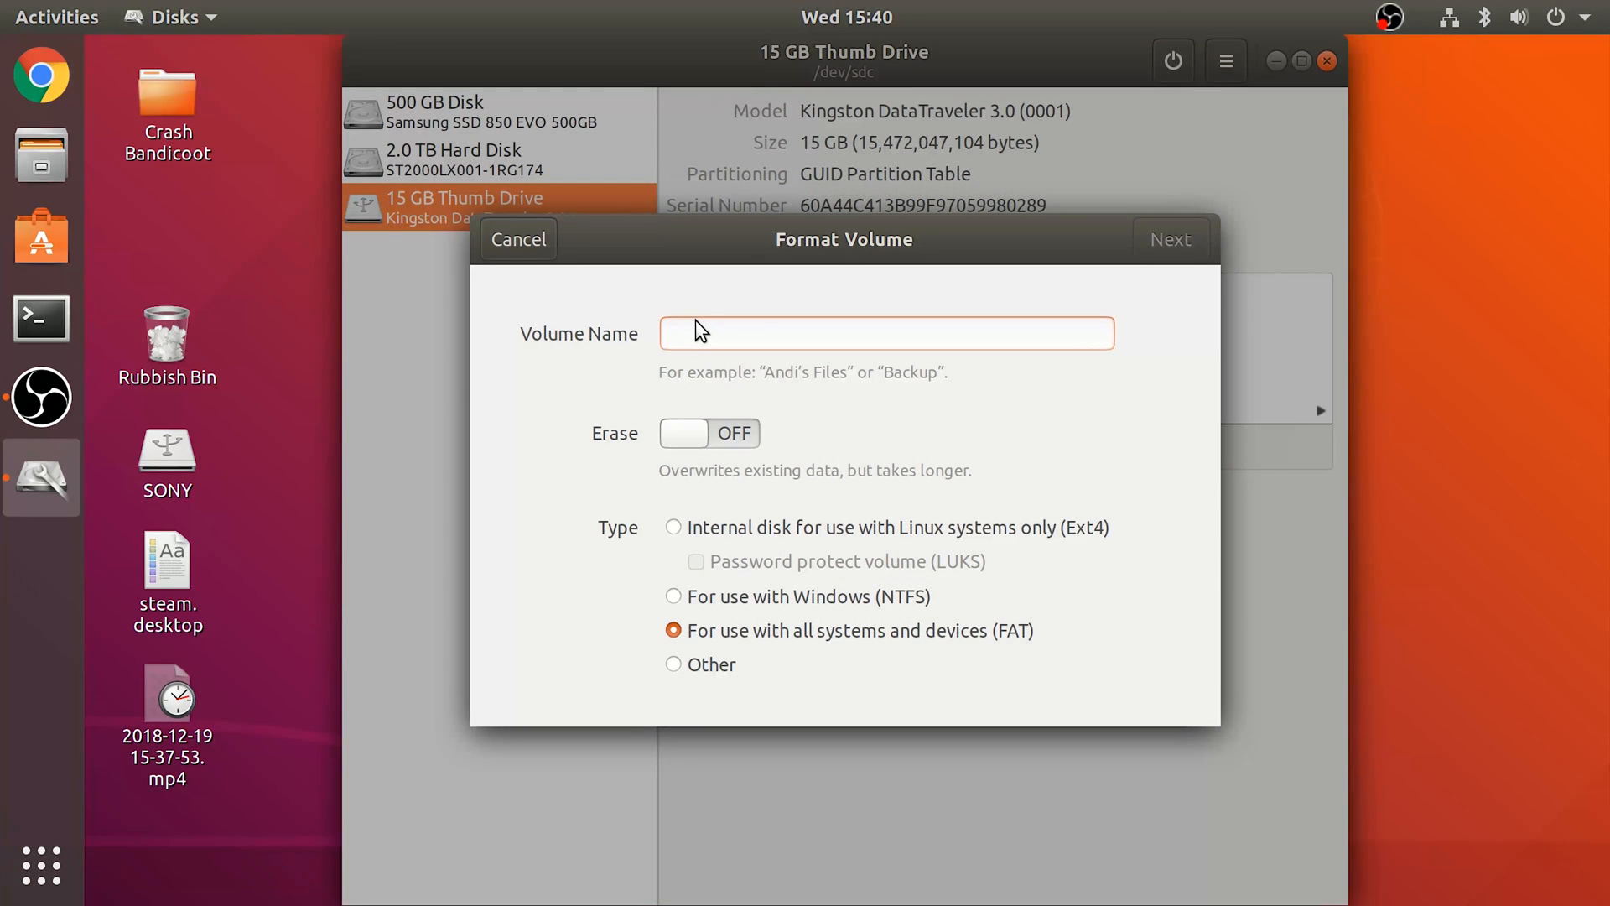
text(SONY)
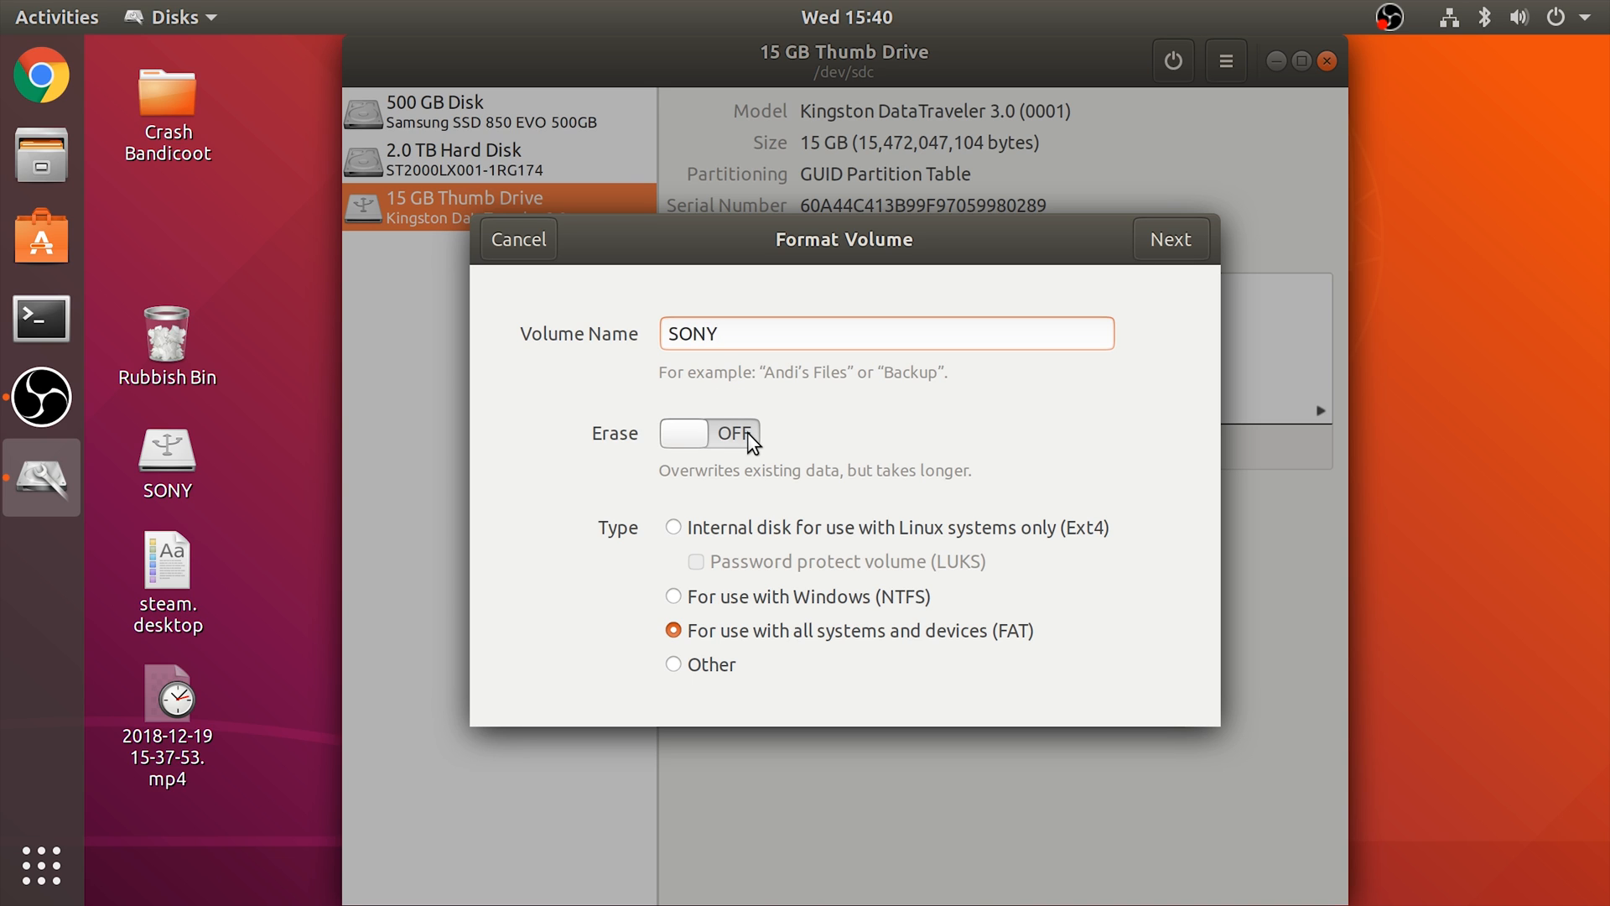
mouse_move(733, 645)
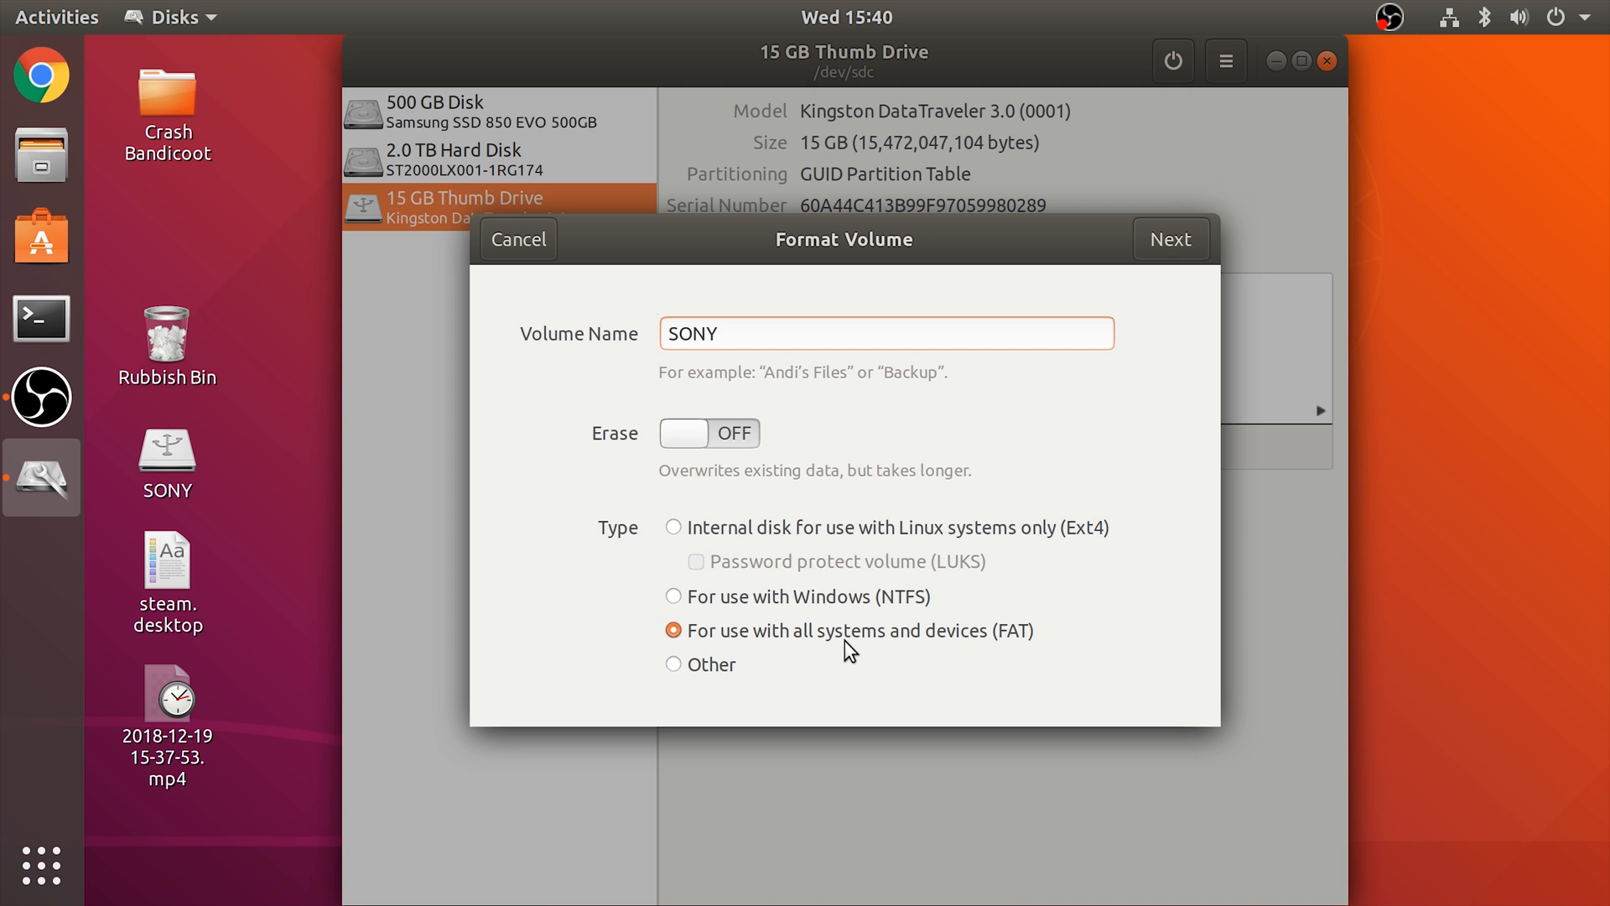
click(674, 631)
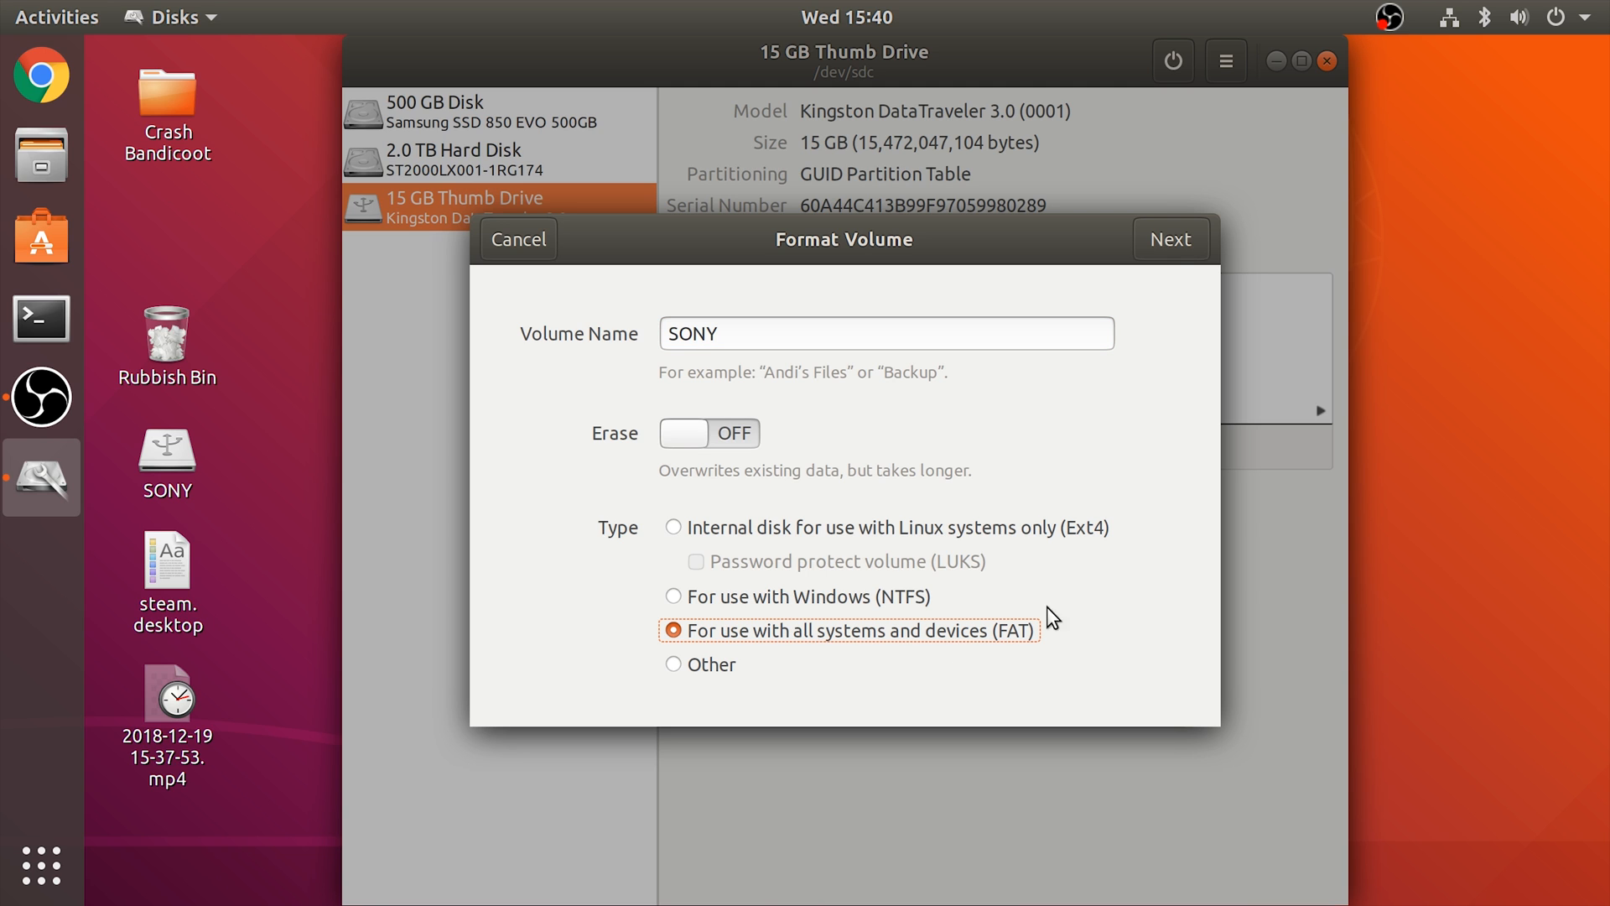
click(1169, 239)
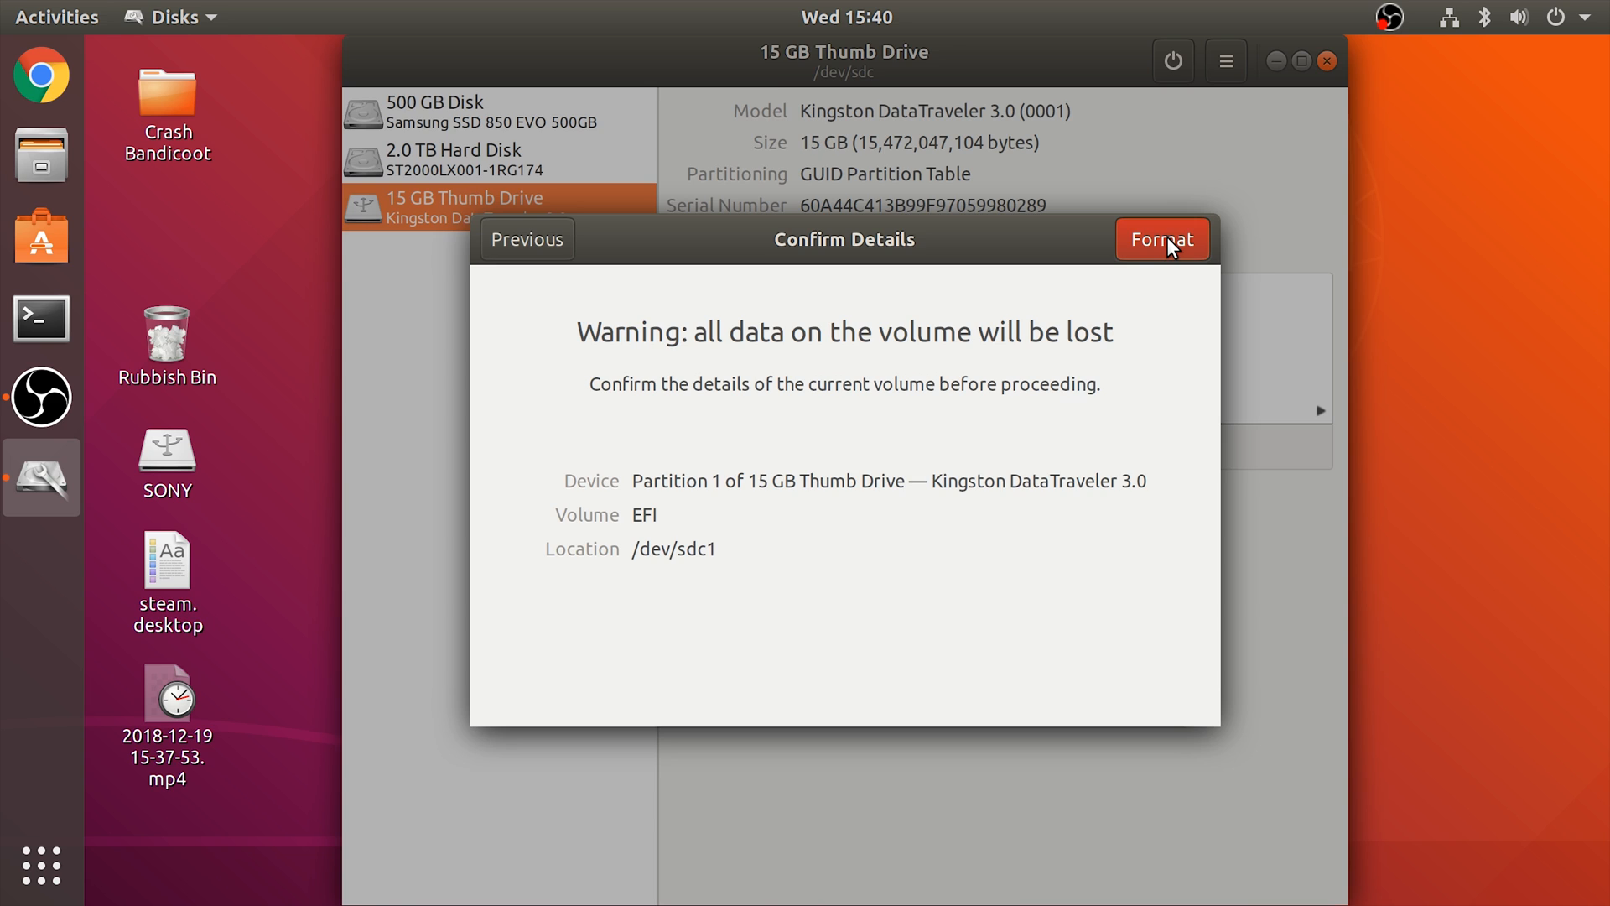
click(1162, 238)
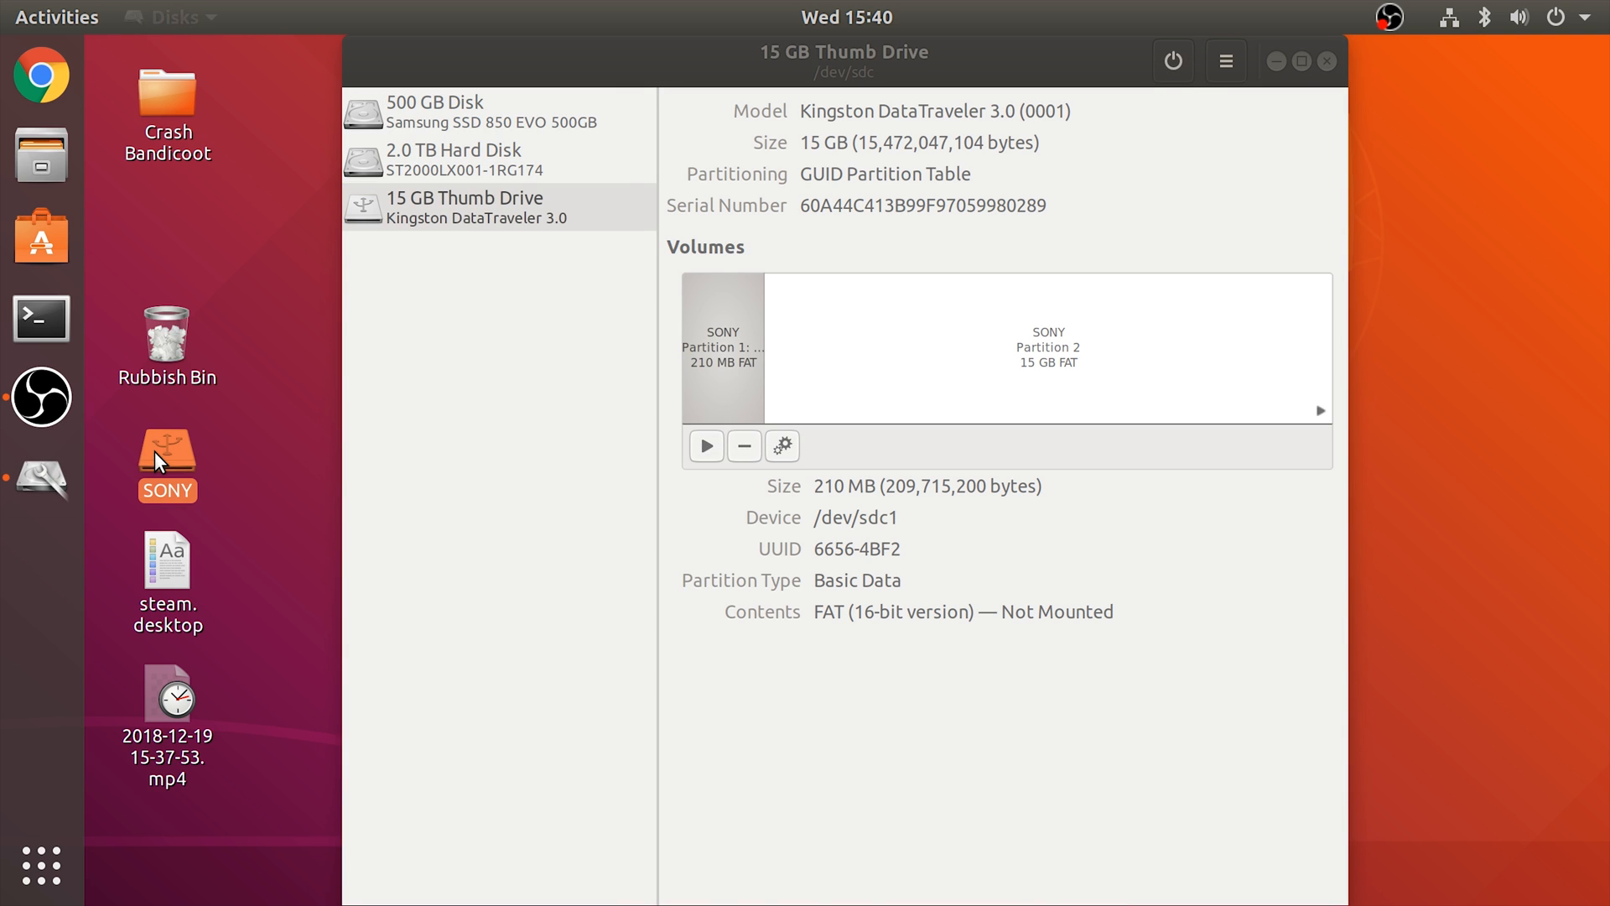
Replug the thumb drive and mount the 210 MB SONY partition from its desktop icon
double_click(166, 466)
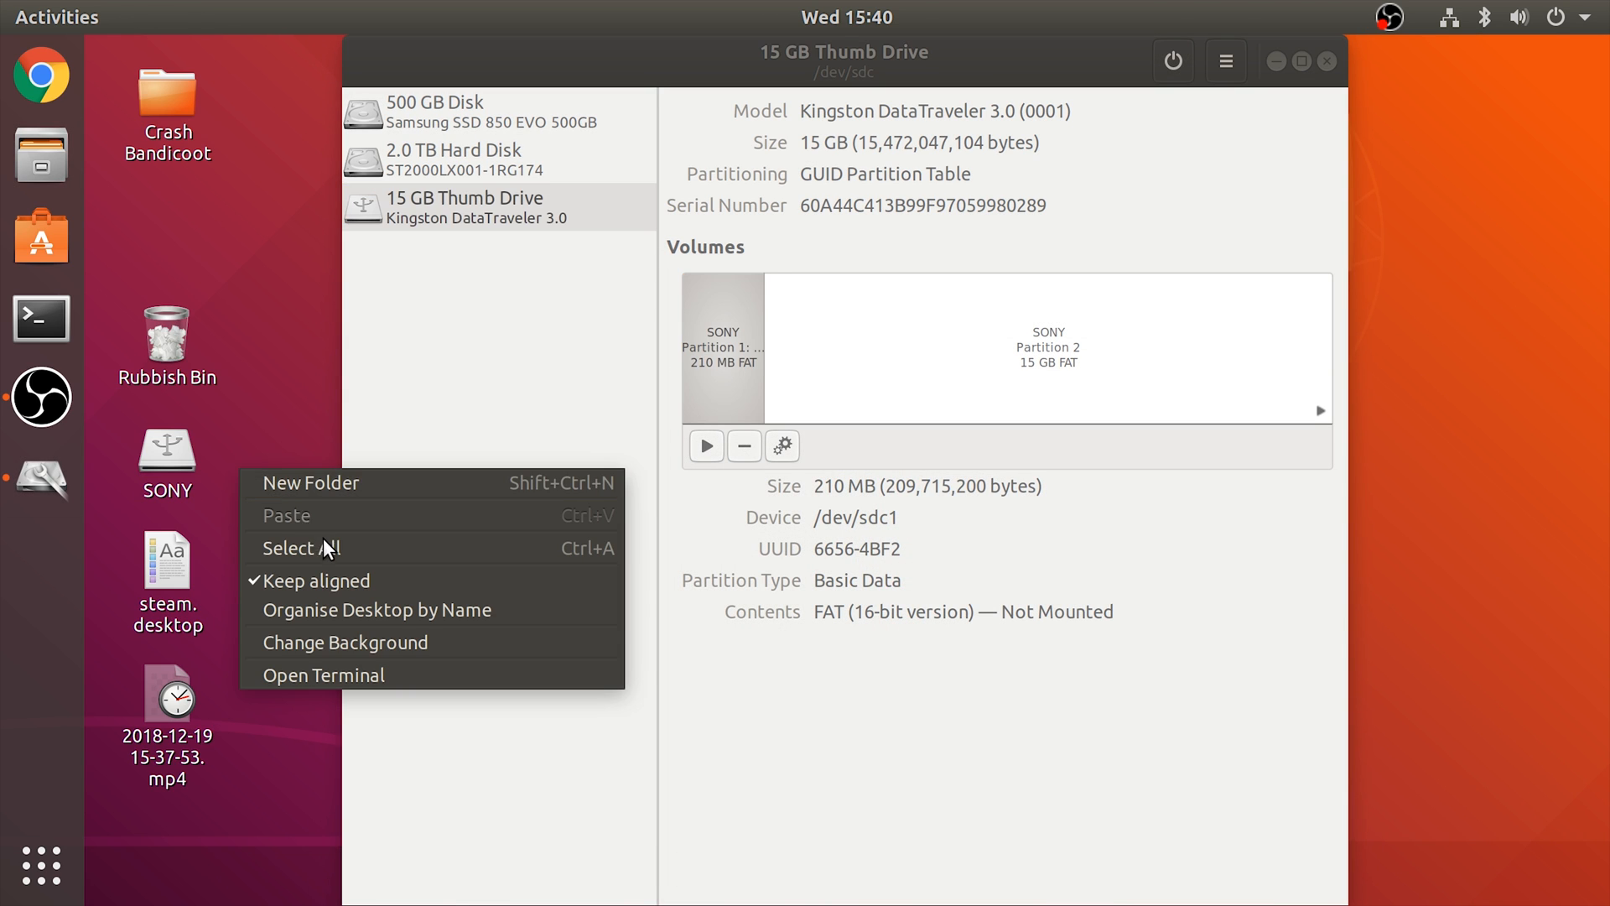
click(712, 394)
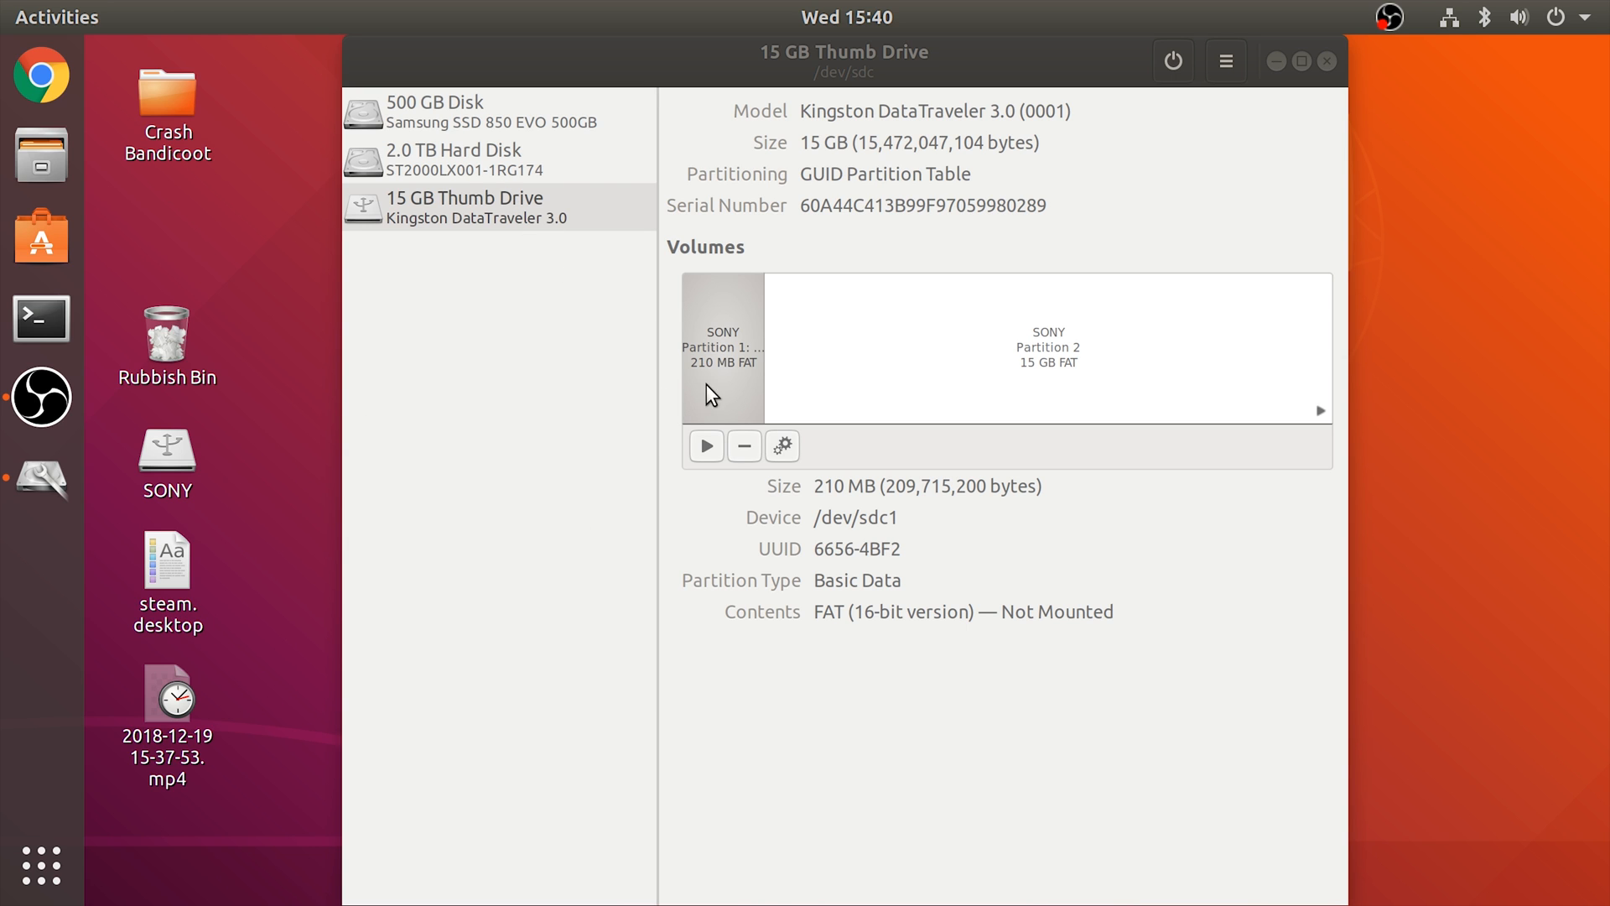
click(706, 445)
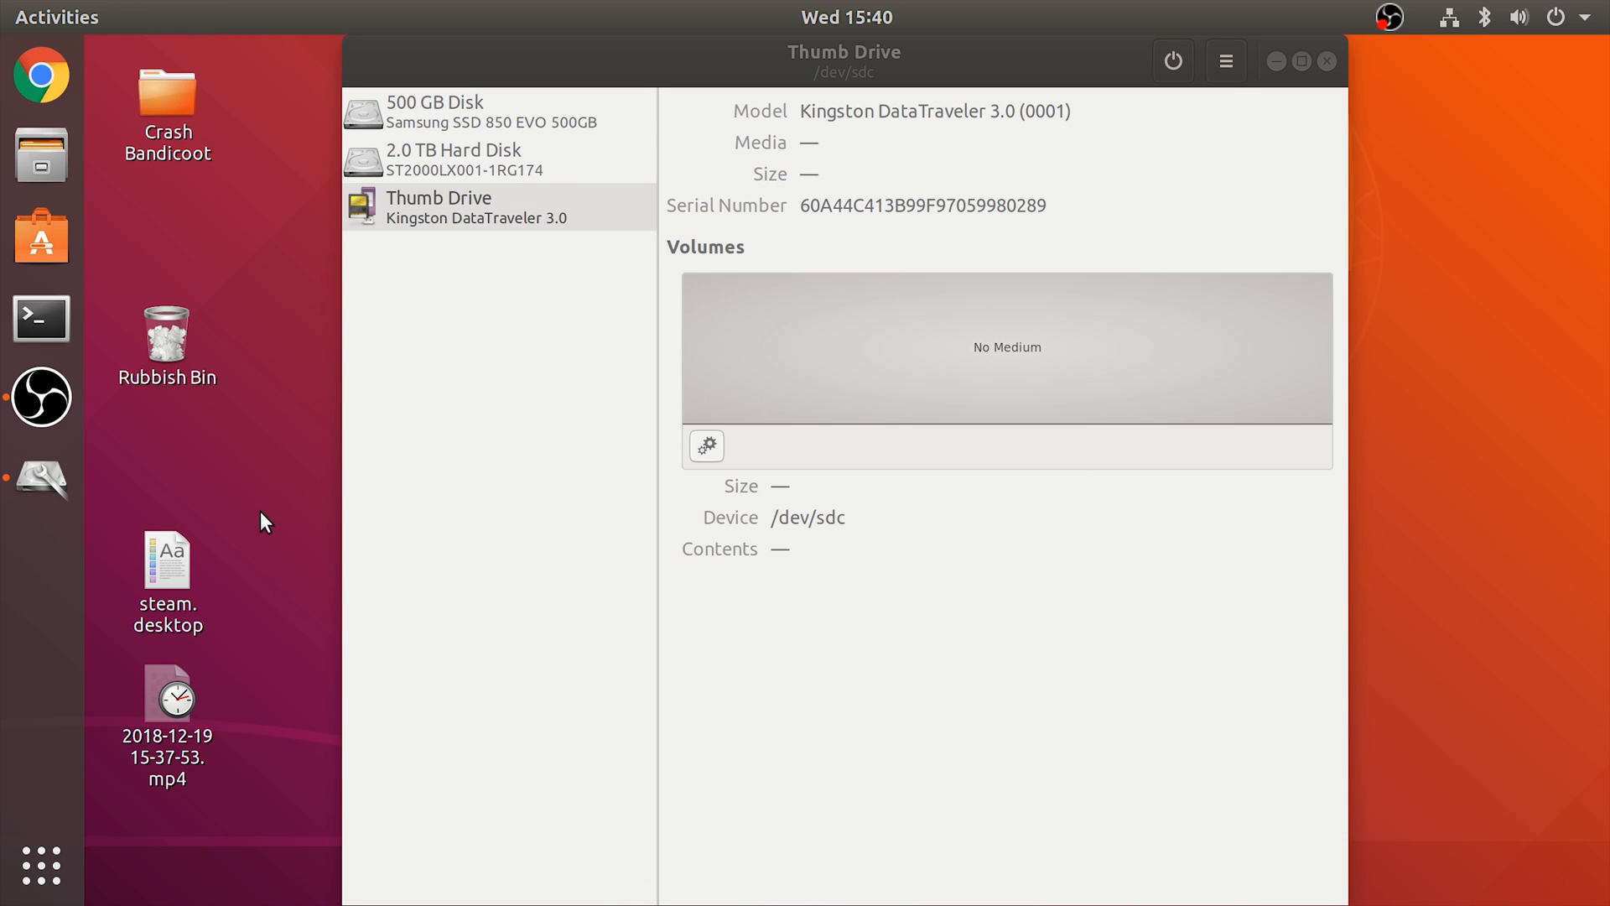
mouse_move(226, 452)
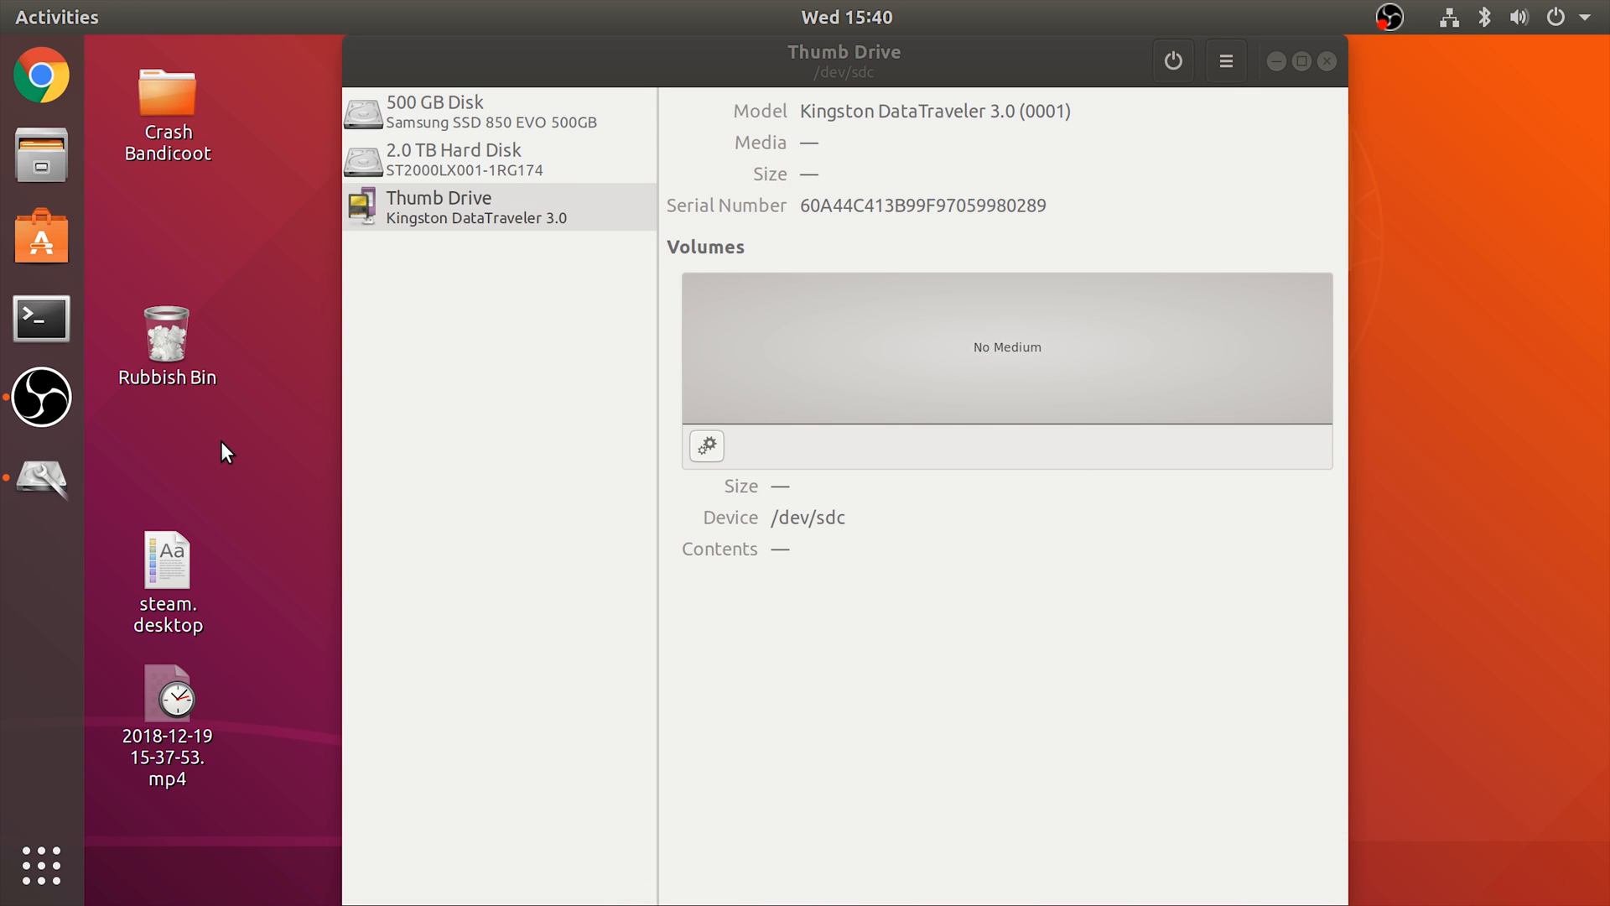
mouse_move(361, 375)
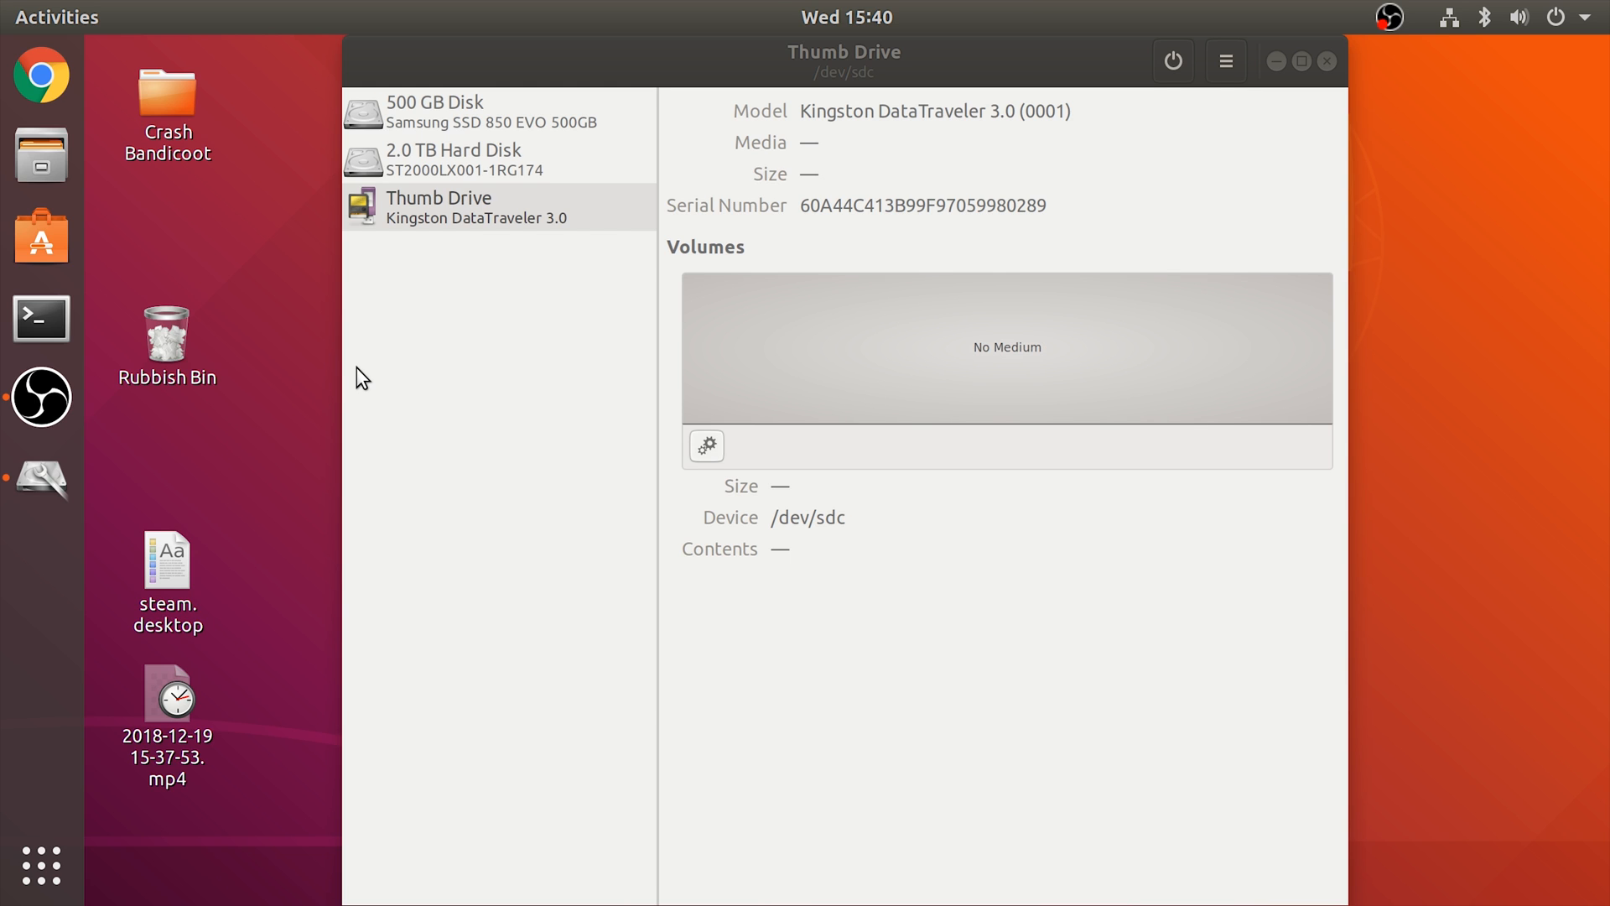
mouse_move(369, 372)
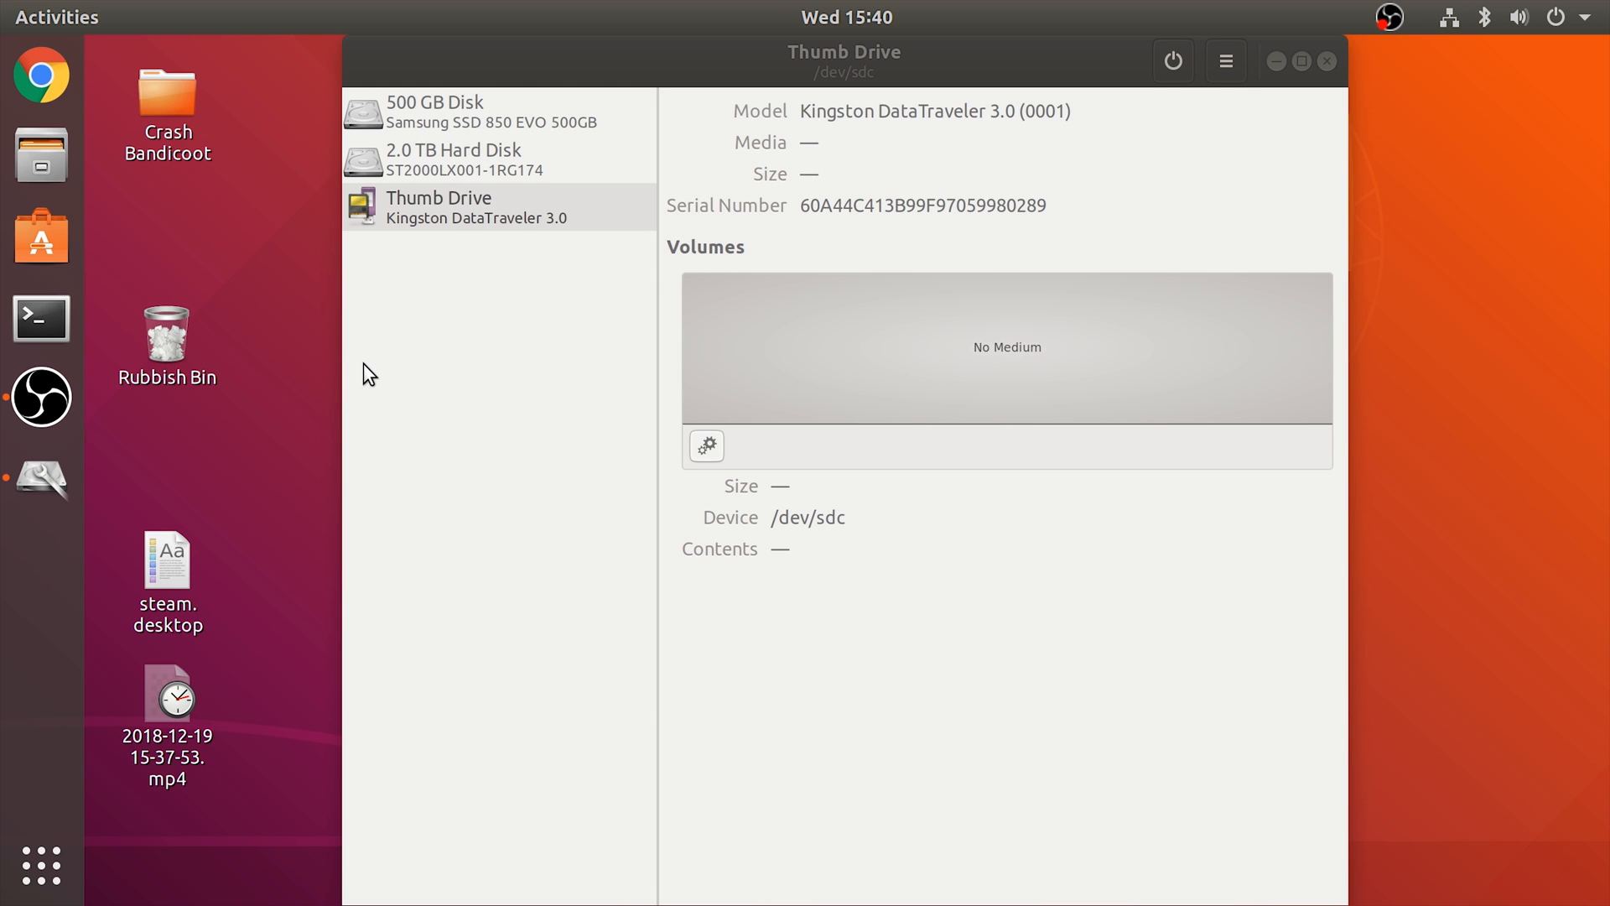
click(470, 159)
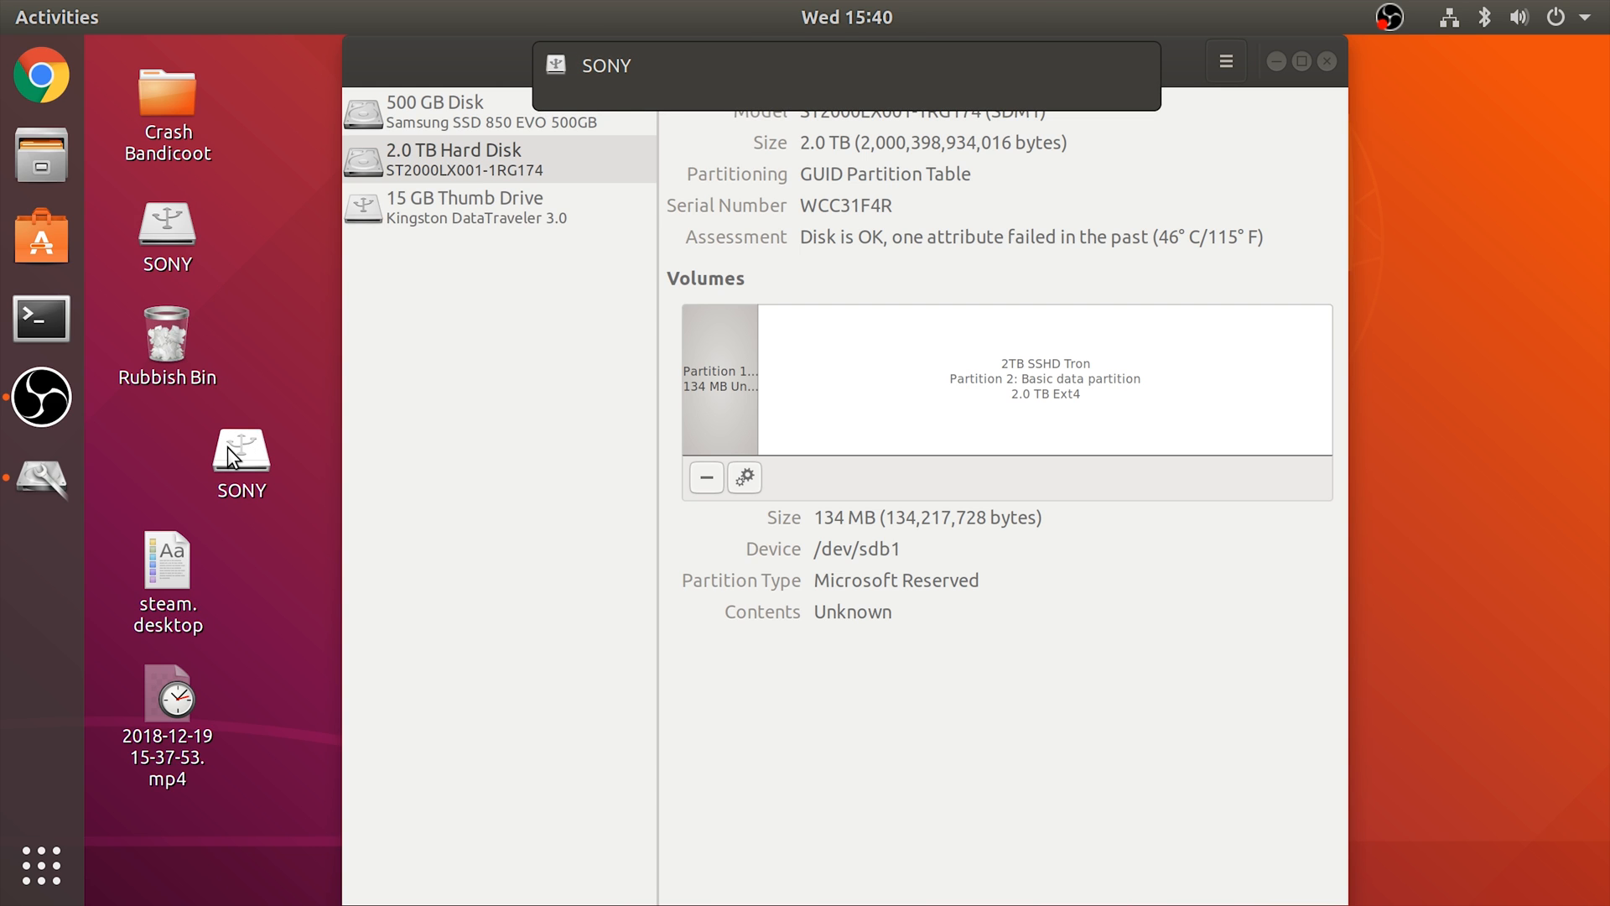
double_click(241, 464)
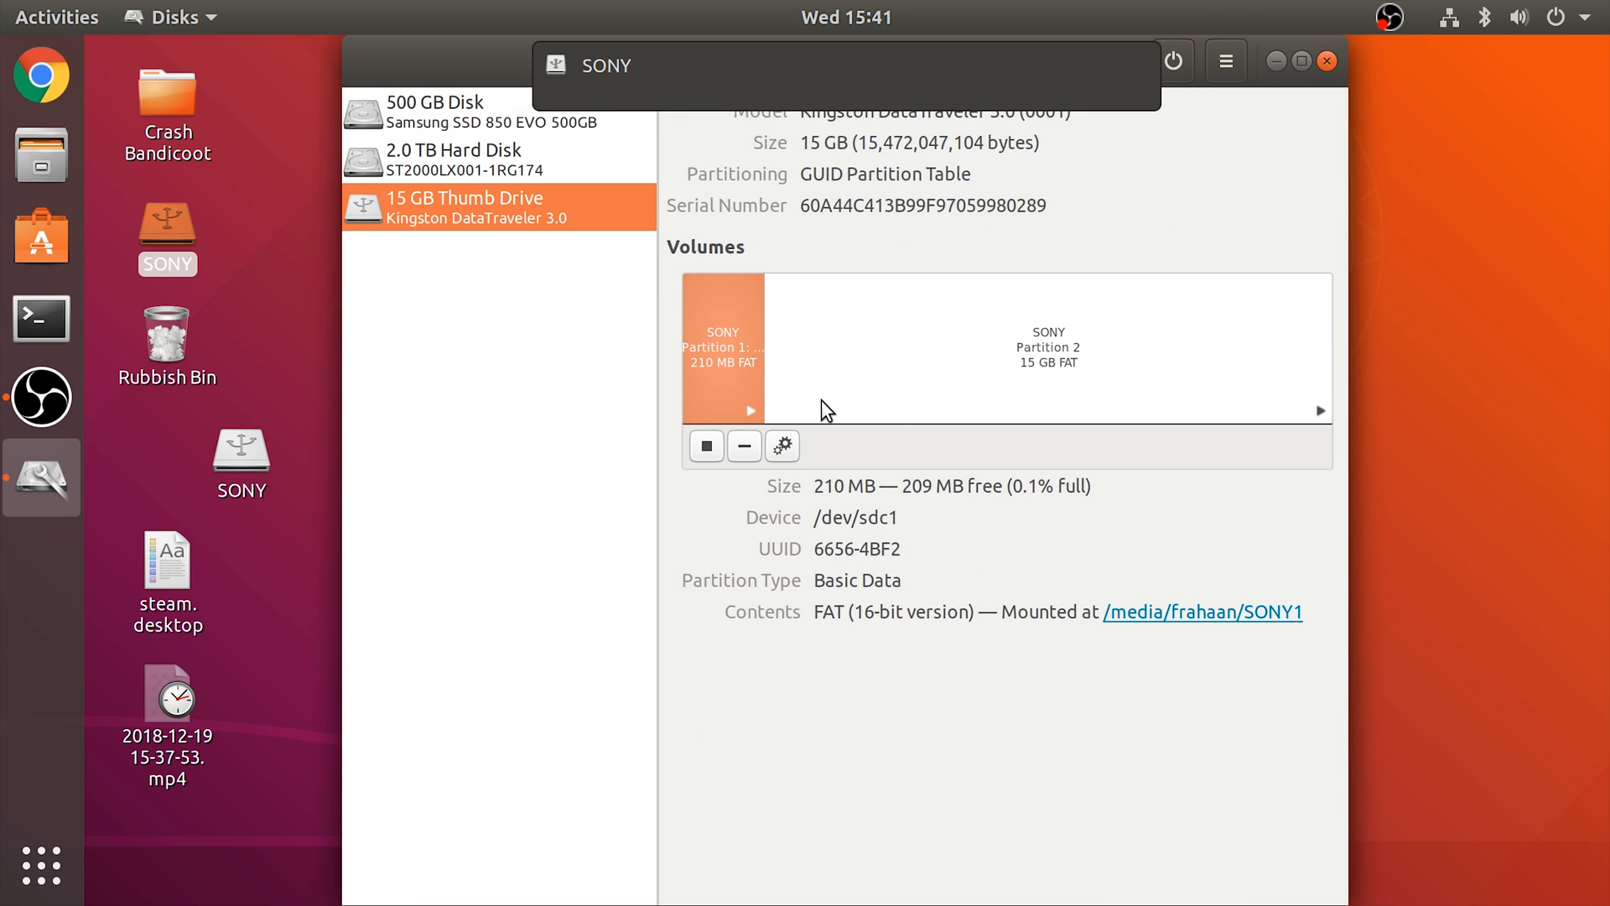
Delete the 210 MB Partition 1 and the 15 GB SONY Partition 2
click(1048, 347)
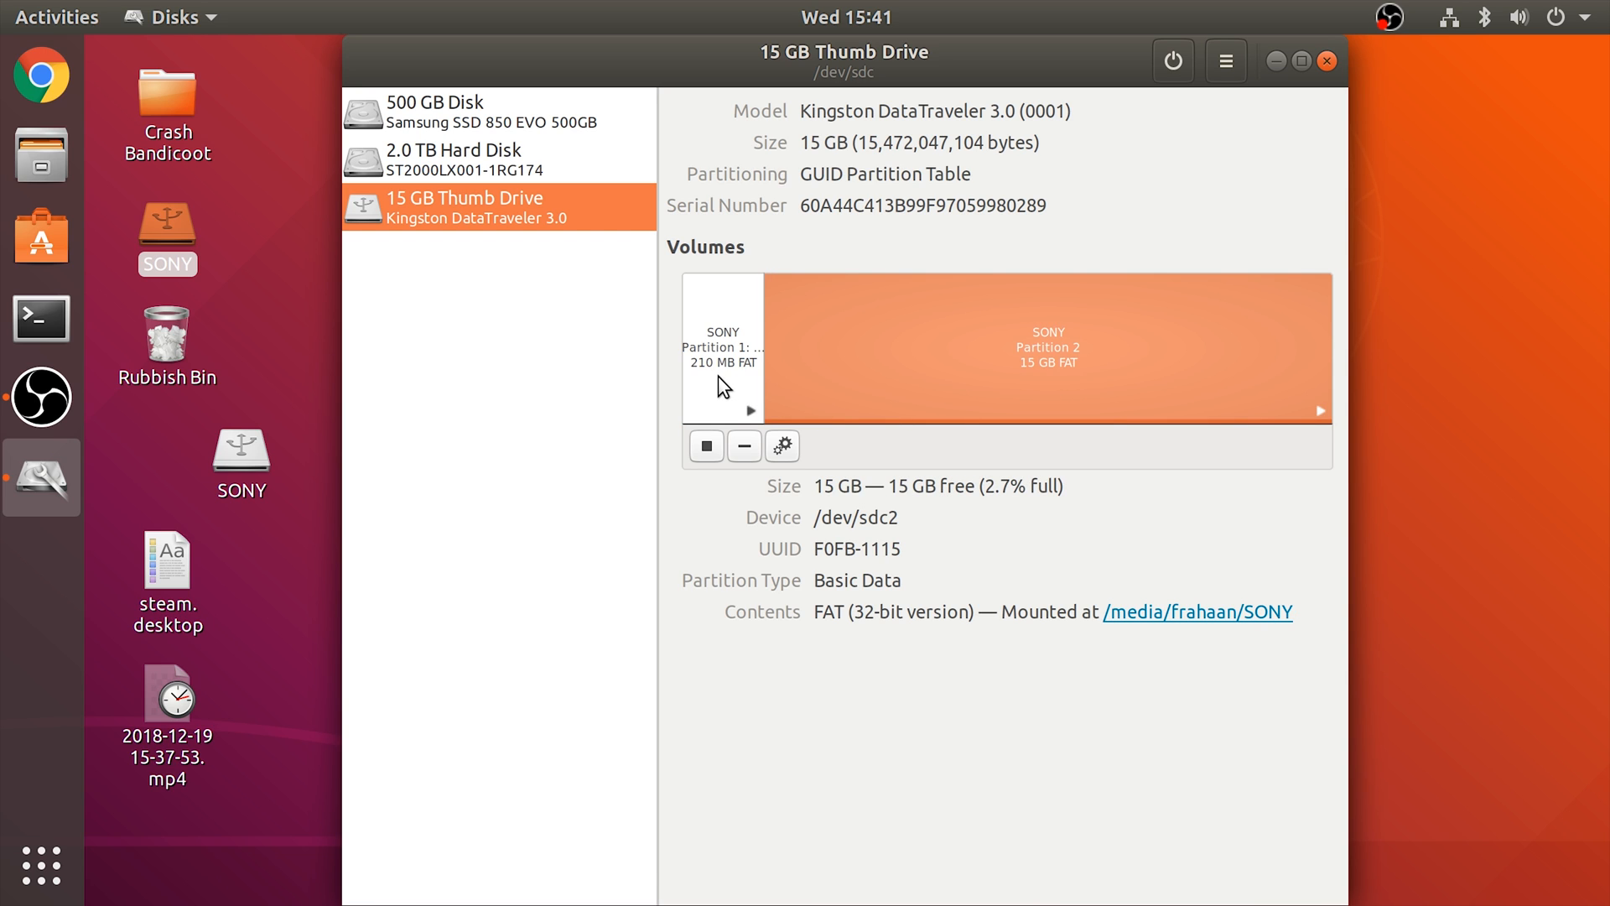
click(722, 347)
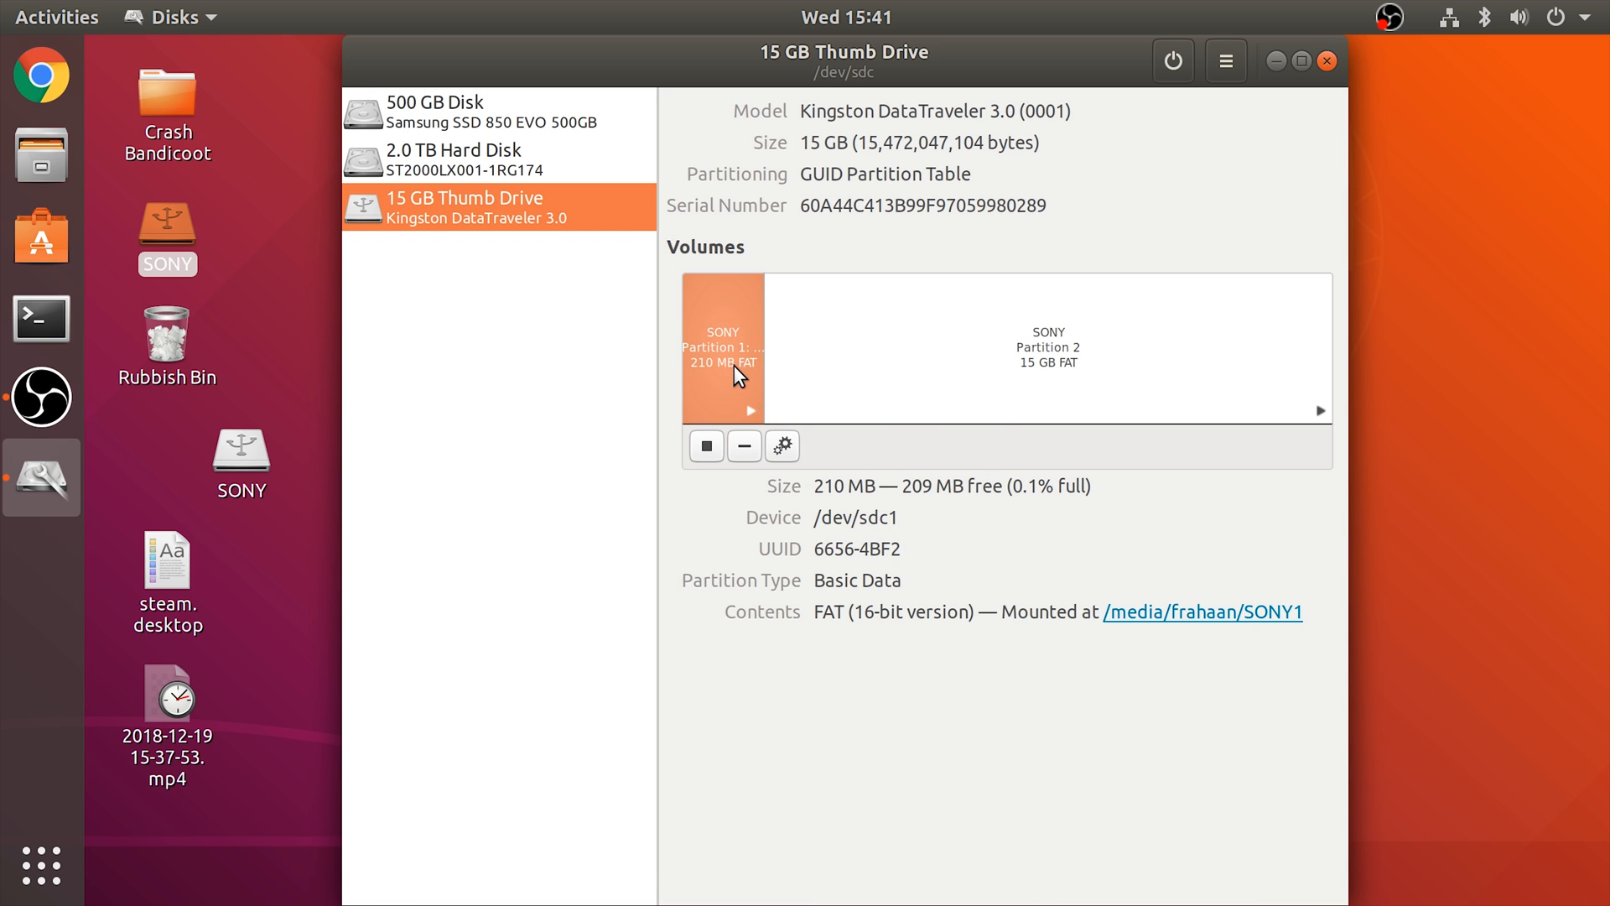
mouse_move(722, 383)
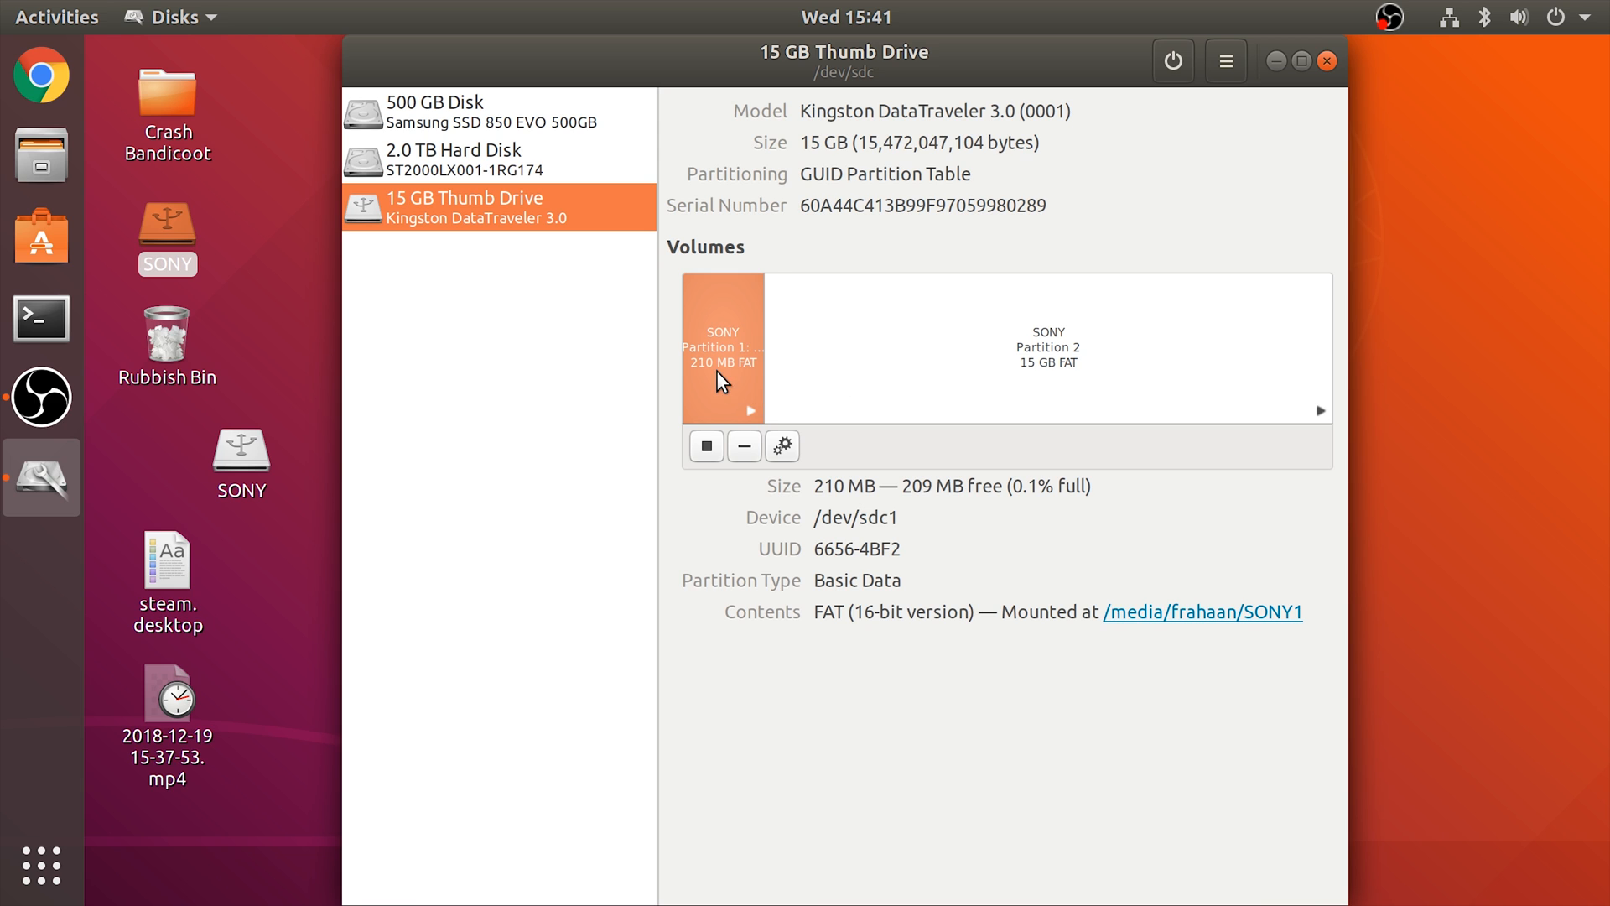
click(1048, 346)
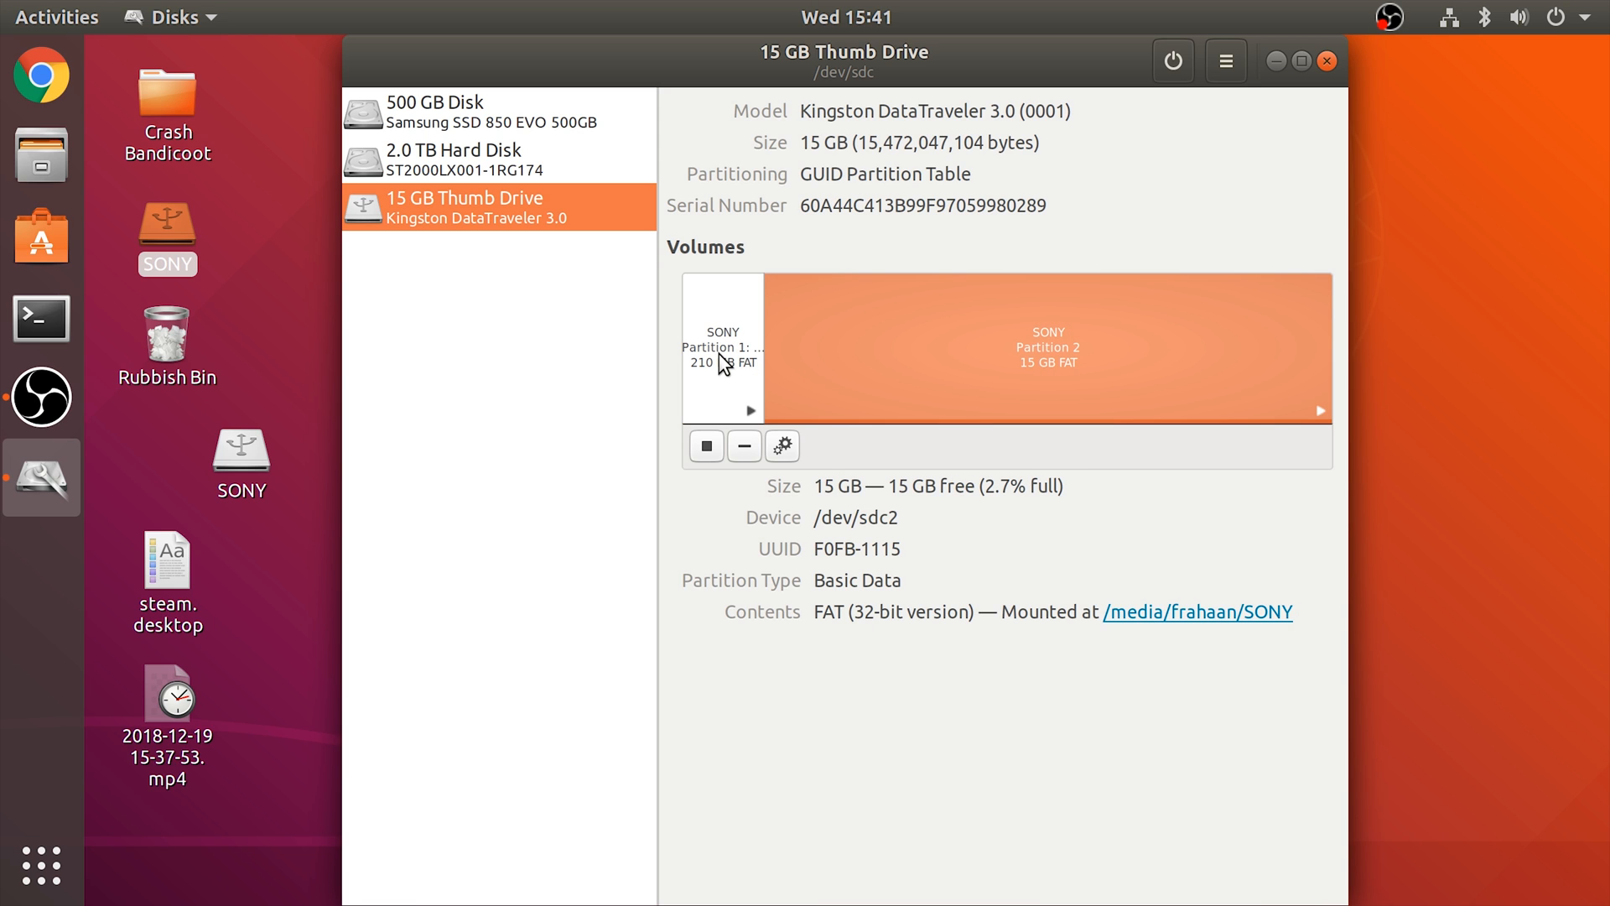
click(742, 445)
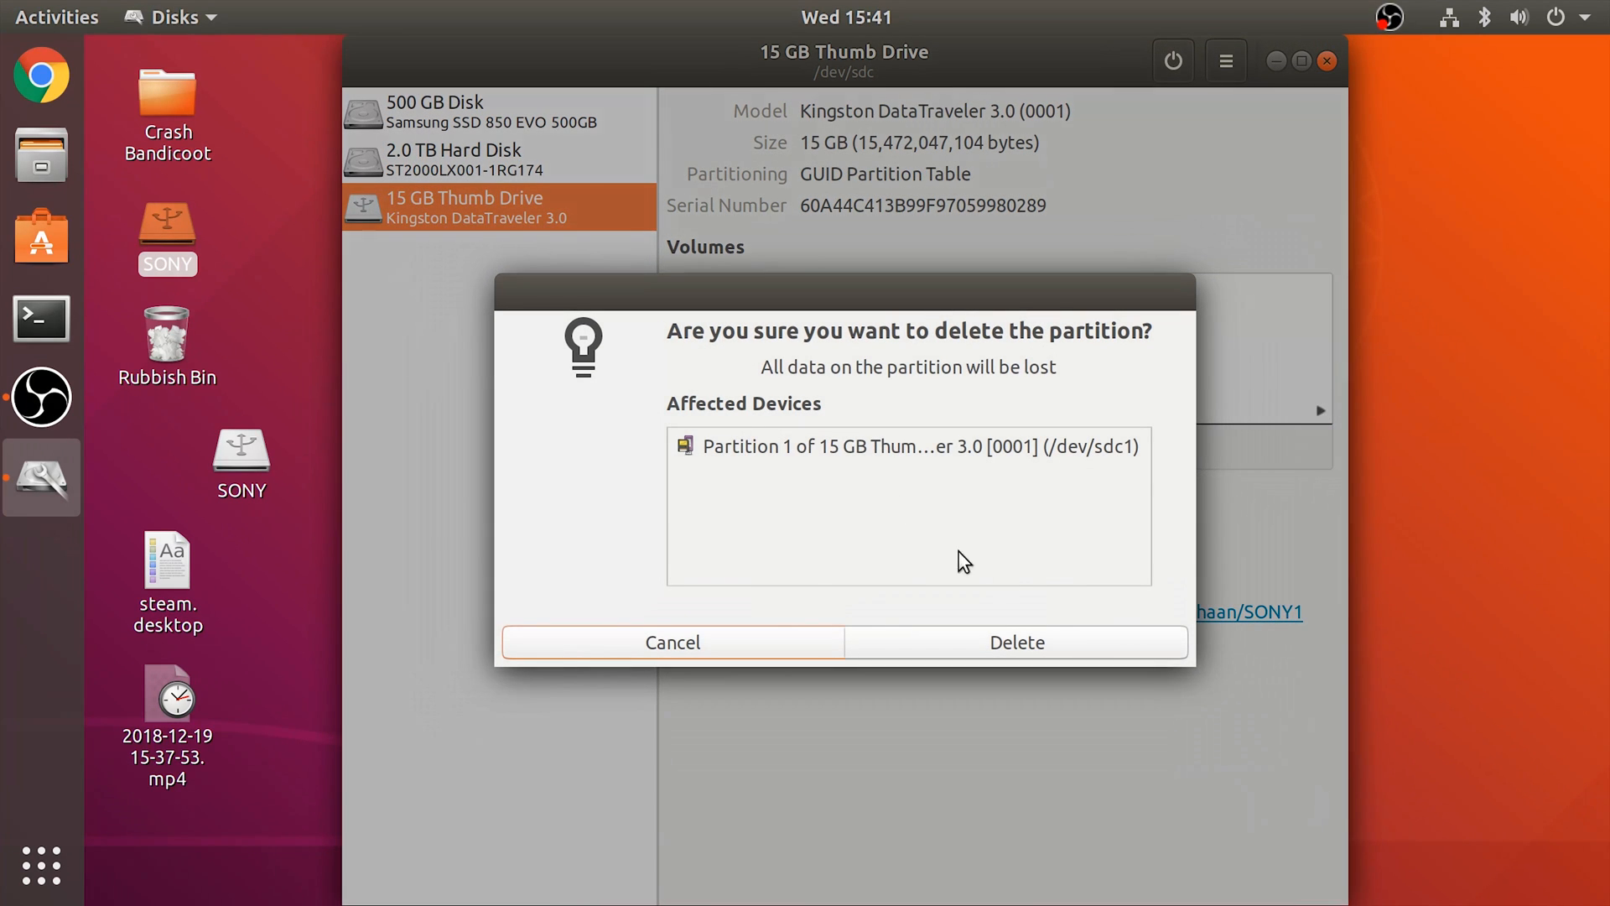
click(1015, 642)
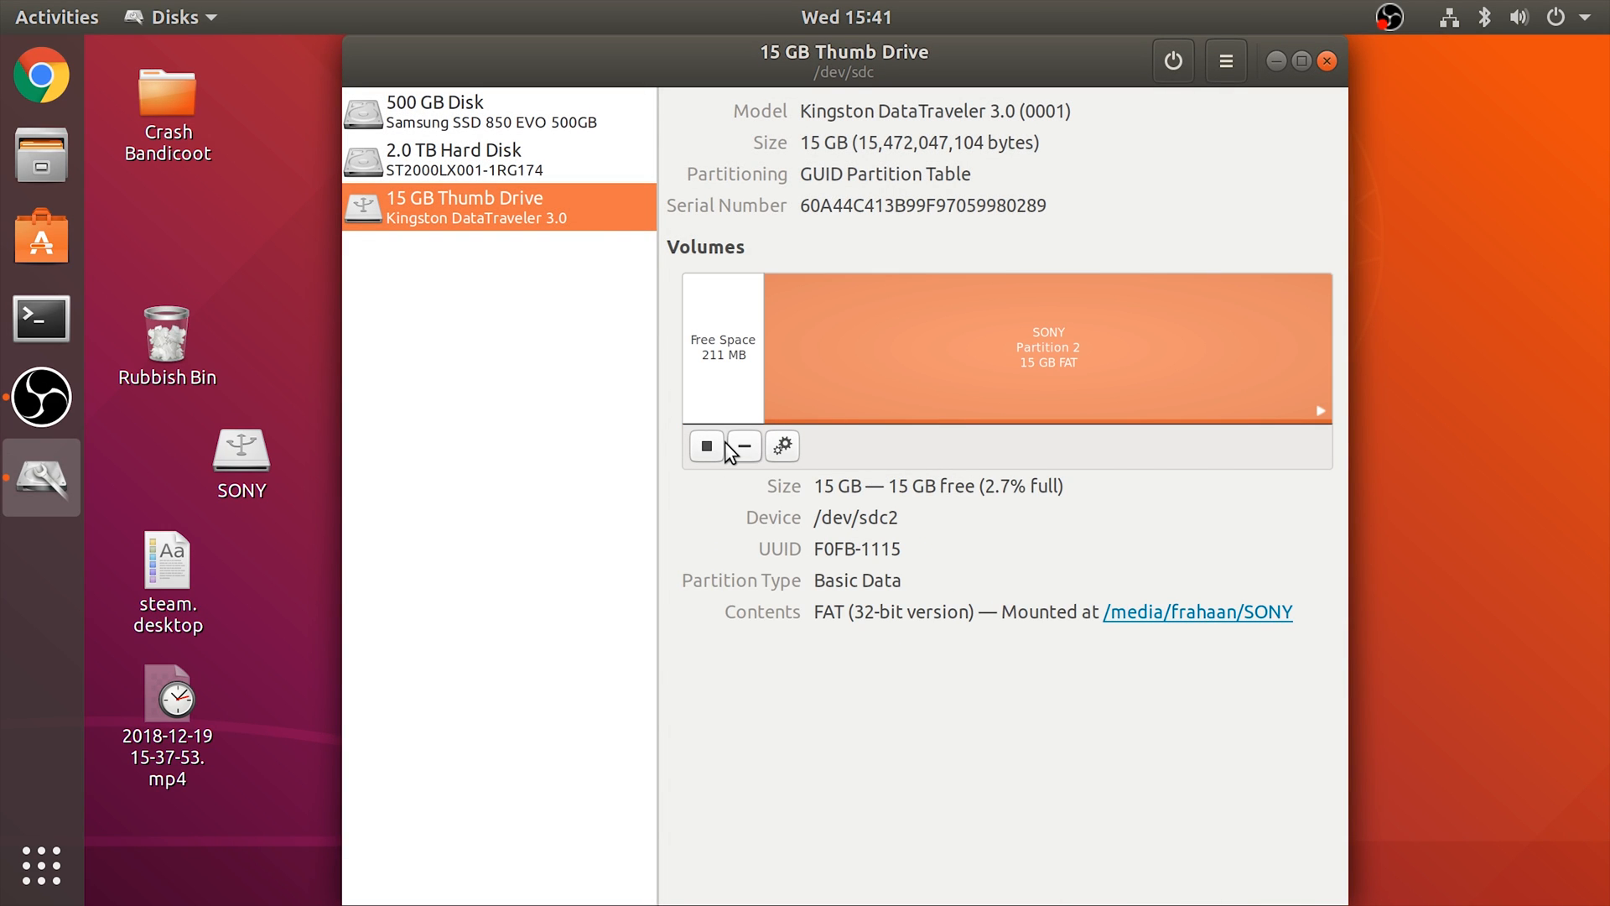
click(741, 446)
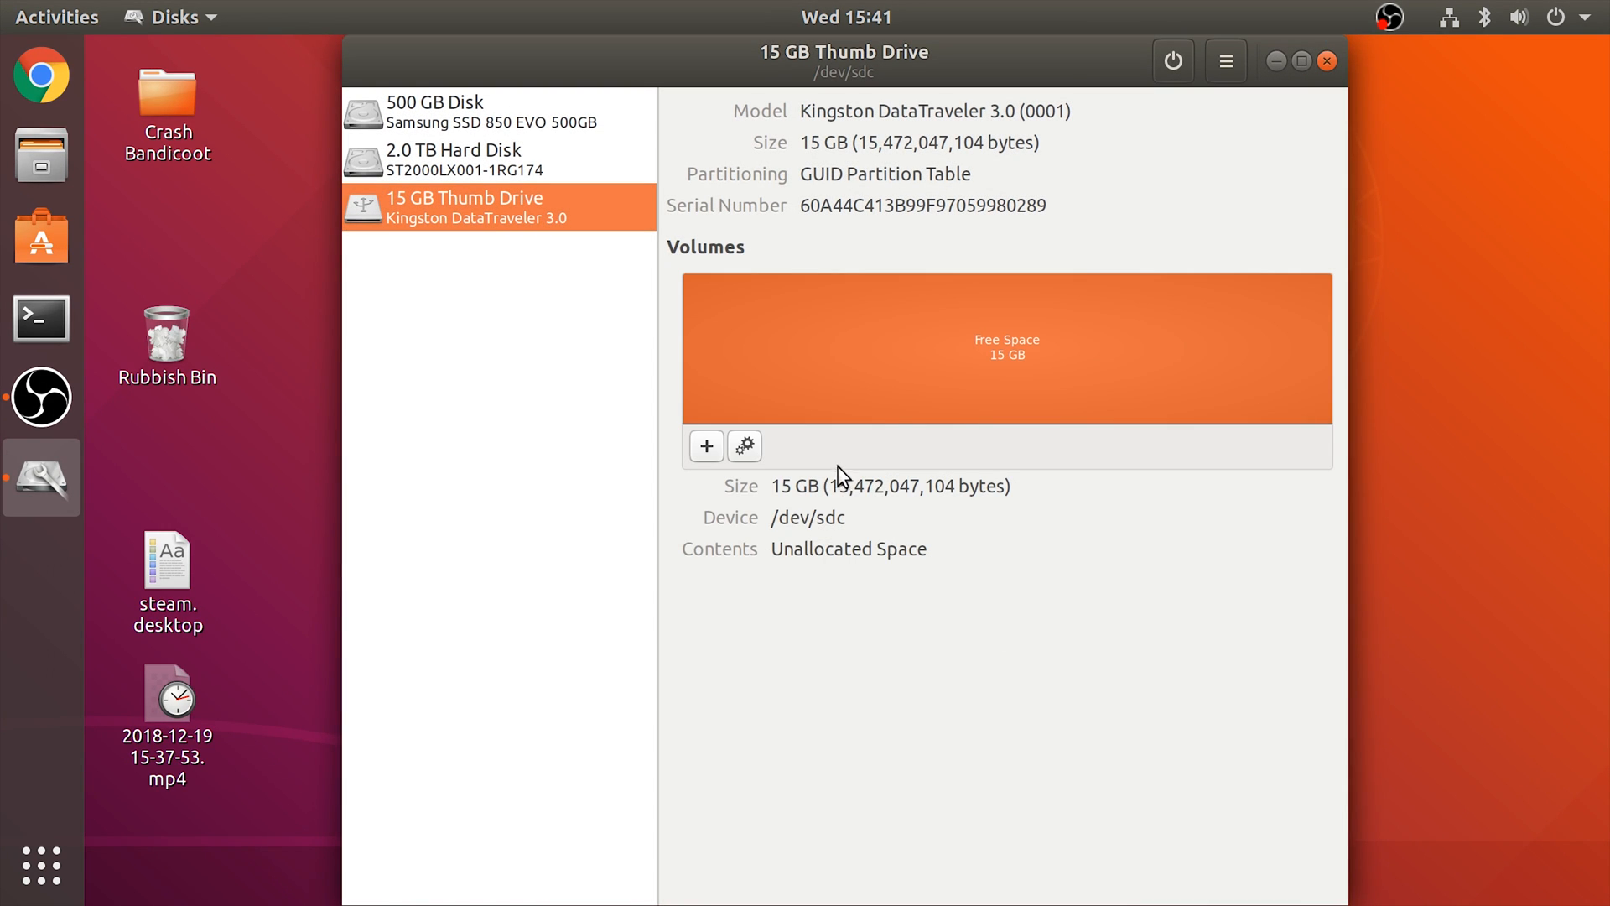
mouse_move(706, 445)
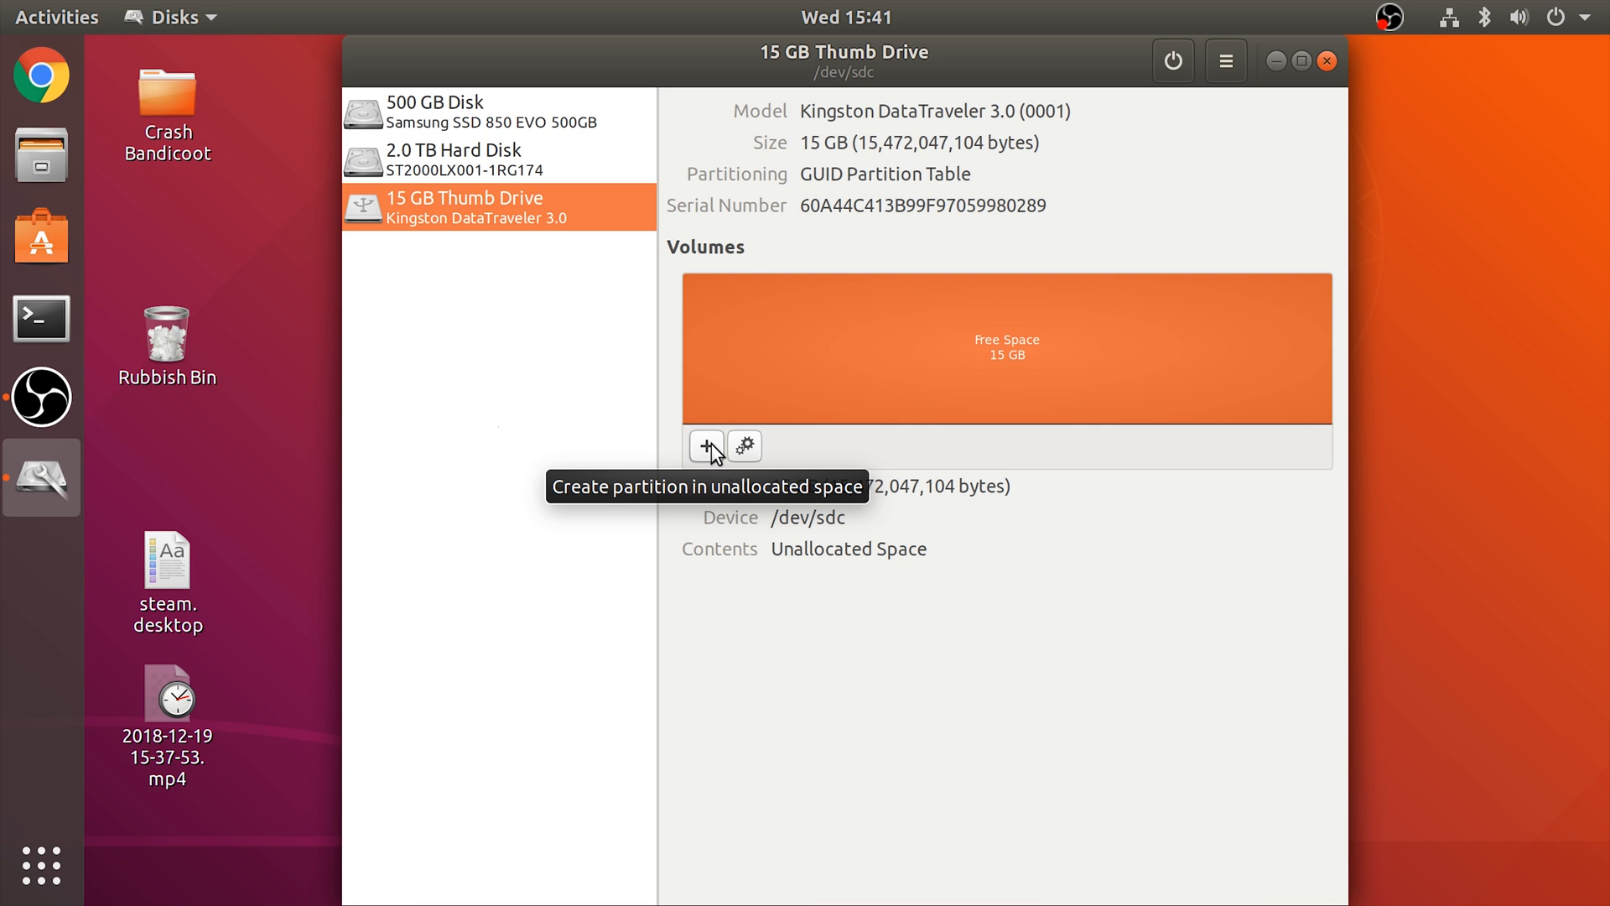
Create a full-size 15 GB FAT partition named SONY in the free space
click(706, 445)
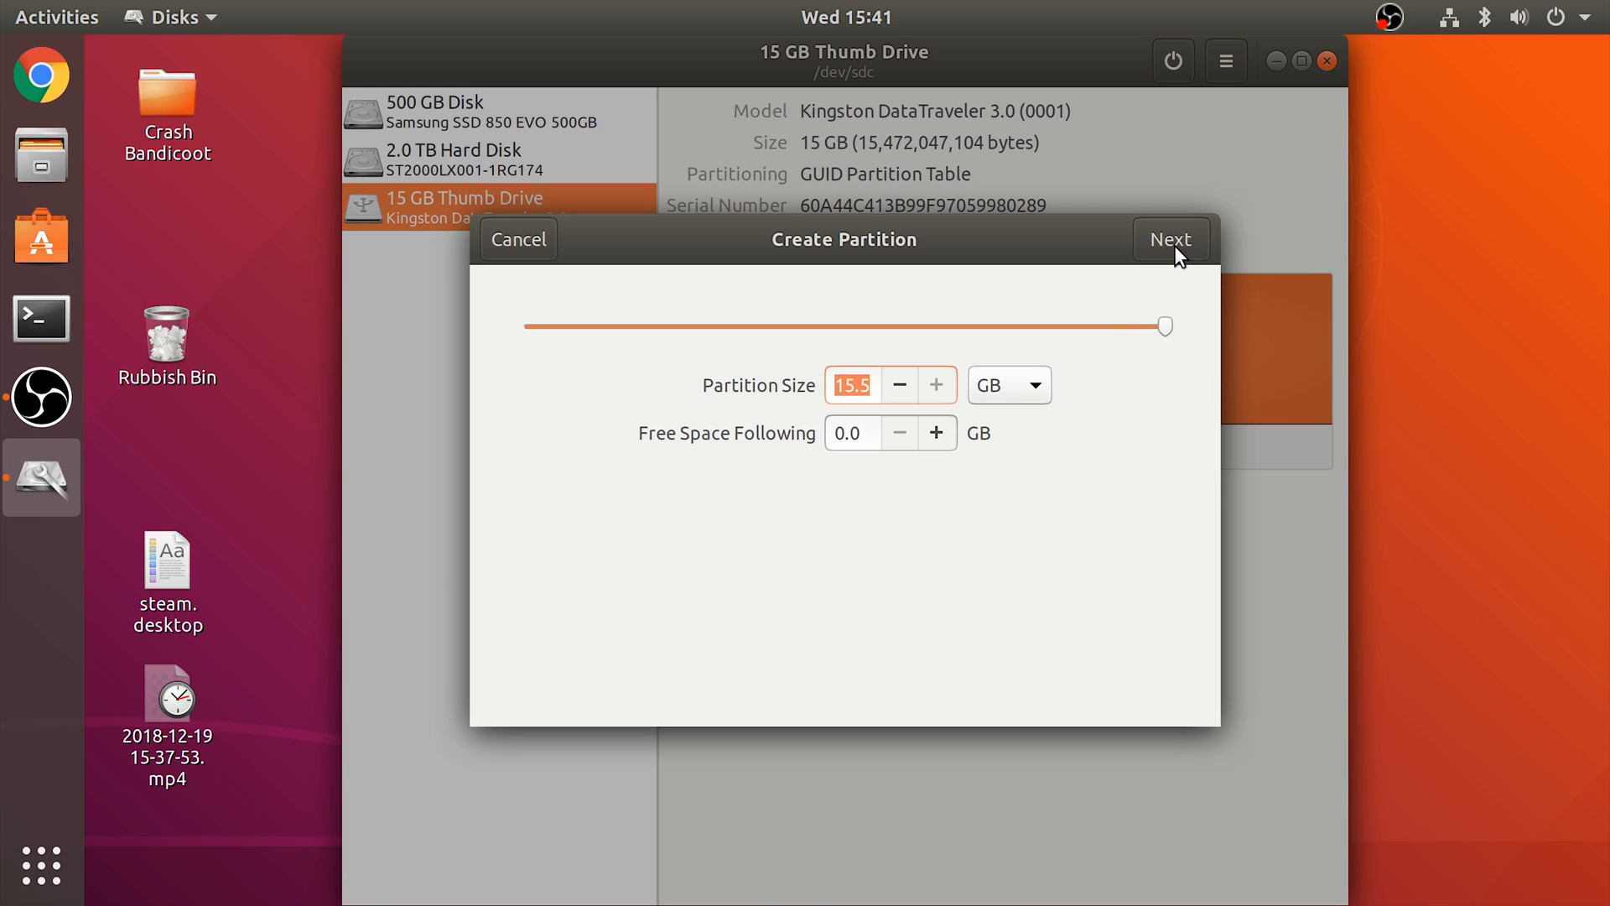
click(1170, 238)
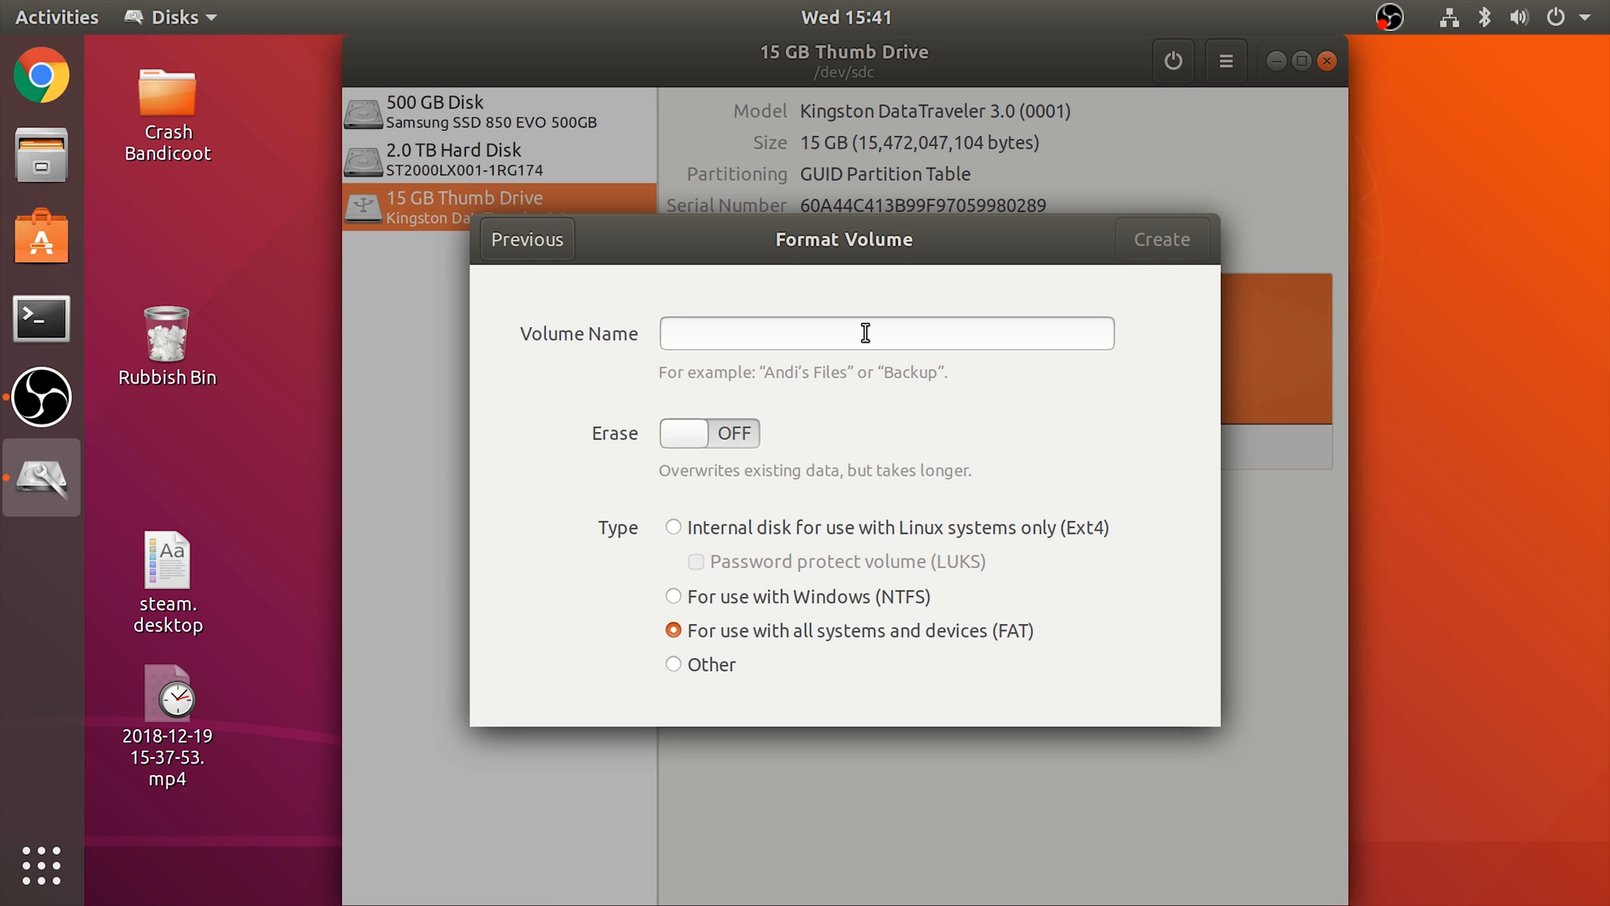
click(885, 333)
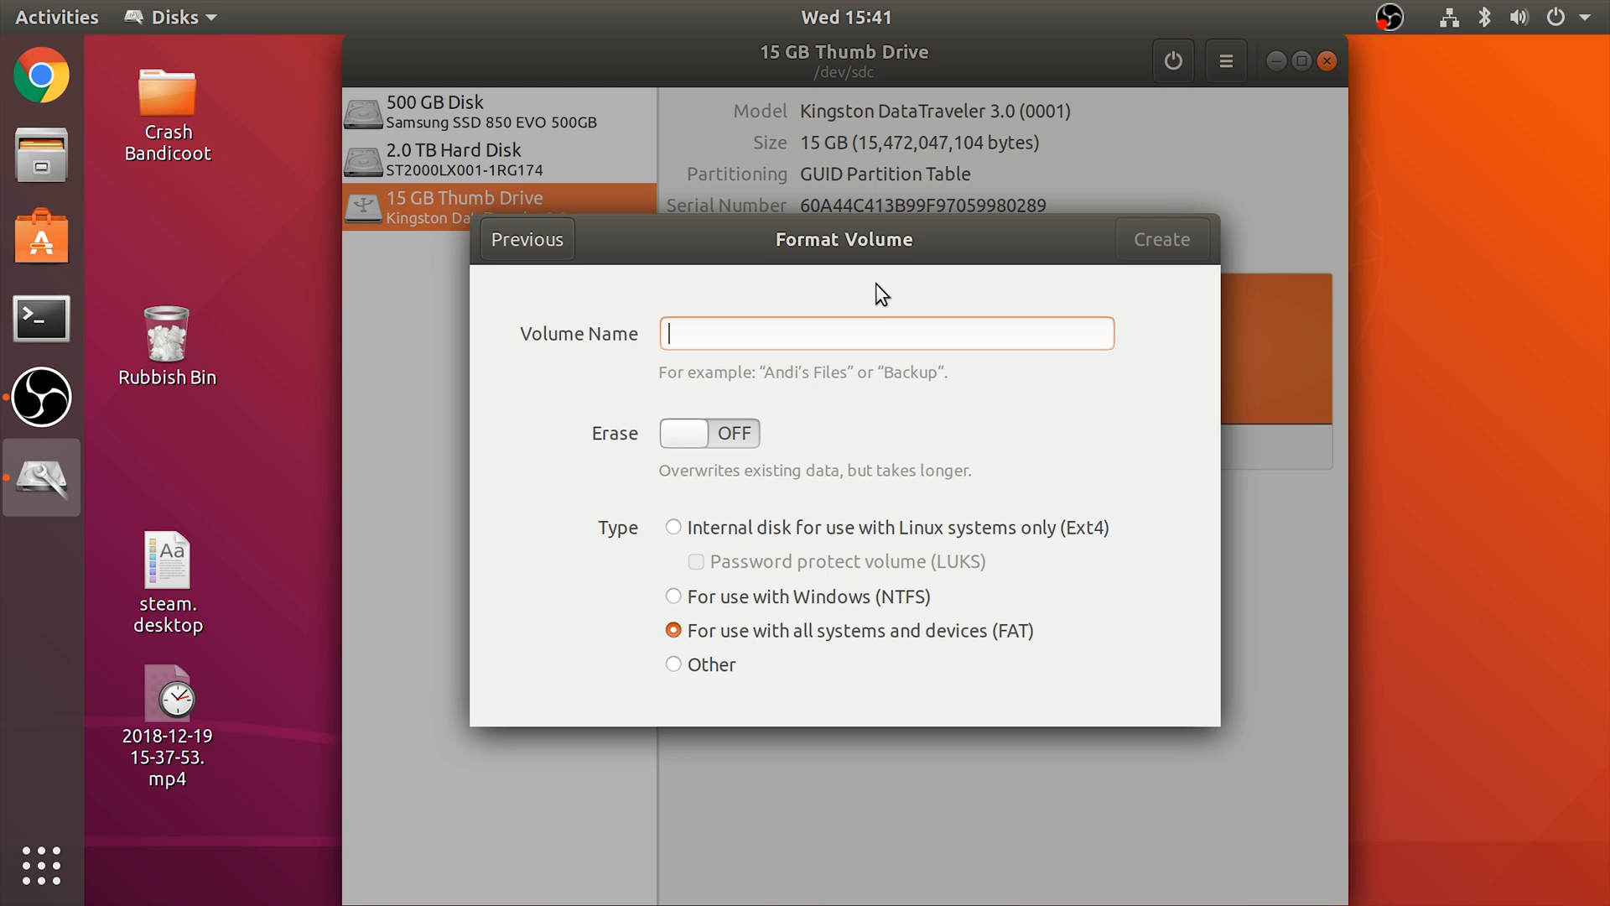
text(SO)
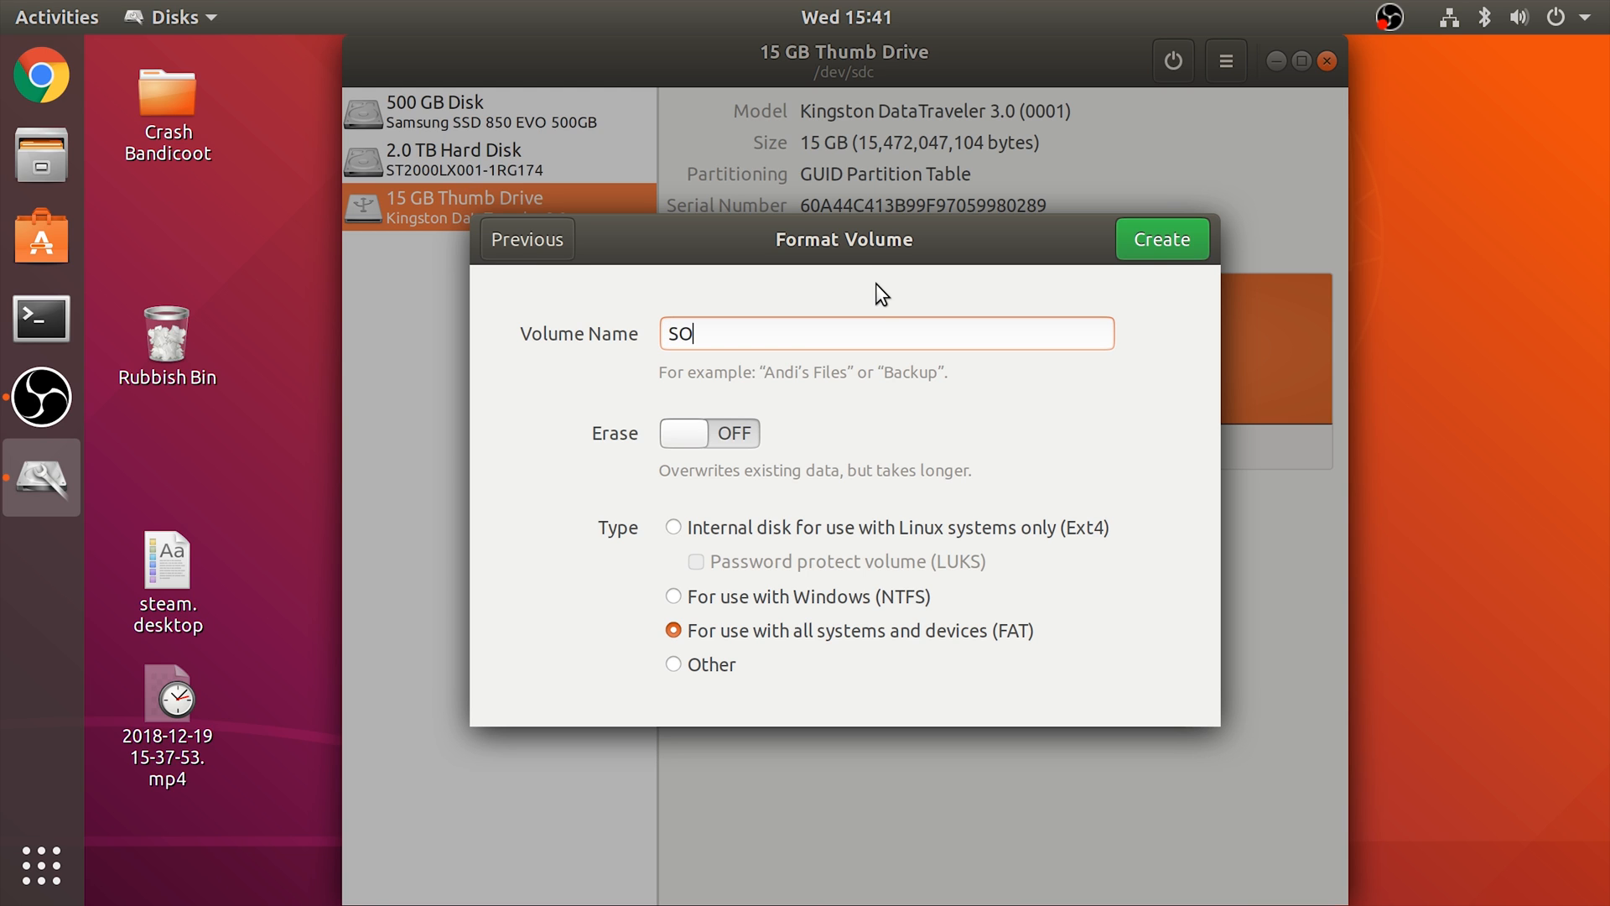
text(NYO)
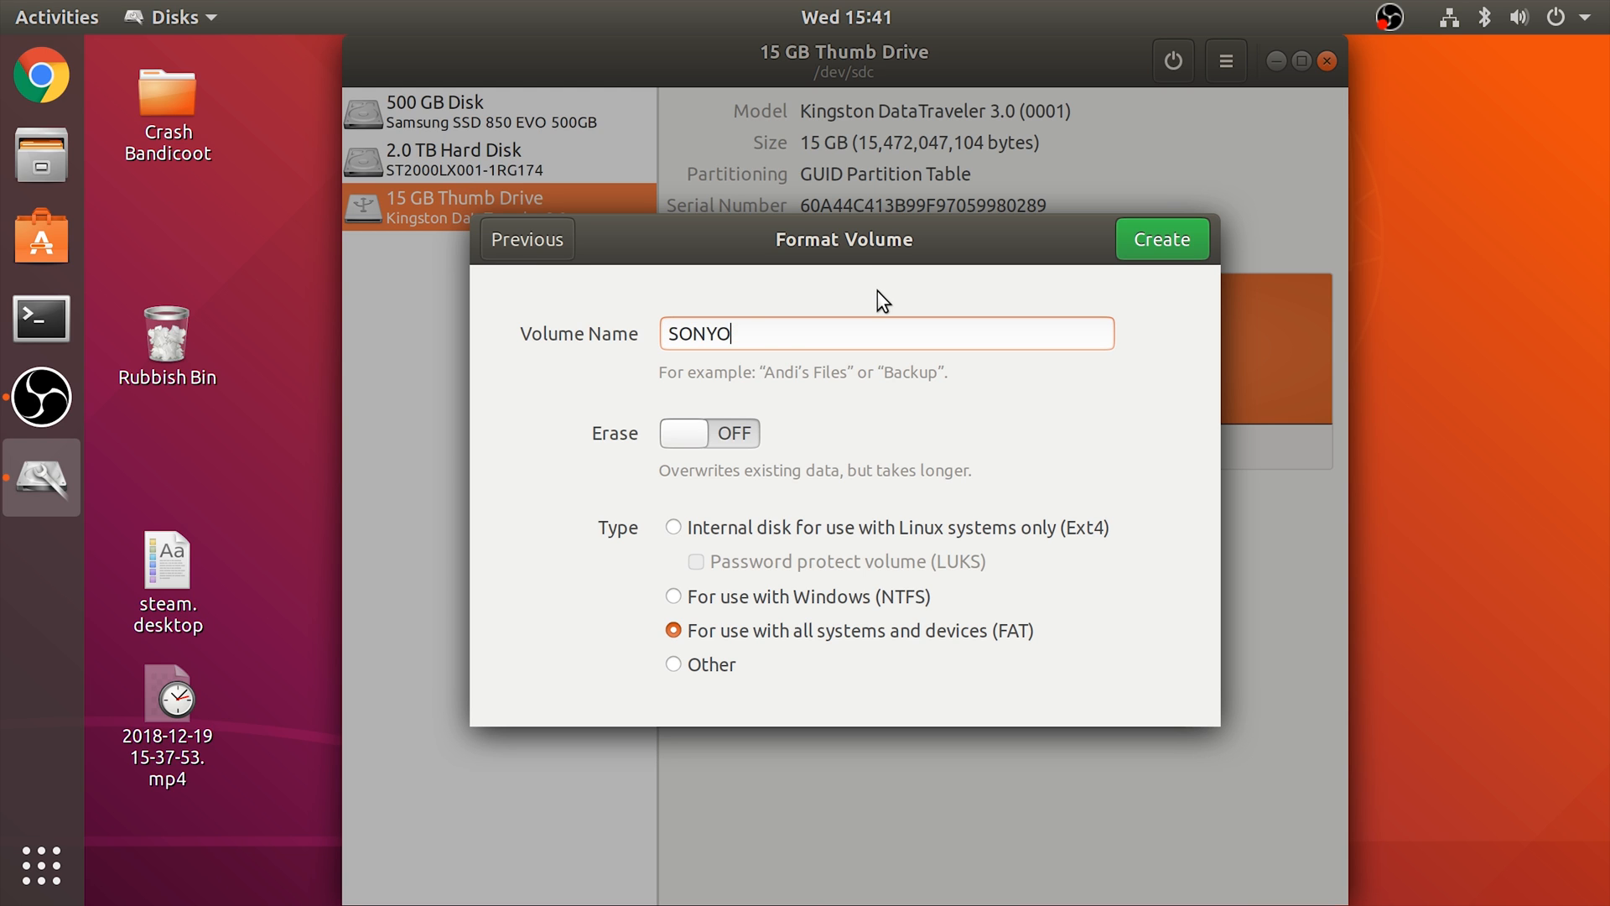
key(BackSpace)
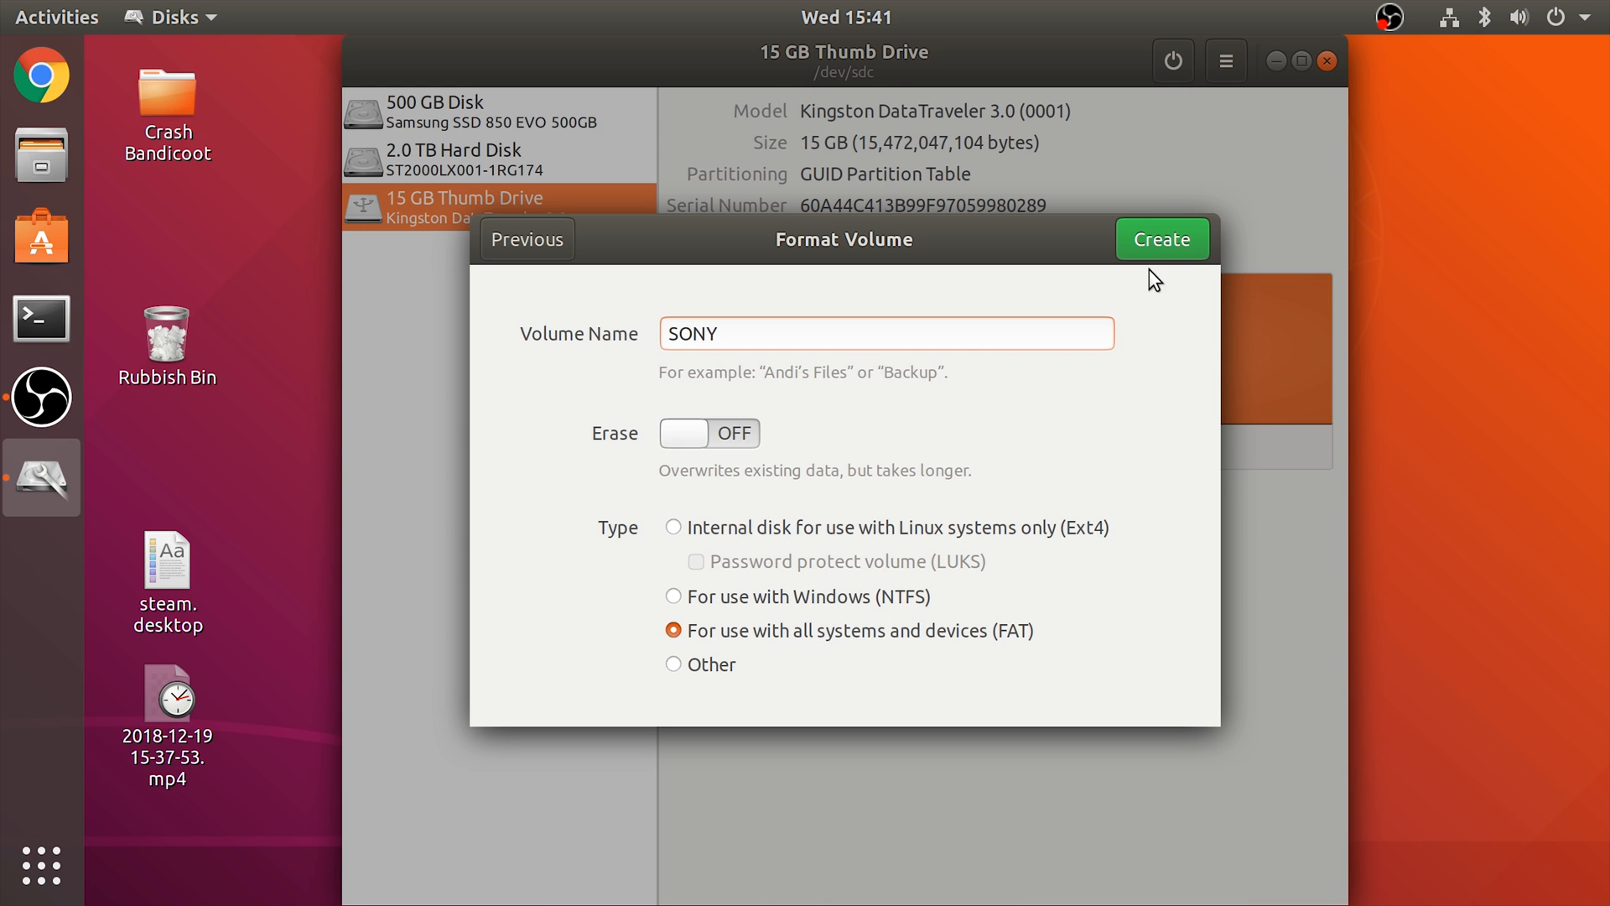
click(1162, 239)
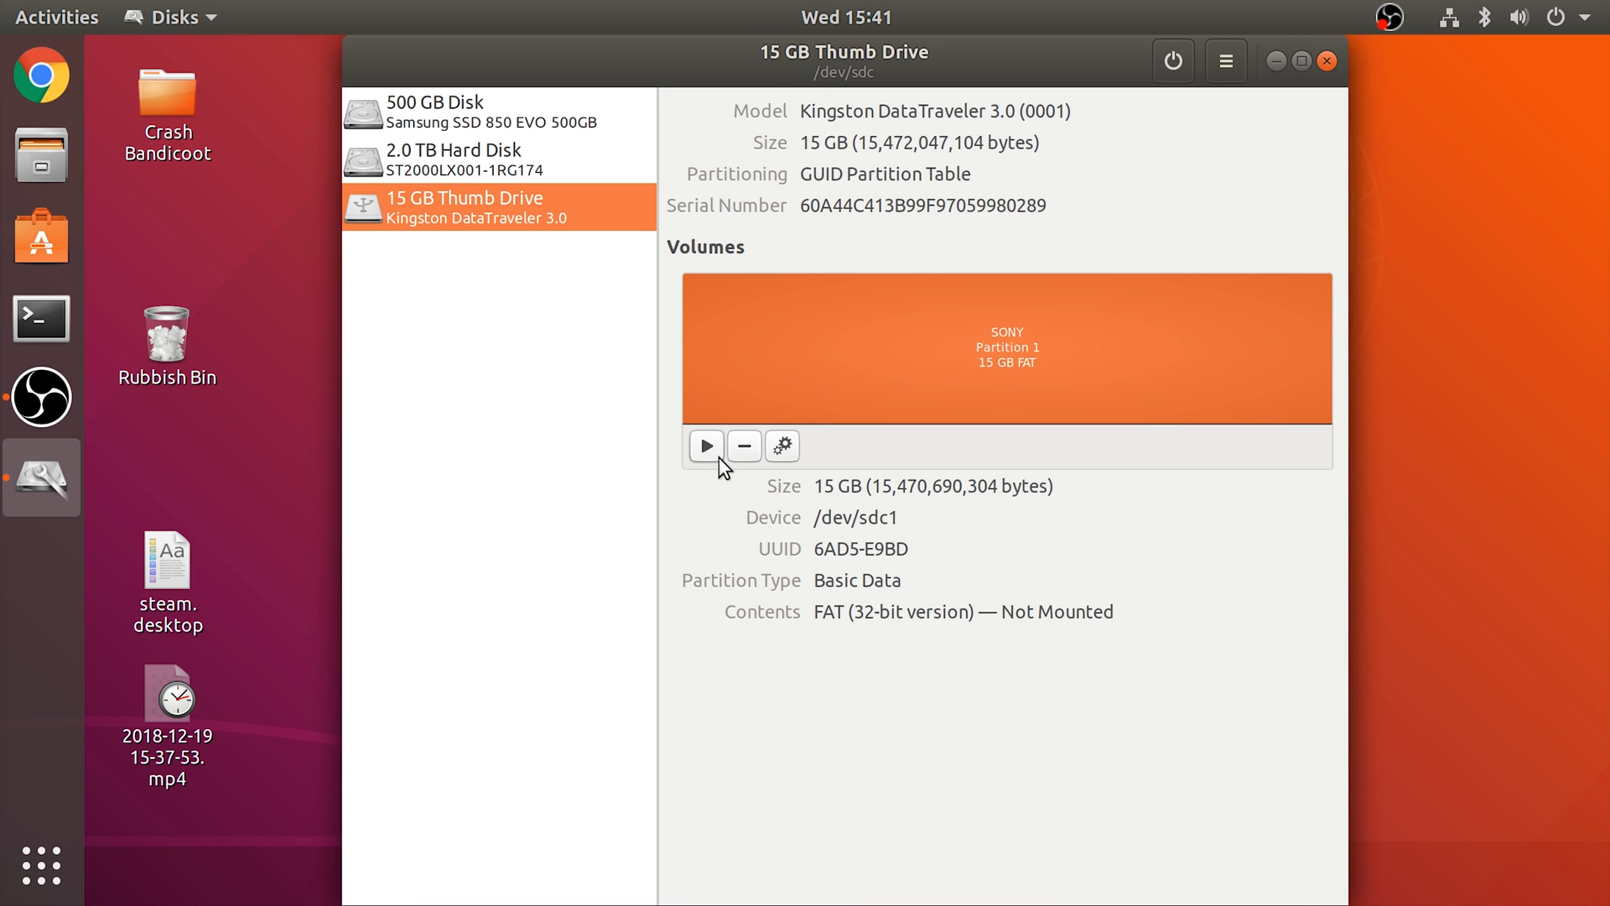
Mount the new 15 GB SONY FAT partition
click(705, 445)
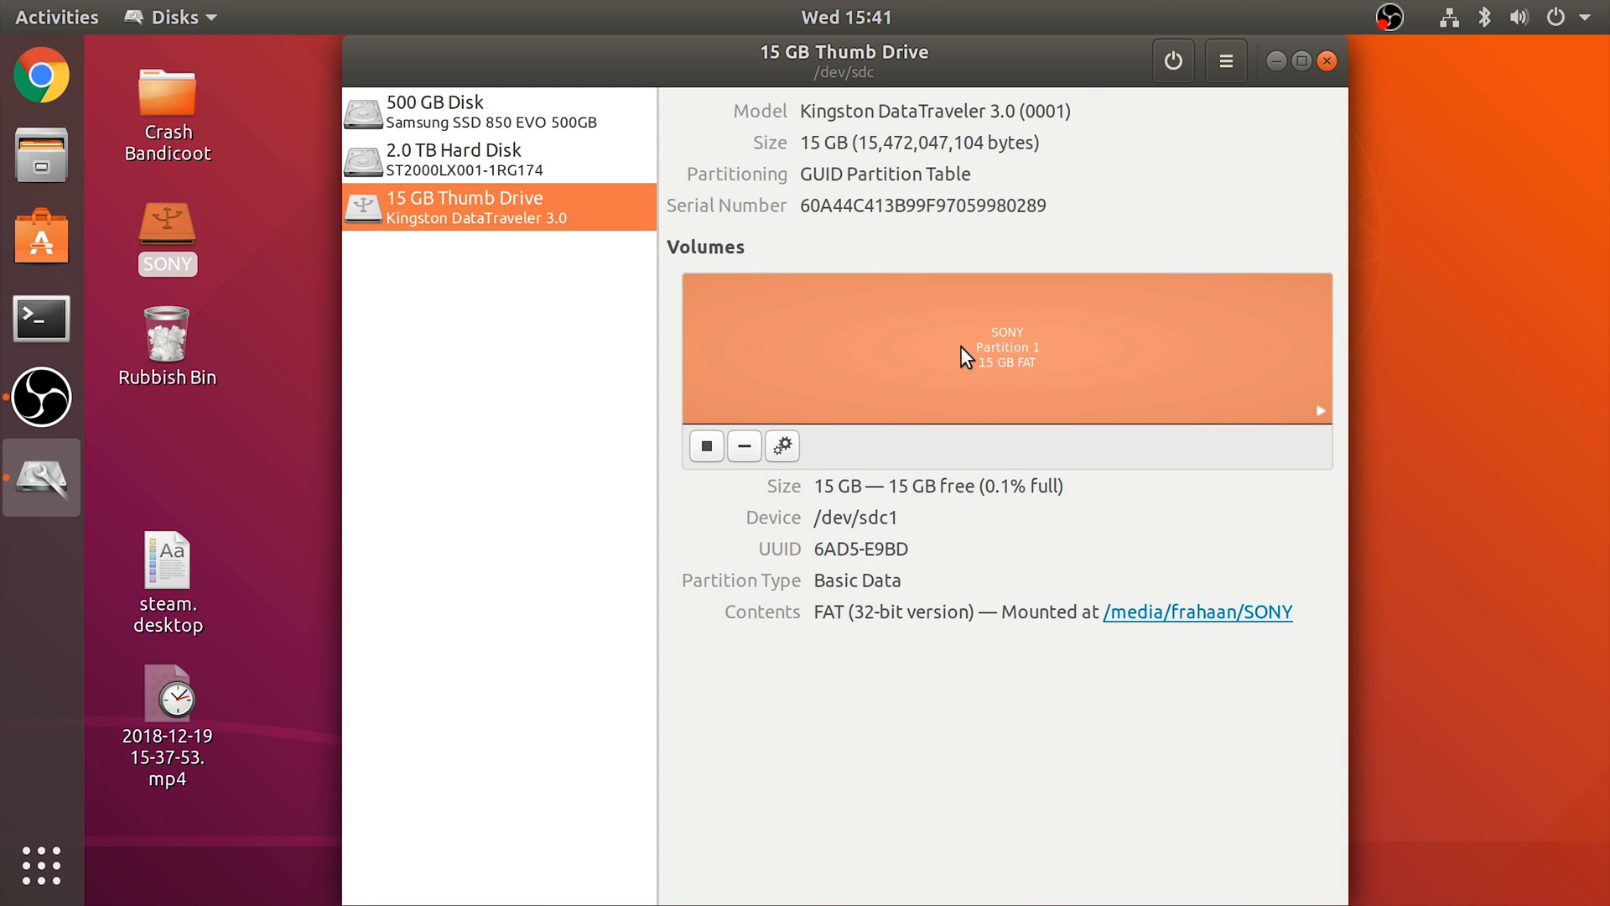
Reformat the 15 GB partition as FAT named SONY and mount it again
click(781, 445)
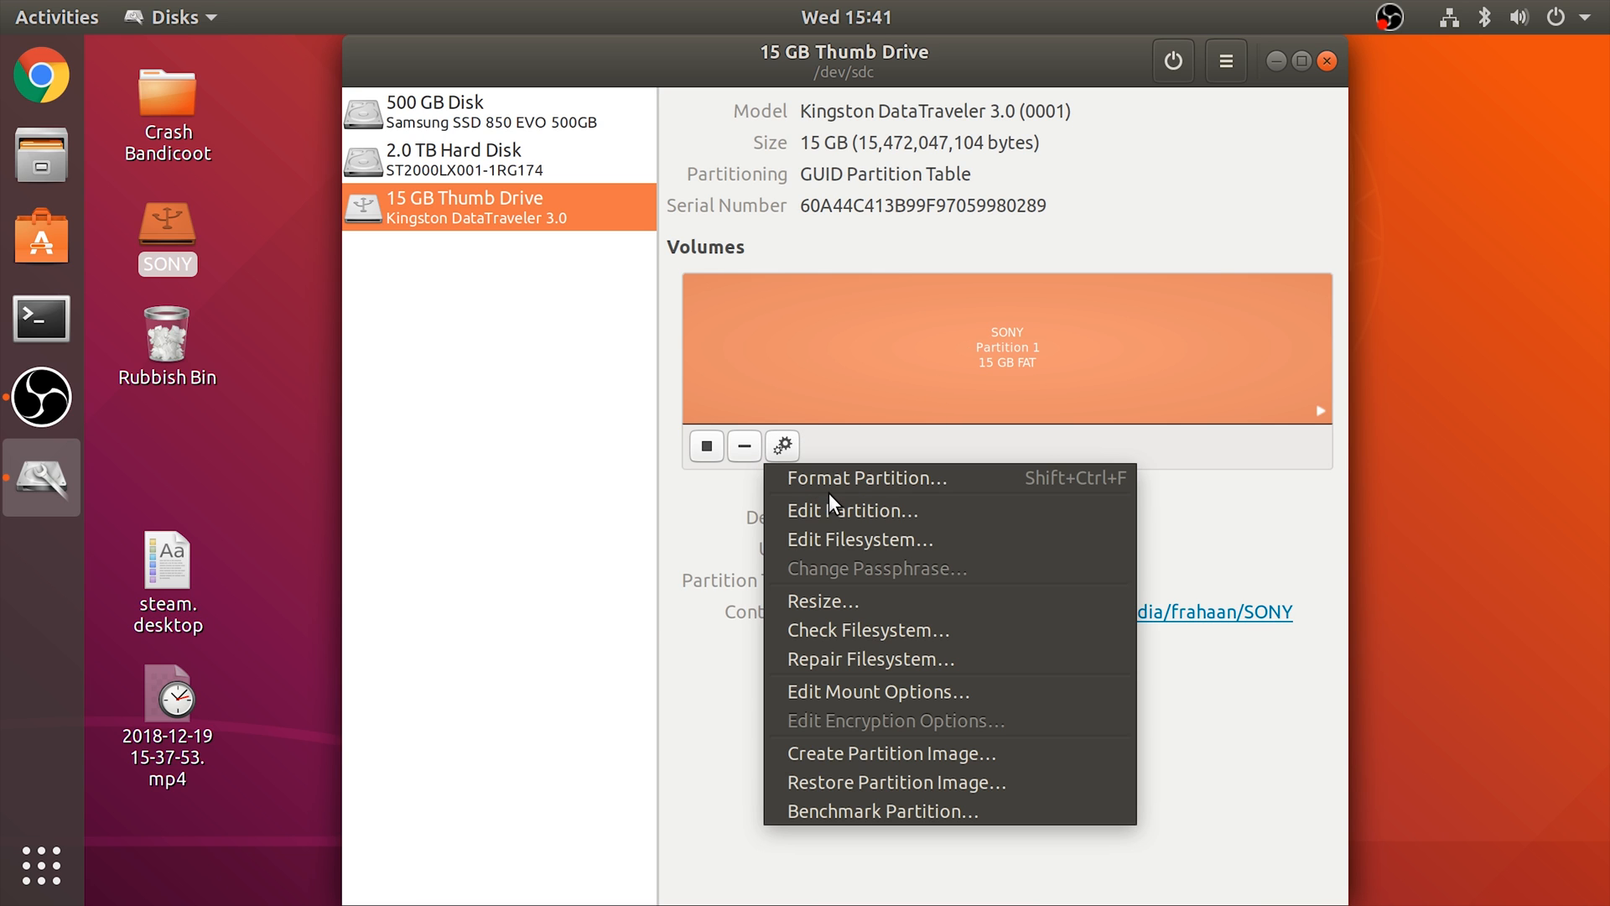
click(865, 476)
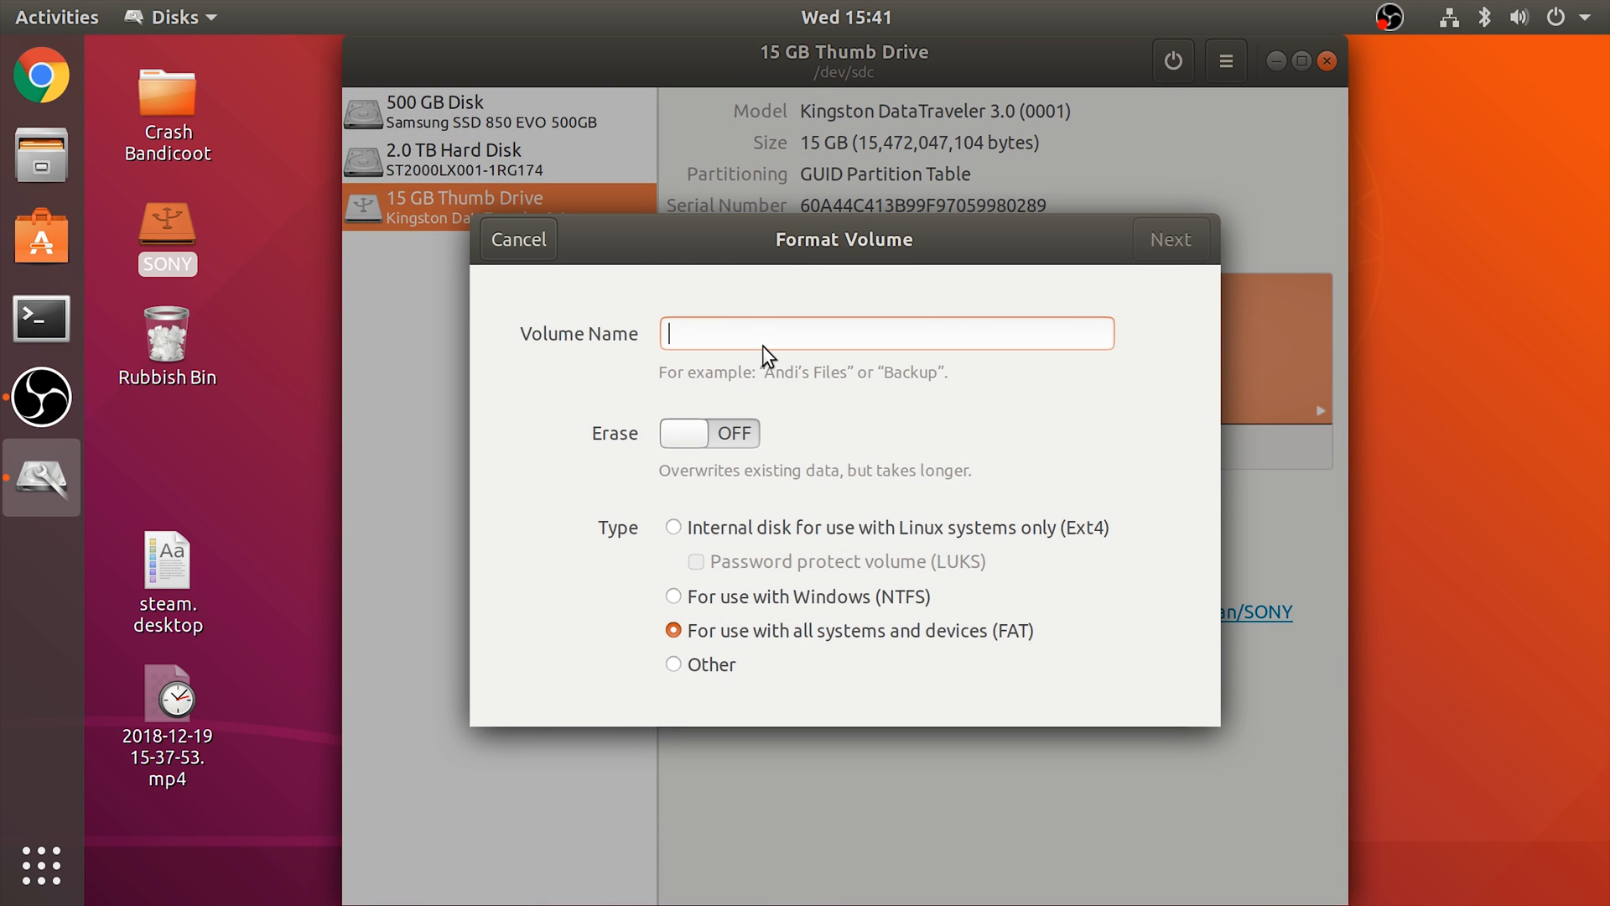
text(SONY)
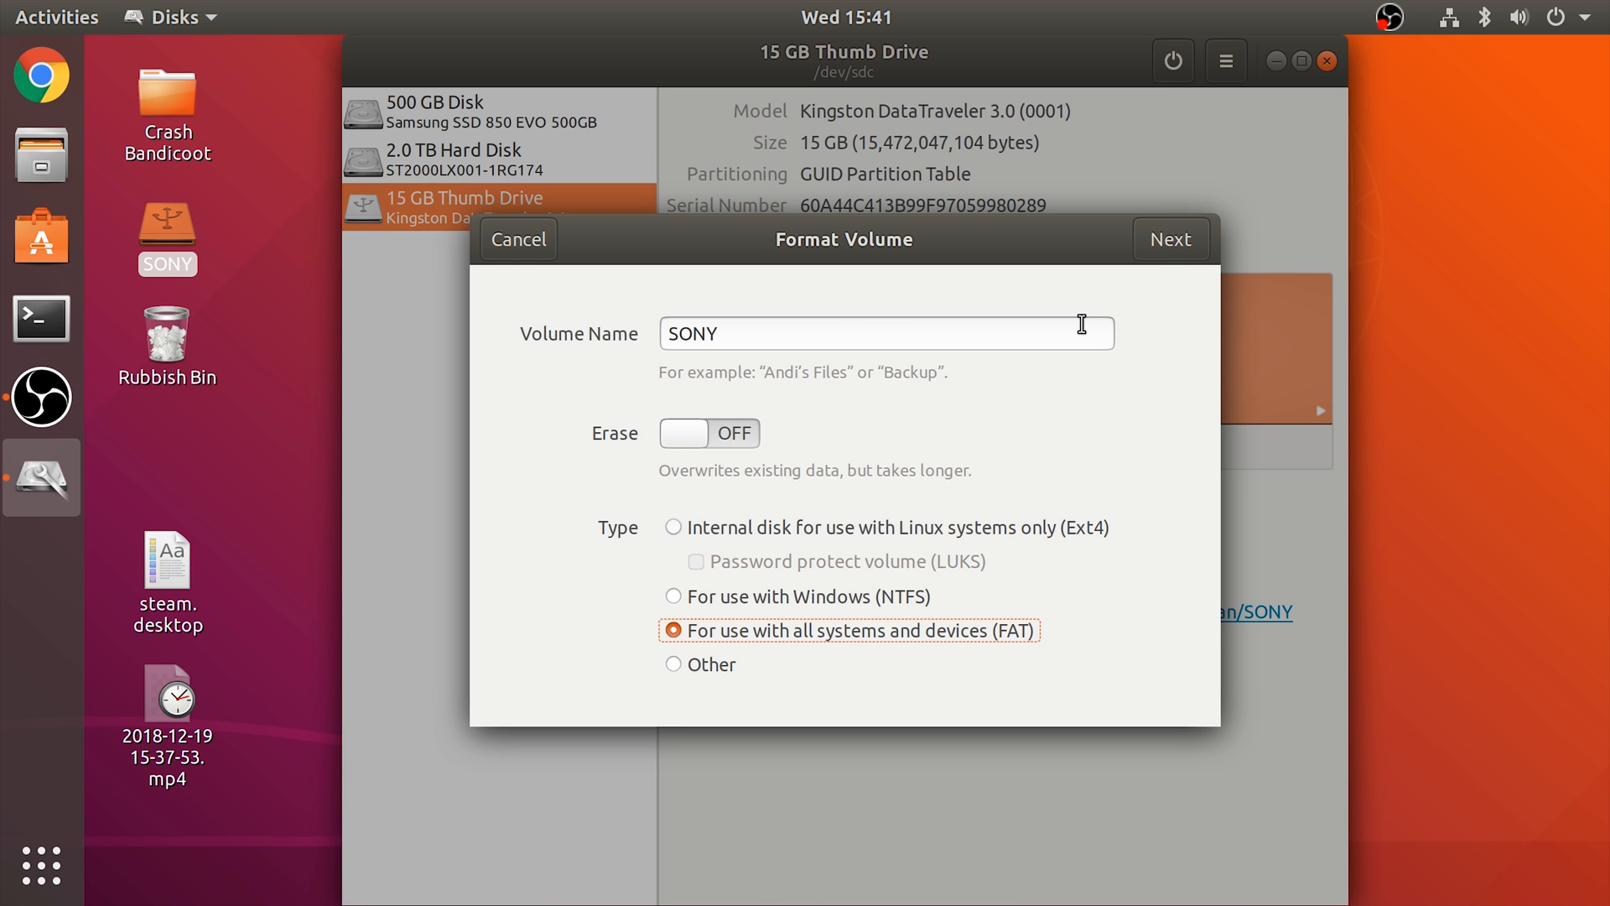
click(1170, 239)
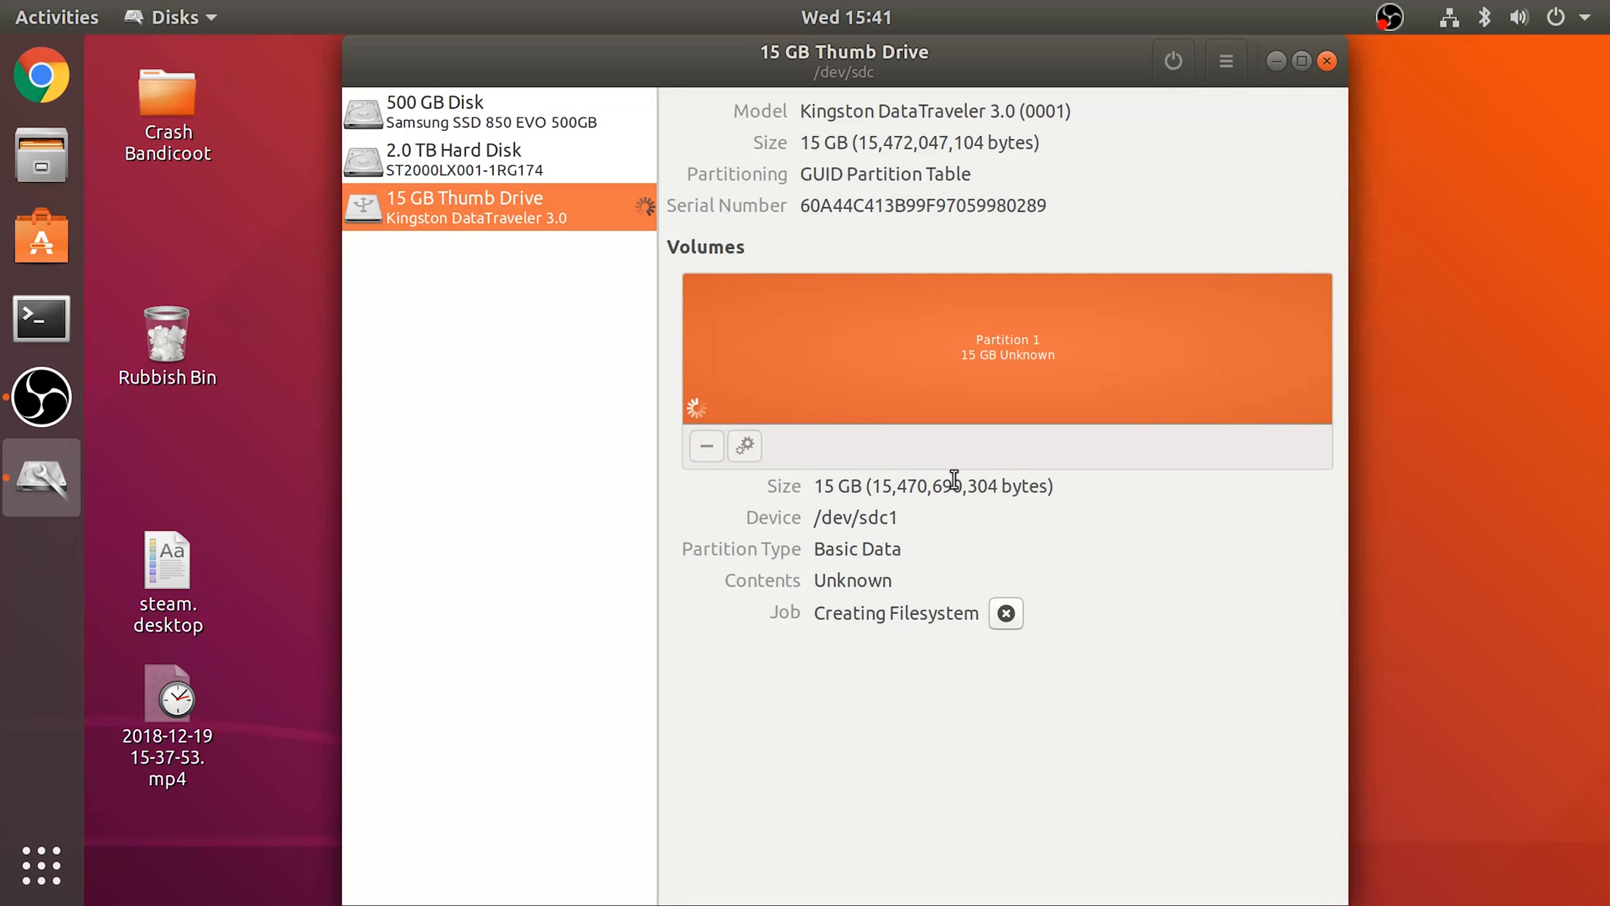
mouse_move(705, 446)
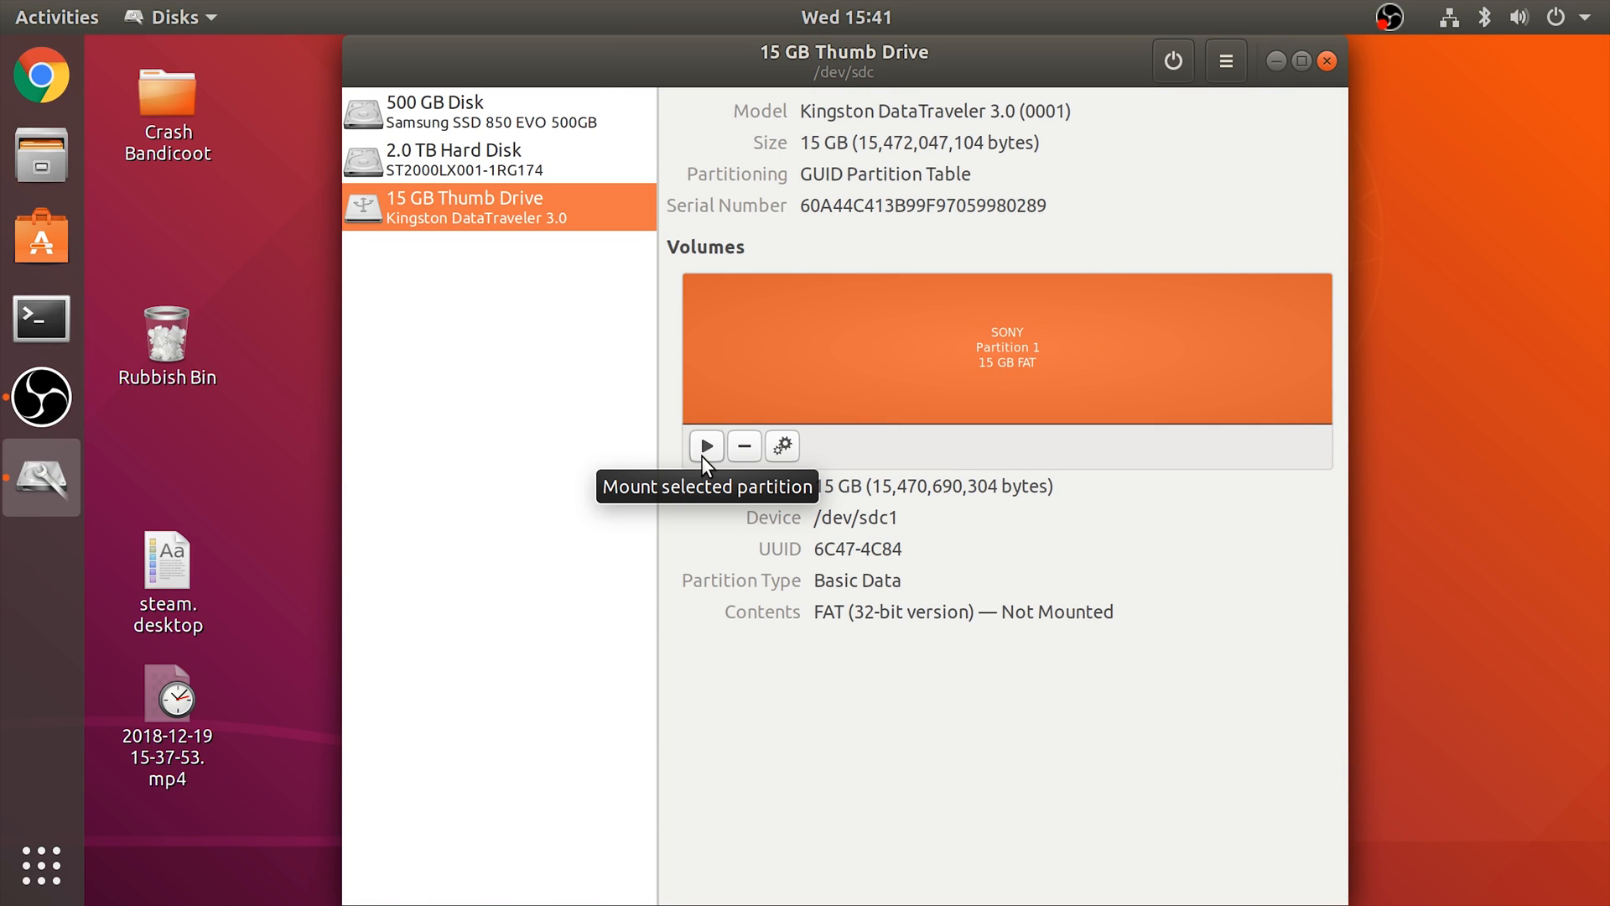
click(706, 445)
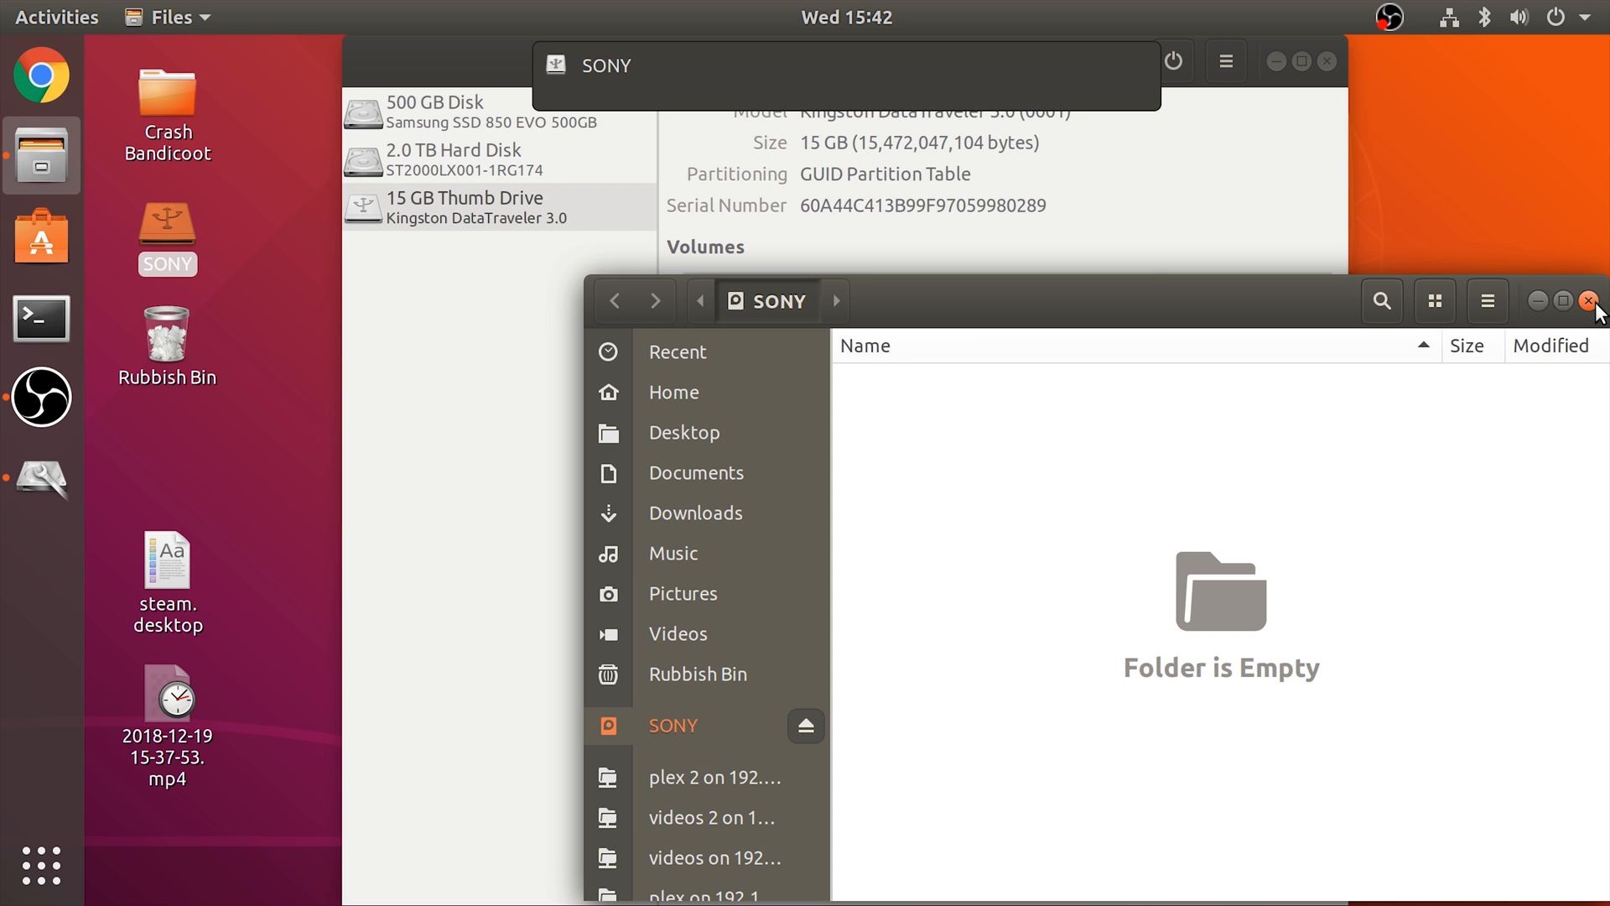
Close Files and Disks, search 'bleemsync' in Chrome, and open the GitHub 0.4.1 release assets
click(1592, 301)
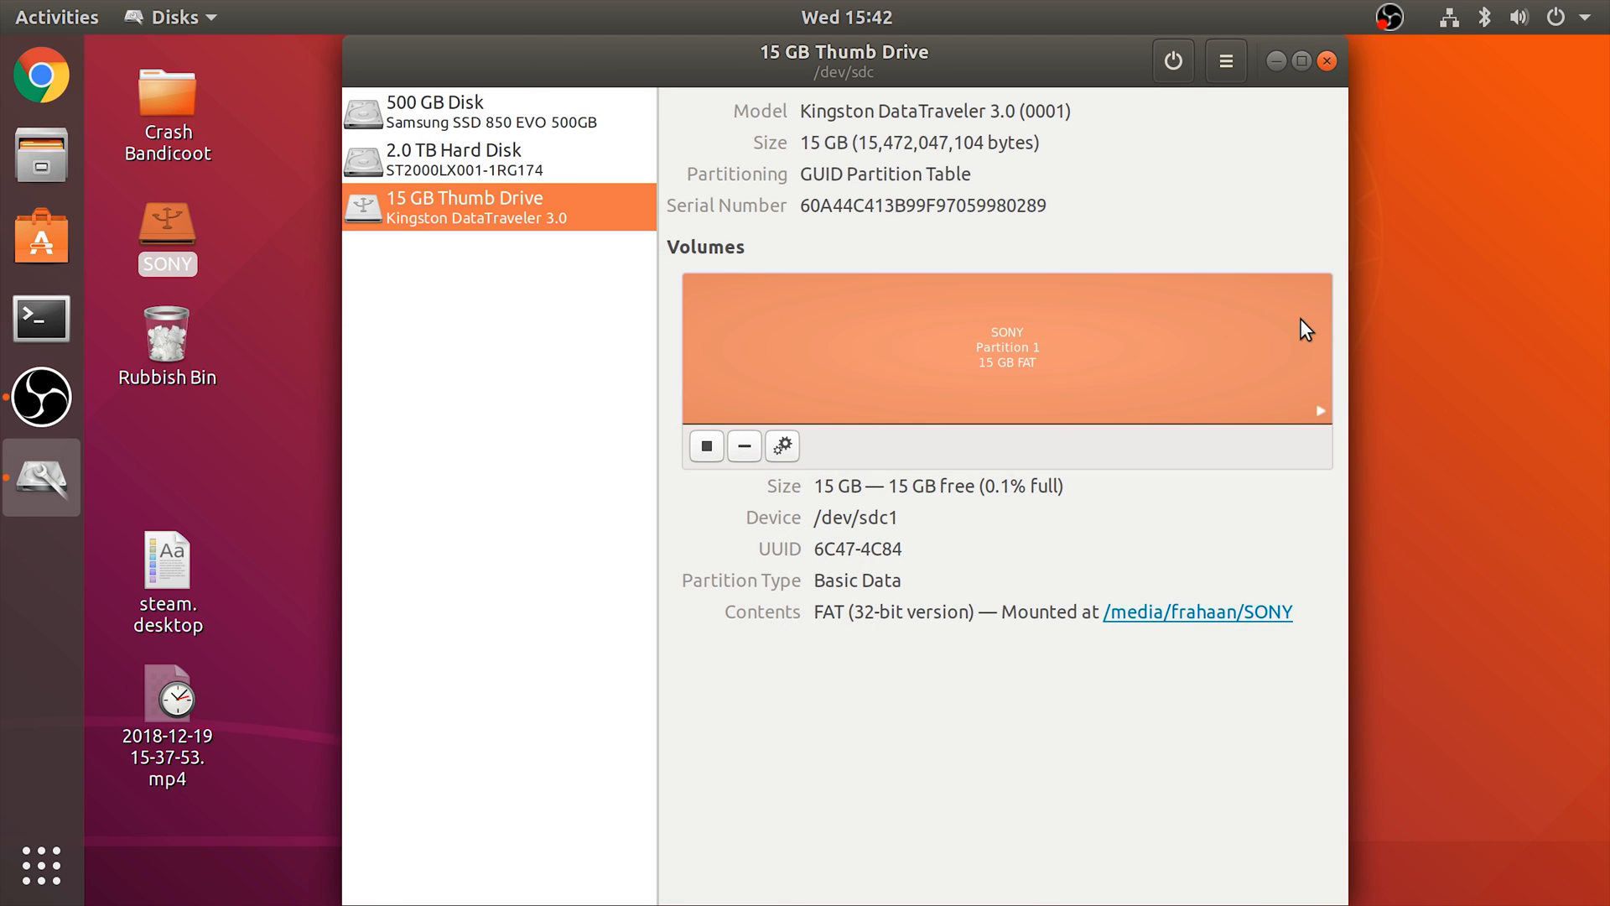
click(1326, 60)
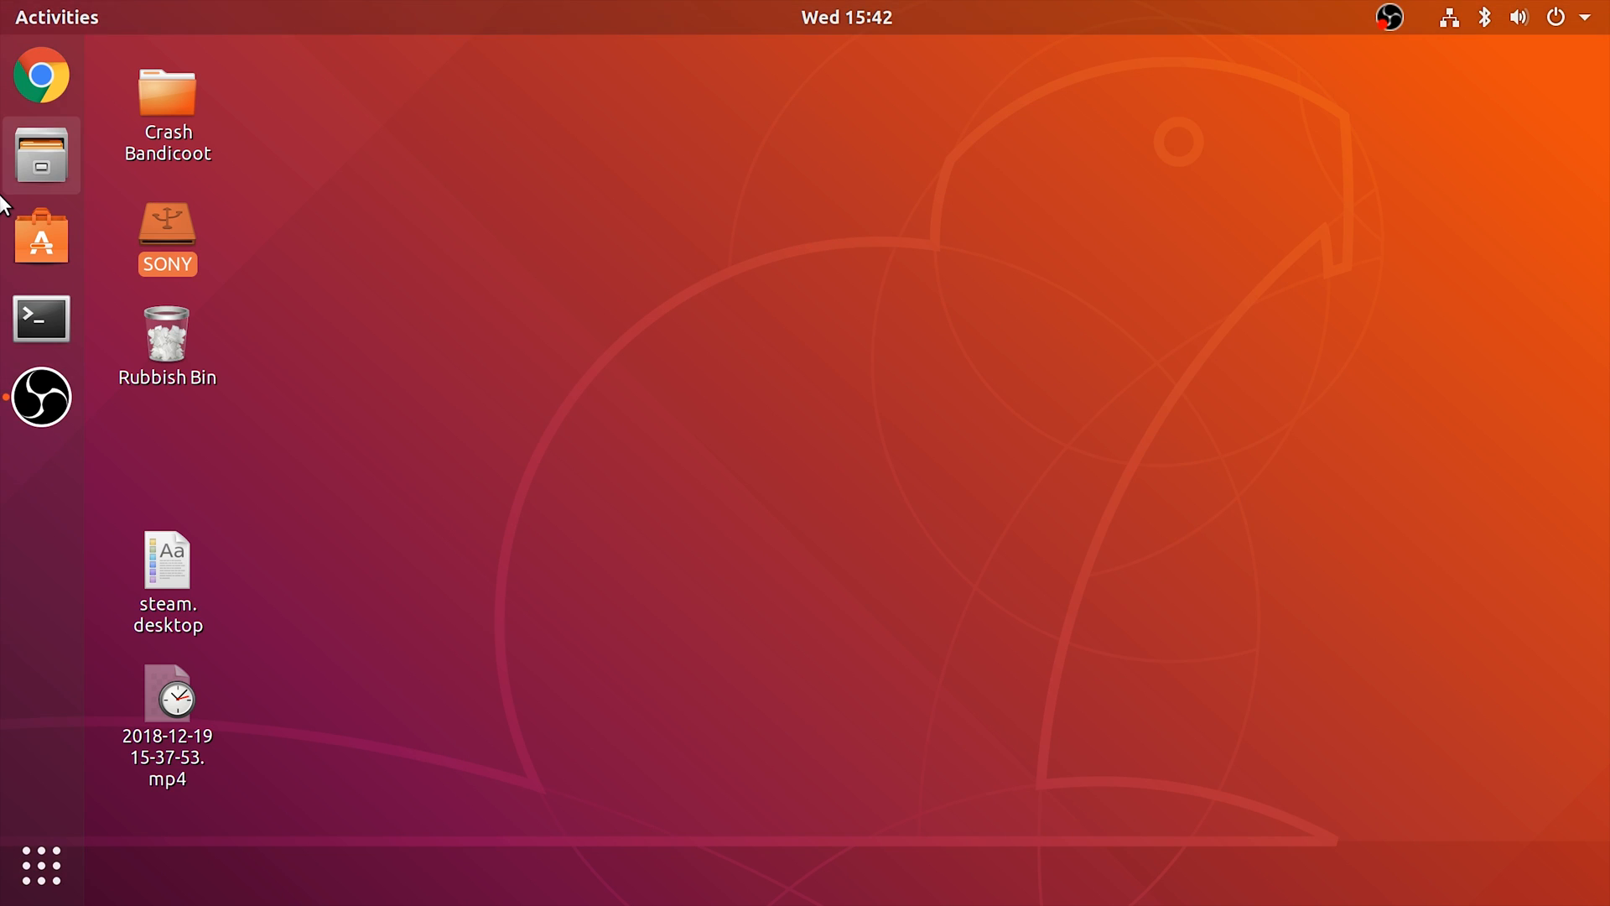
click(41, 75)
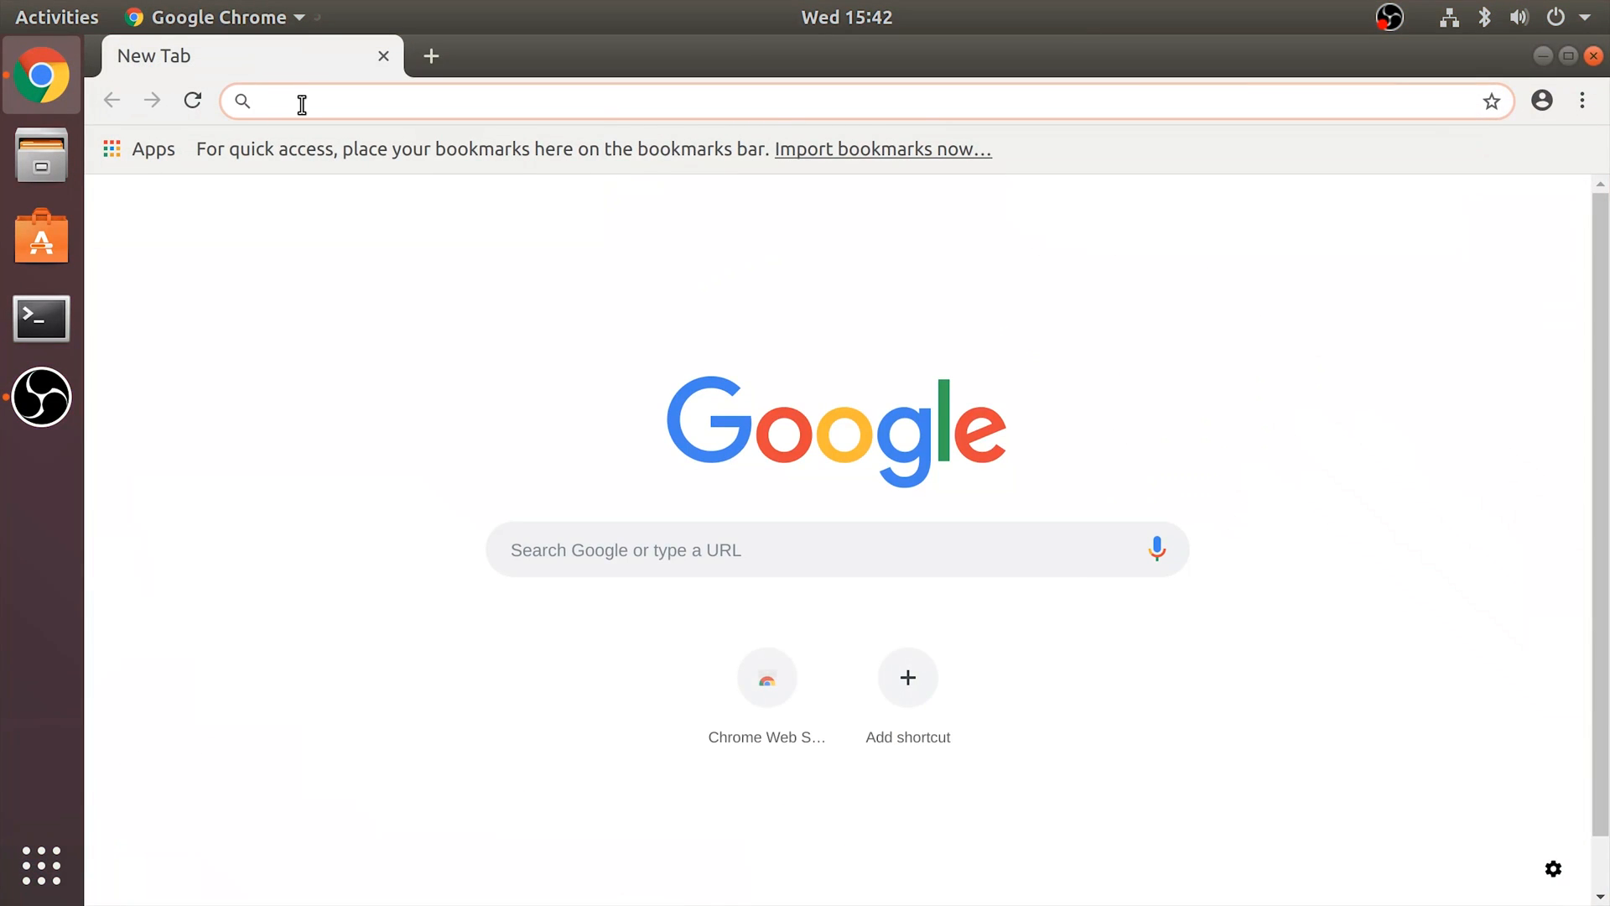
click(301, 101)
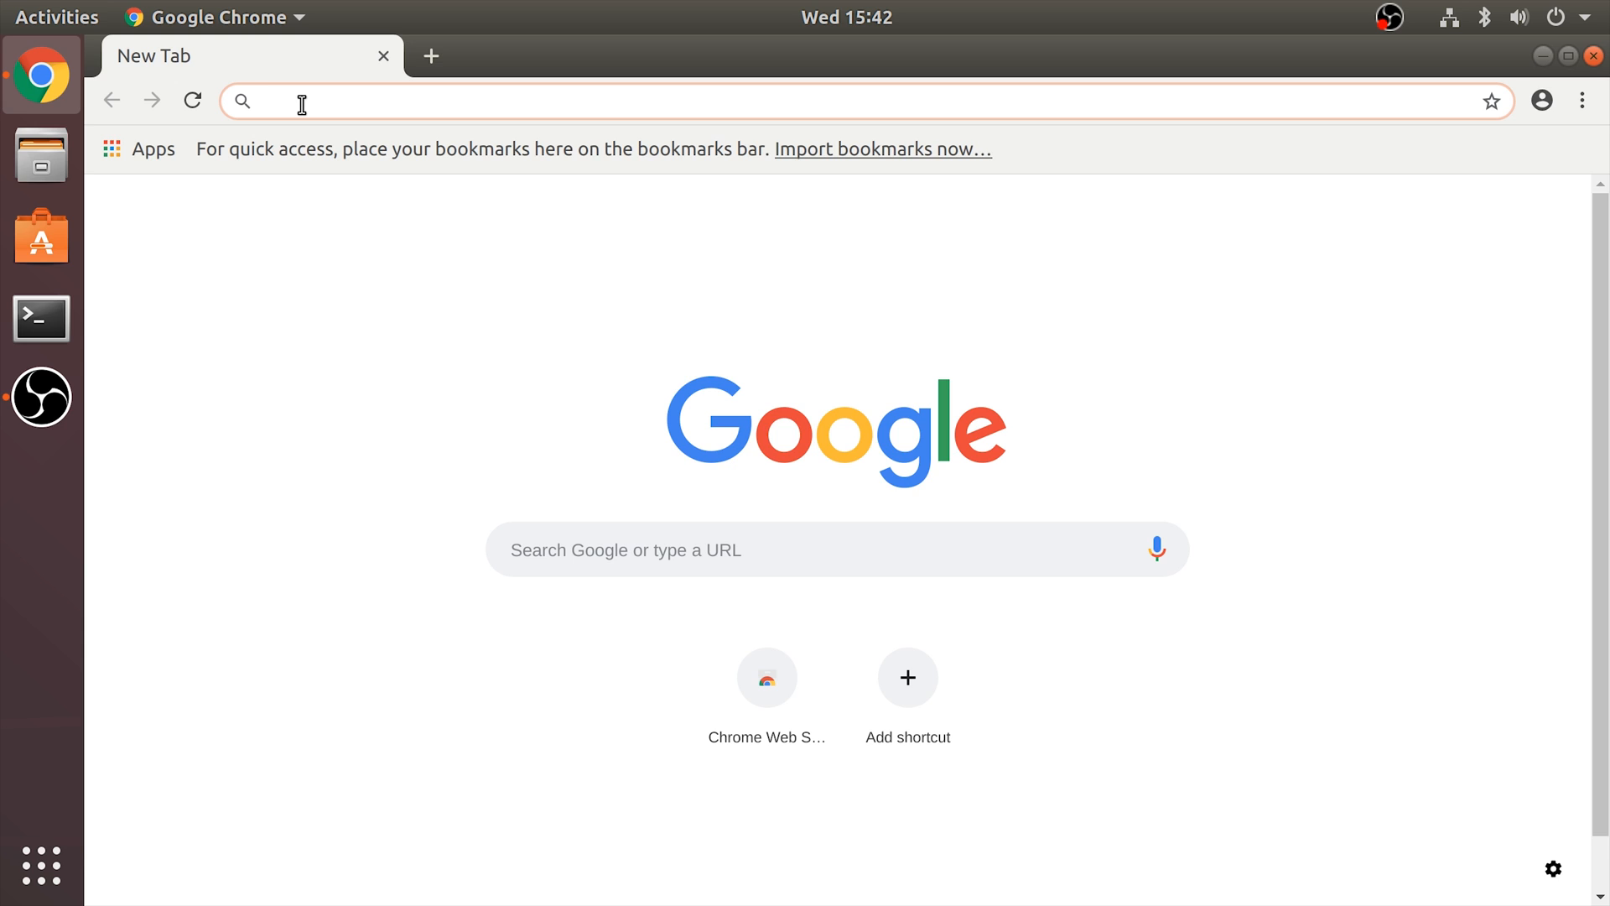
text(leemsync)
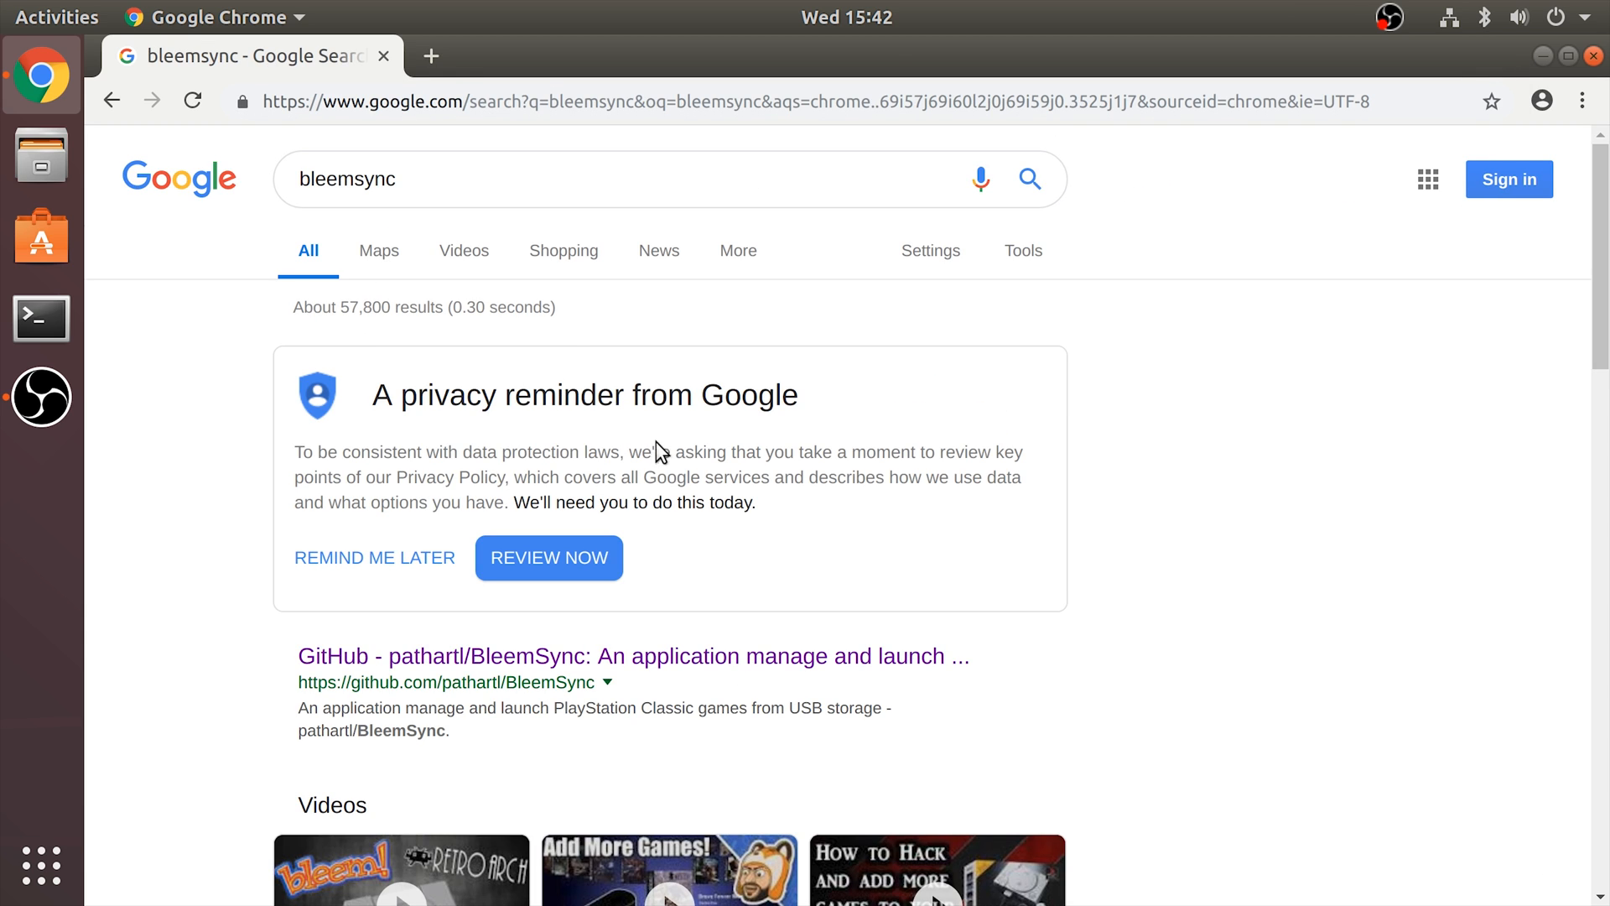
click(632, 656)
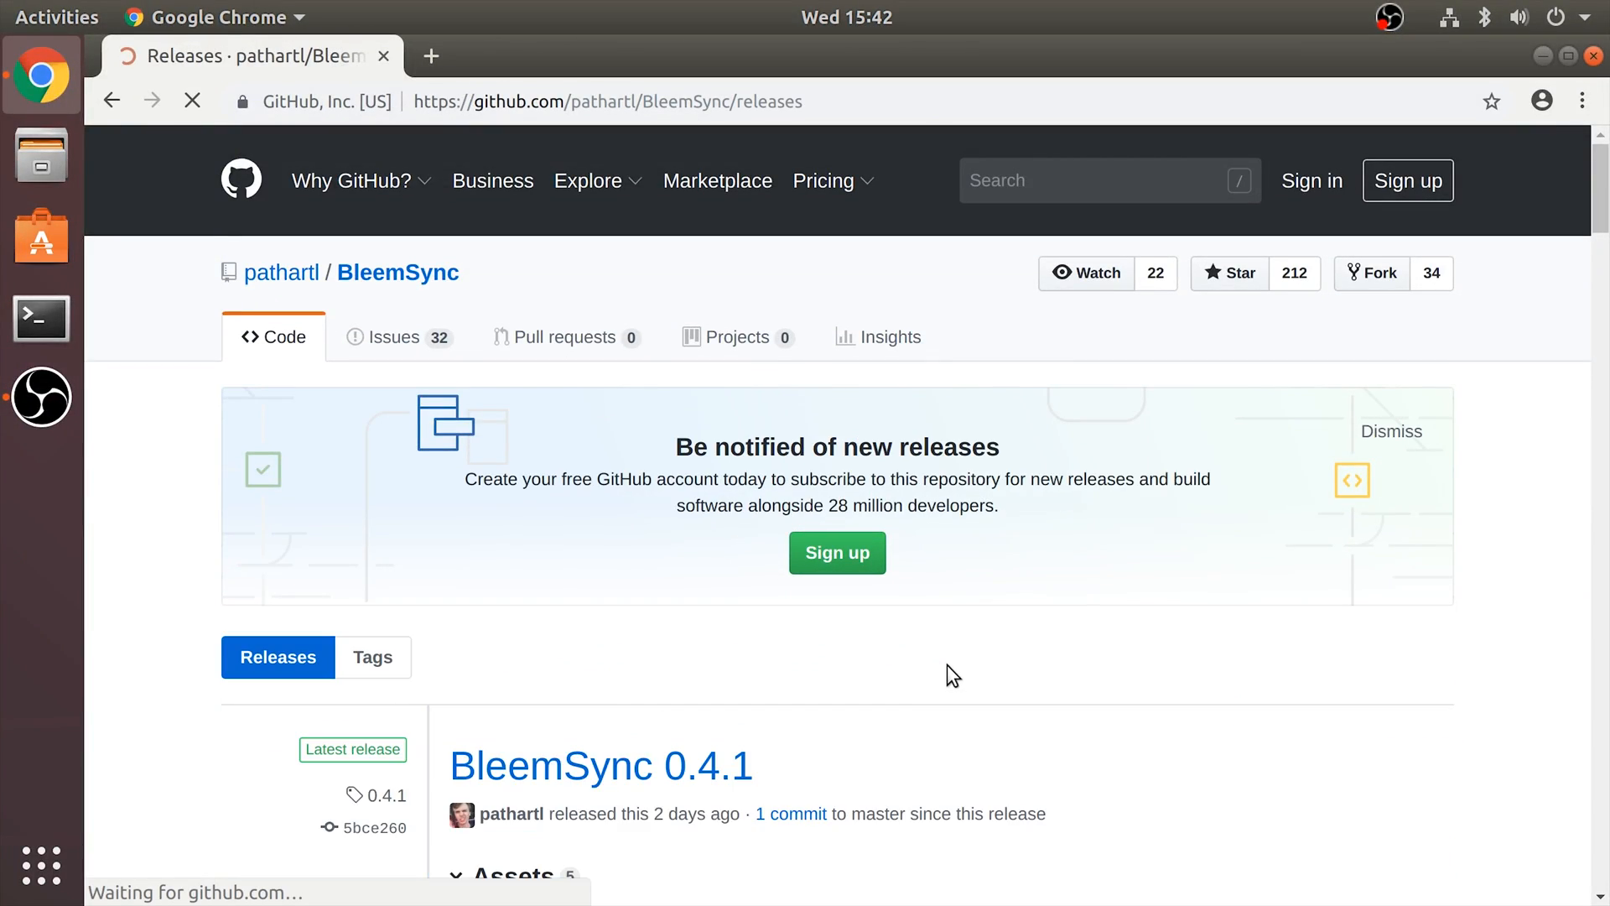
scroll(down, 3)
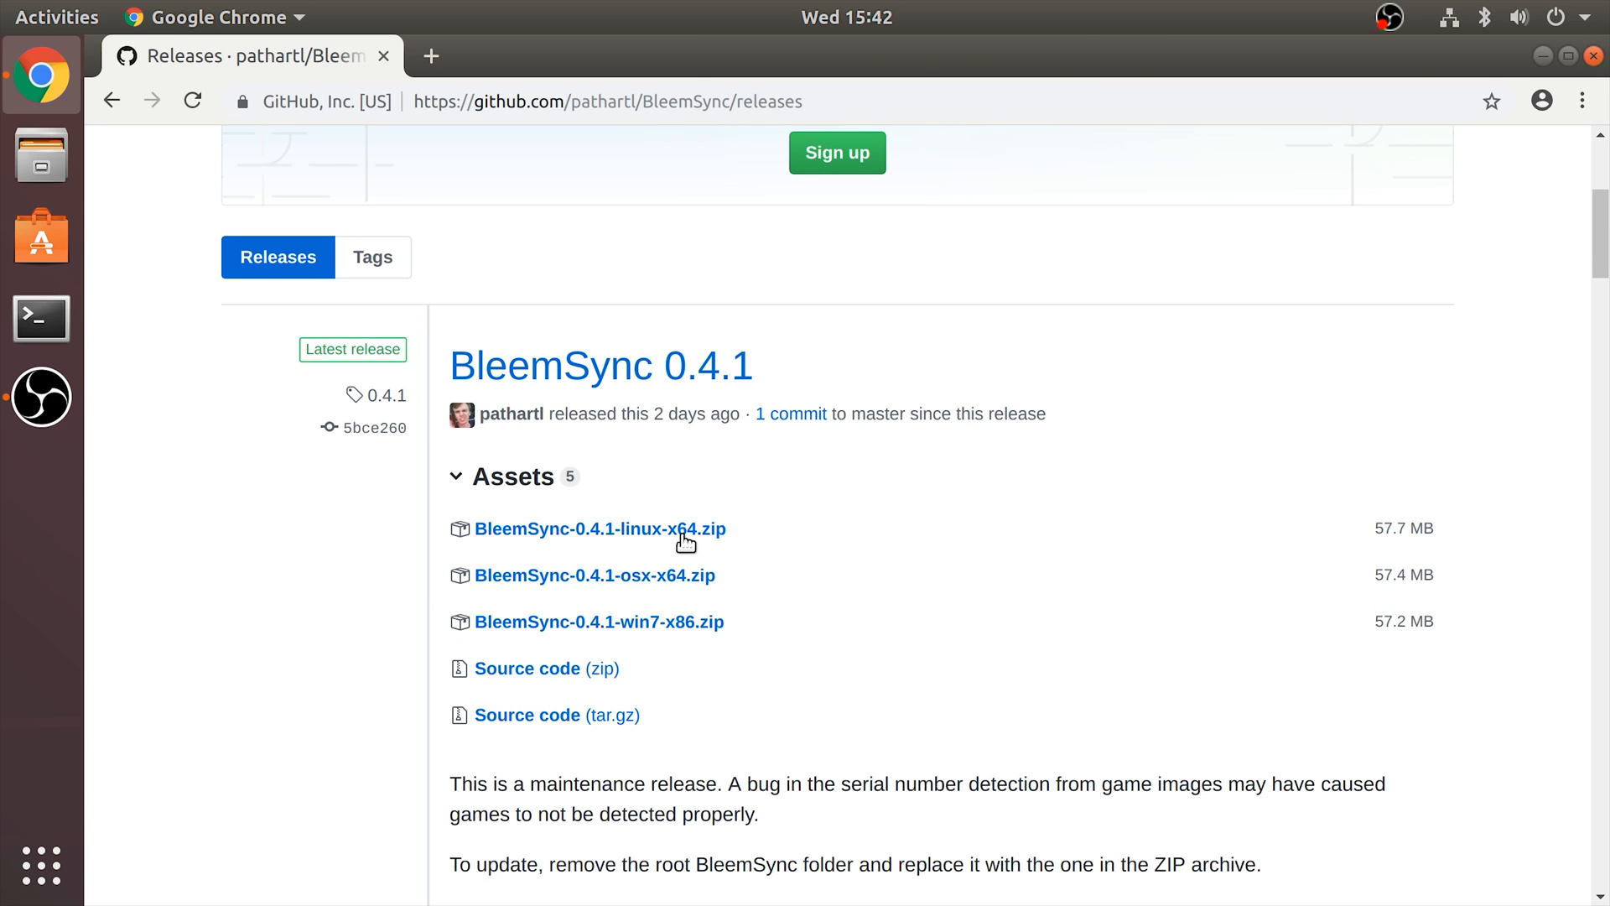
mouse_move(589, 439)
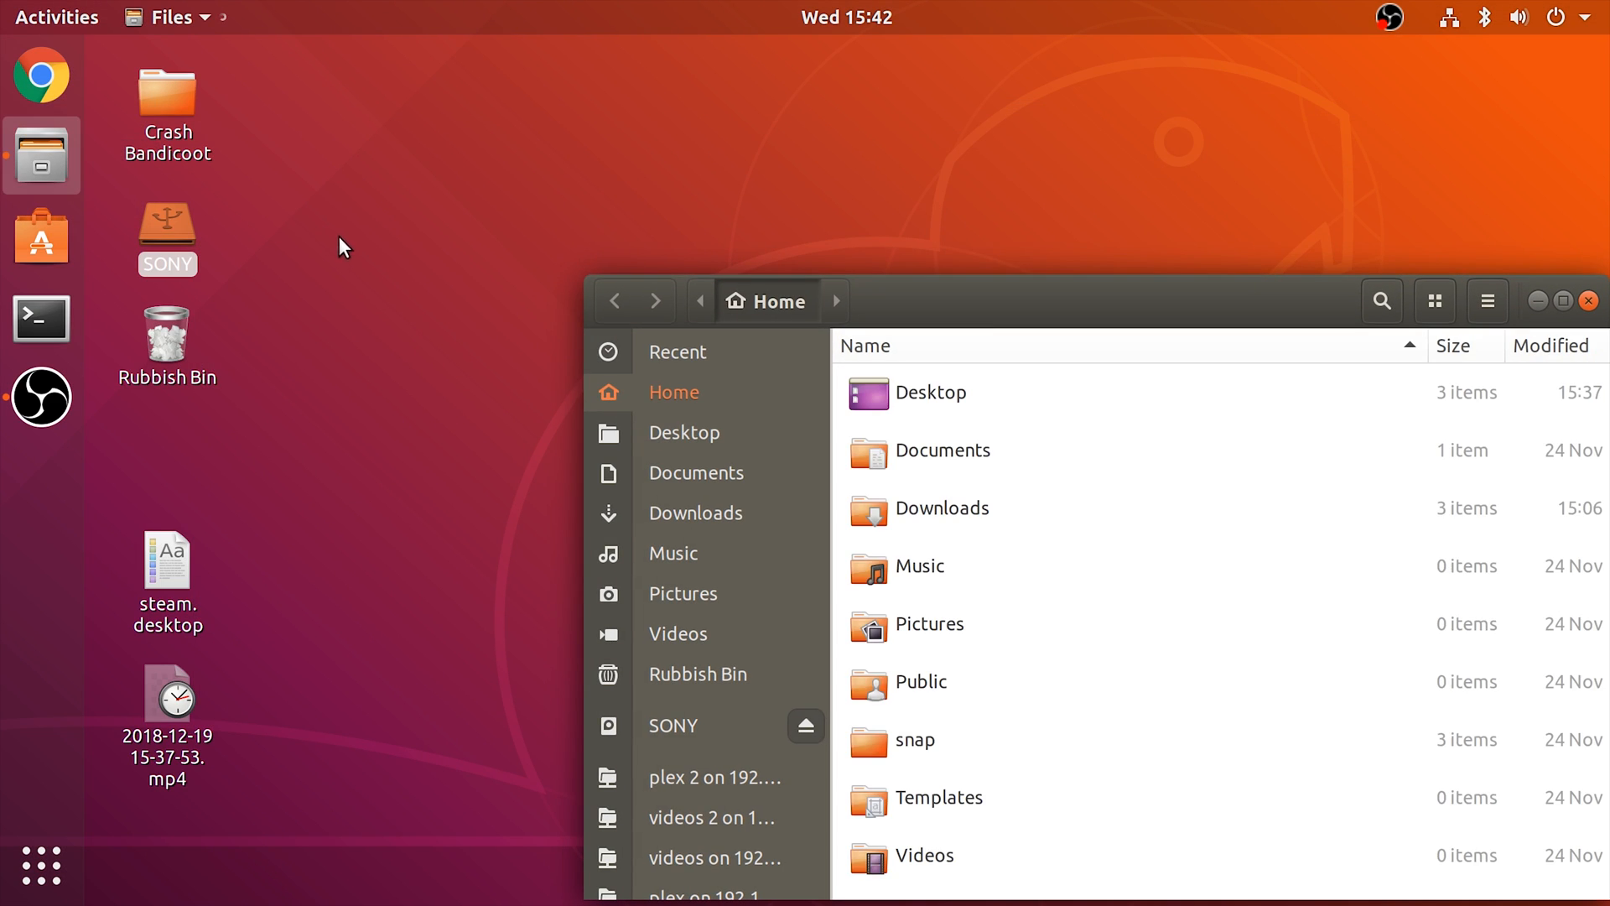
Trash the BleemSync 0.3.2 folder and zip, then extract the 0.4.1 zip in Downloads
click(695, 513)
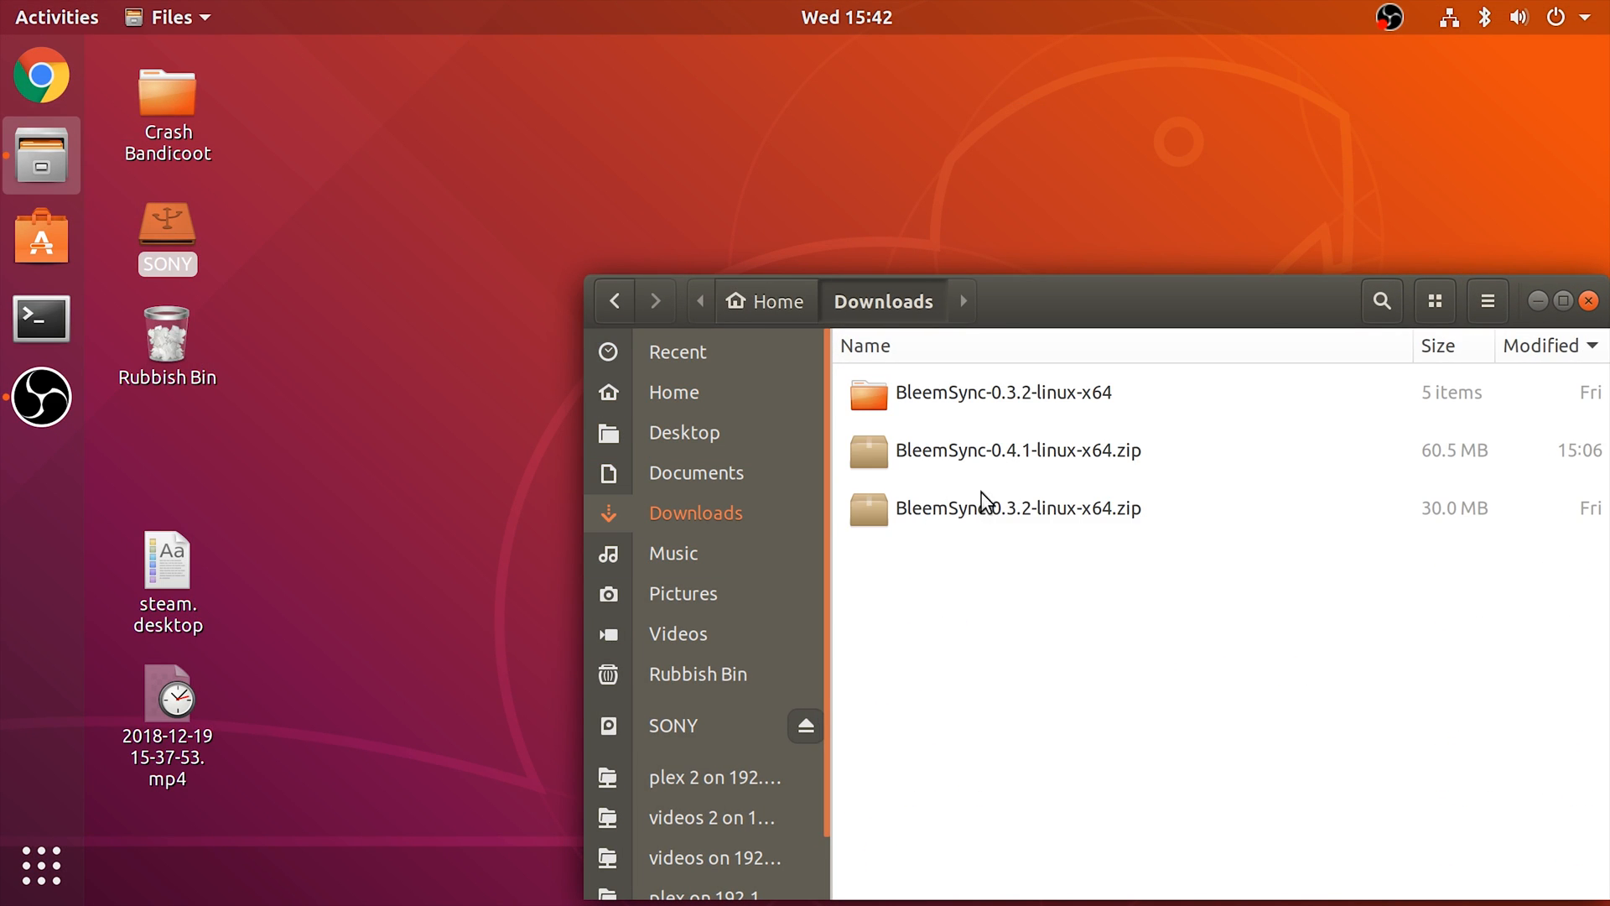
click(1018, 450)
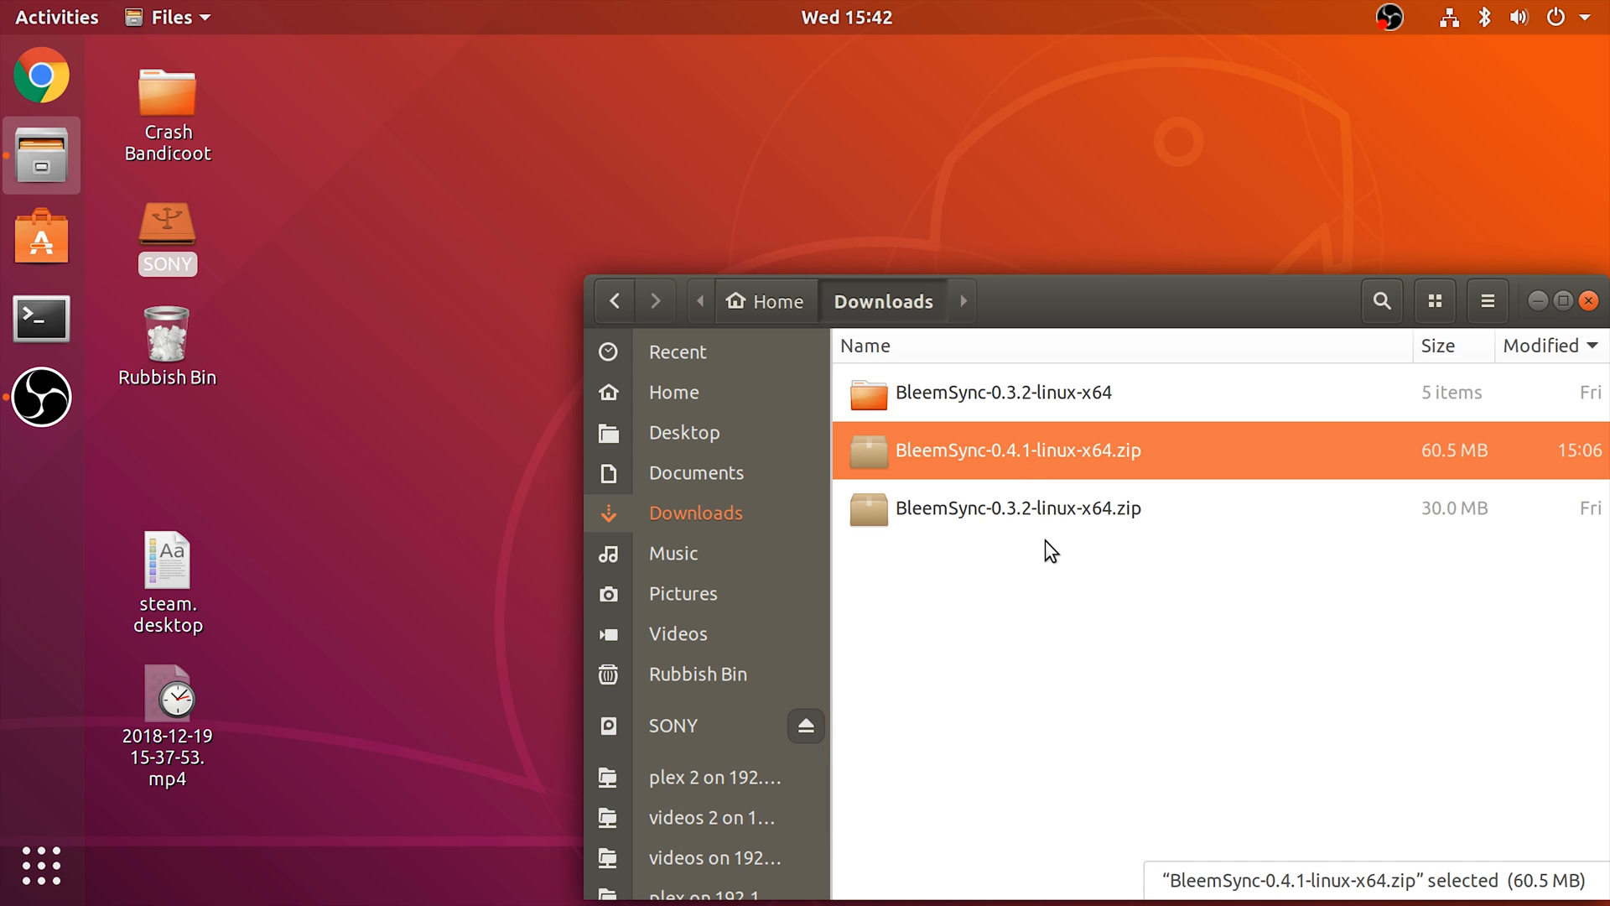
click(1018, 508)
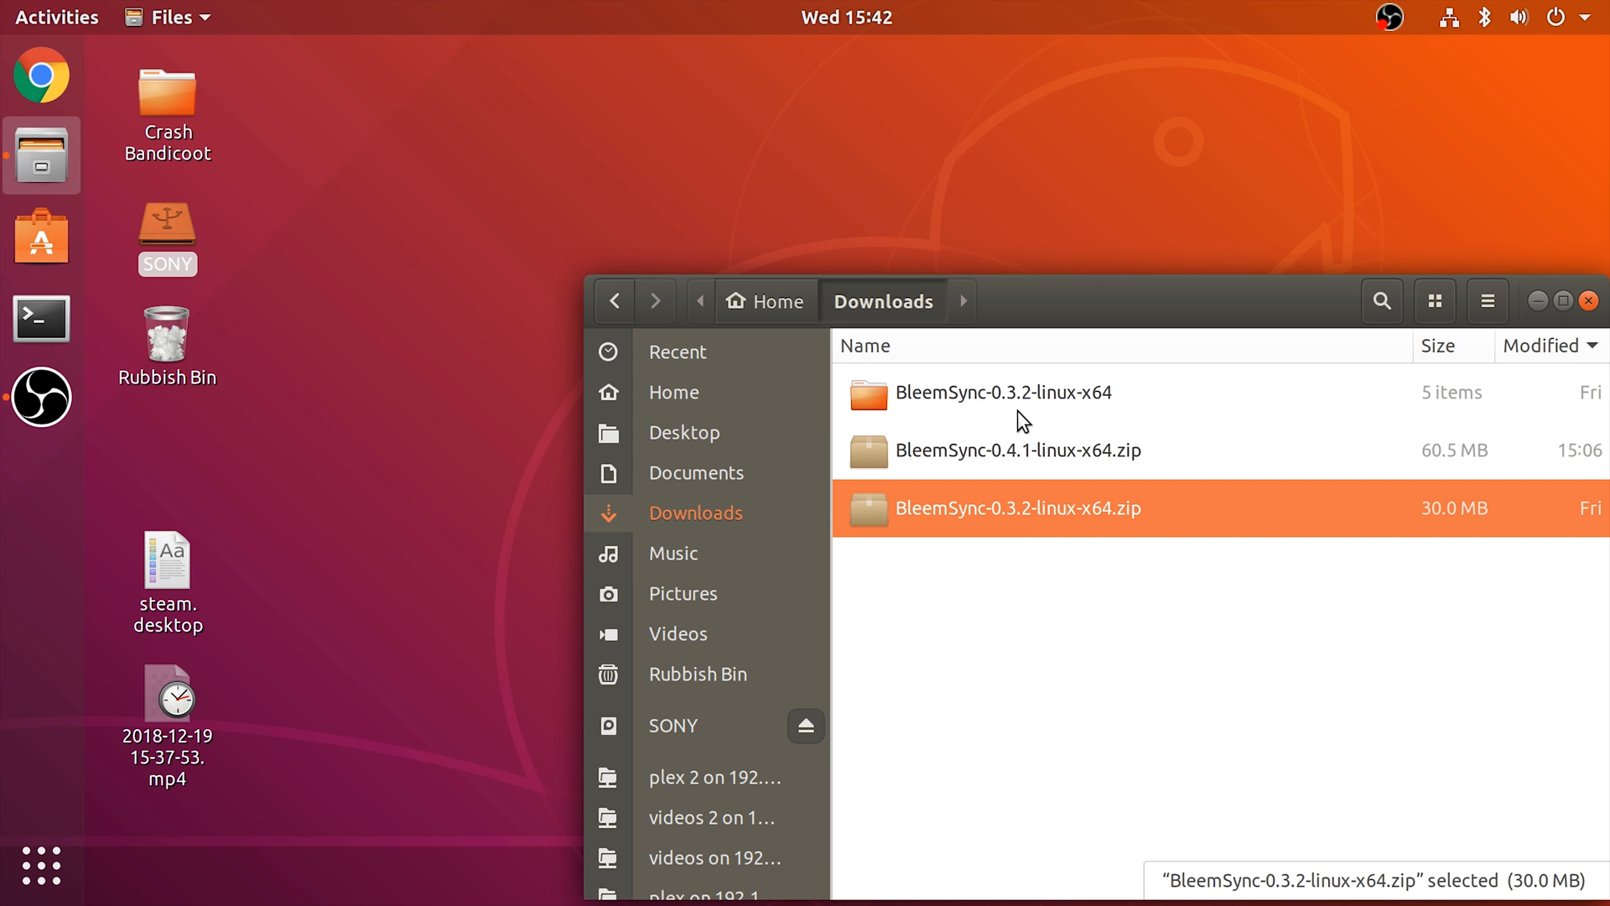
click(1006, 392)
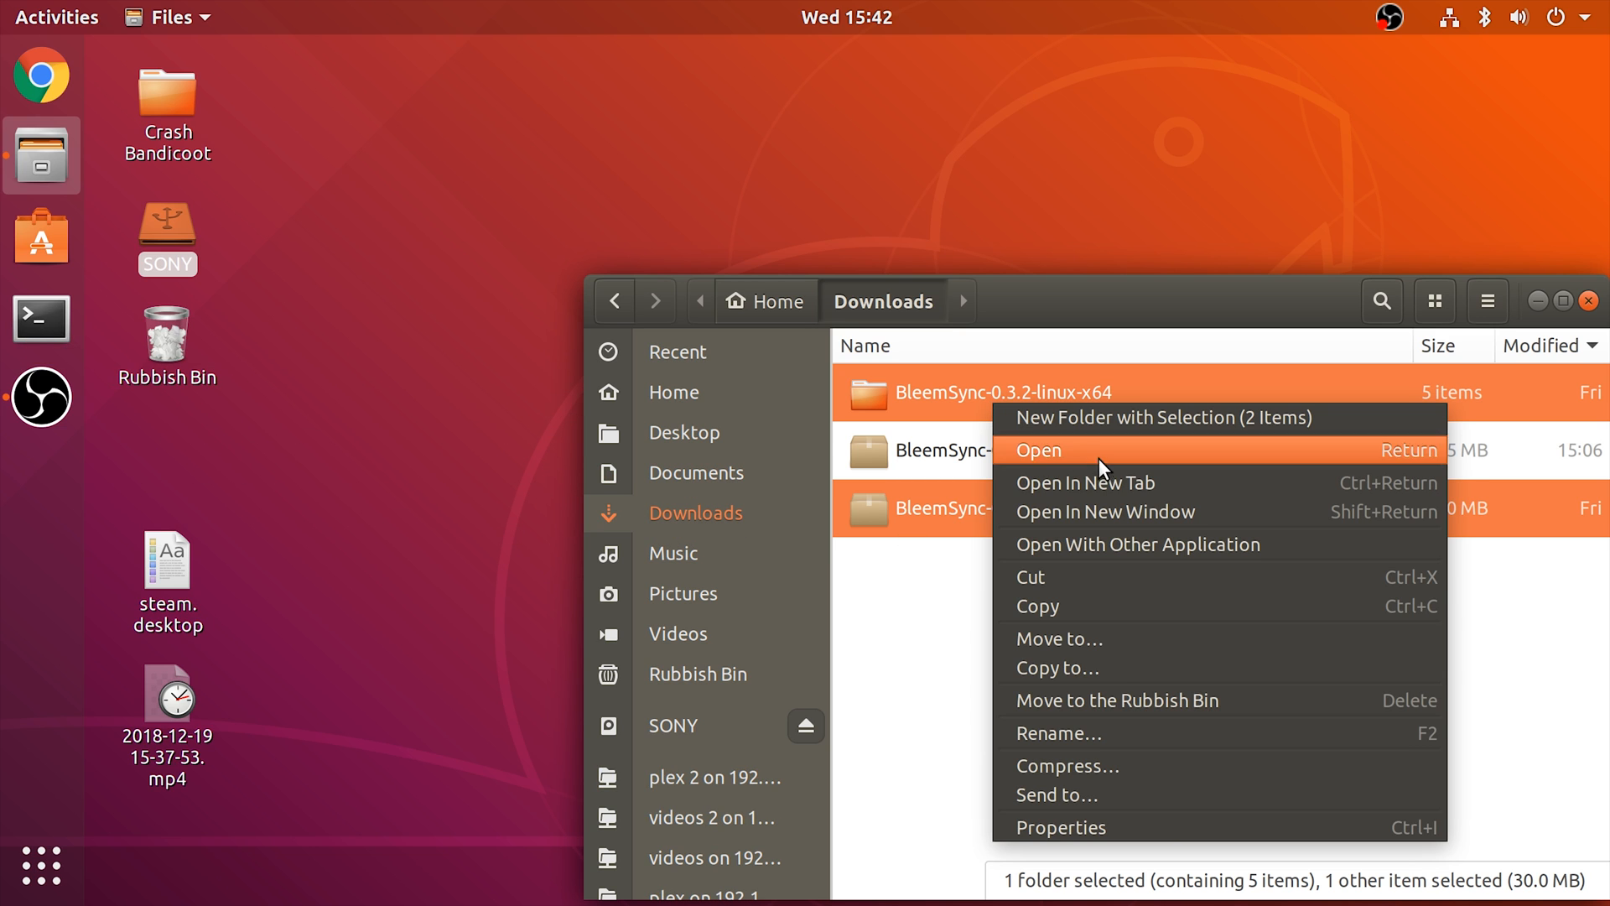
click(1118, 699)
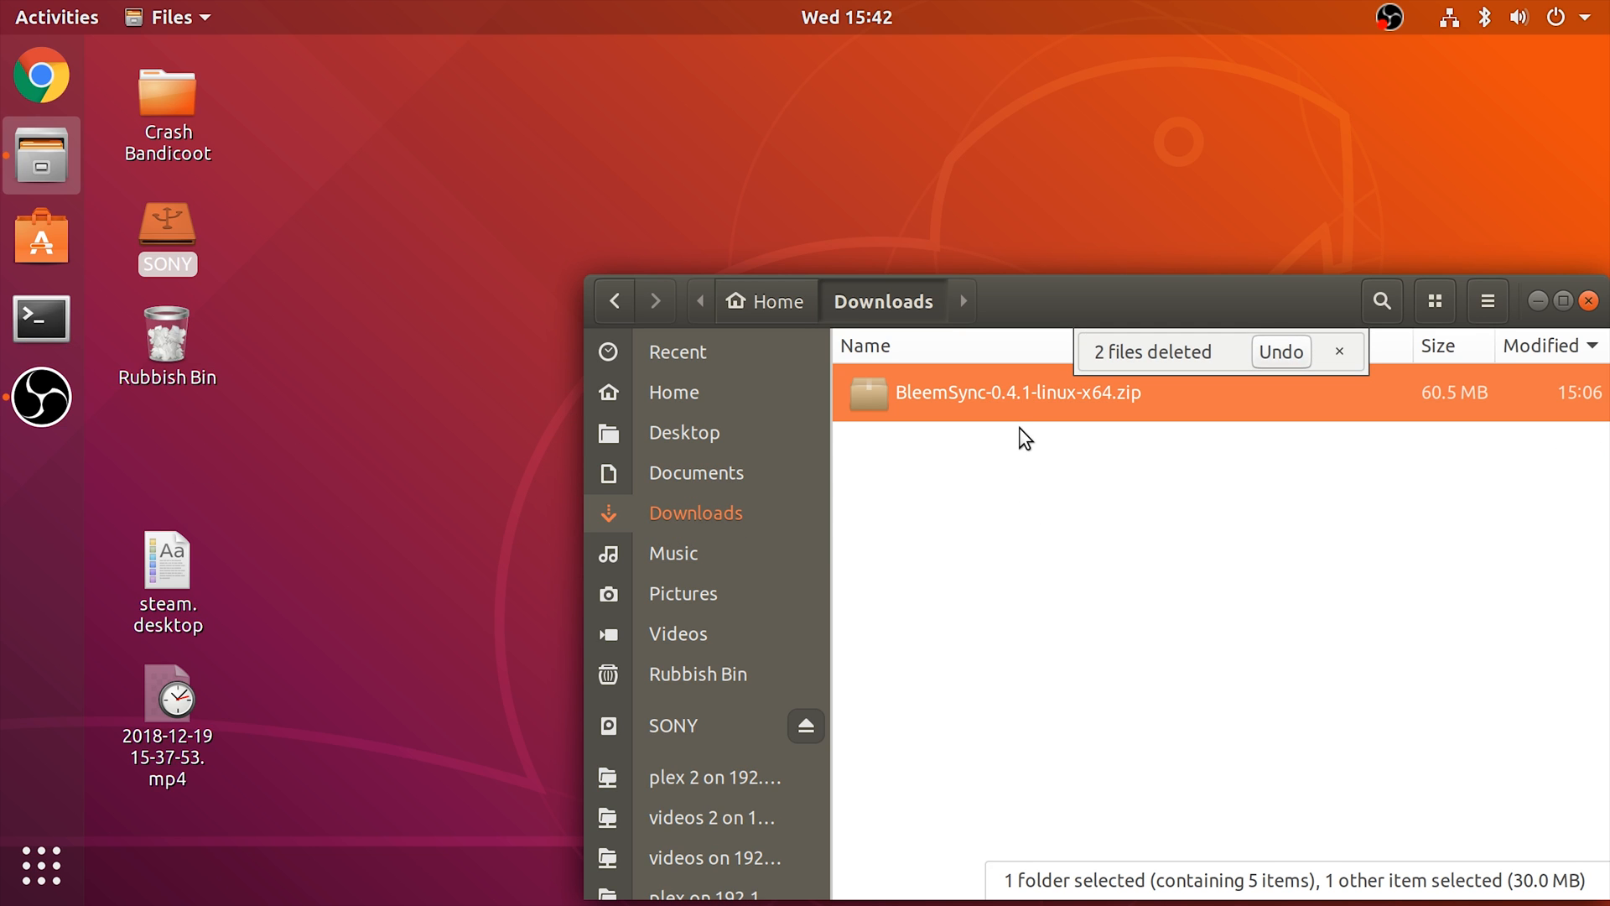
right_click(1017, 393)
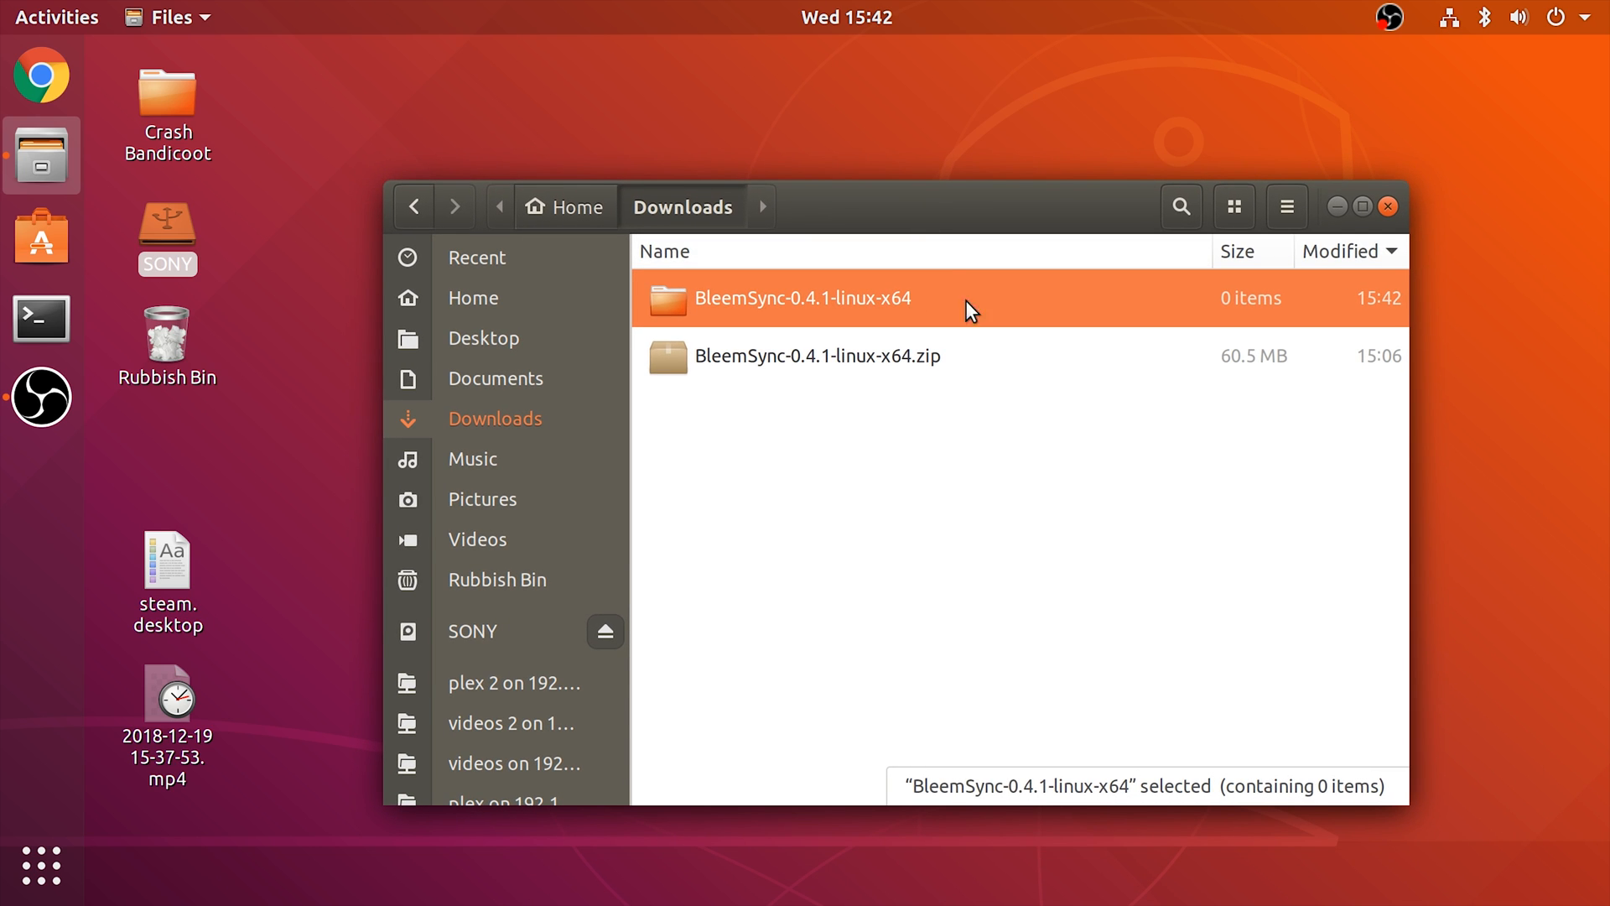
mouse_move(1017, 339)
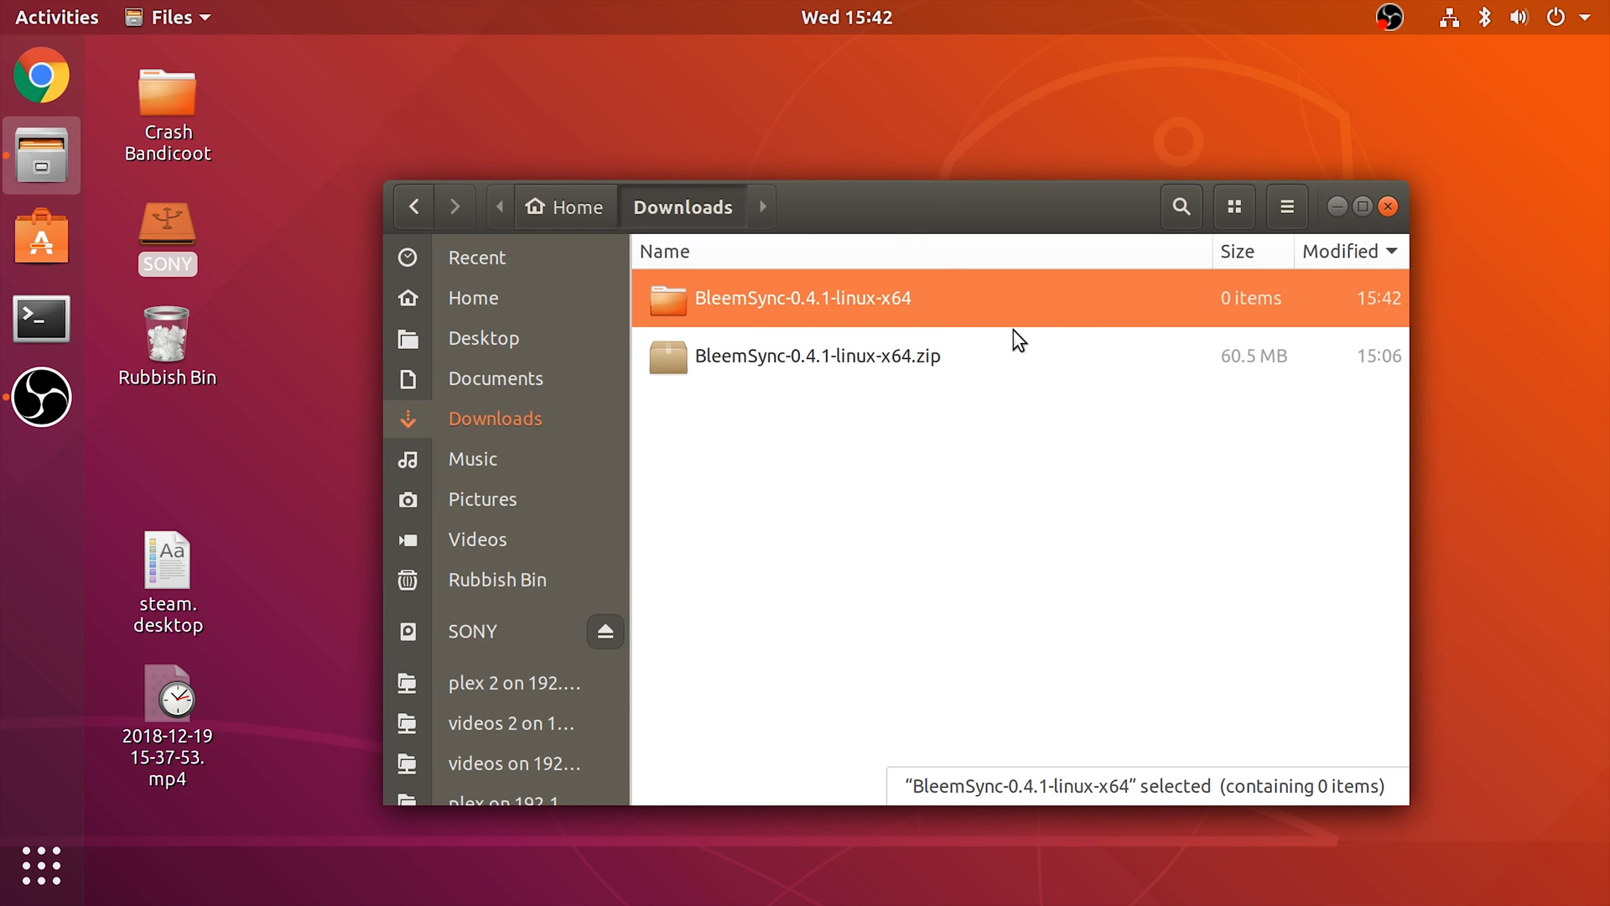
mouse_move(1046, 694)
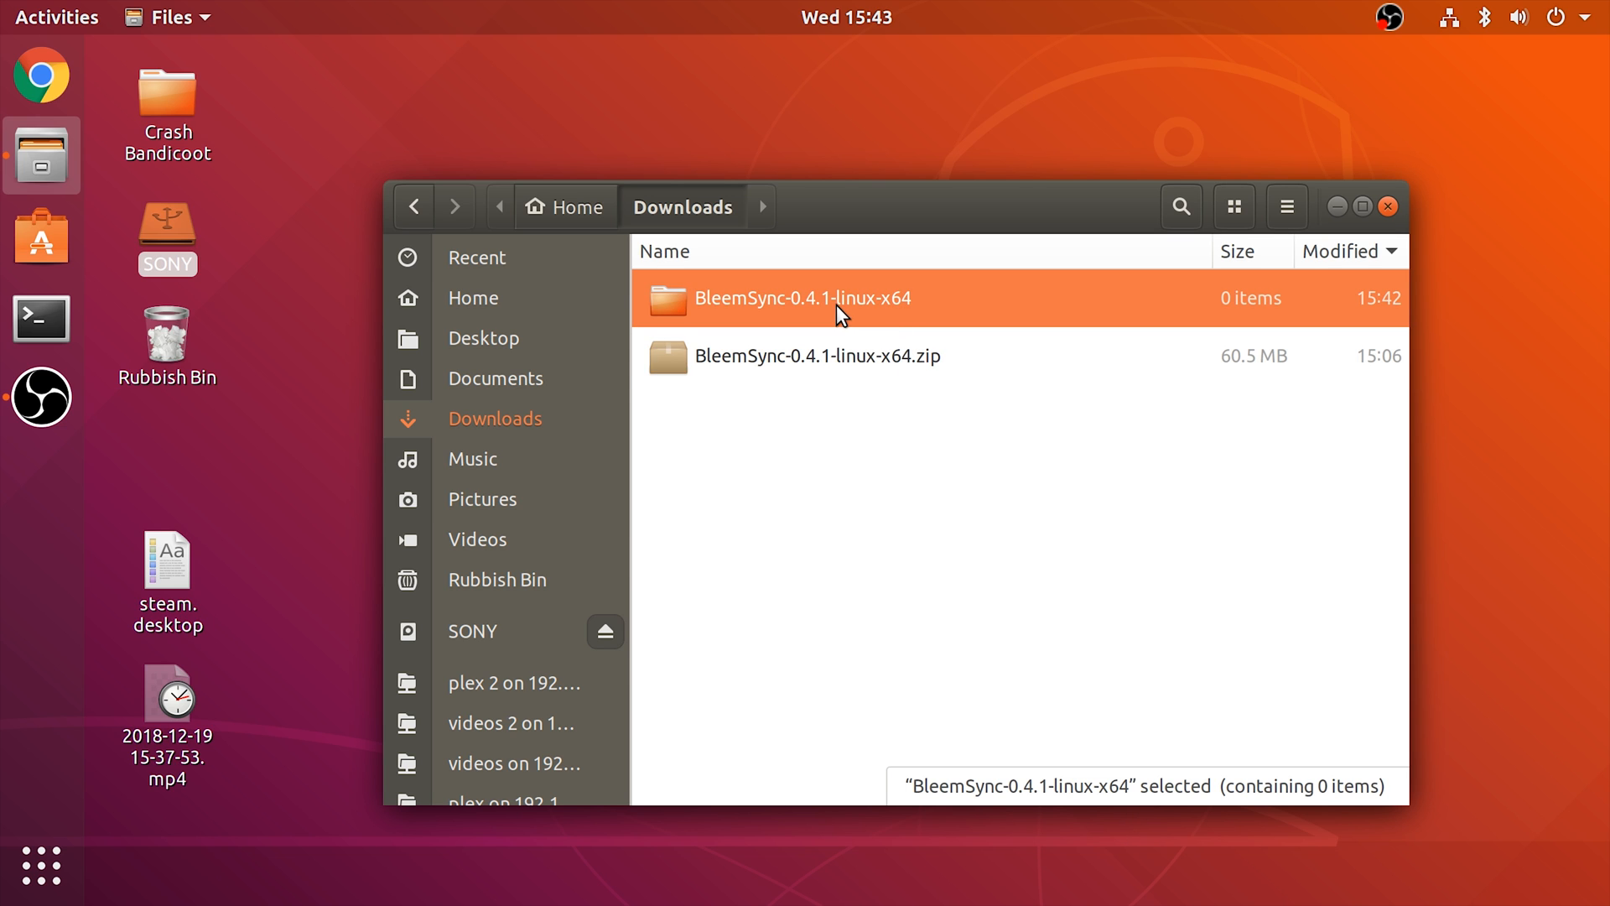
double_click(805, 298)
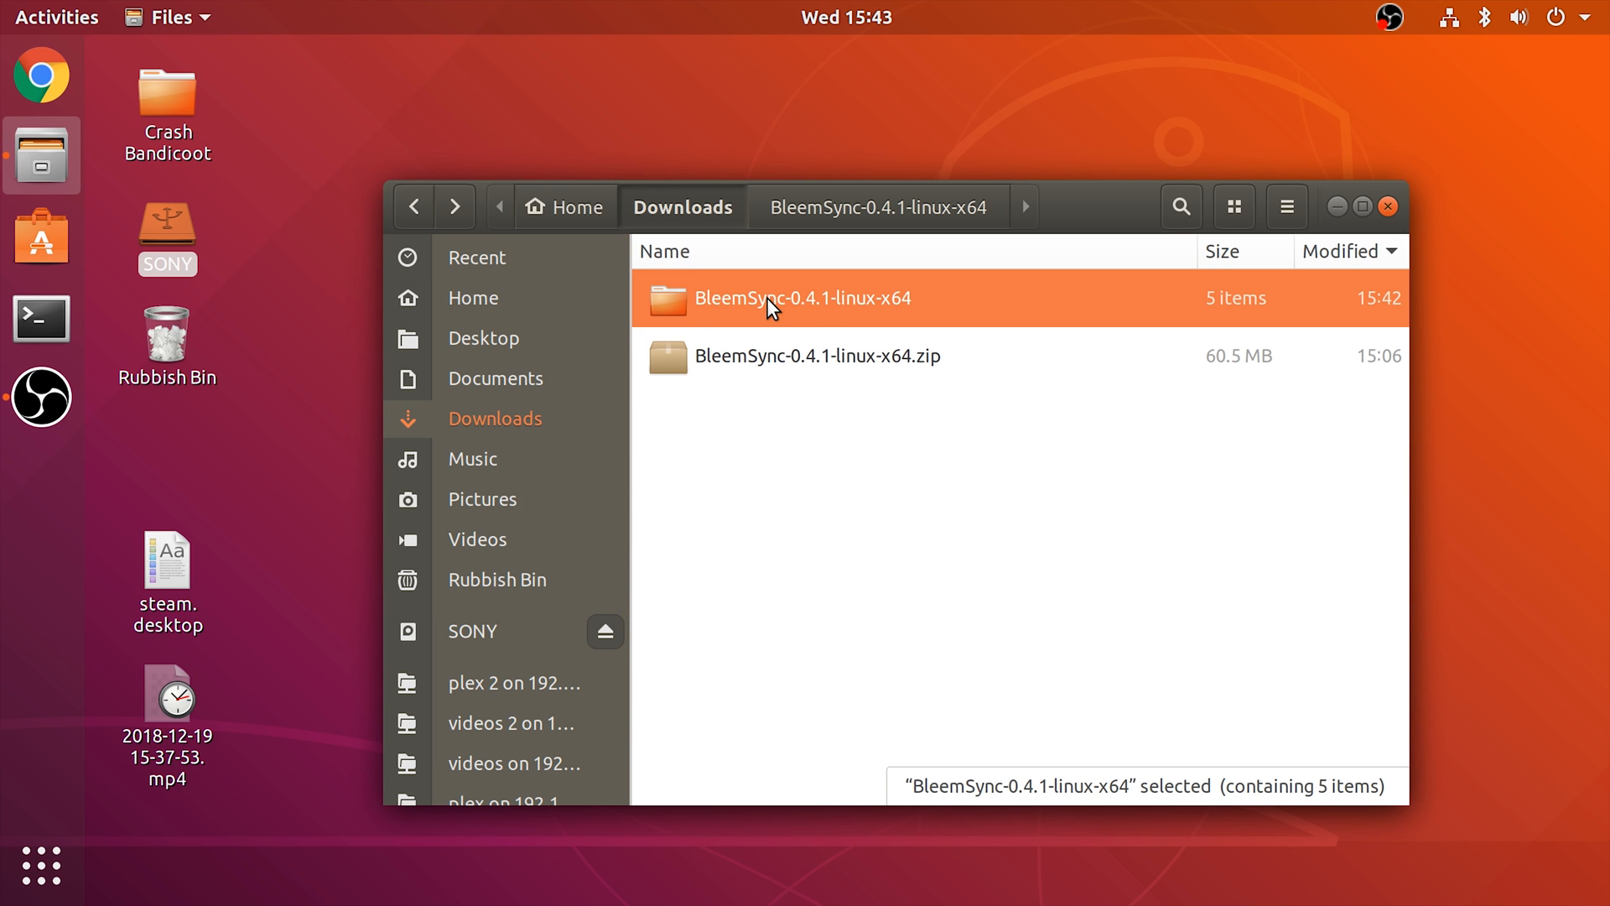
Open BleemSync-0.4.1-linux-x64 and its Games folder, showing subfolders 1 and 2
double_click(805, 298)
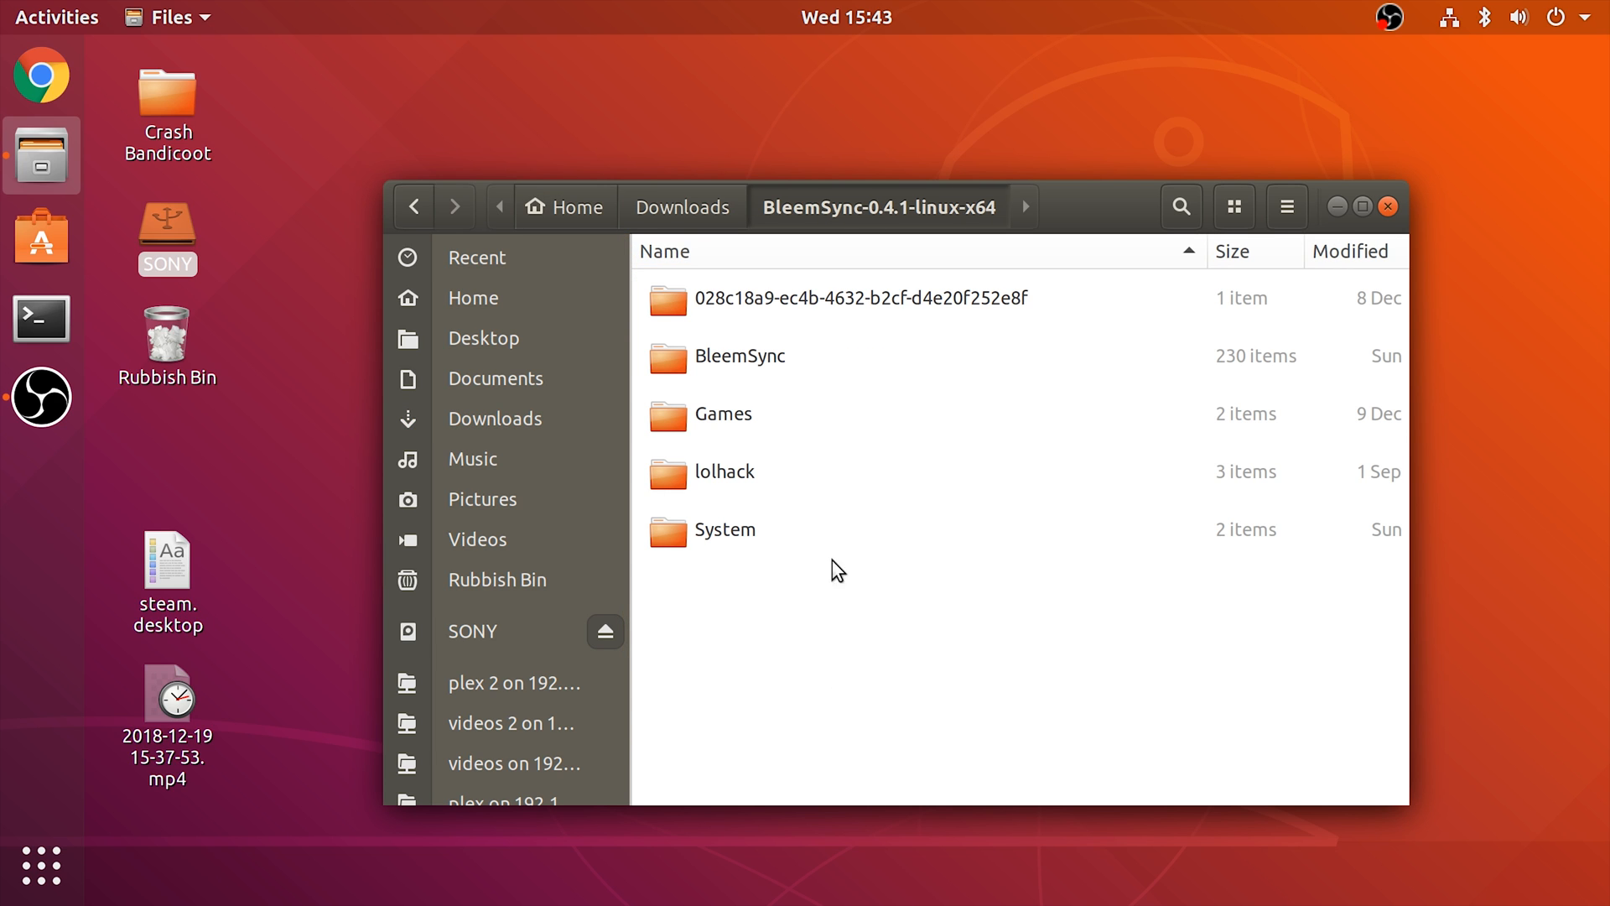
mouse_move(727, 268)
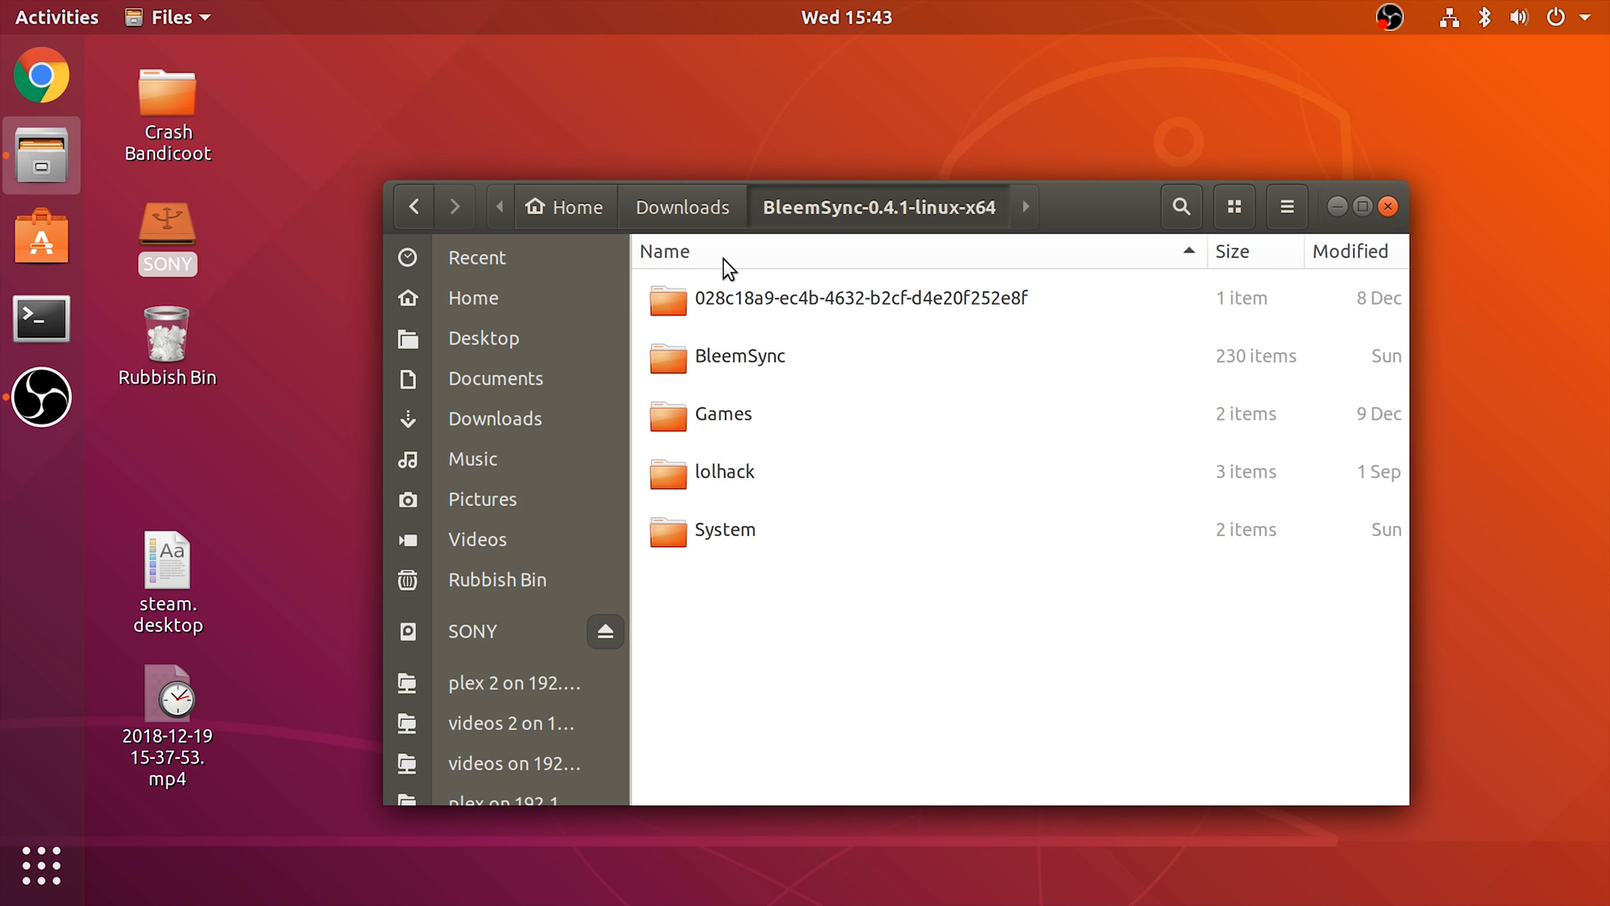
click(724, 472)
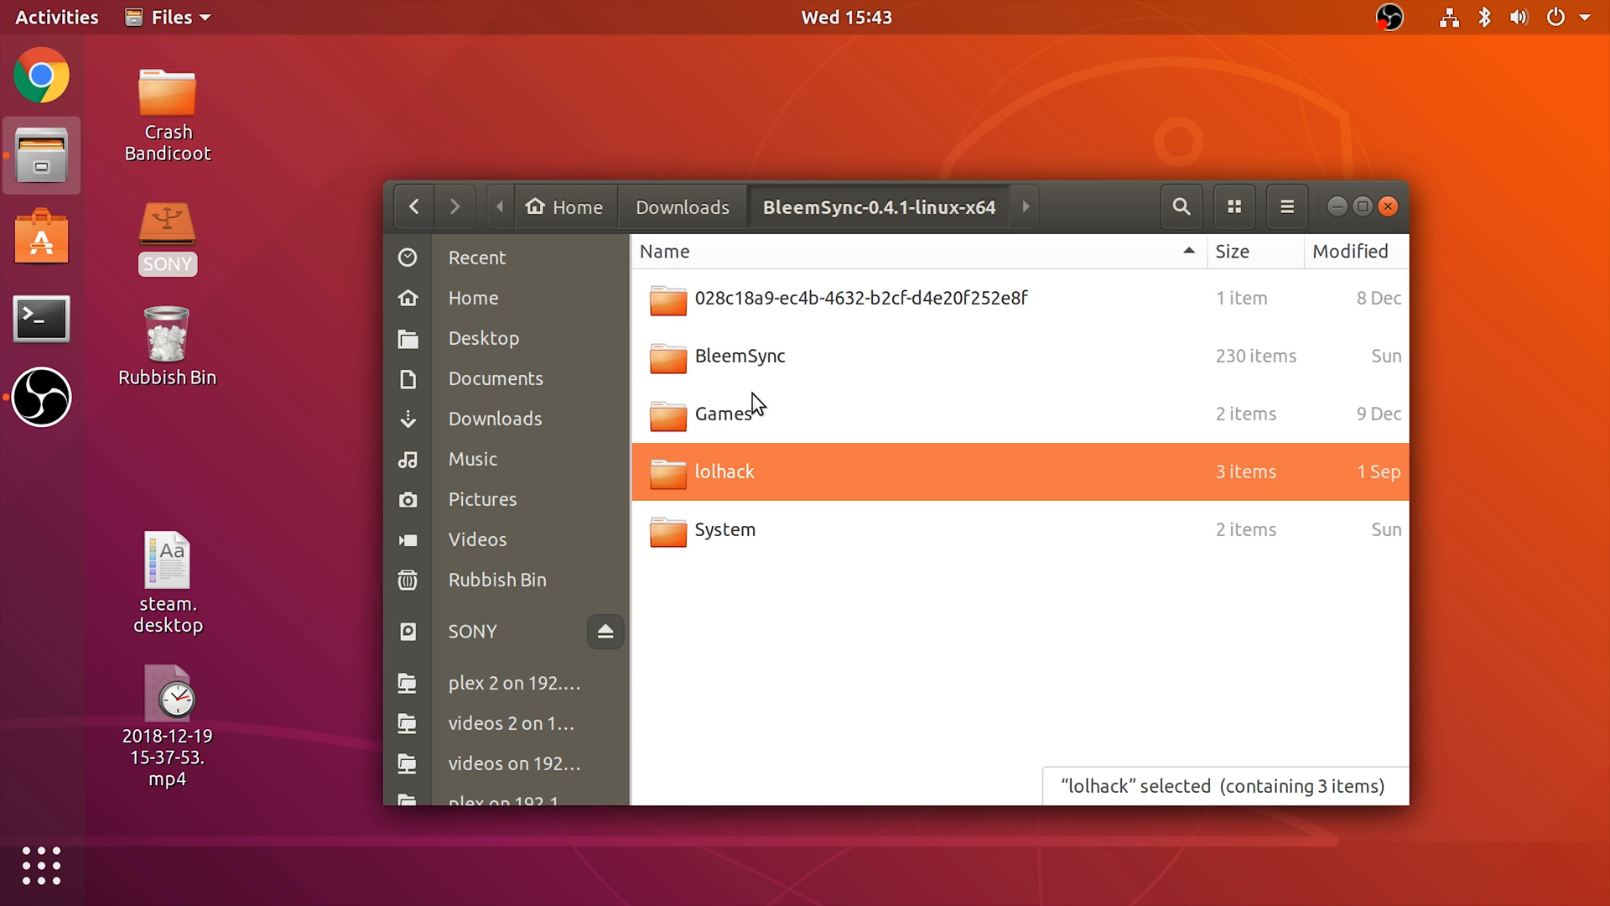
mouse_move(793, 538)
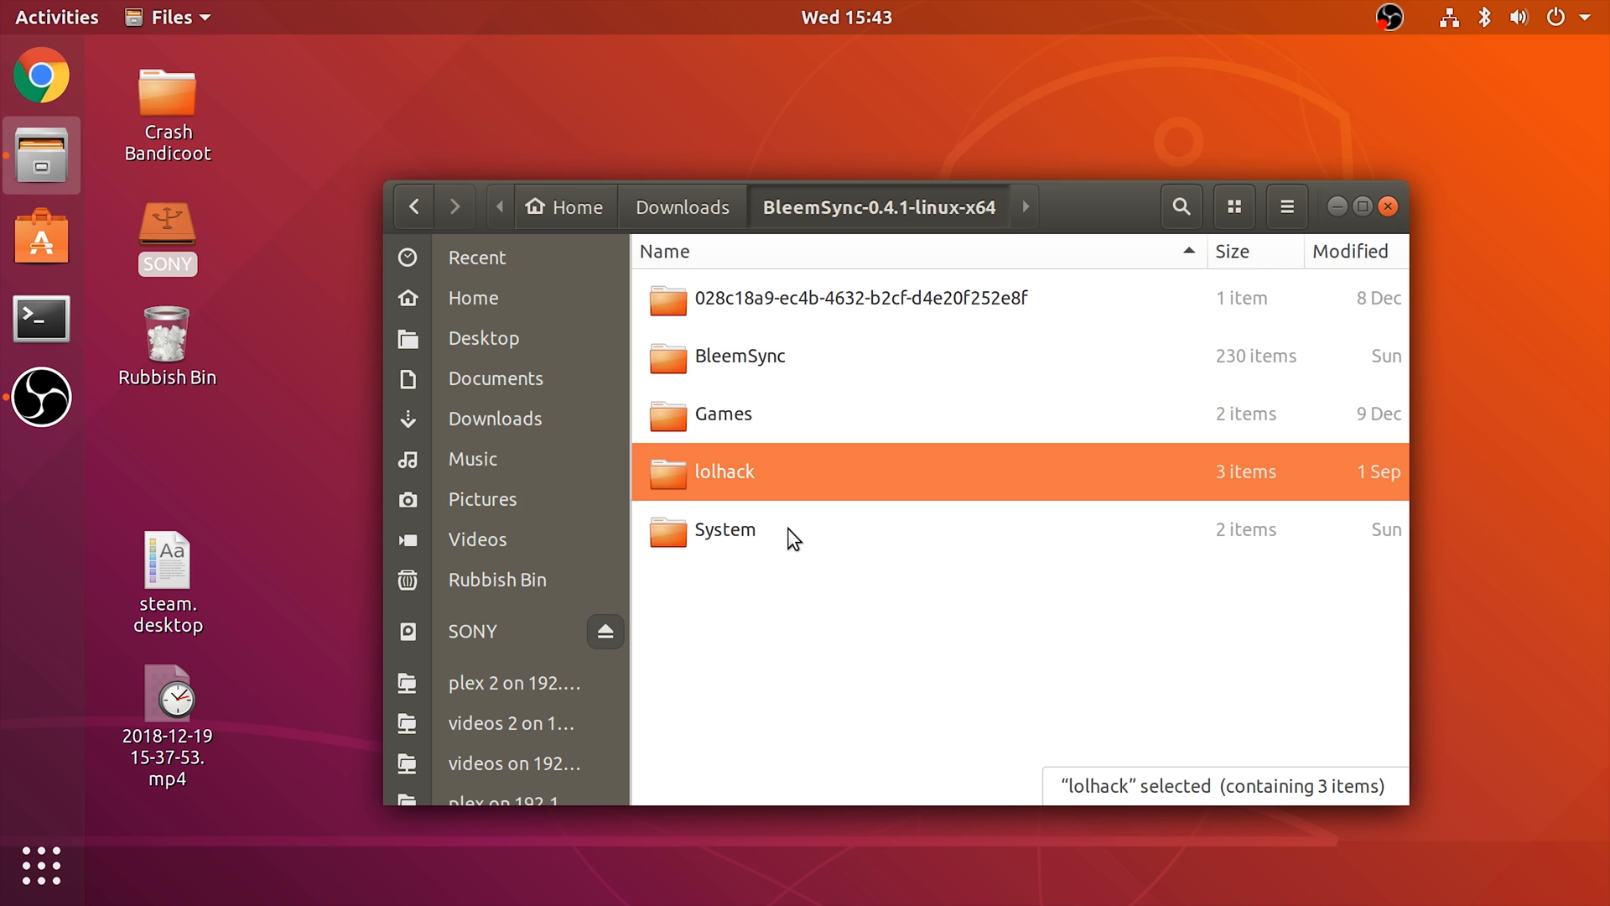
mouse_move(811, 491)
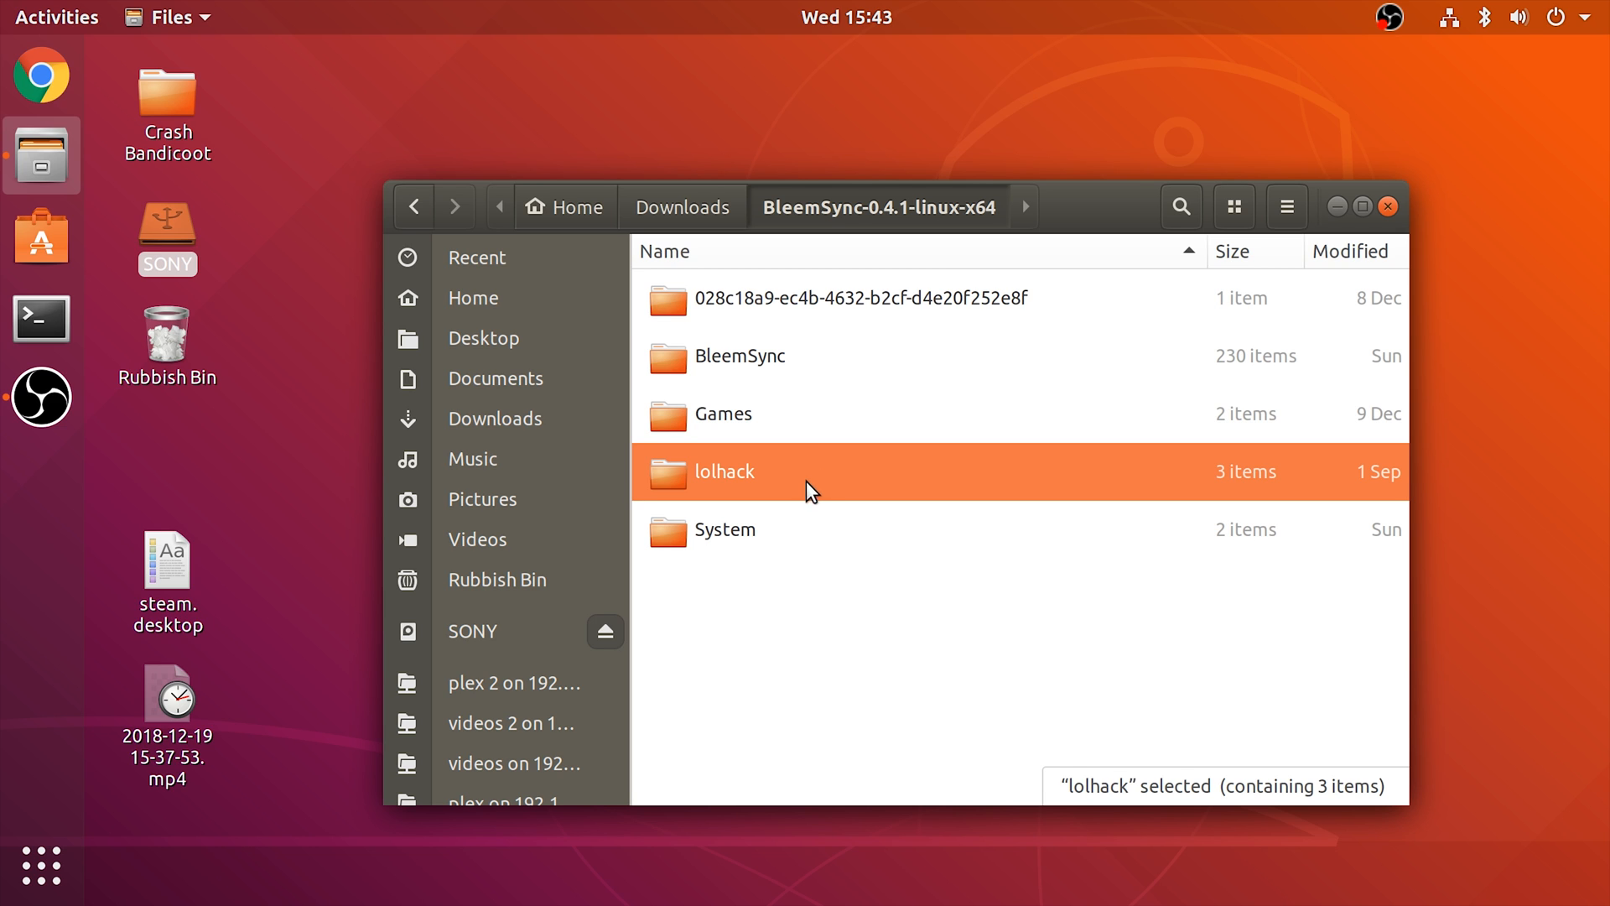
mouse_move(813, 455)
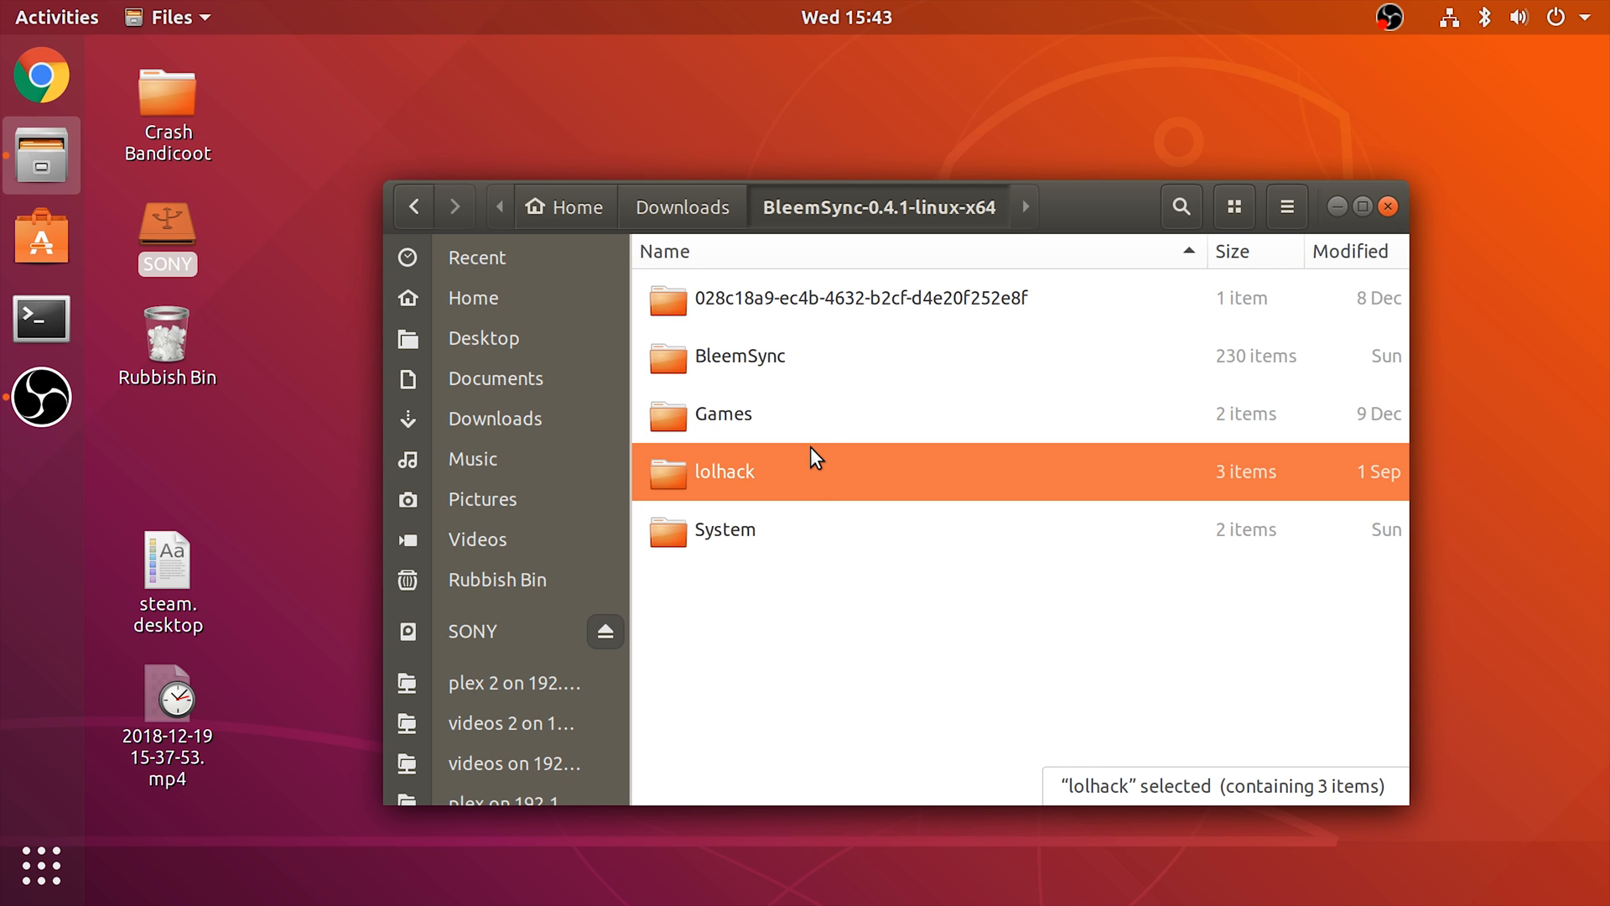
mouse_move(815, 523)
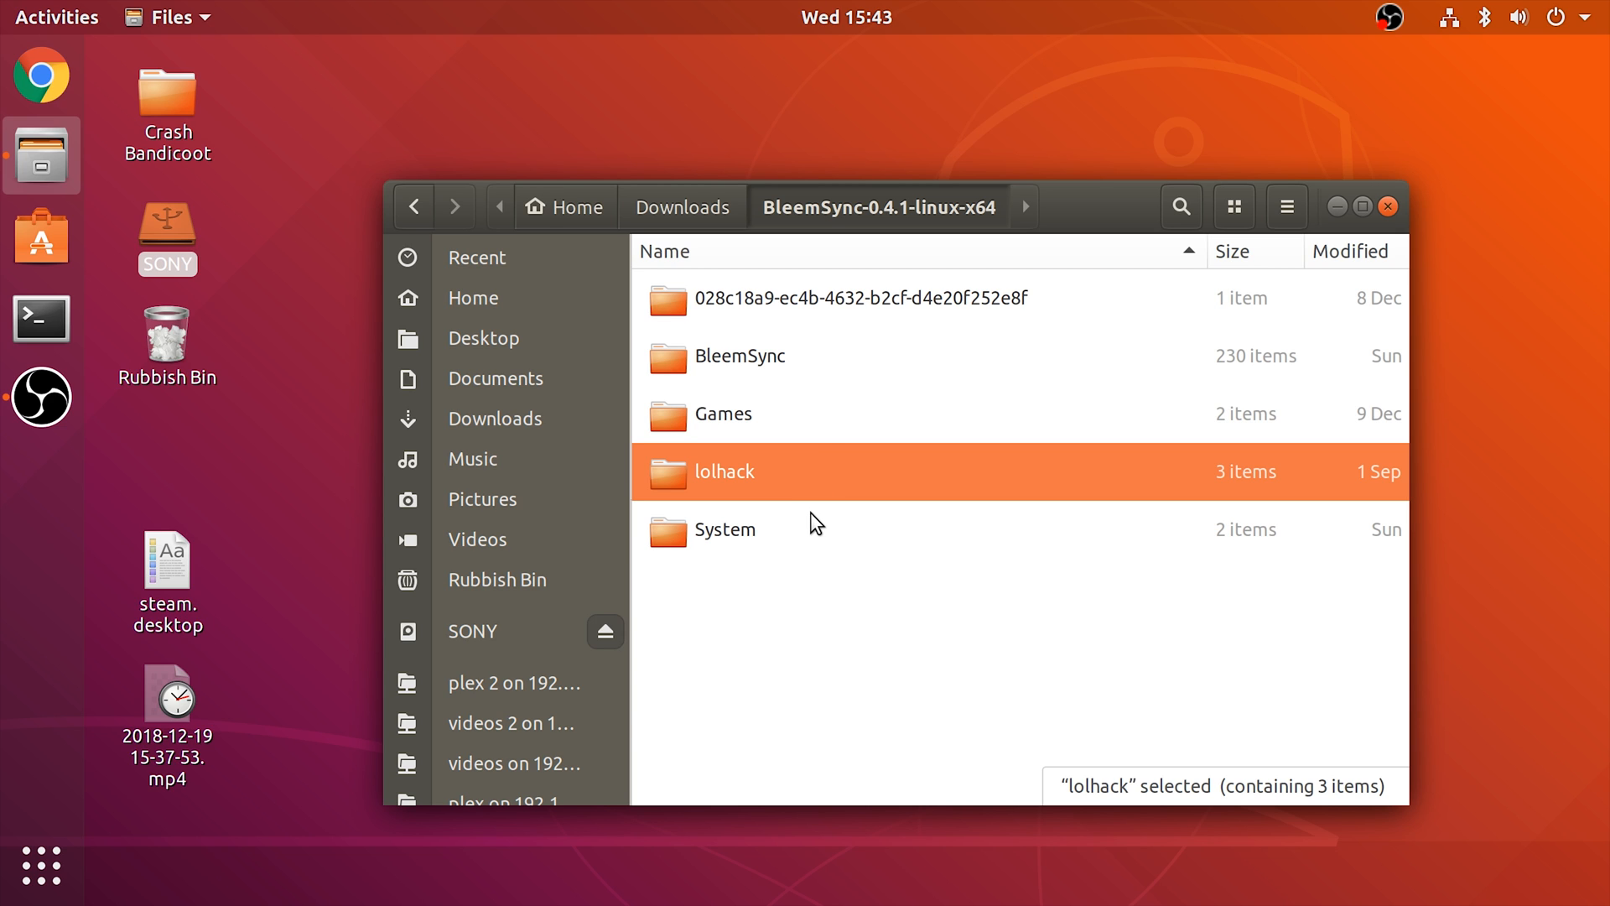
mouse_move(769, 414)
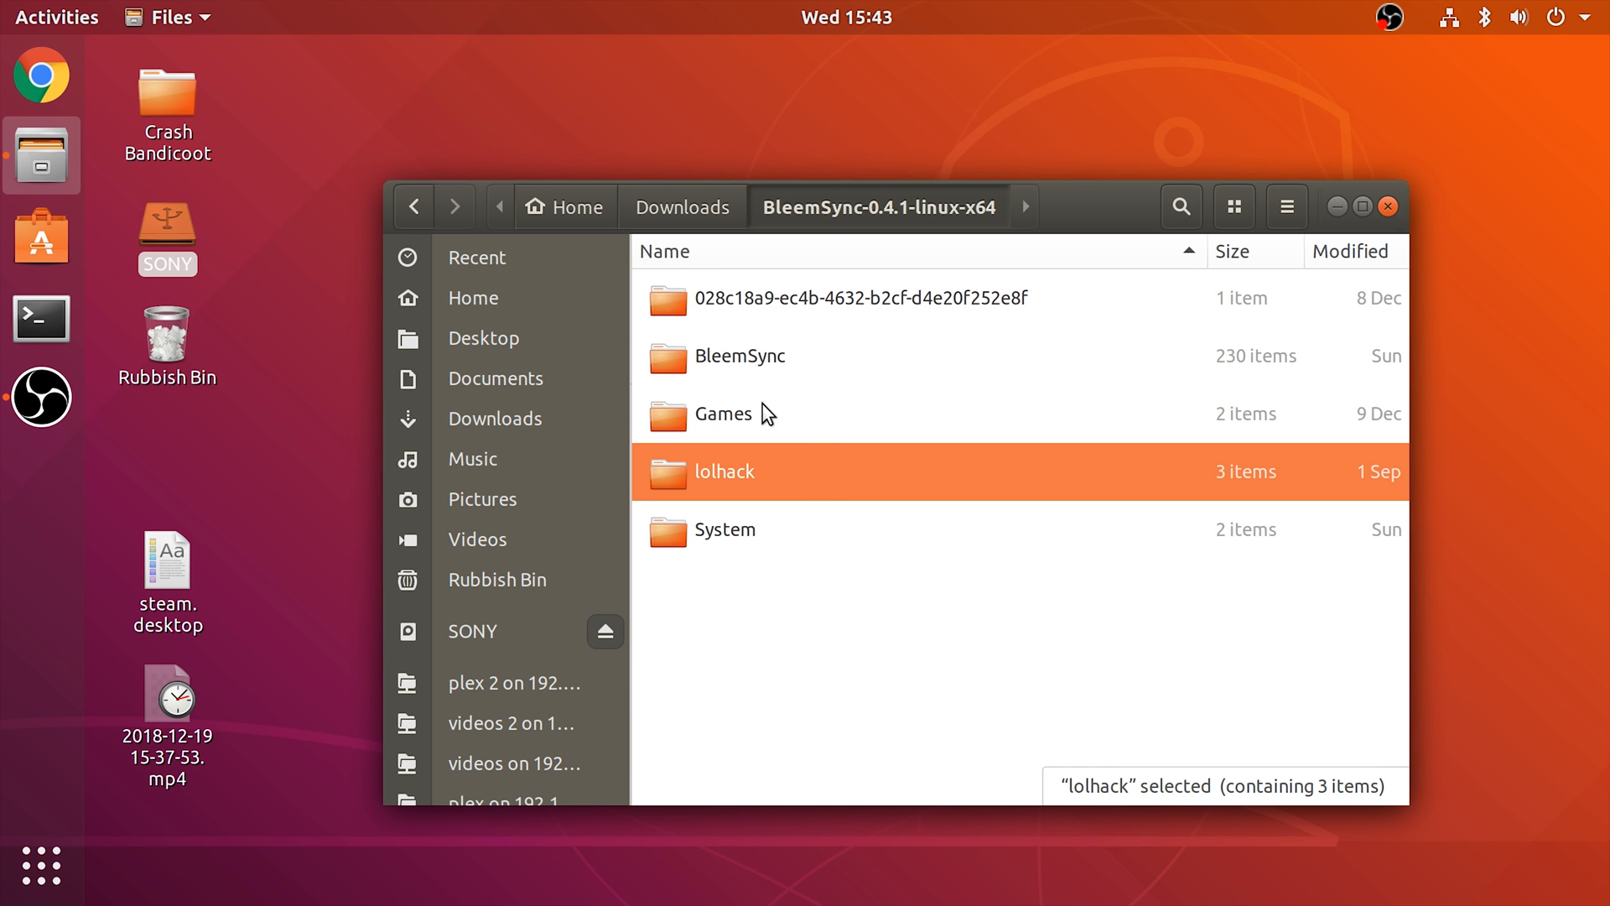
double_click(722, 412)
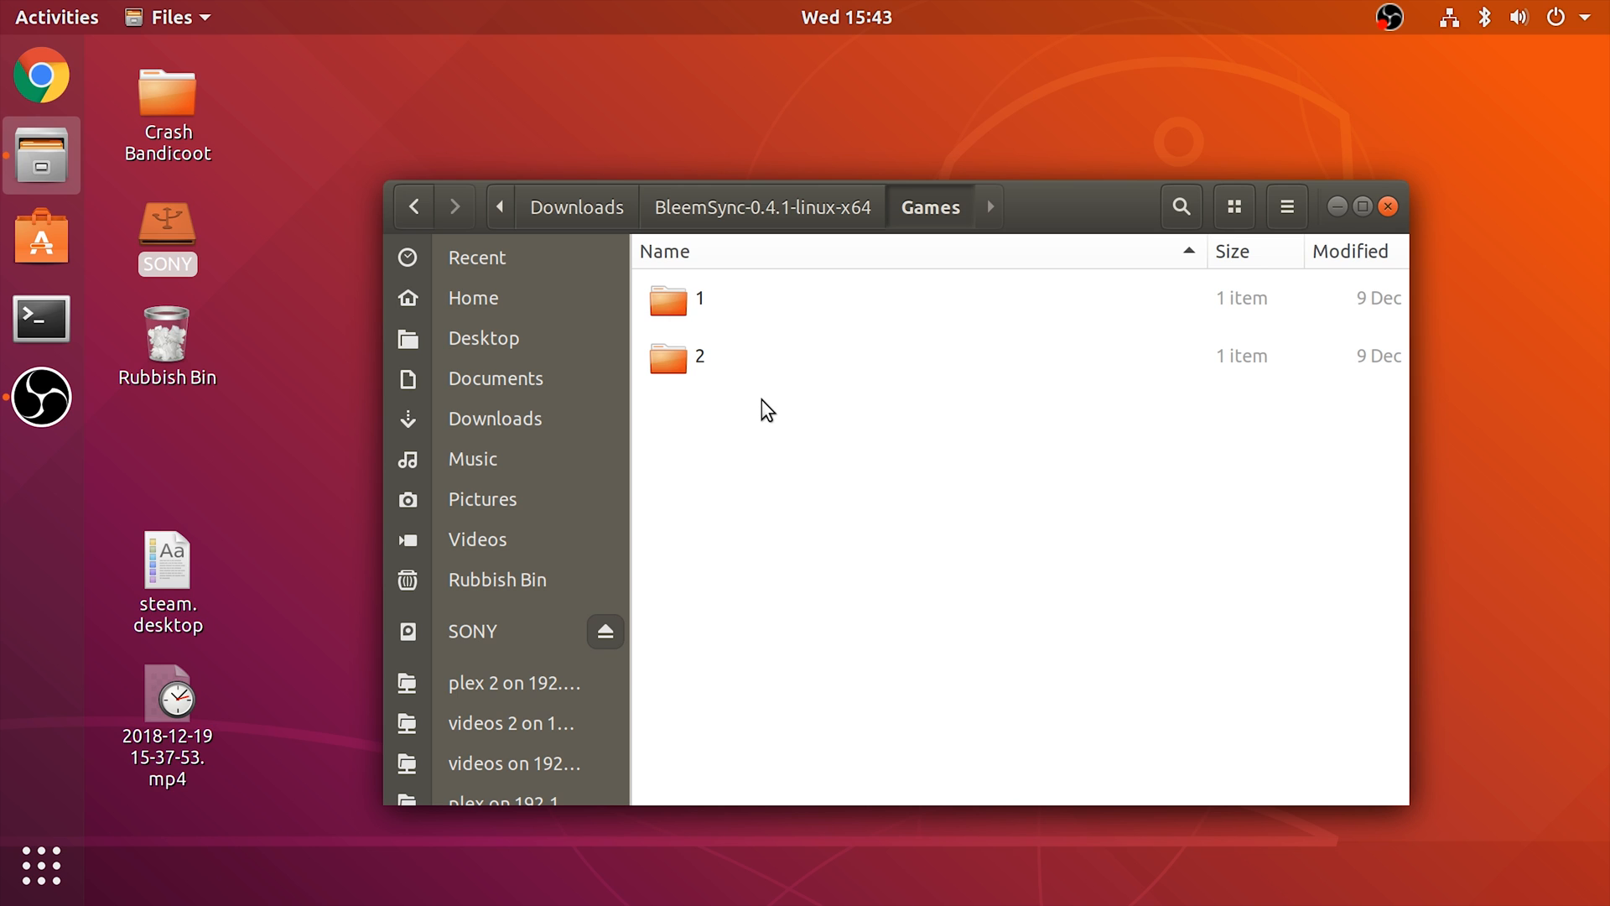
mouse_move(712, 344)
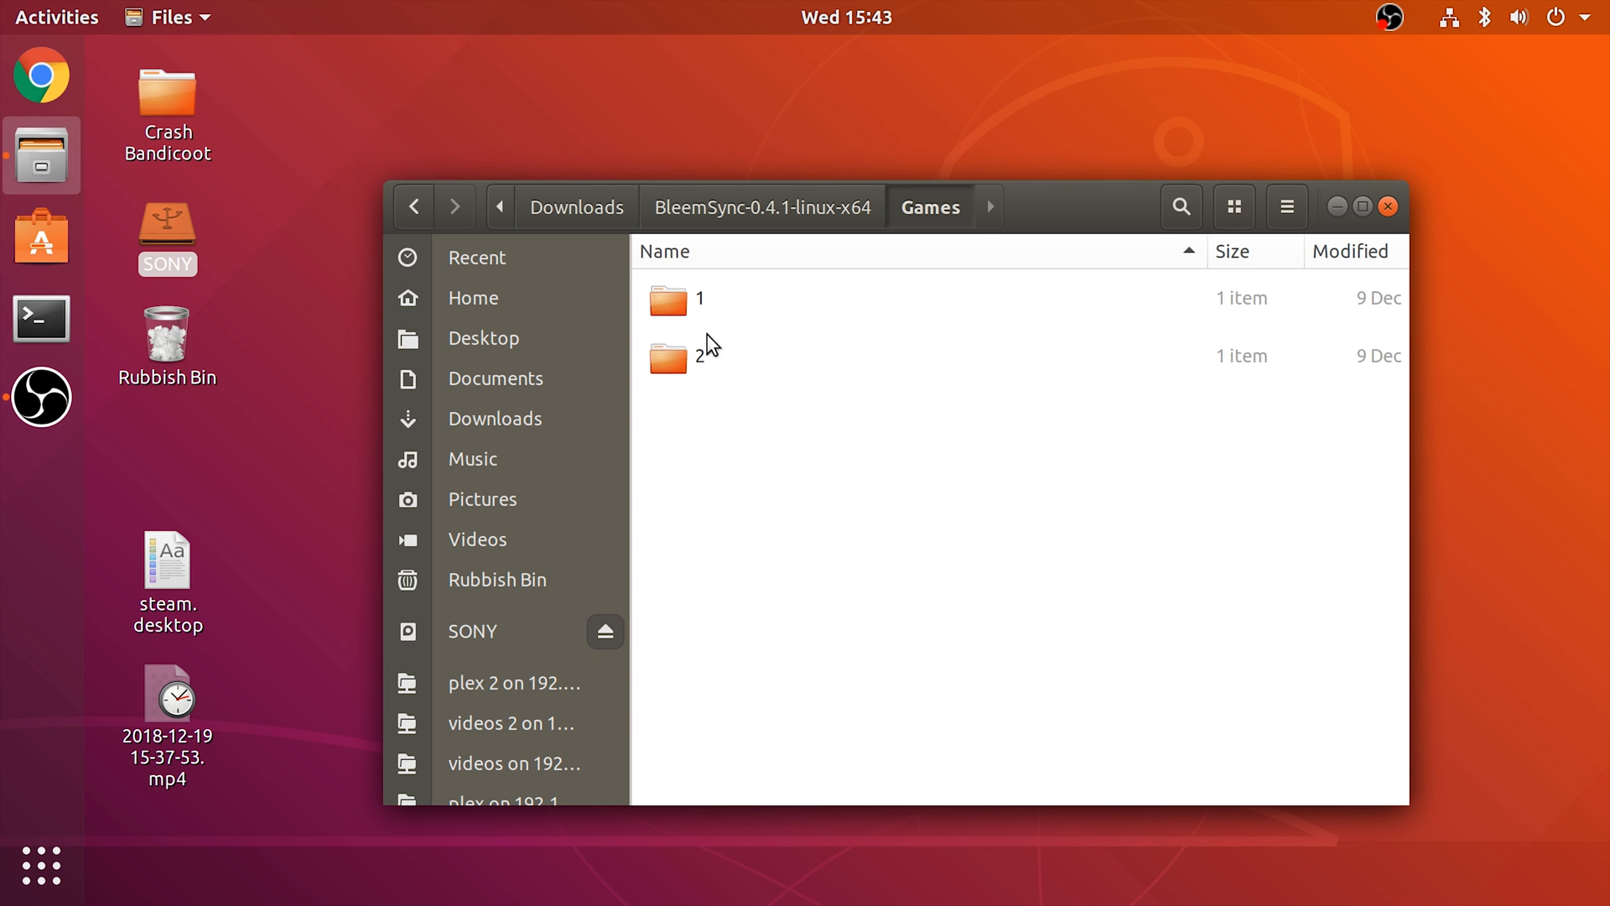
mouse_move(715, 330)
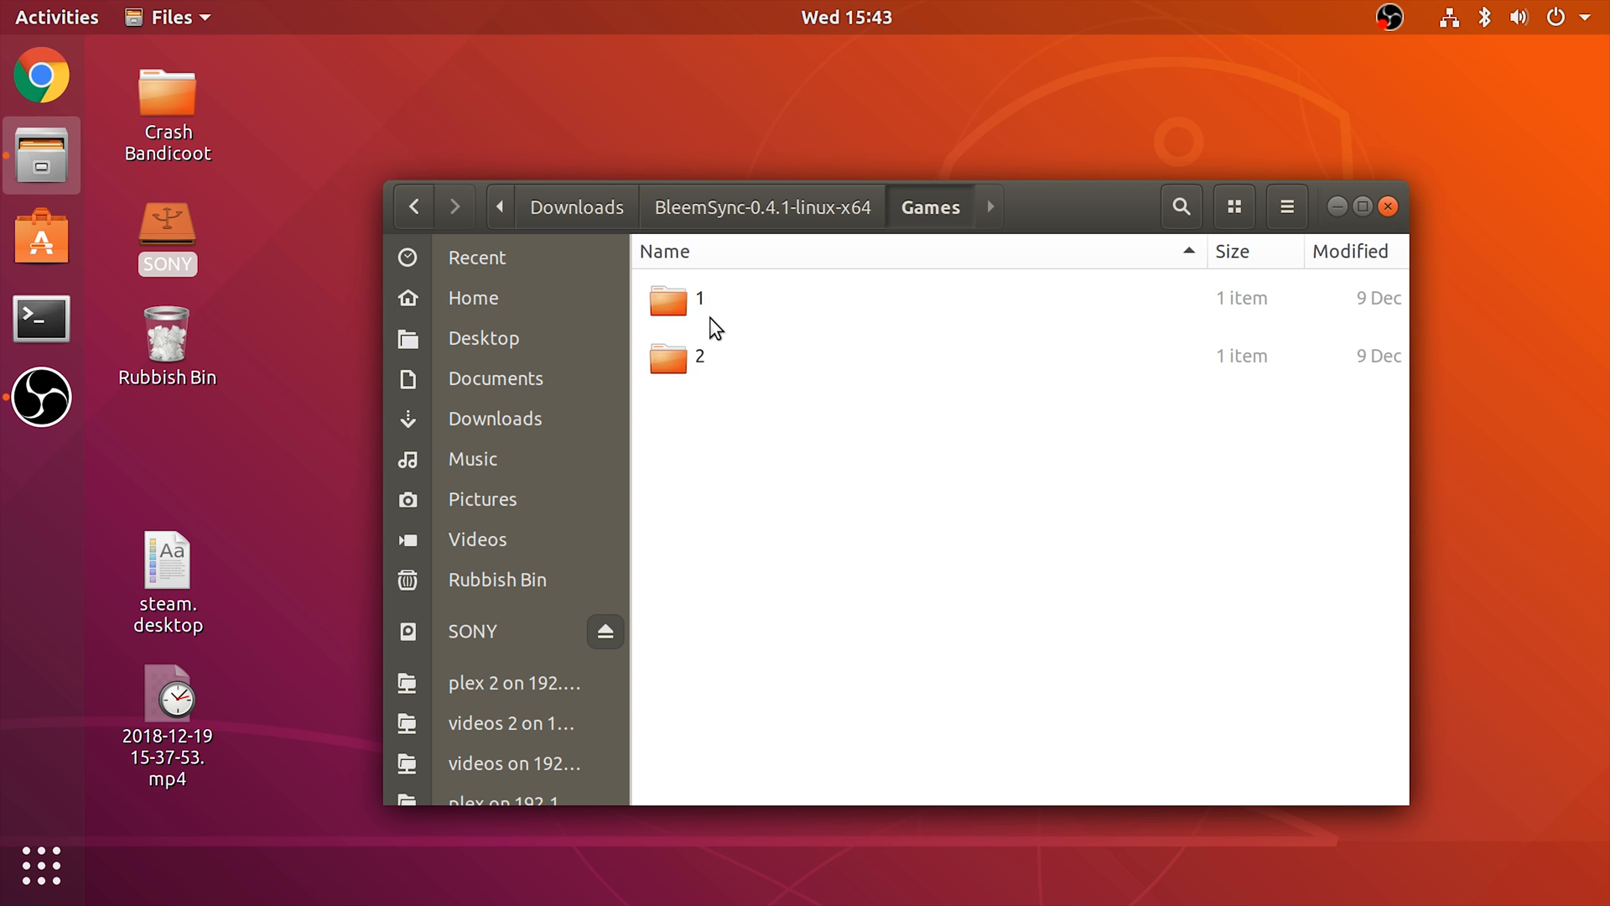
mouse_move(708, 373)
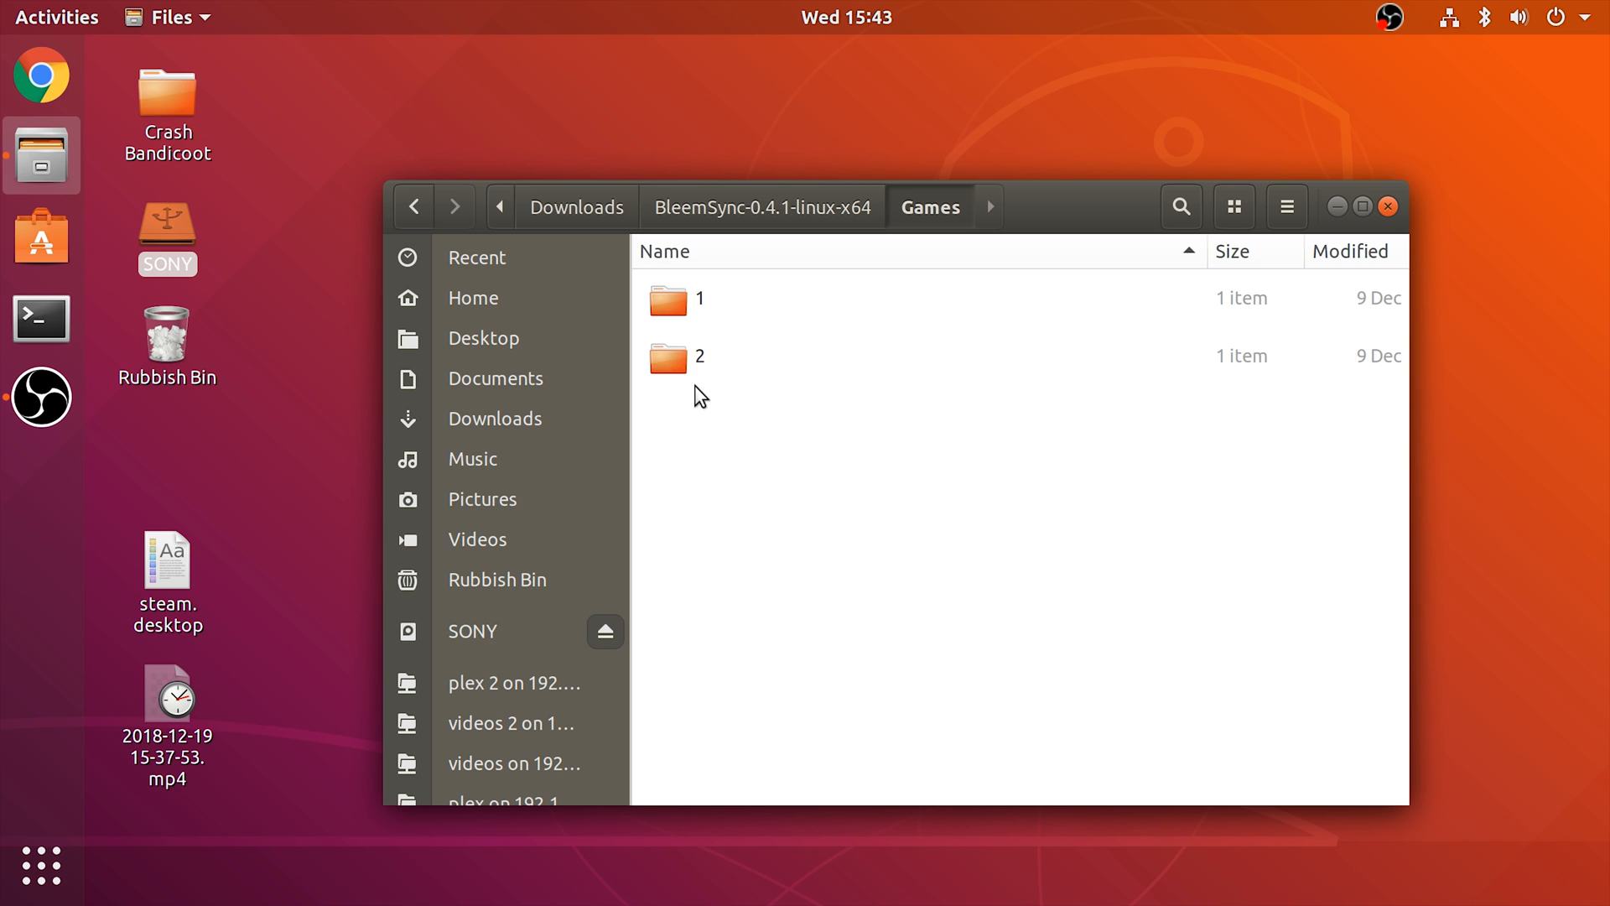
mouse_move(705, 339)
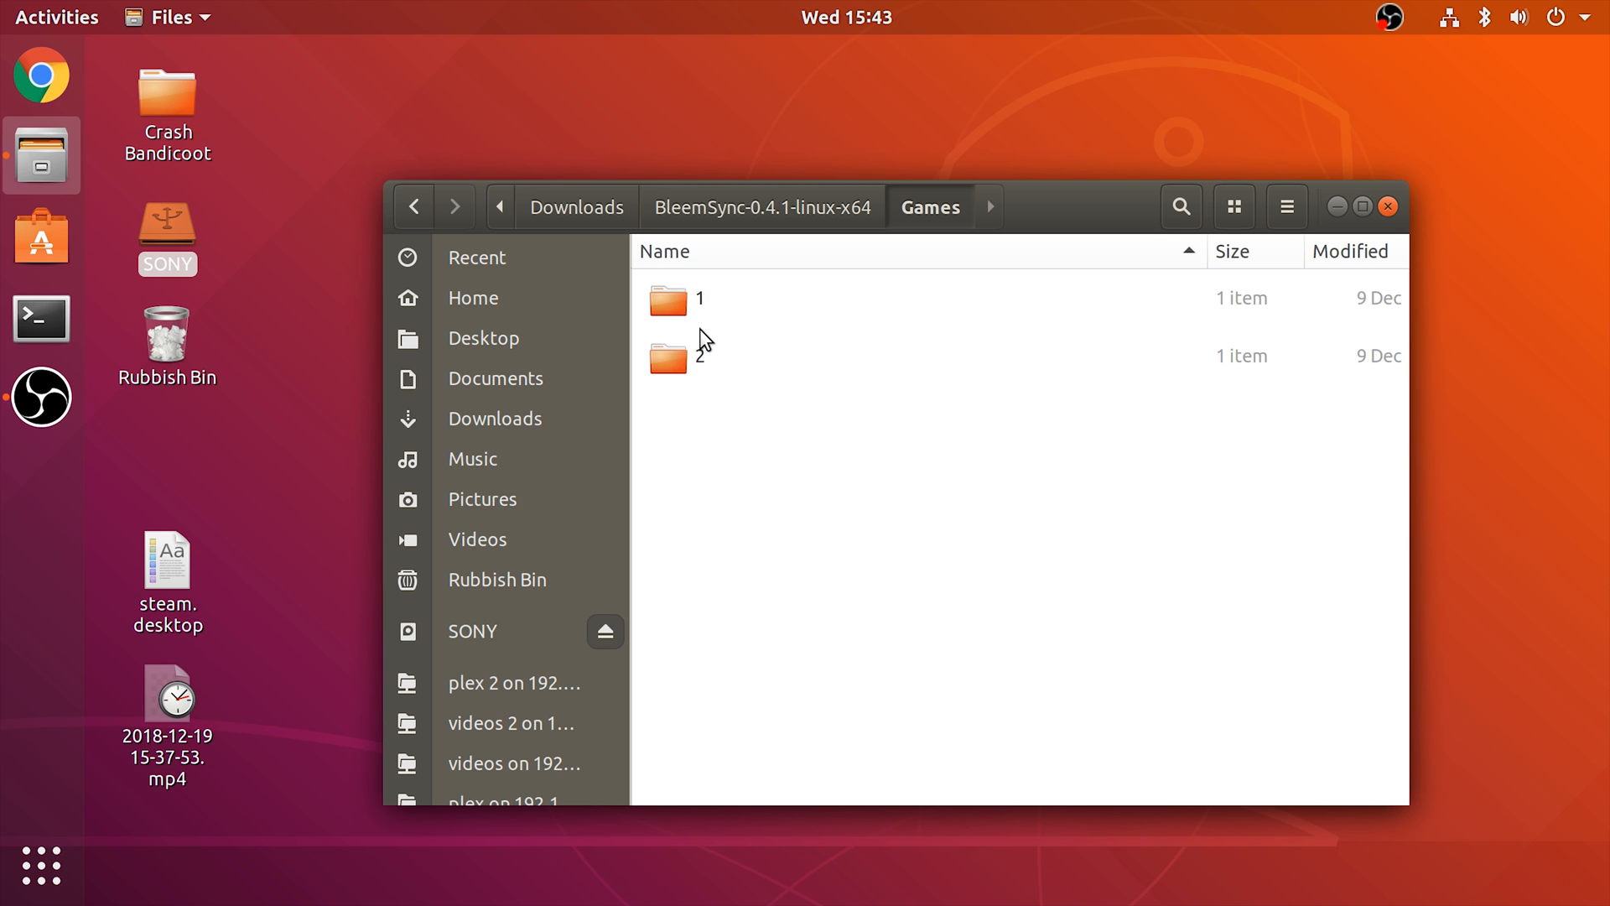
In Games/1/GameData, delete the SLUS-00594 through SLUS-00776 game files
double_click(677, 299)
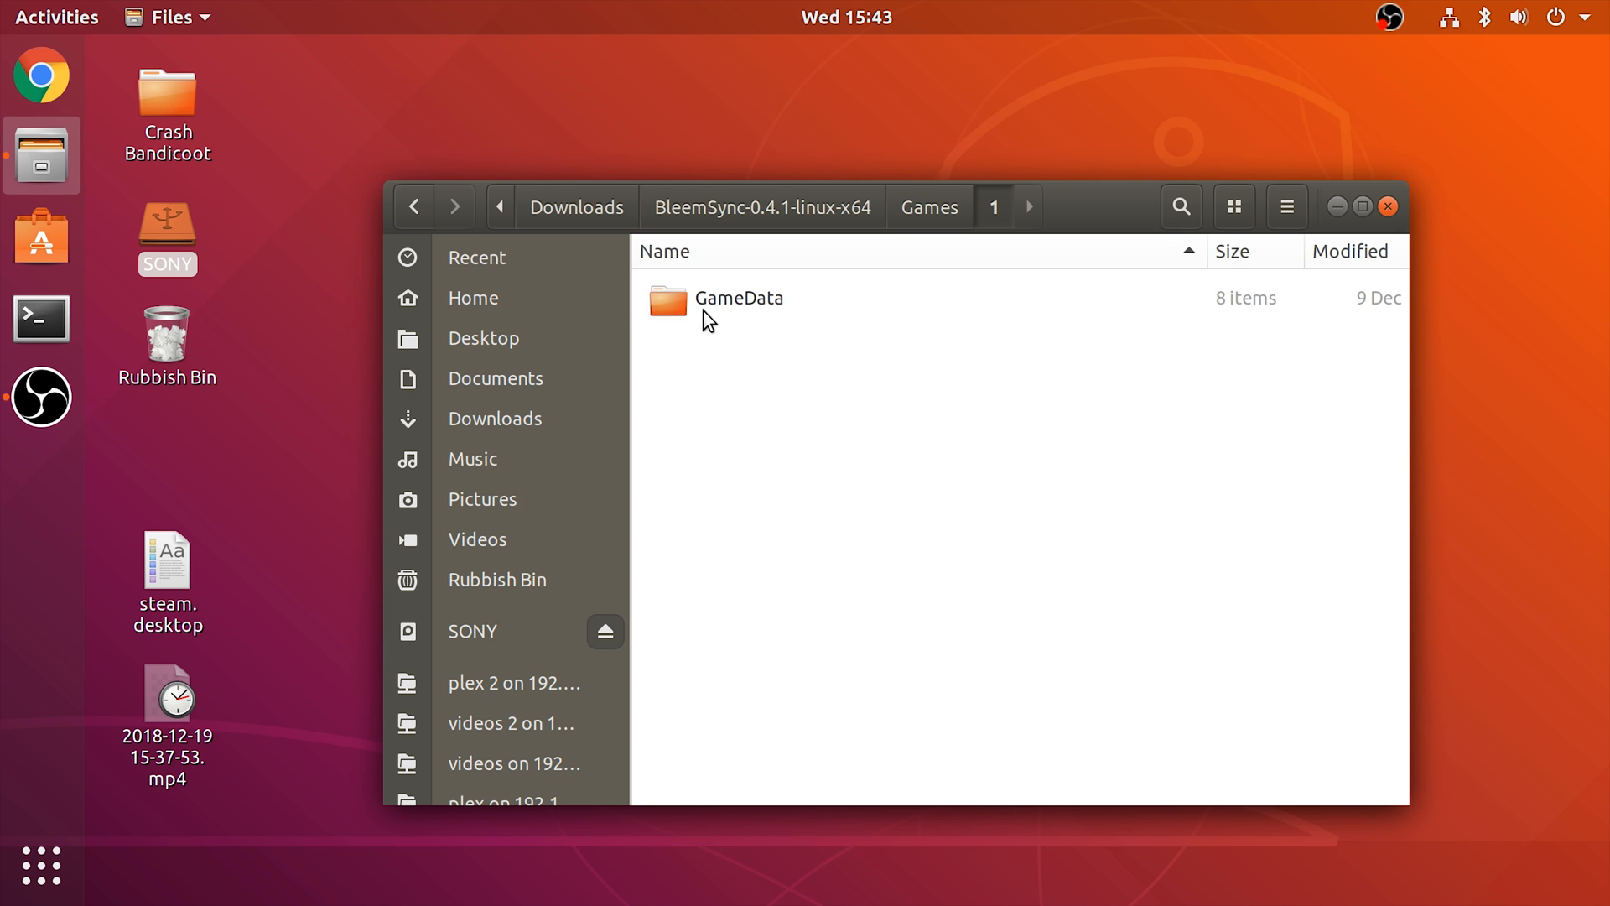
mouse_move(760, 311)
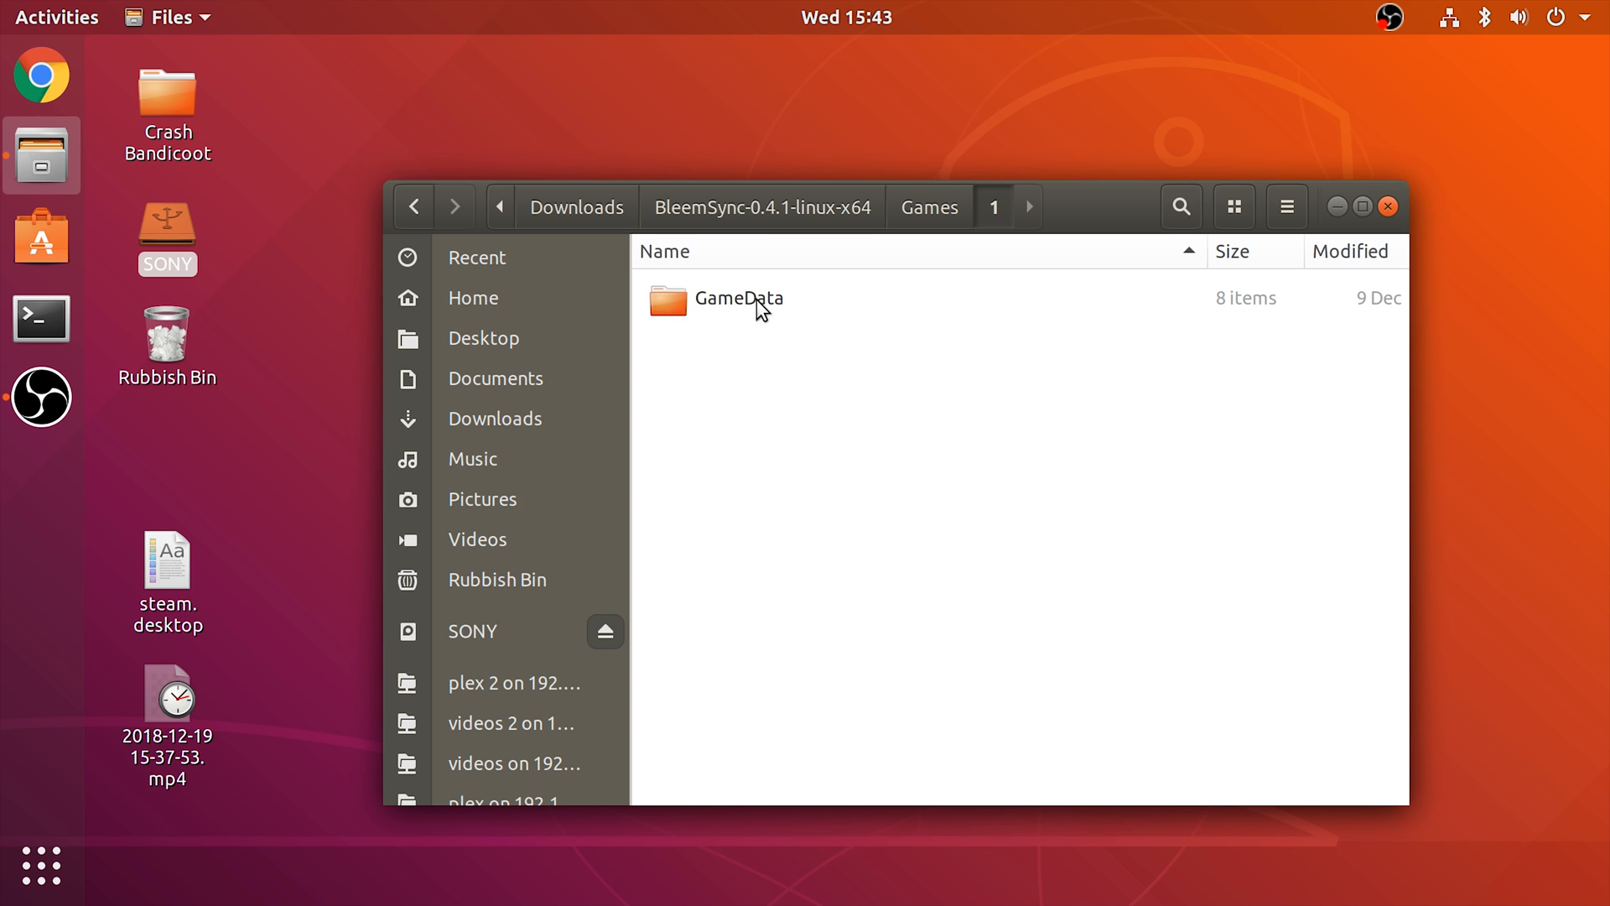
double_click(738, 298)
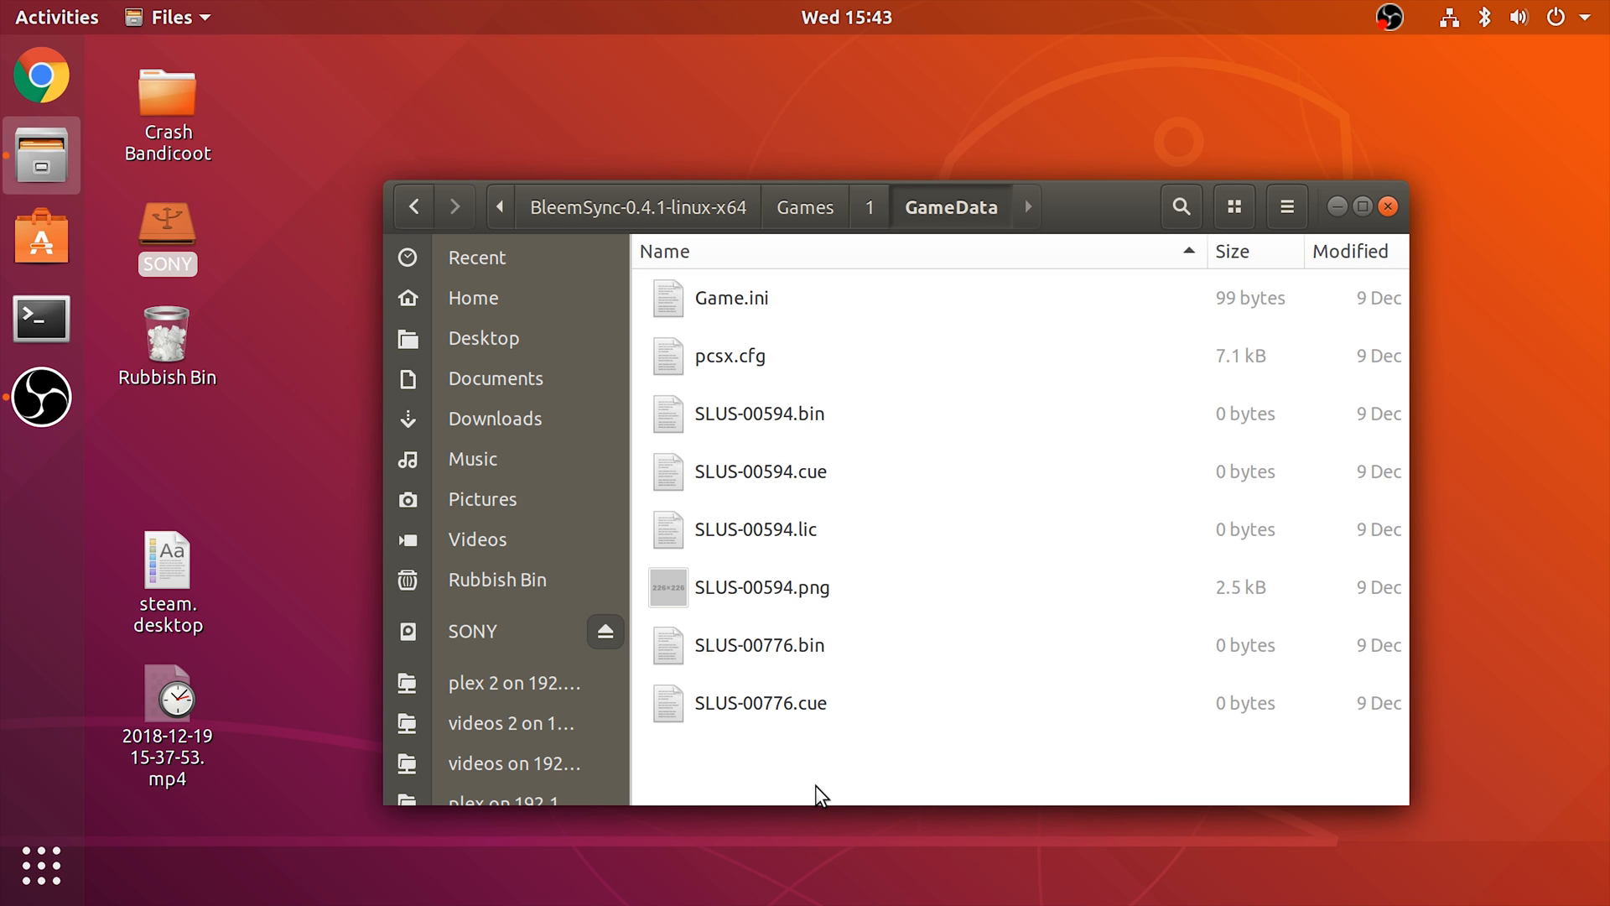
mouse_move(857, 750)
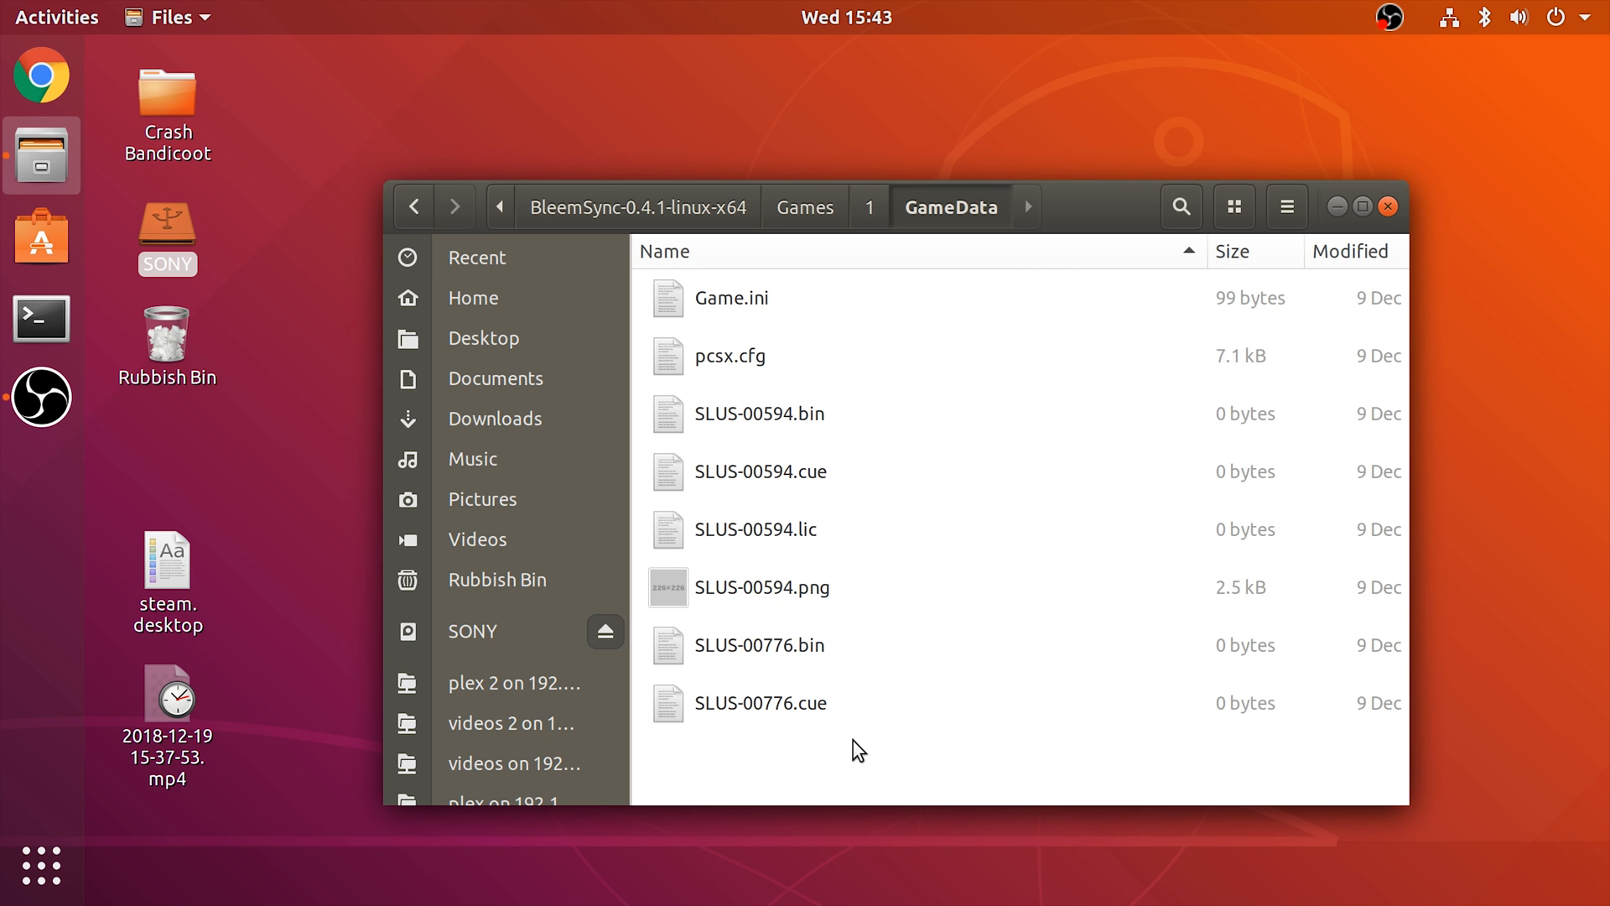
click(760, 412)
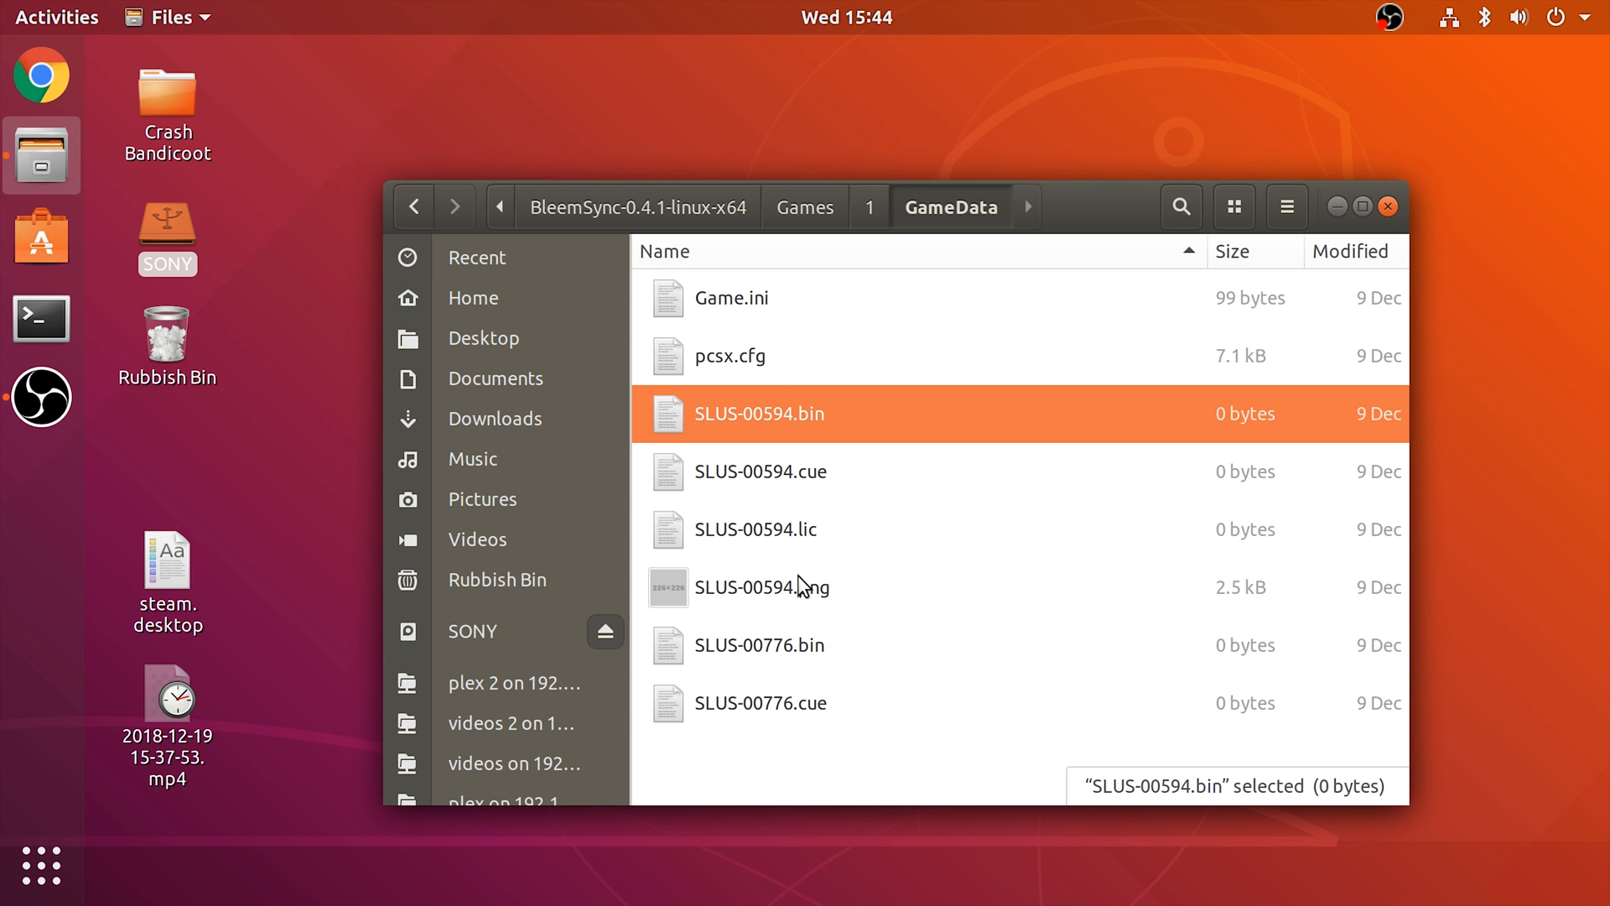
click(762, 703)
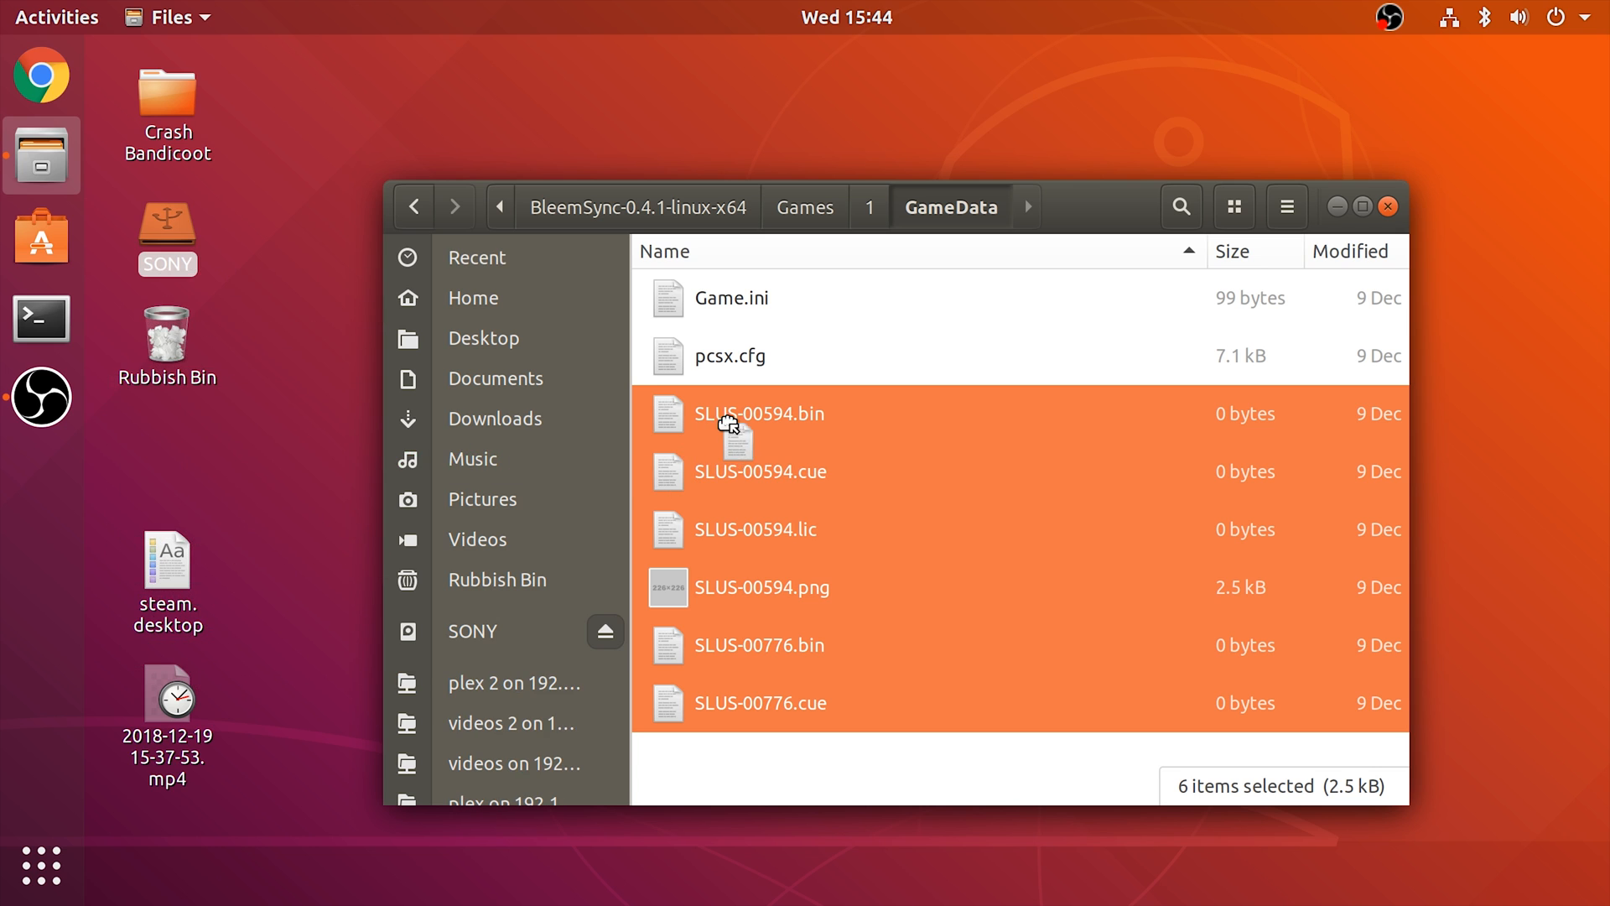
key(Delete)
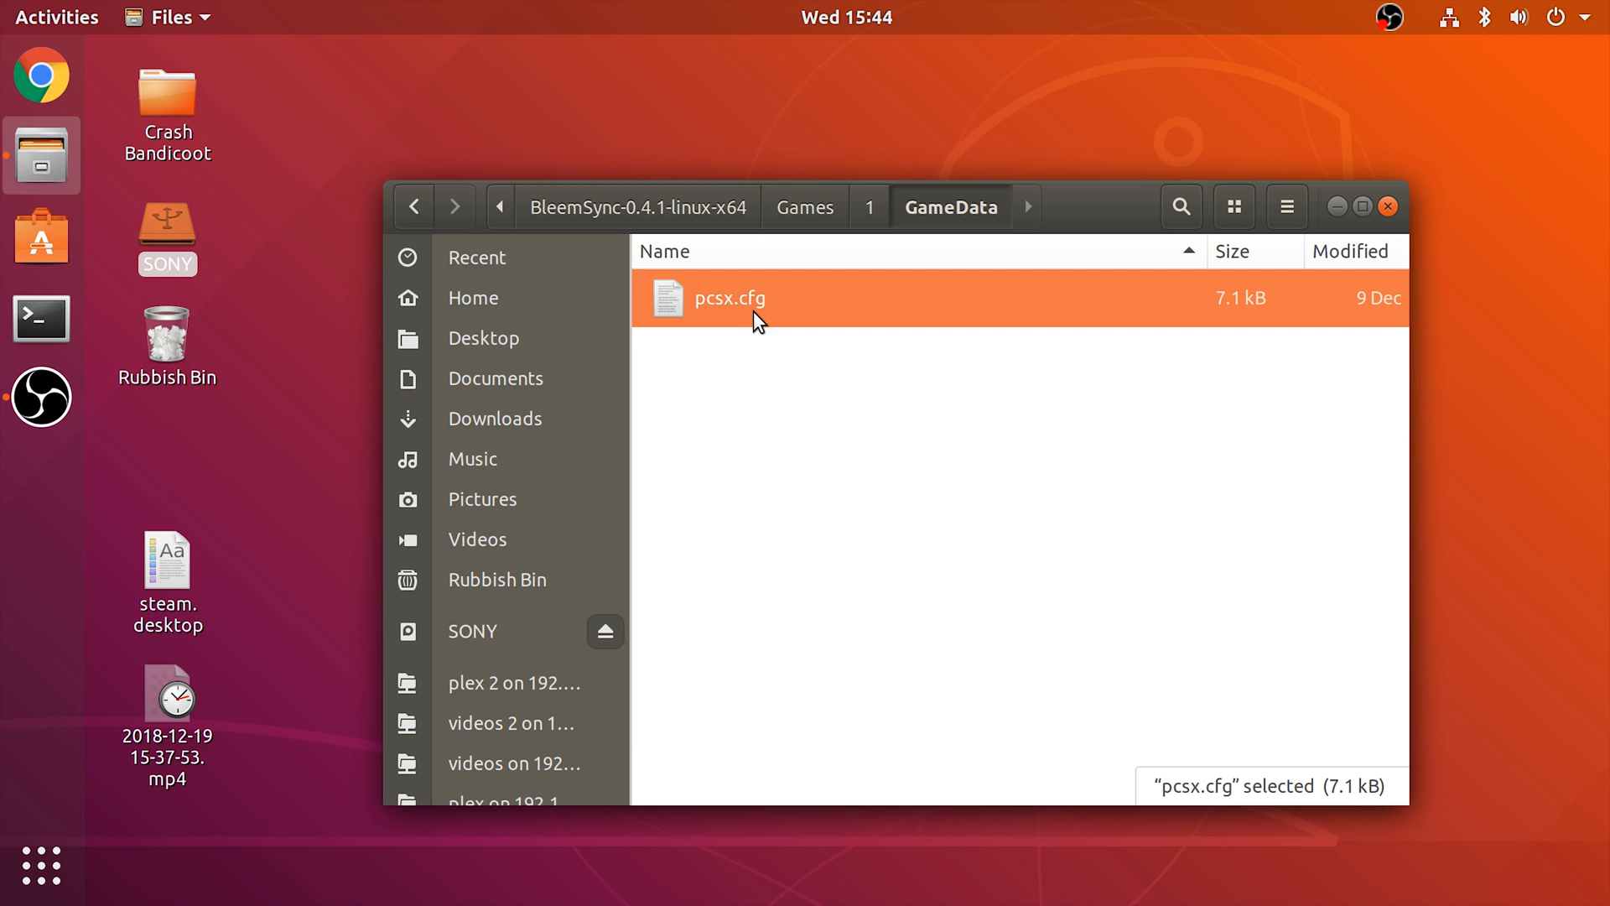
mouse_move(141, 87)
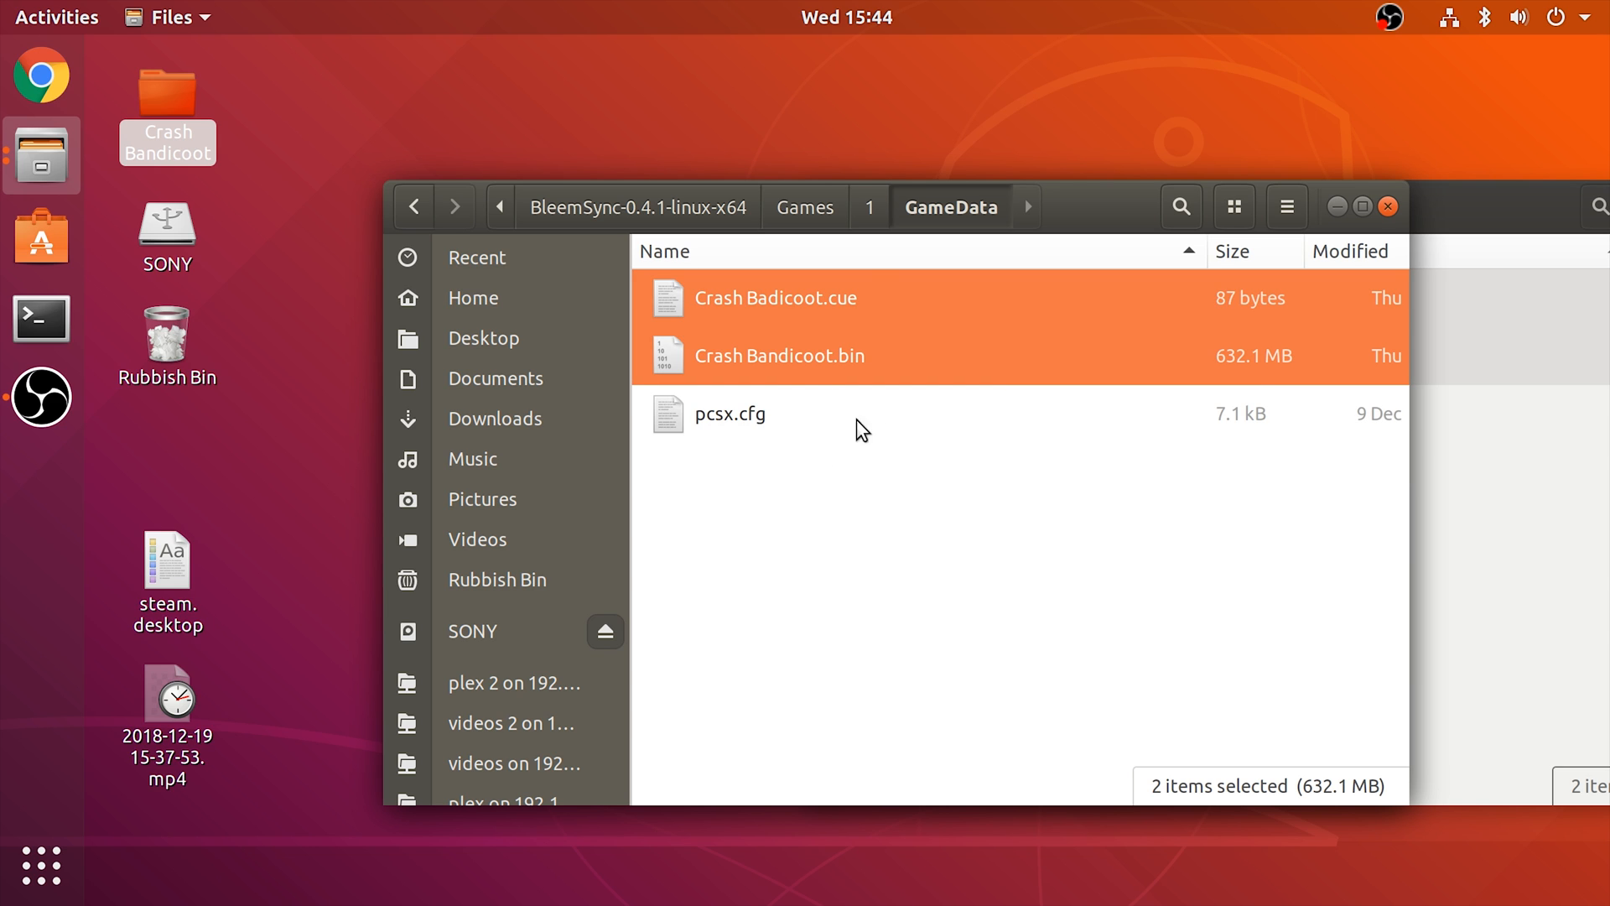
mouse_move(892, 460)
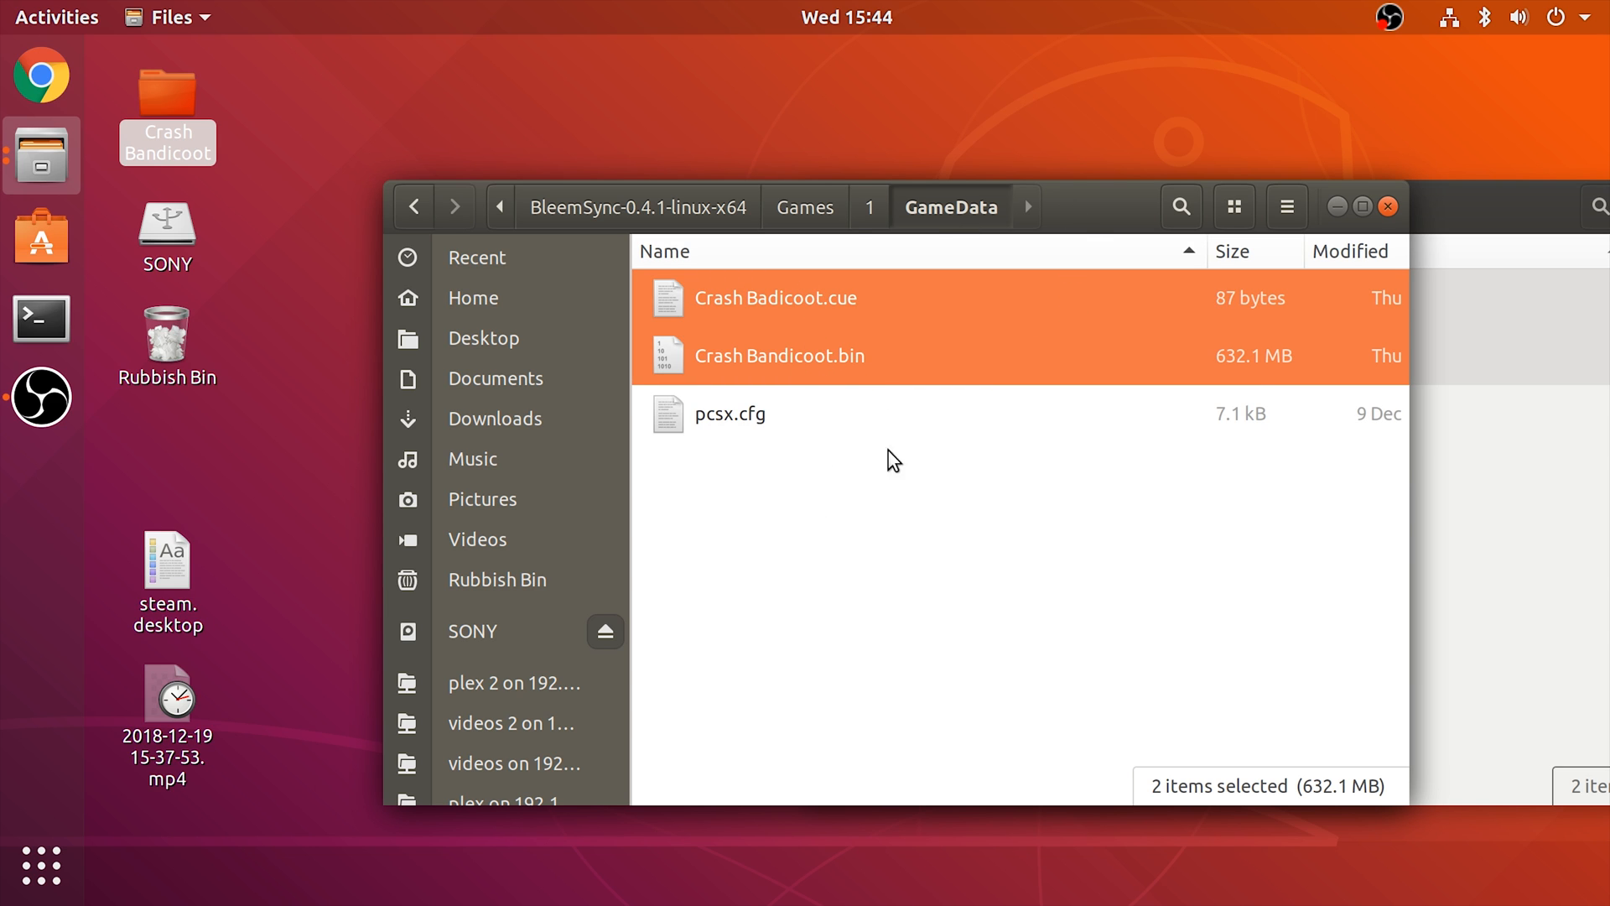
mouse_move(775, 351)
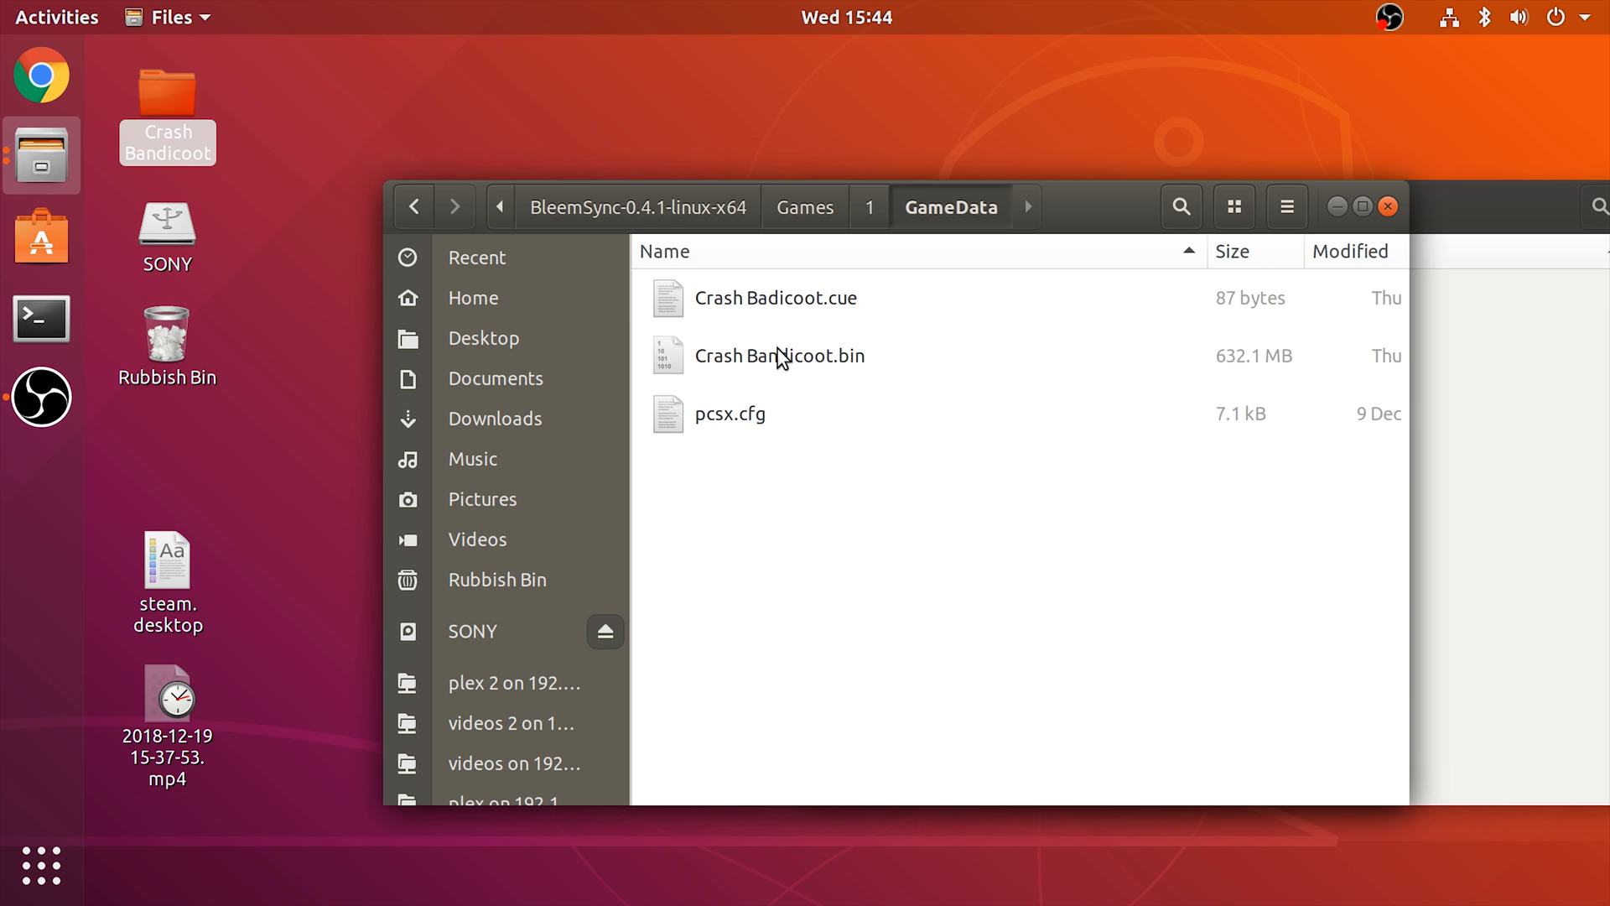
mouse_move(787, 371)
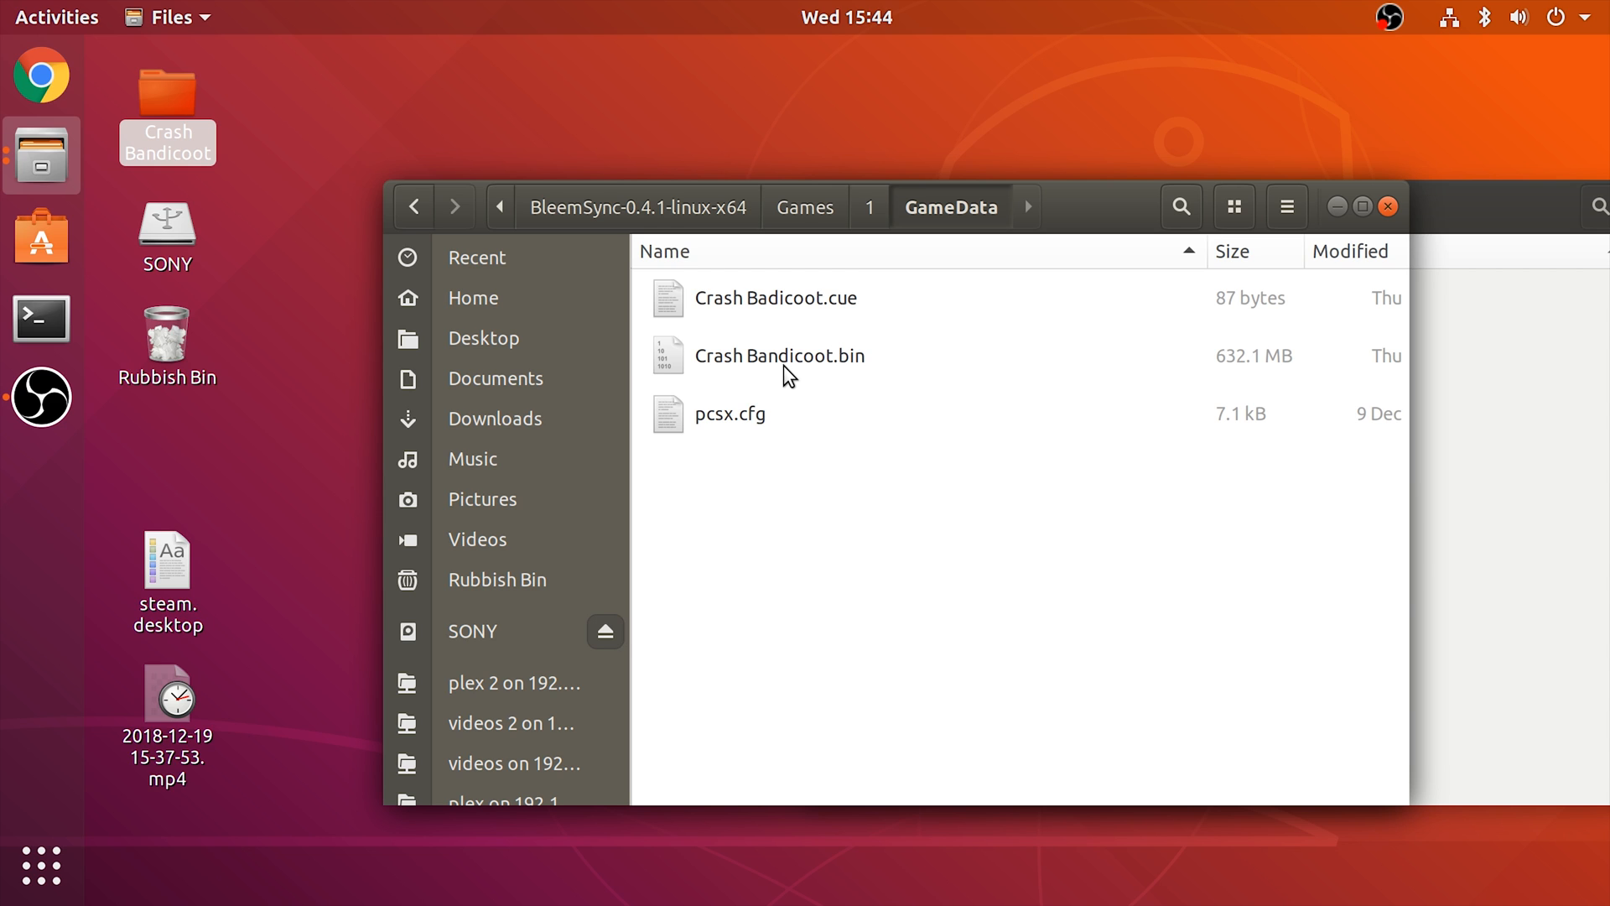
mouse_move(731, 517)
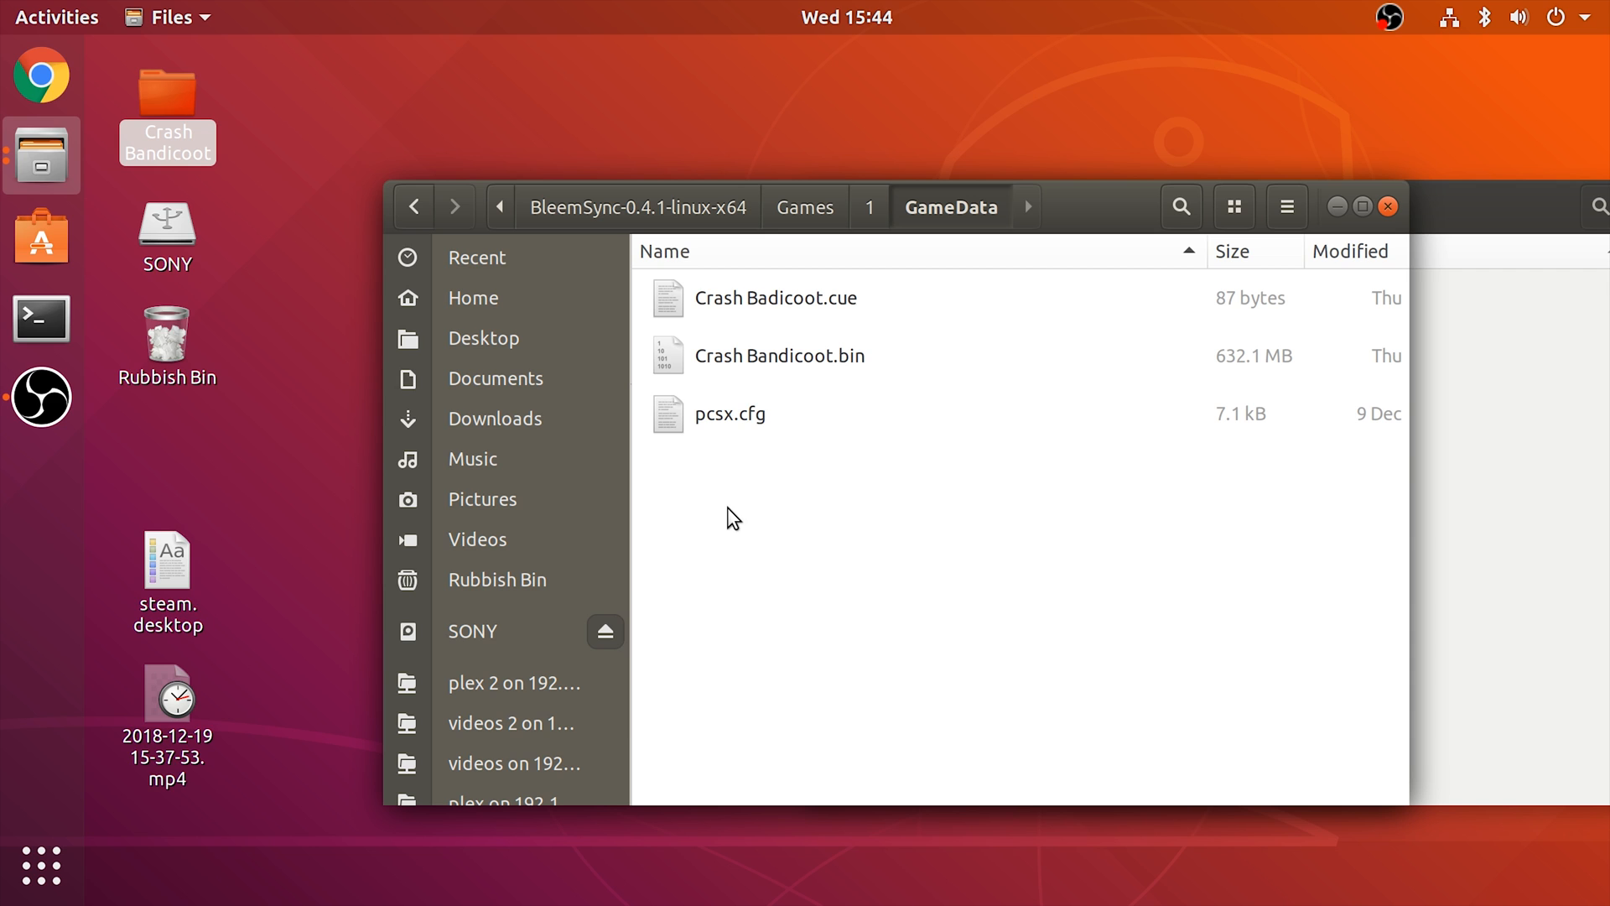
Open a terminal, cd into the BleemSync folder, then try ./BleemSync and sudo ./BleemSync
click(414, 206)
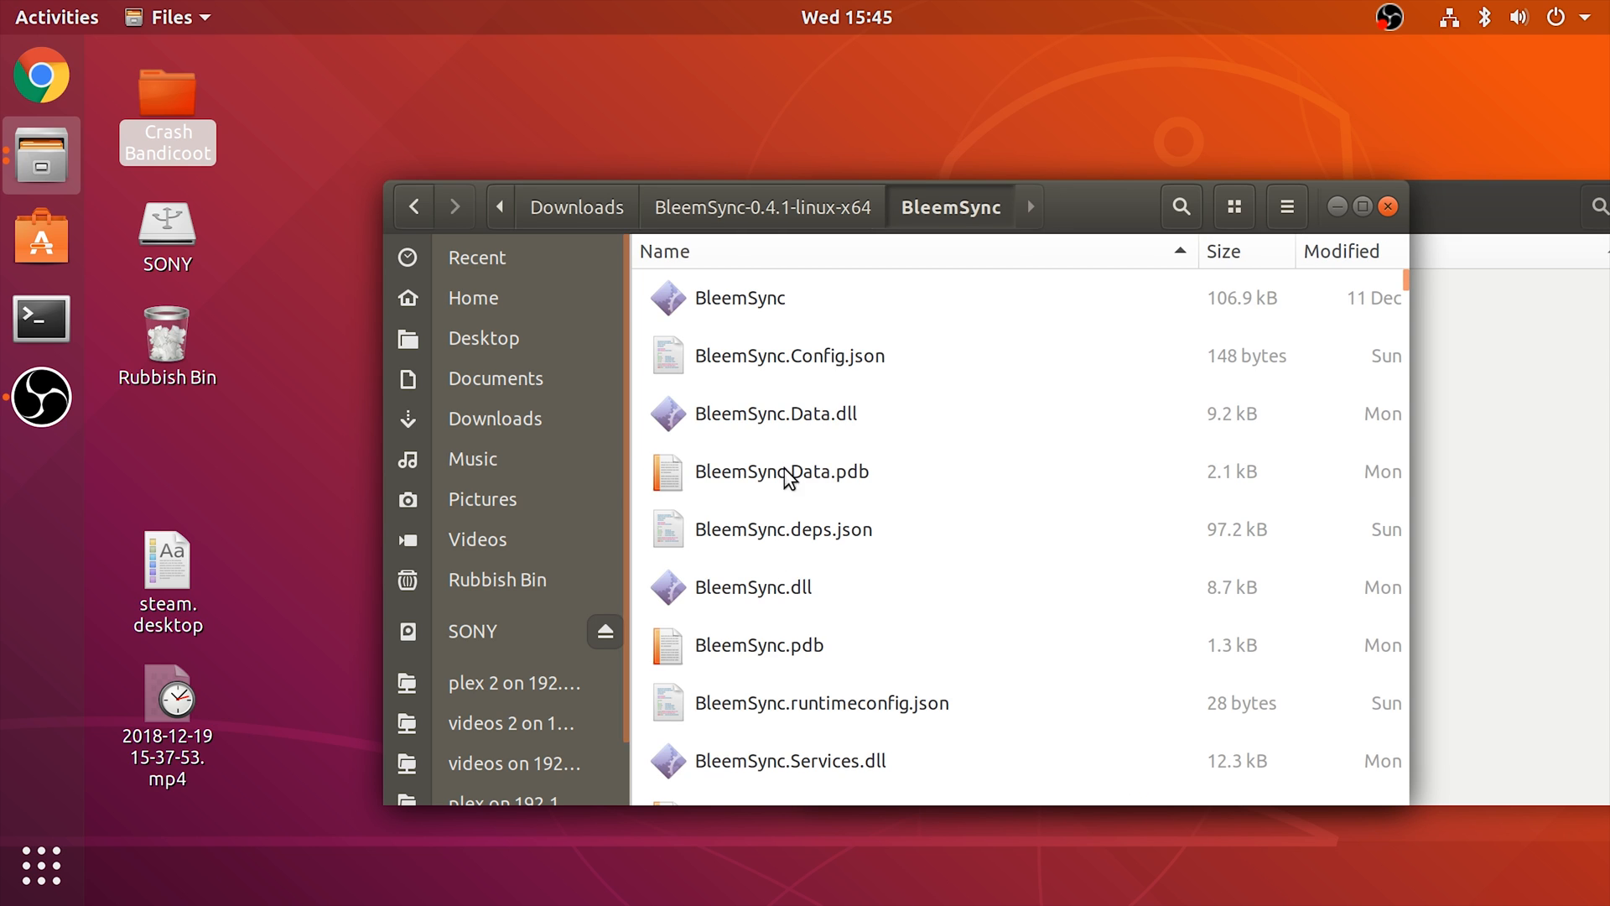
click(744, 298)
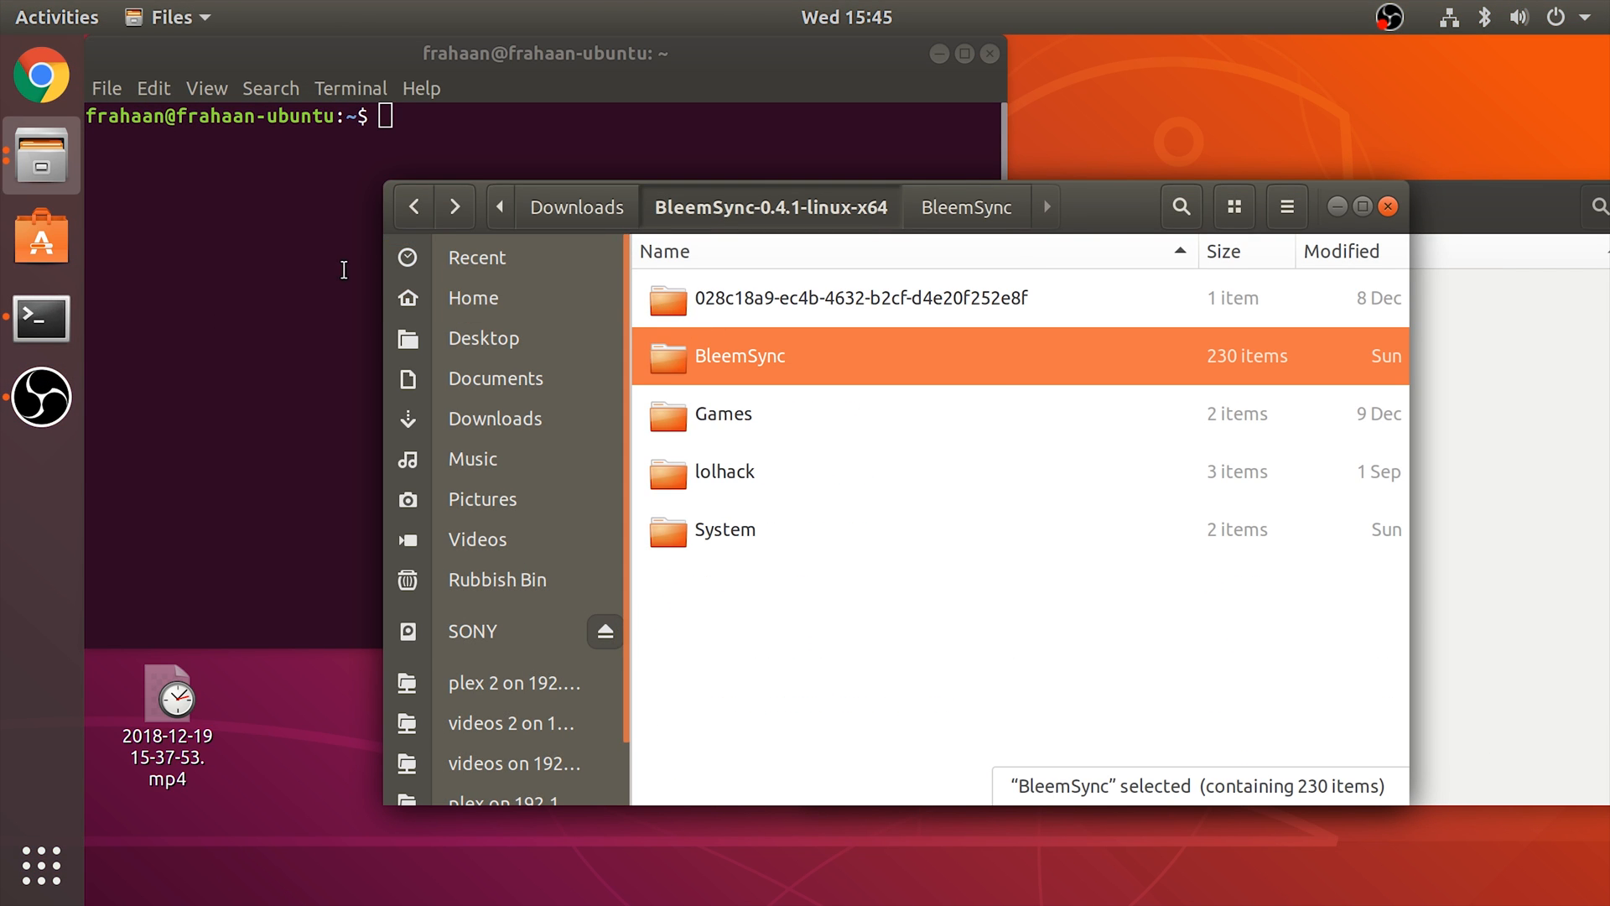
text(cd)
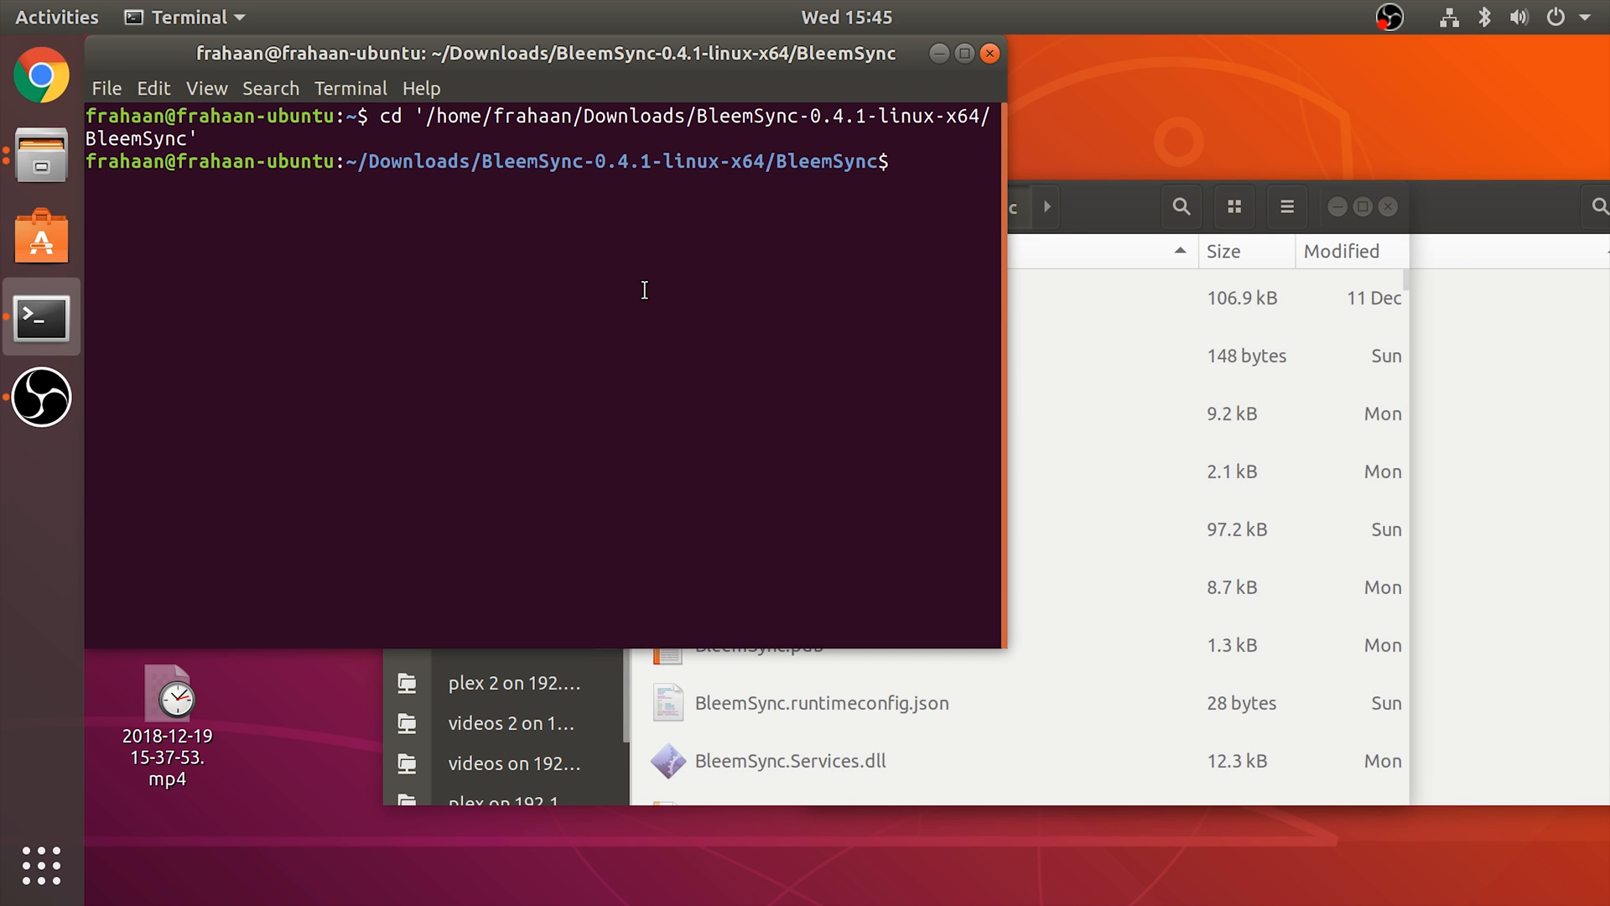
text(./)
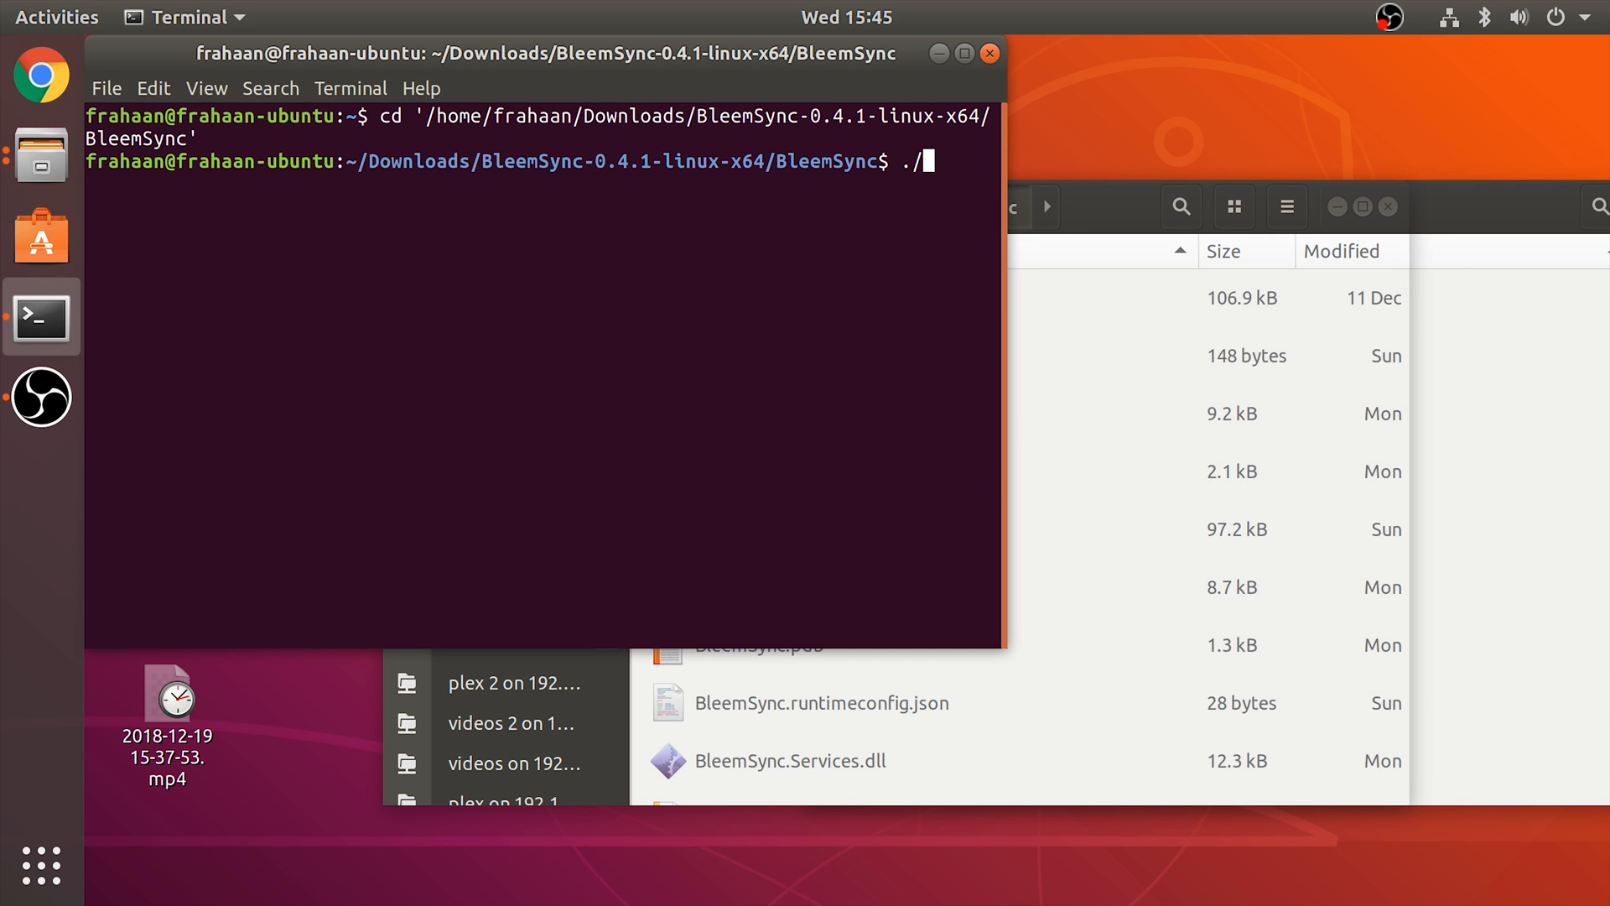
text(Bl)
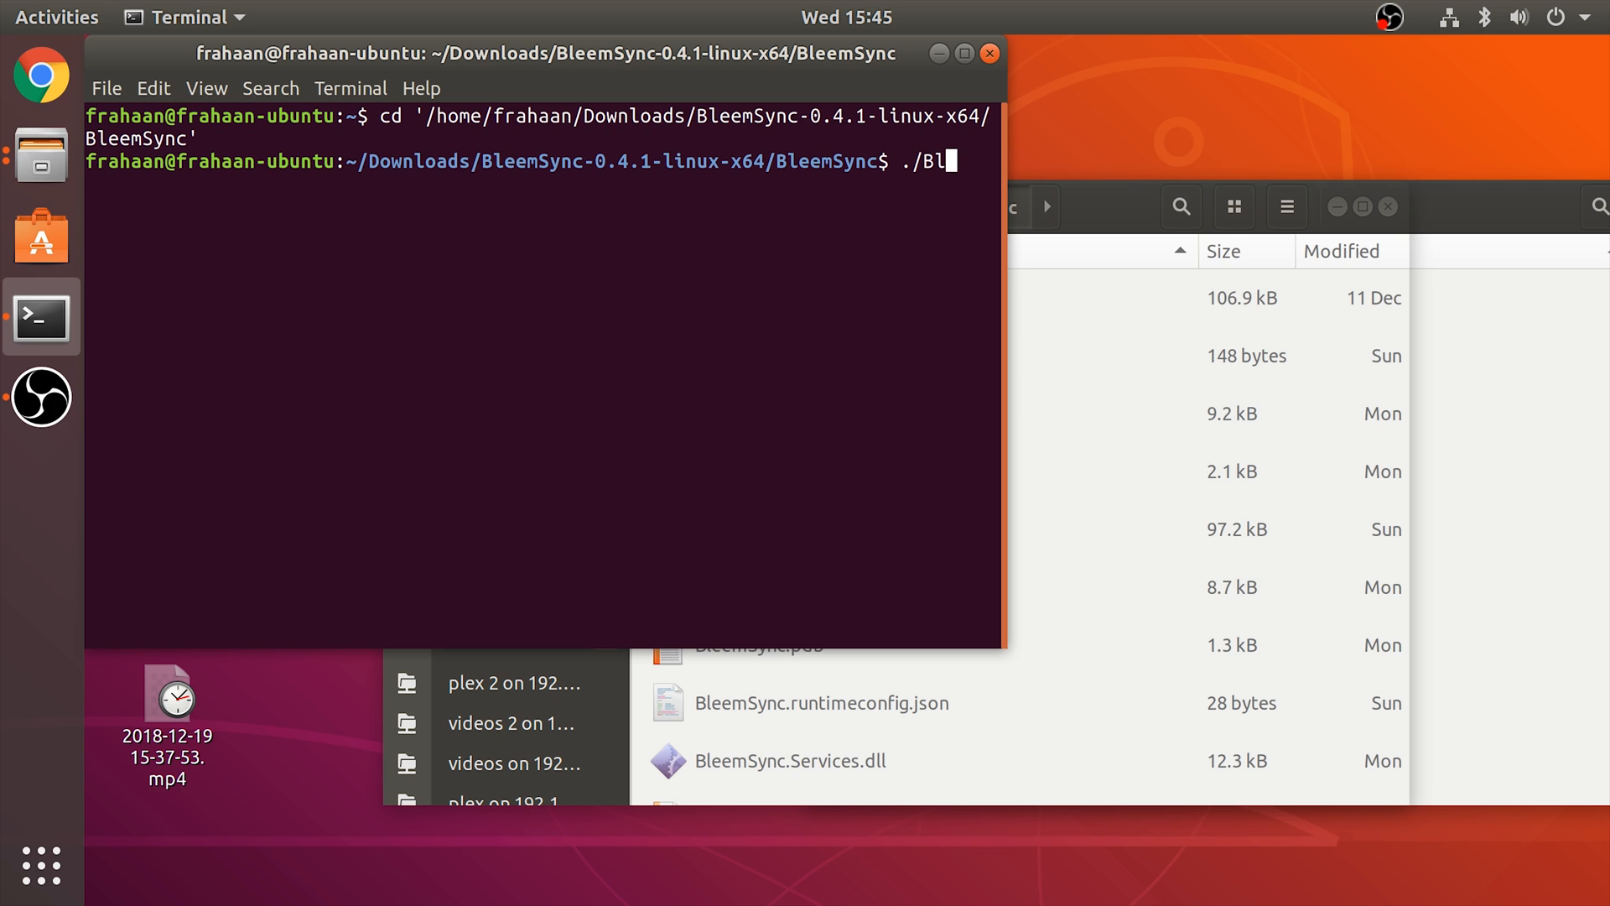
text(eemSync)
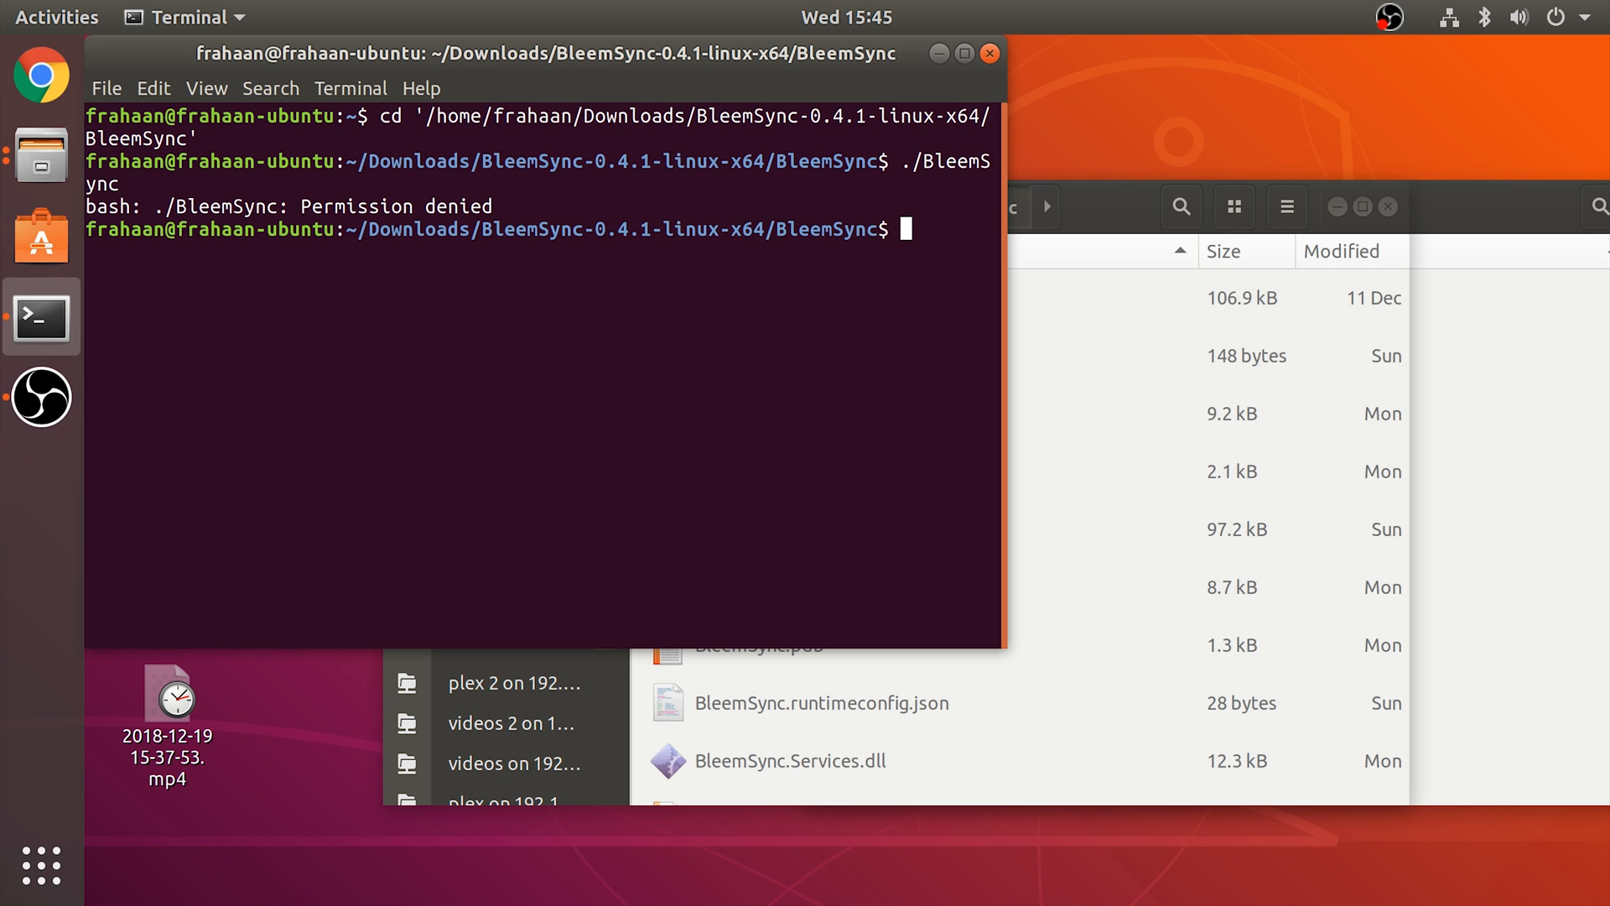
text(./BleemSync)
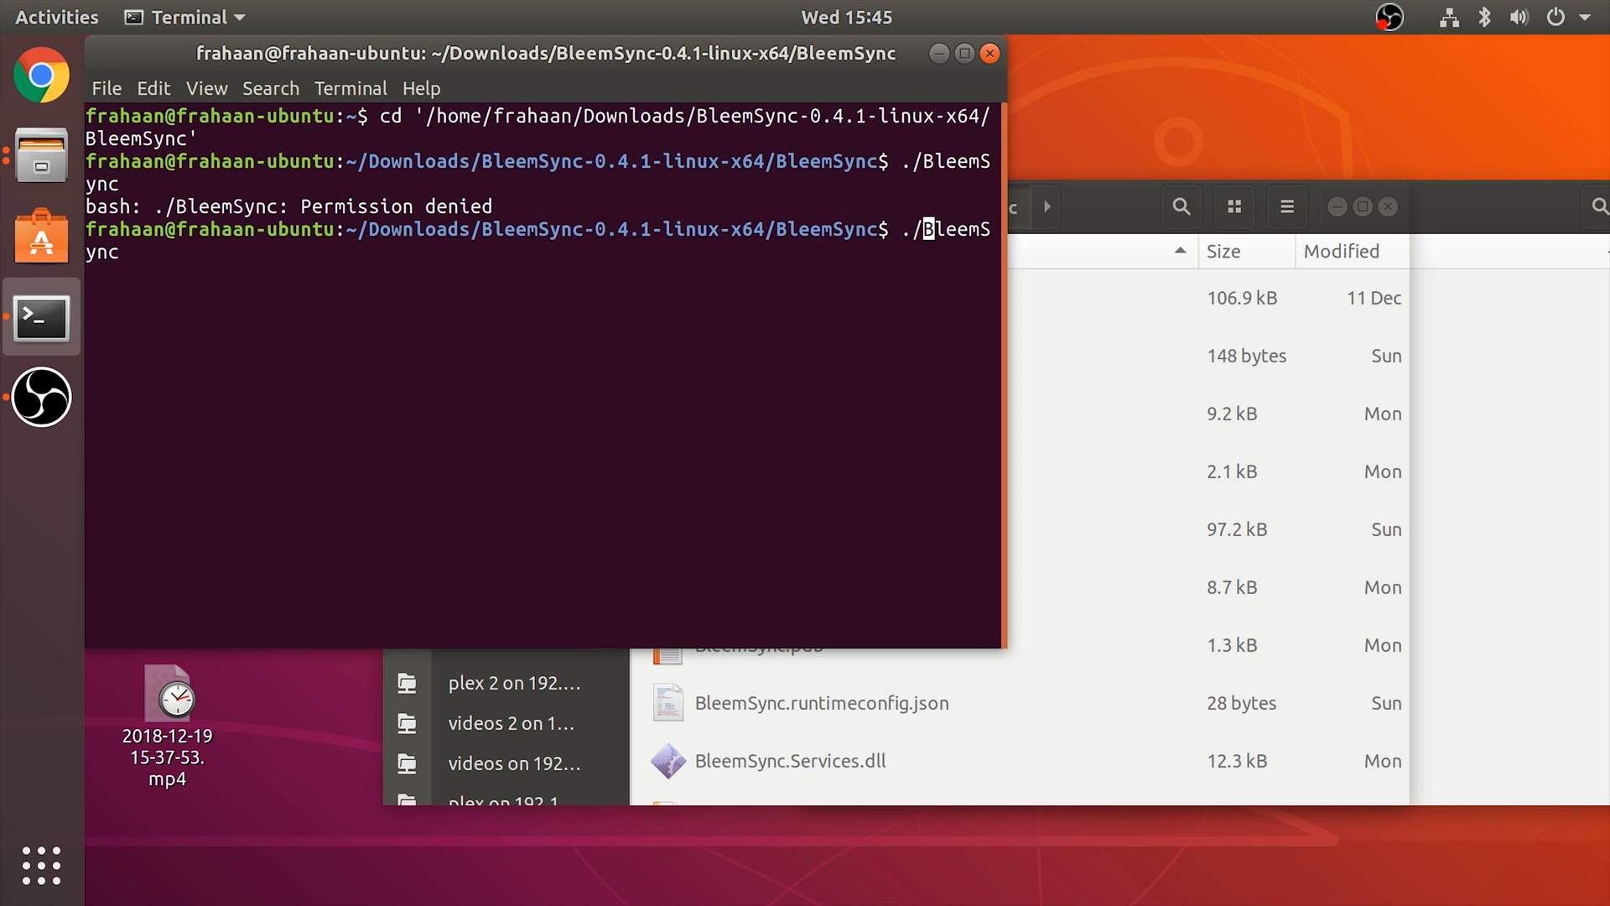
text(sudo)
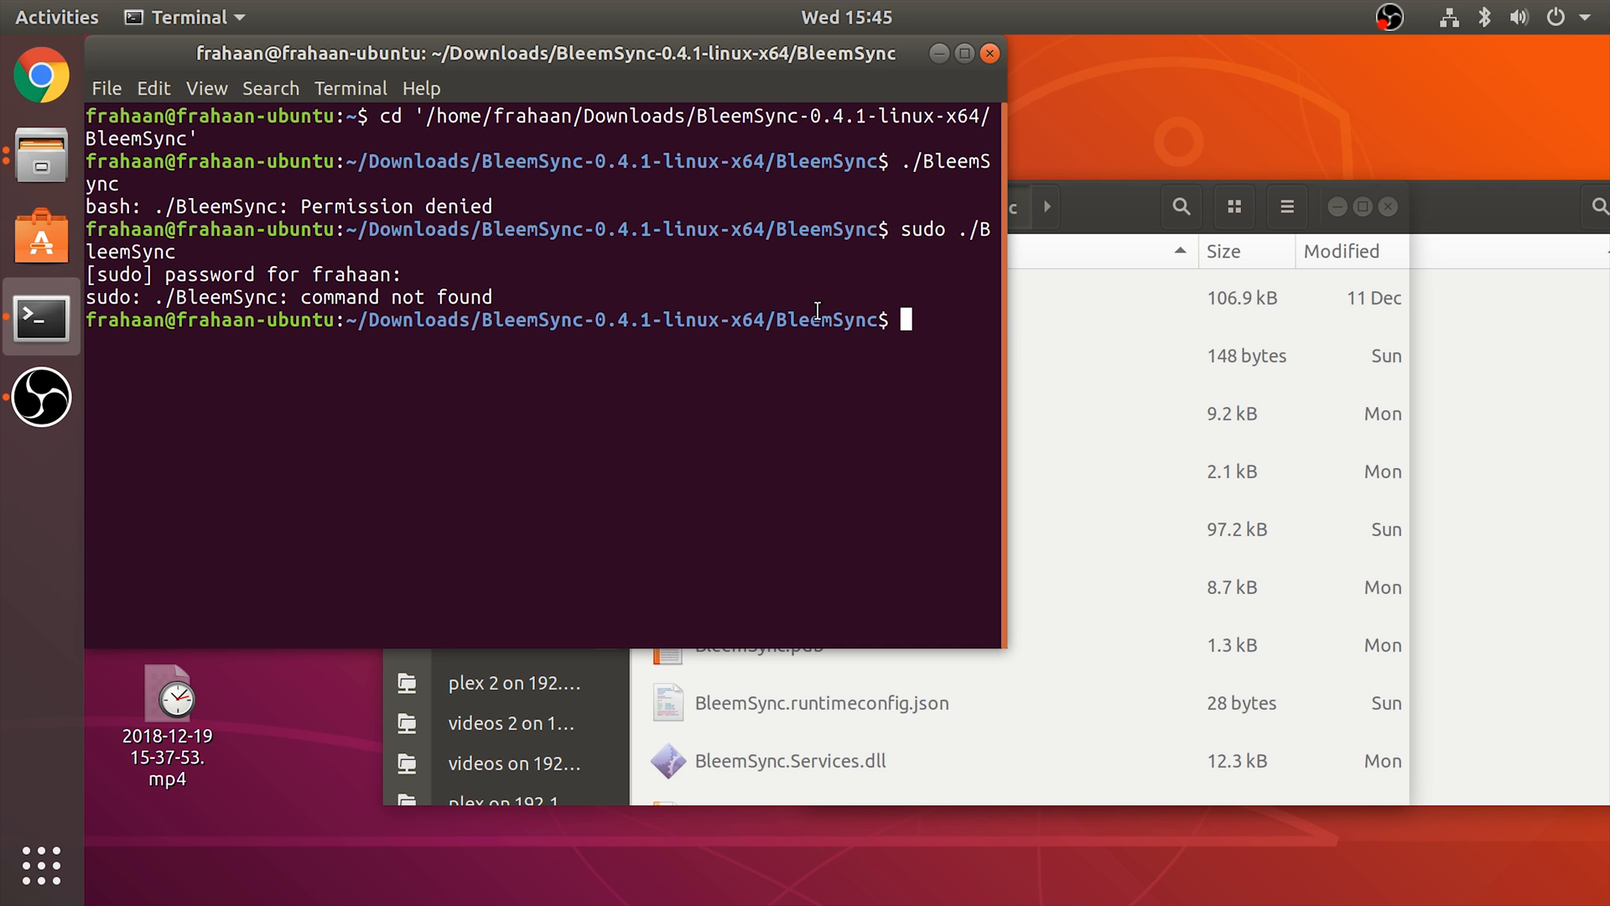
Tick 'Allow executing file as program' in the BleemSync file's properties and close them
click(775, 412)
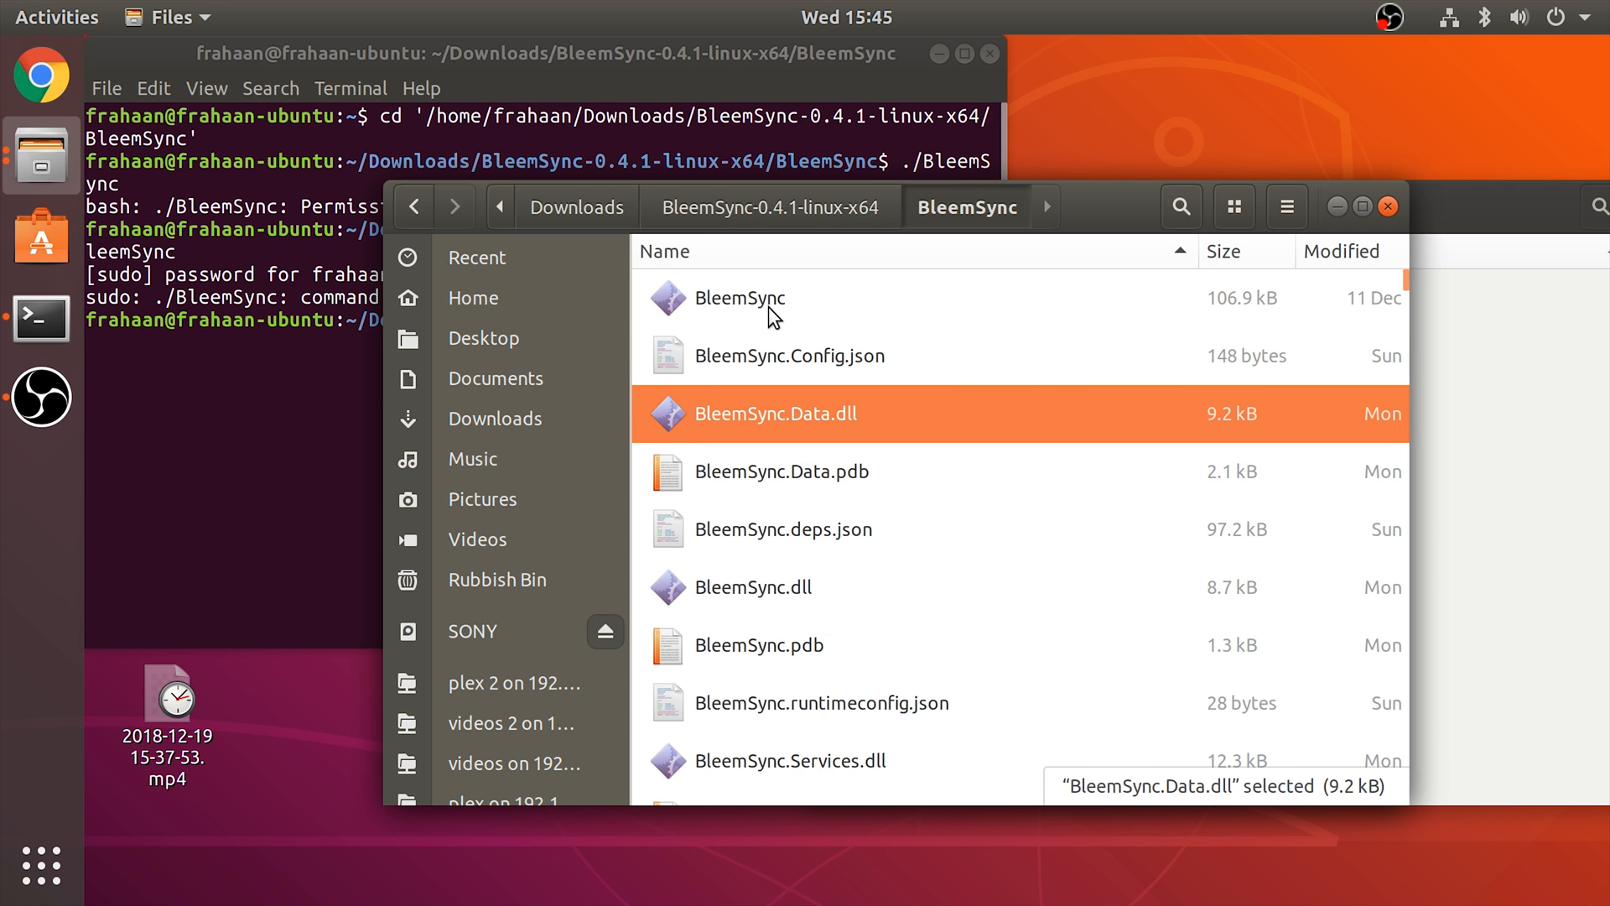
click(737, 298)
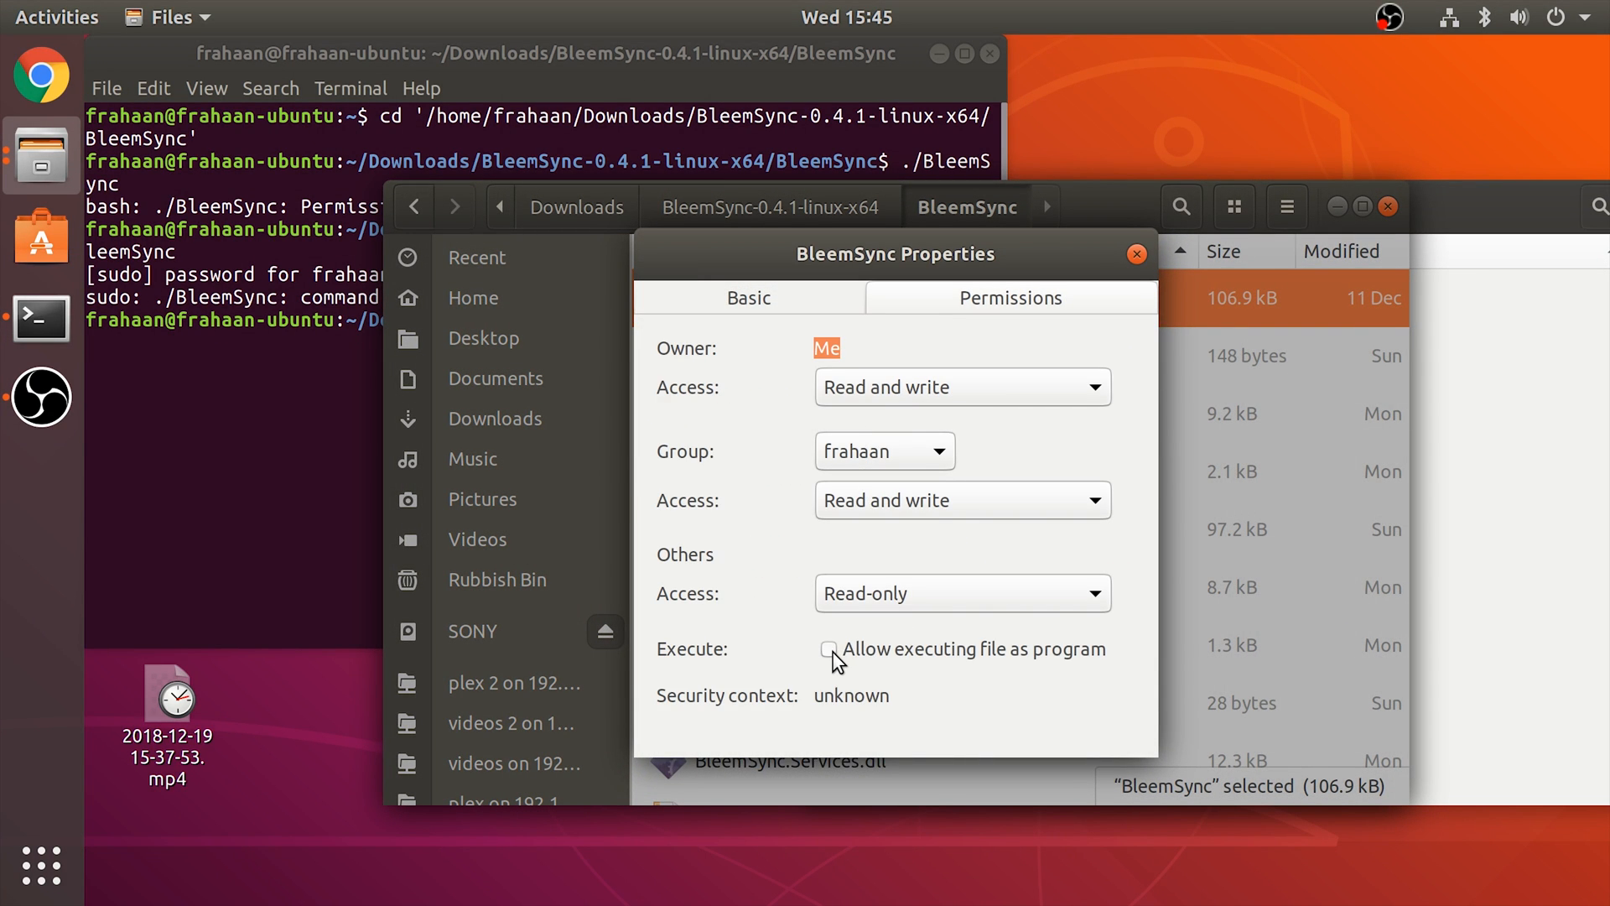
click(828, 650)
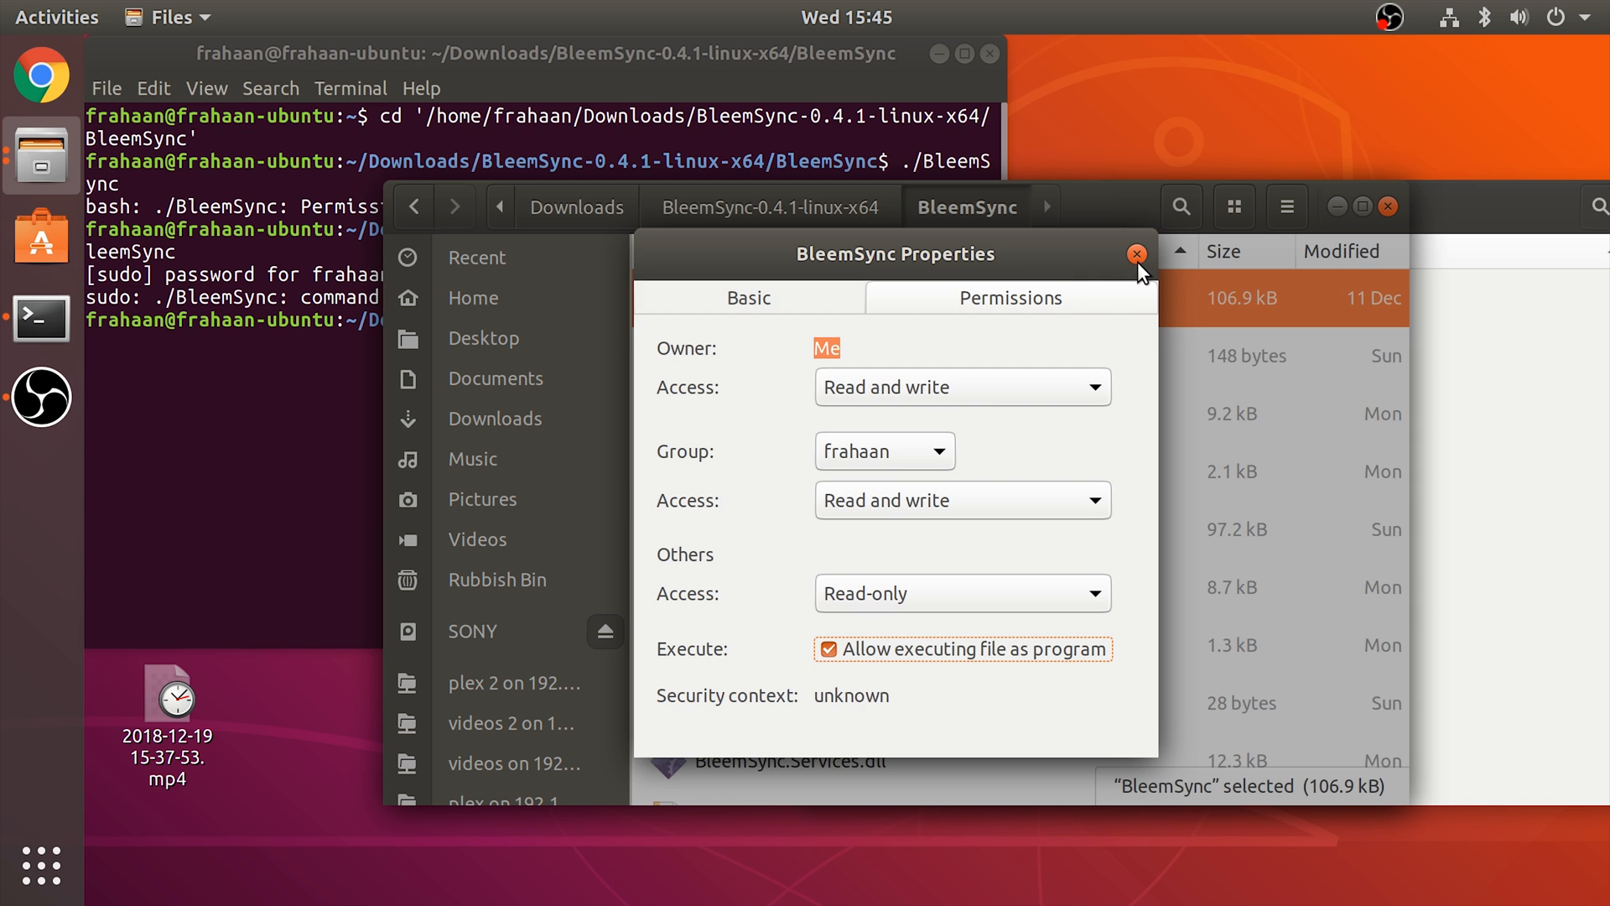
click(1137, 254)
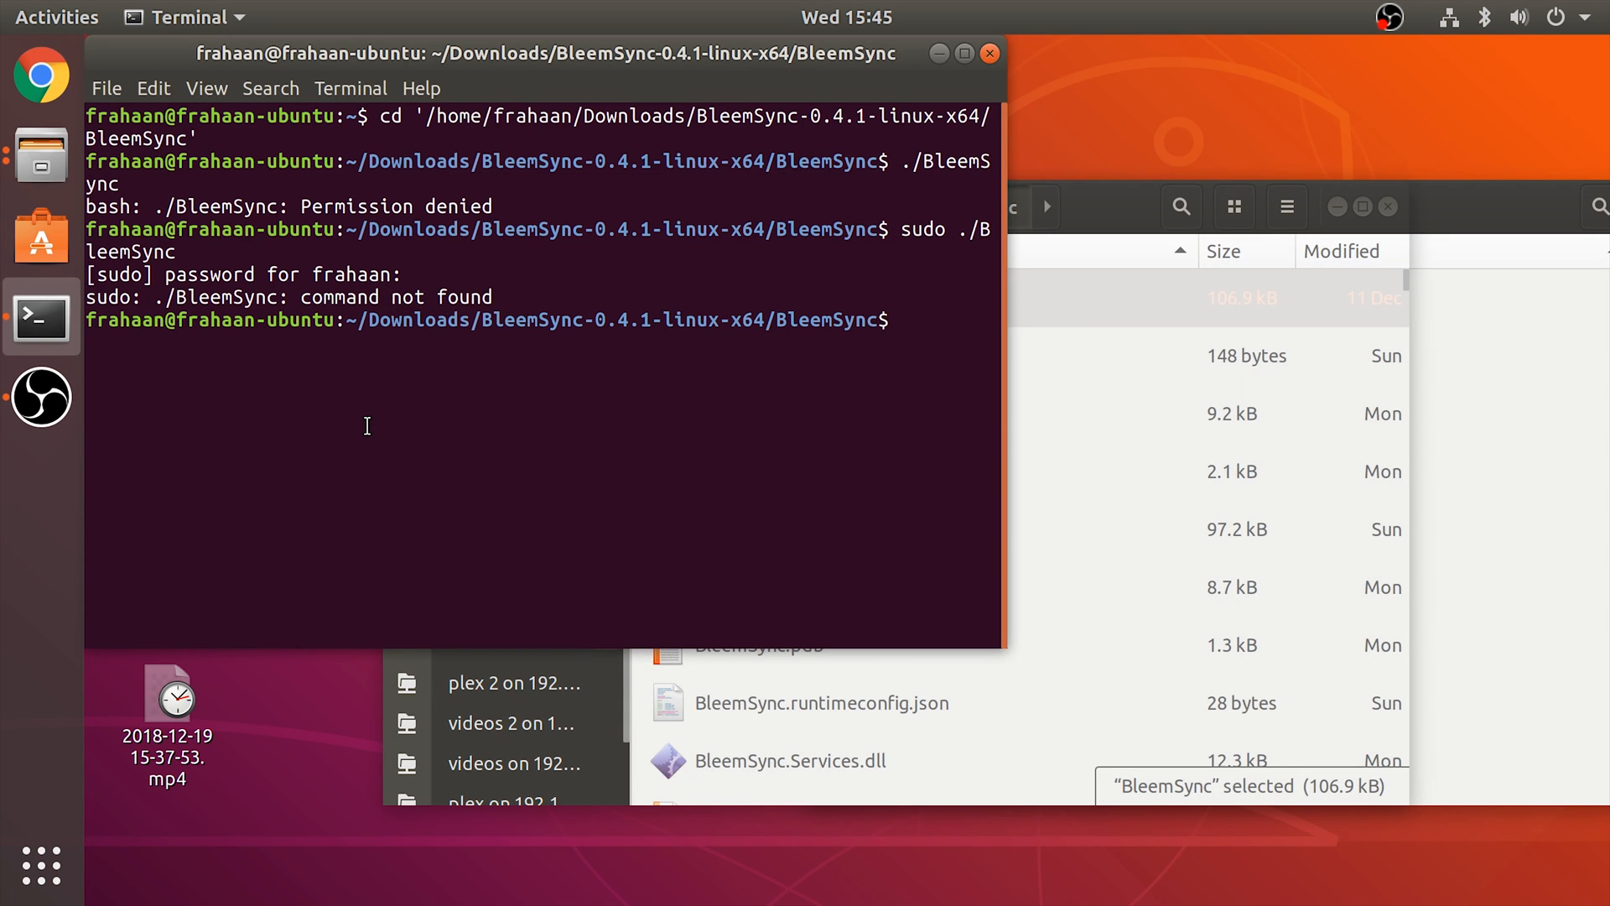
Run ./BleemSync again so it inserts the two games, including Crash Bandicoot
text(./BleemSync)
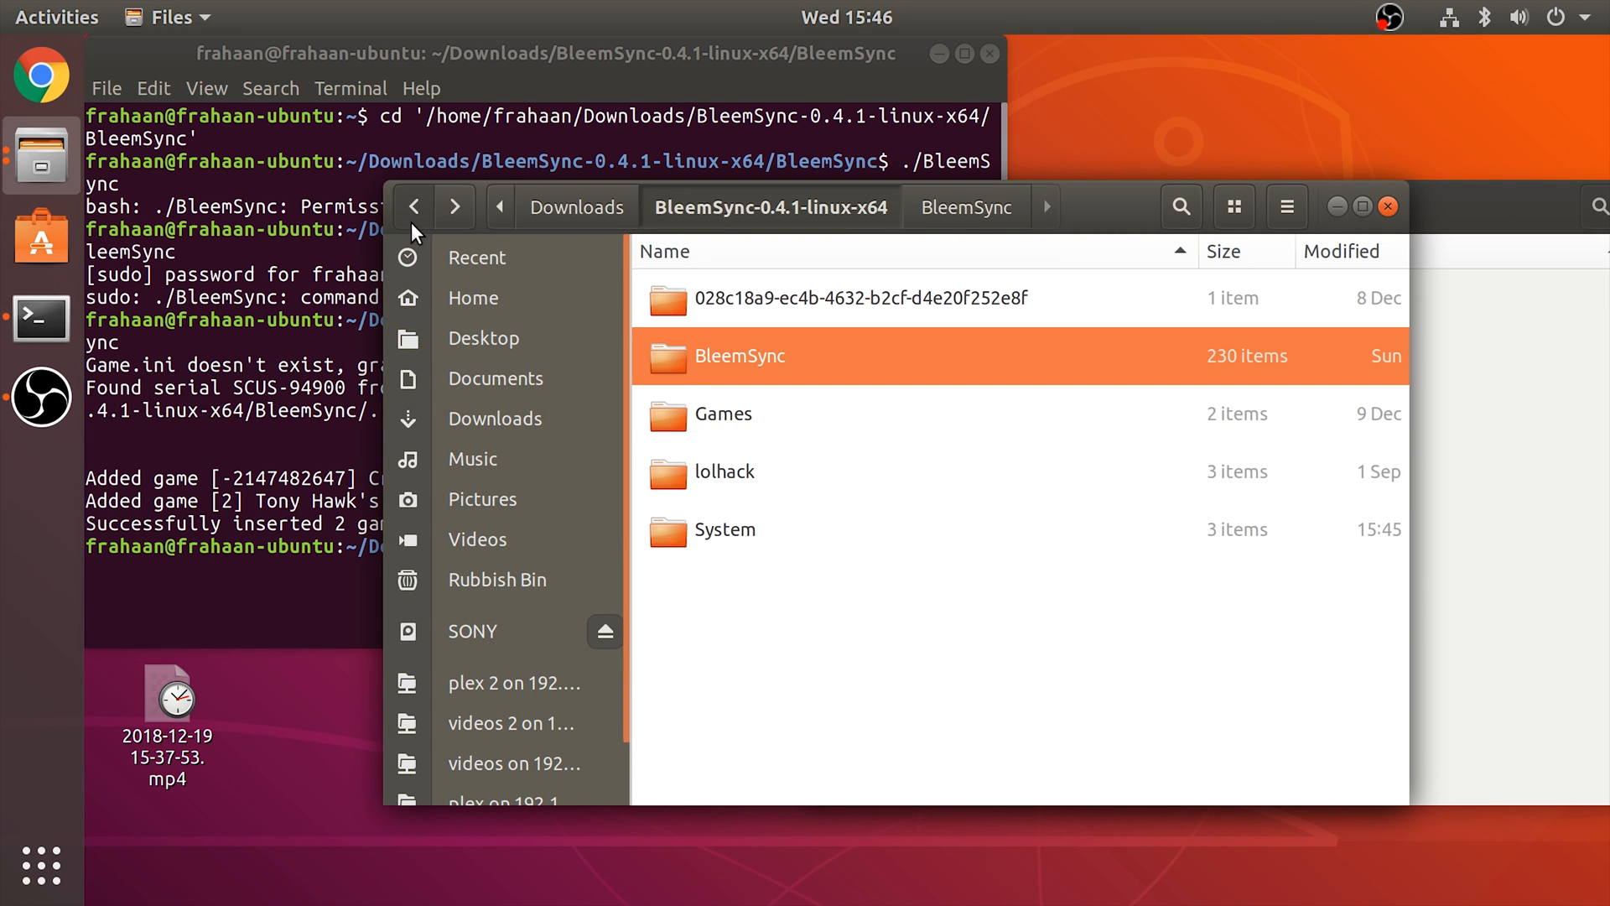
Browse into game 2's GameData folder and dismiss the Game.ini context menu
double_click(723, 413)
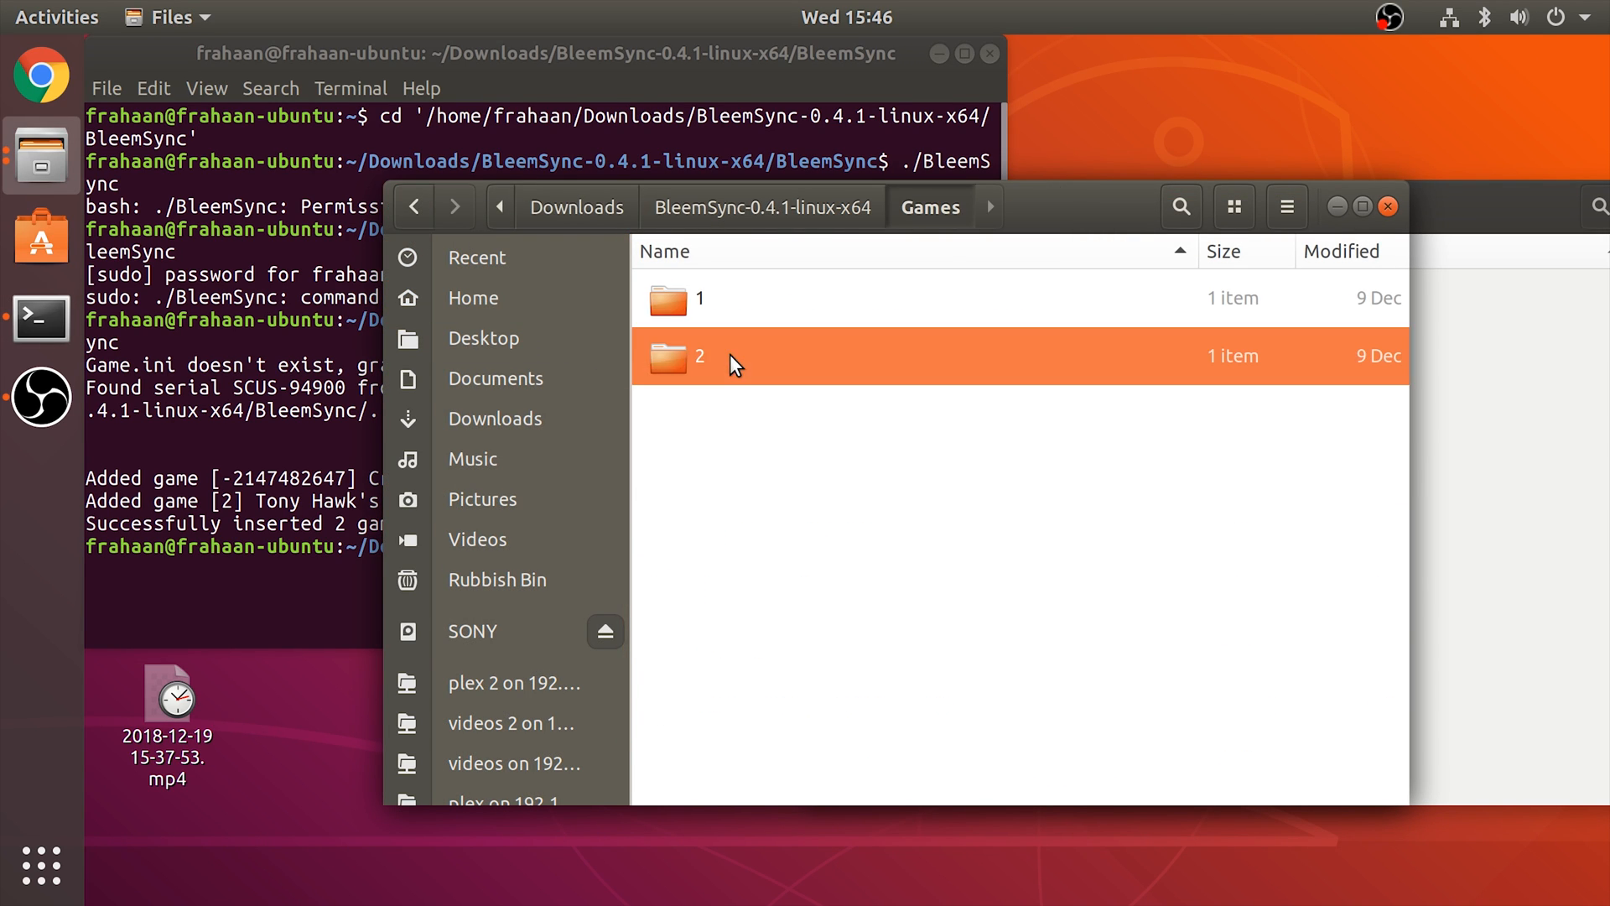
double_click(700, 356)
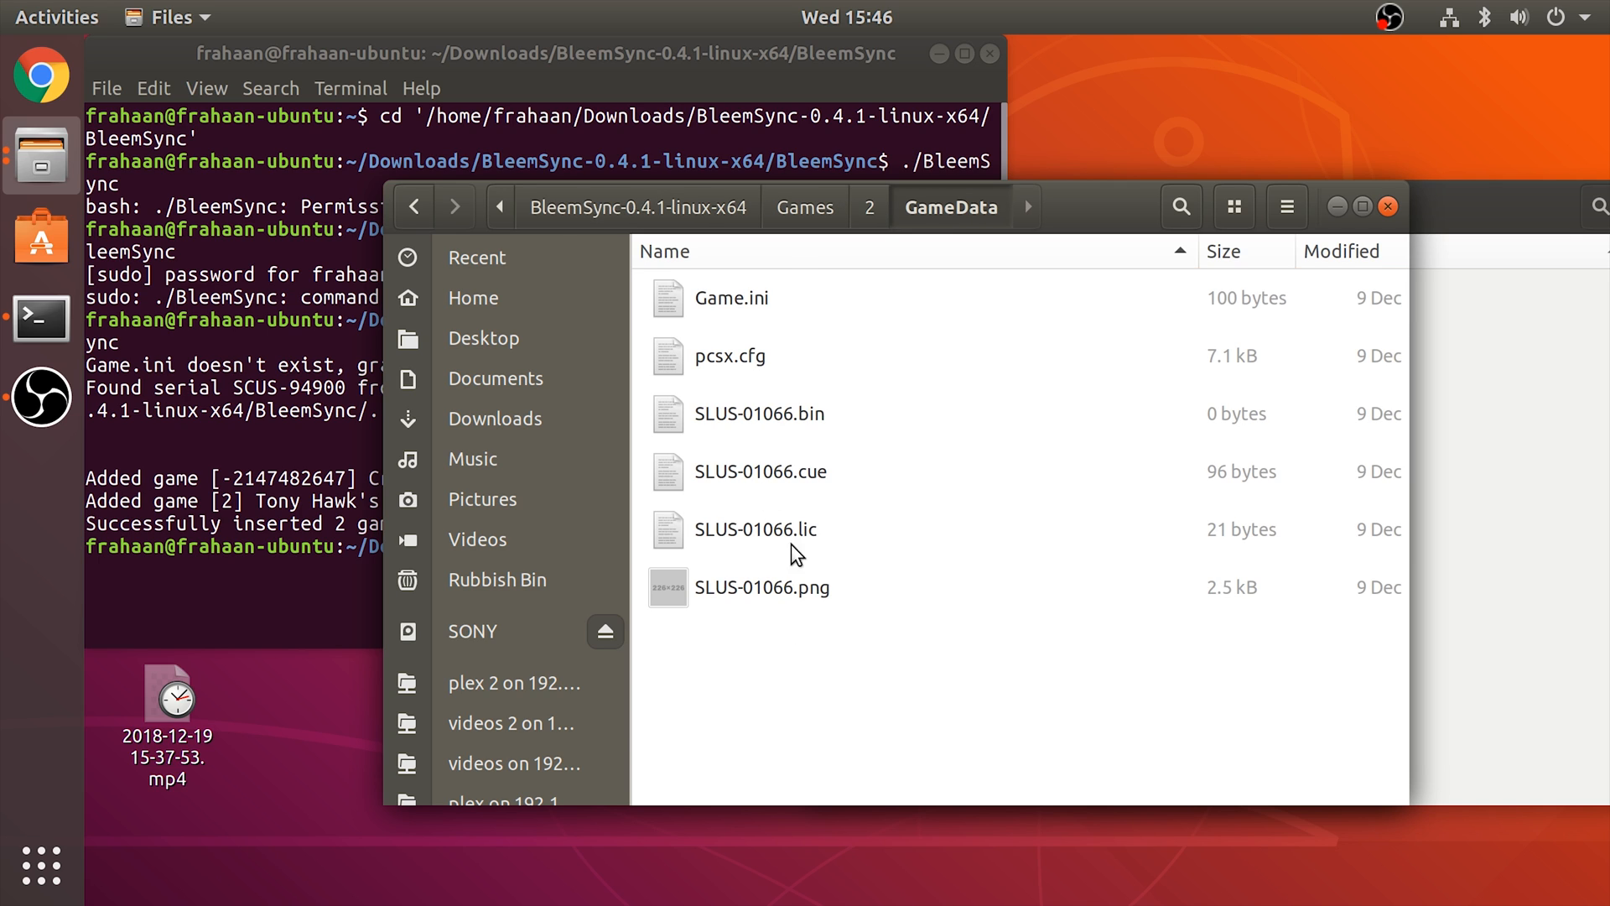
right_click(730, 298)
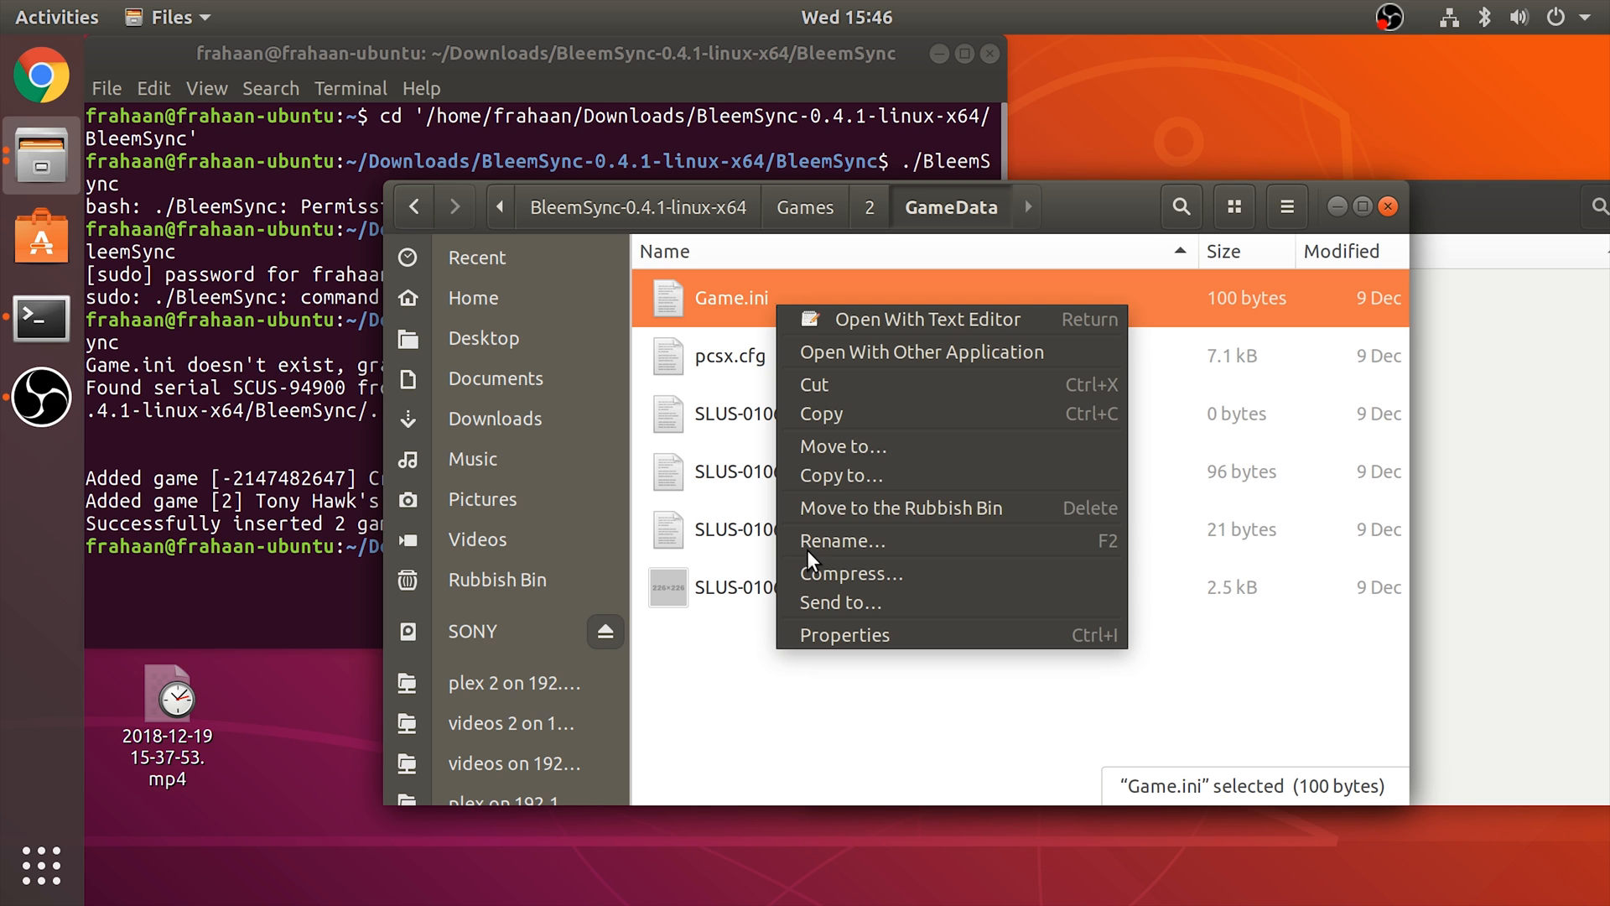
click(926, 320)
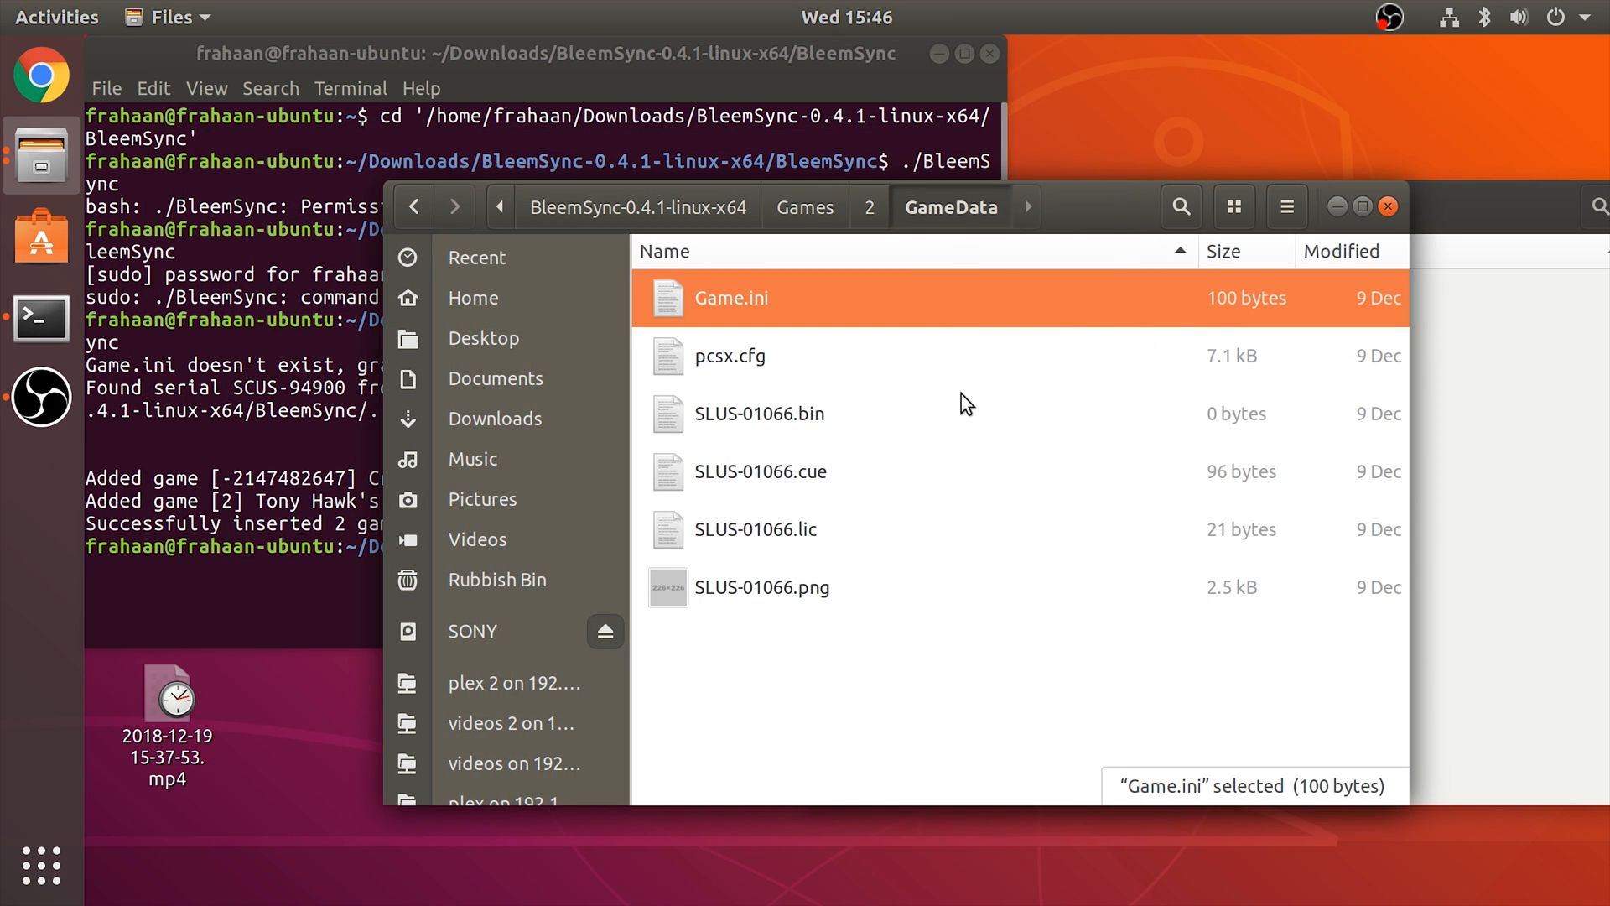
mouse_move(1250, 577)
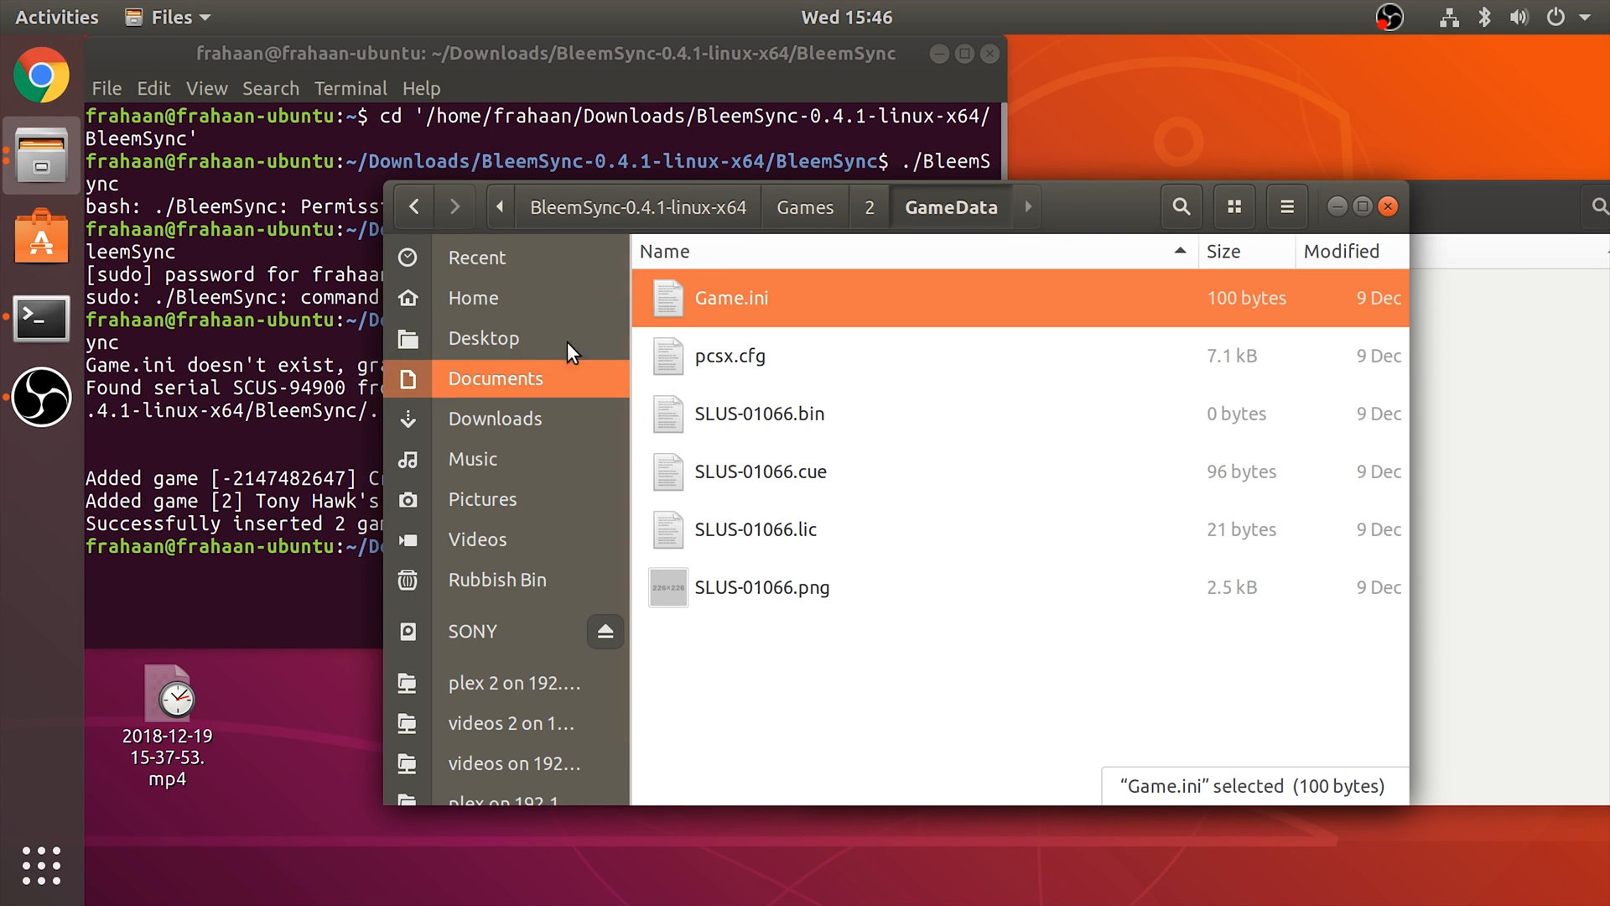
Go to game 1's GameData and try opening Crash Bandicoot.png, which fails to load
click(806, 206)
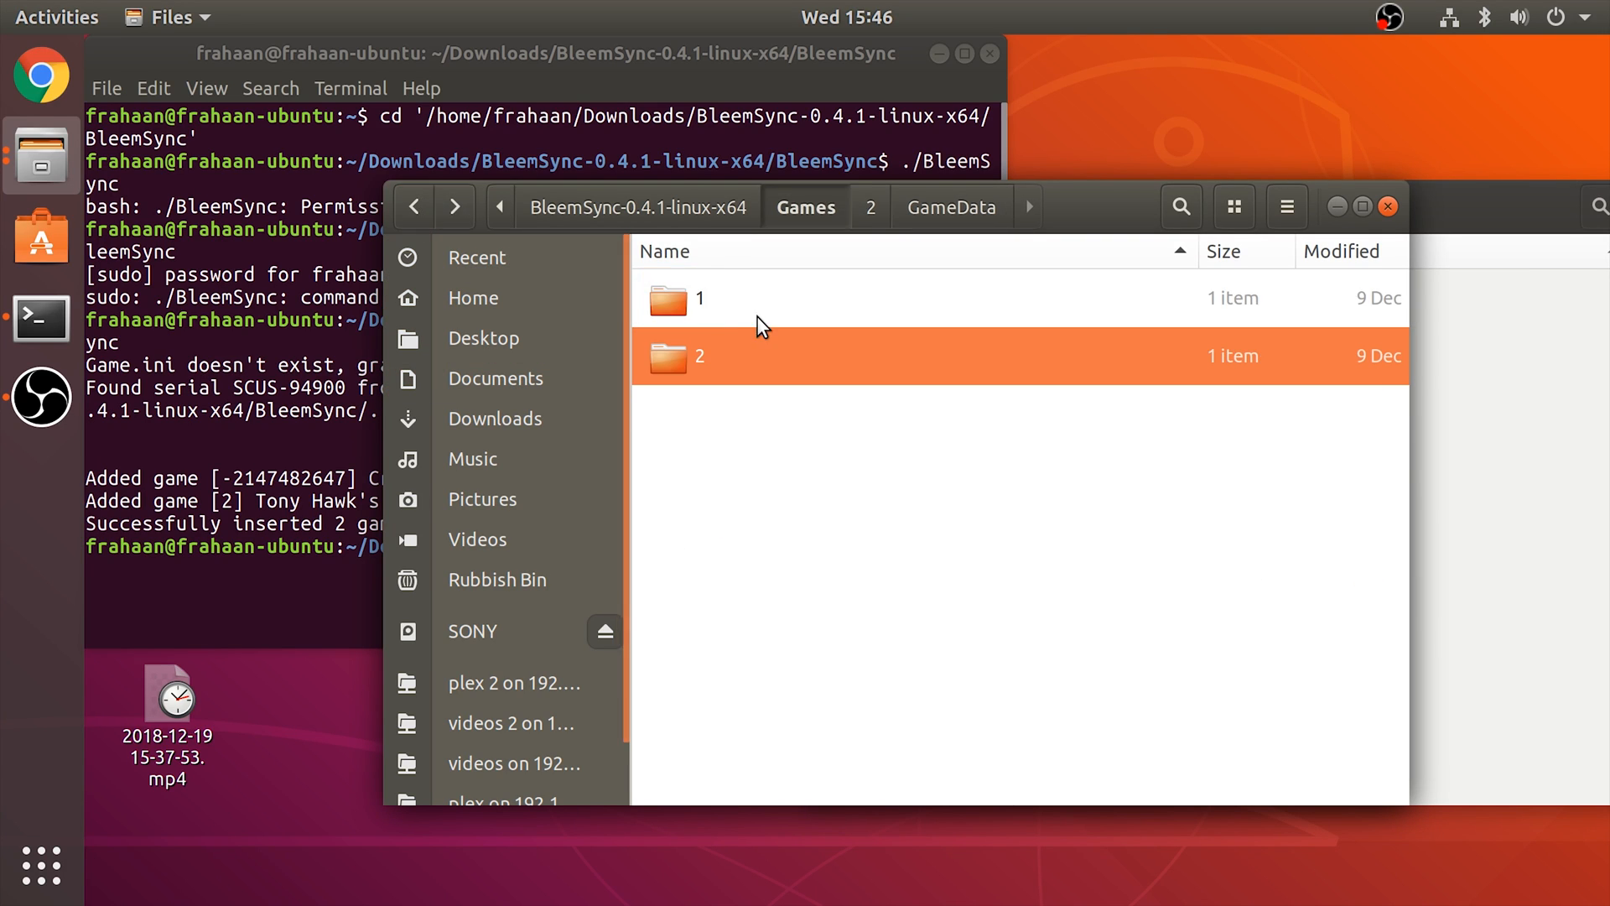
double_click(699, 298)
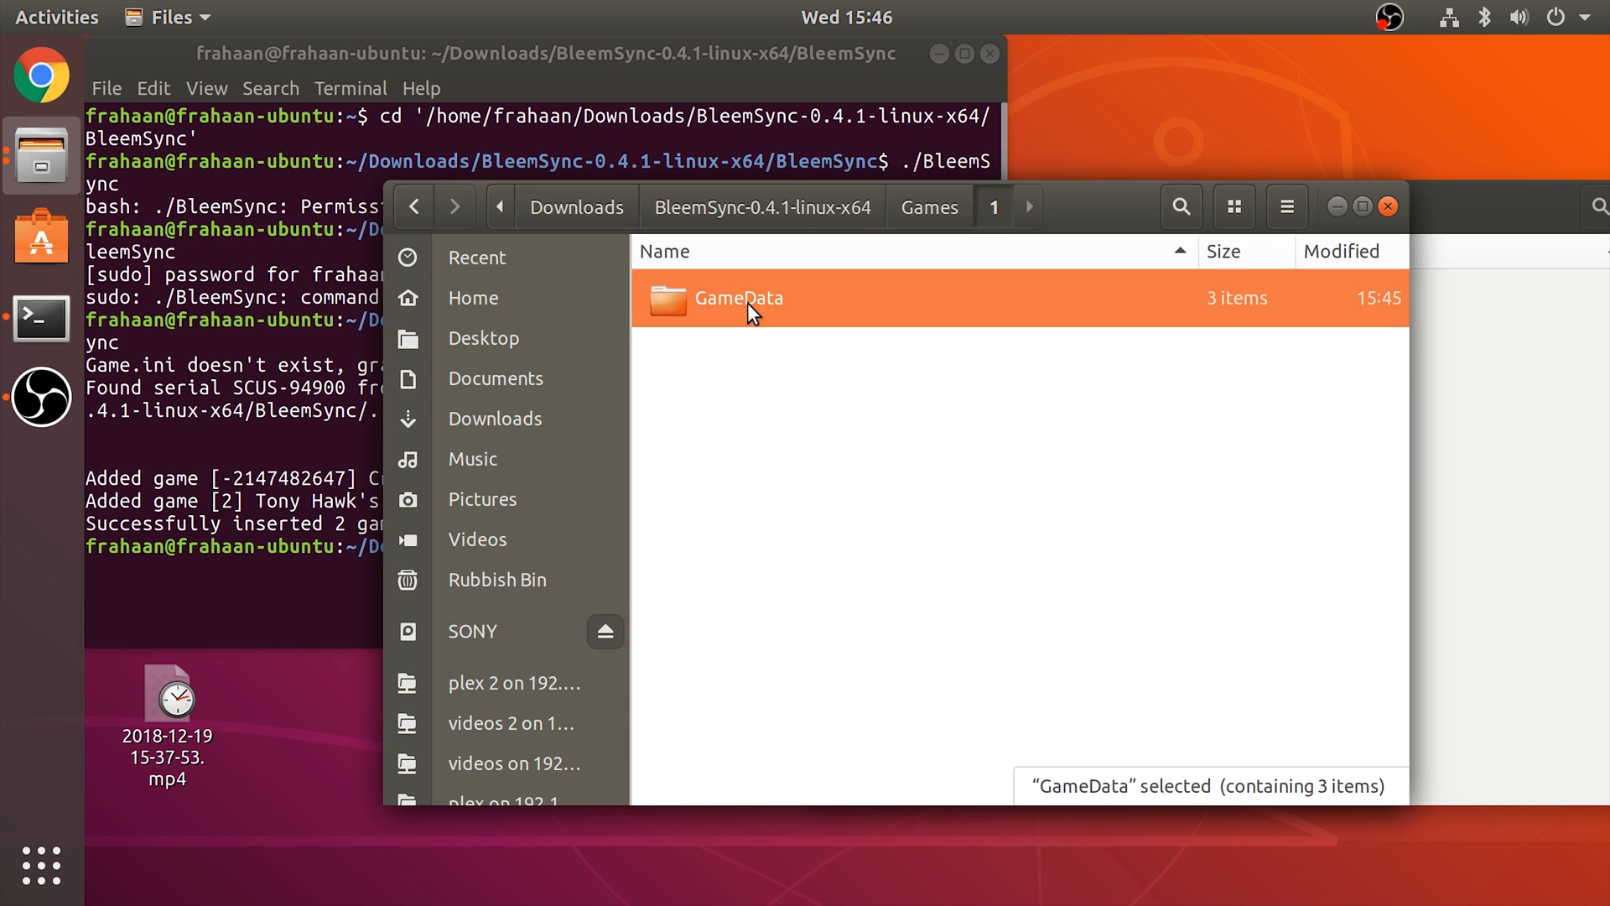
double_click(740, 298)
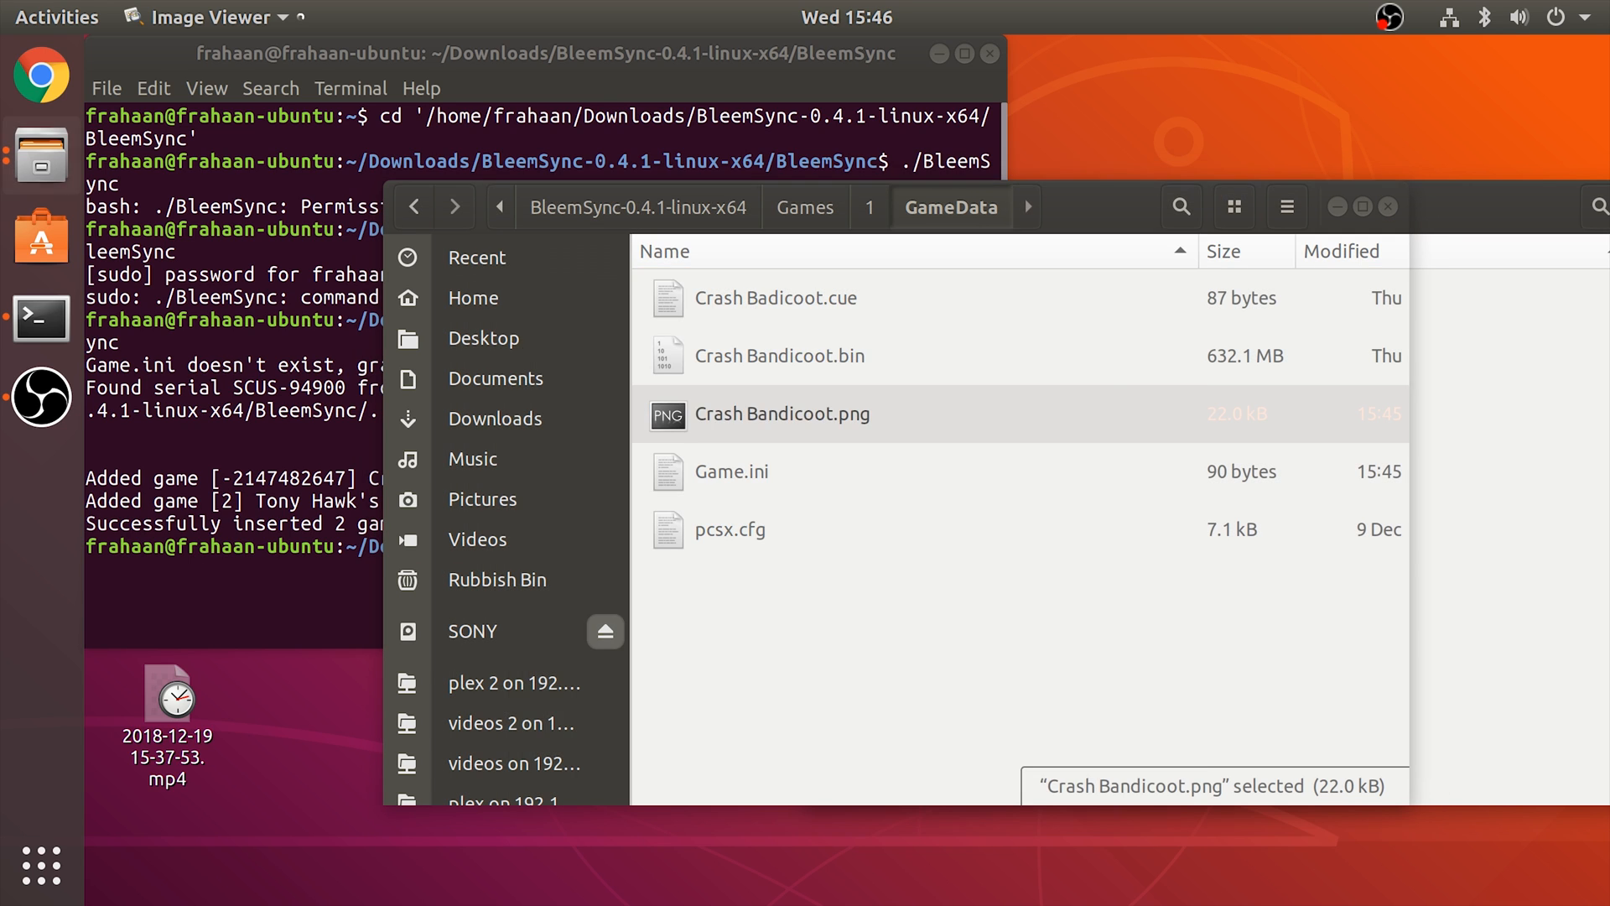
double_click(782, 414)
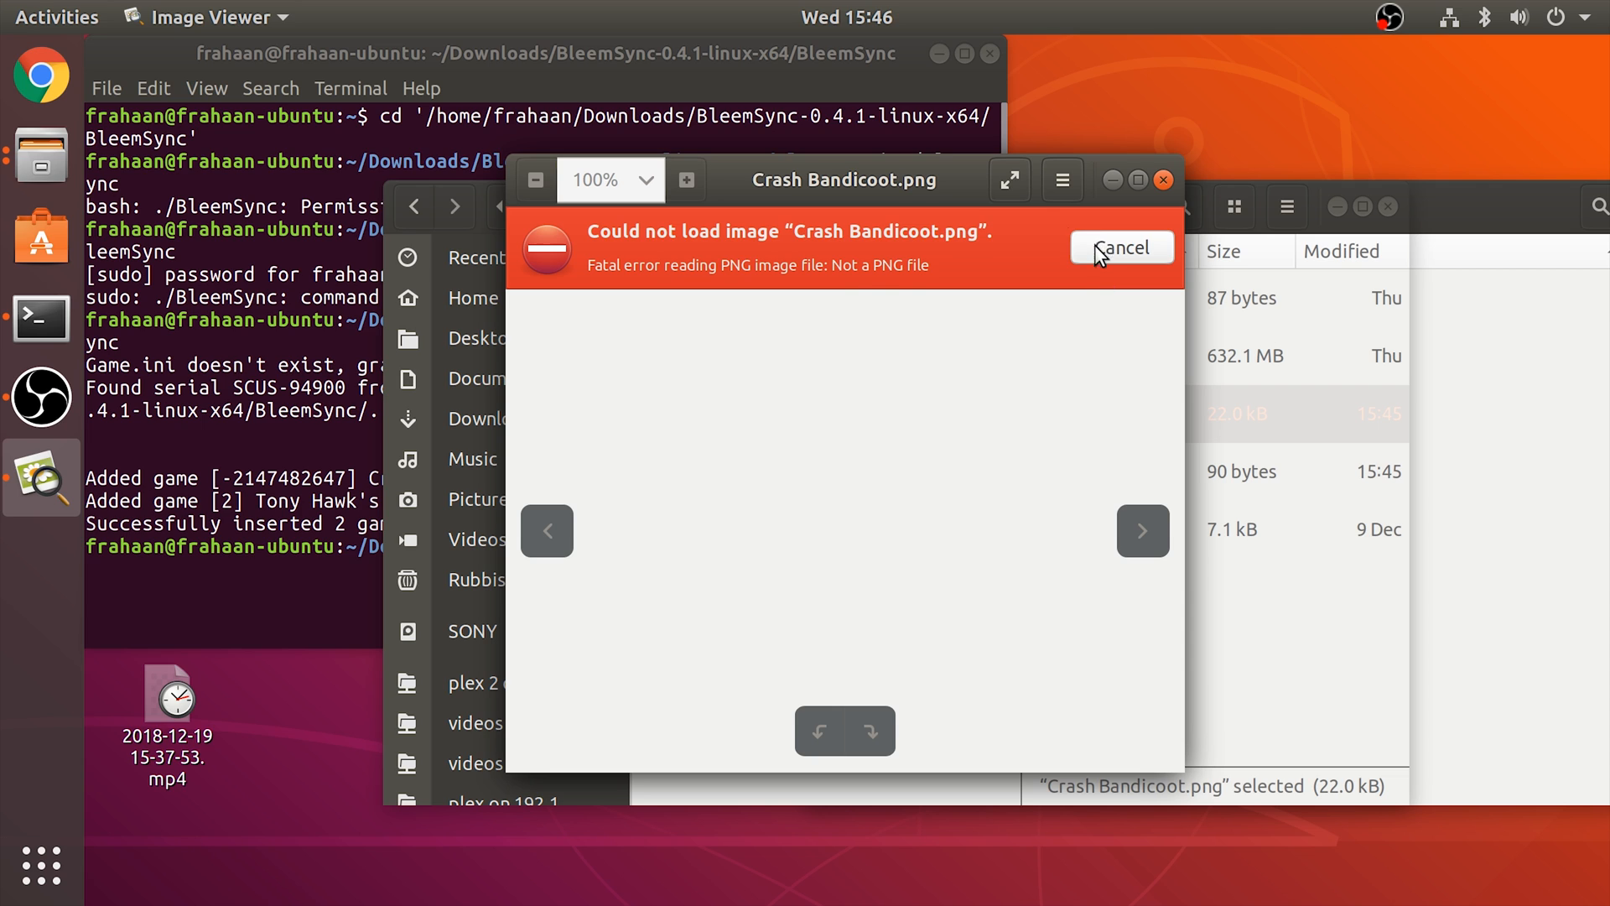
click(1121, 247)
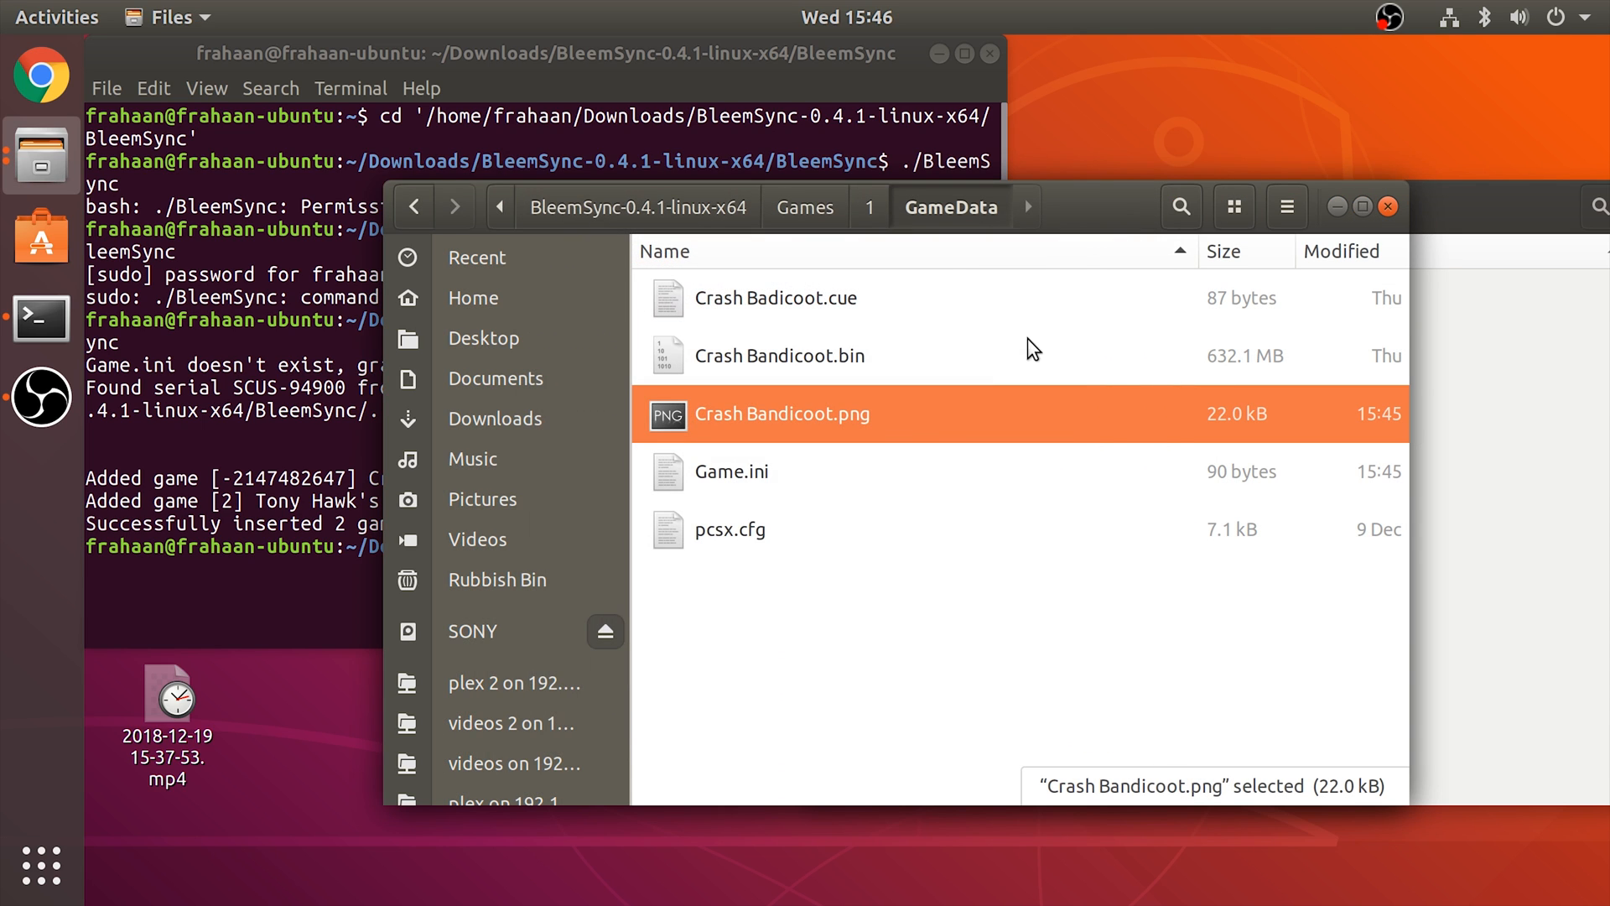
Cancel Open With Other Application for the cover image, then open Game.ini in Text Editor
right_click(811, 414)
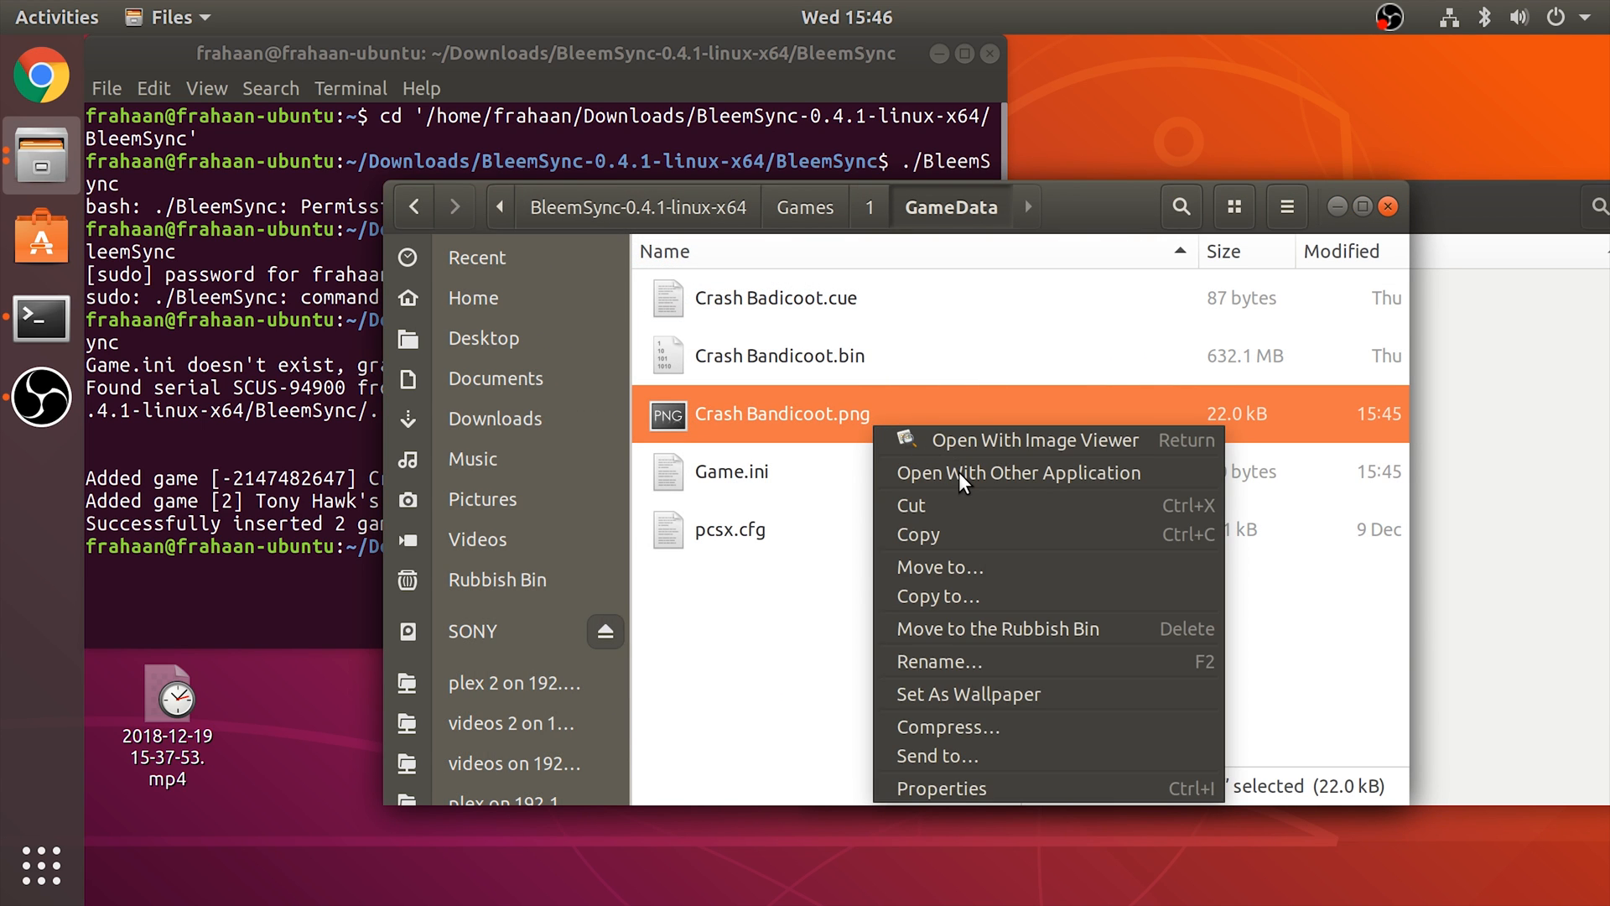
click(1017, 472)
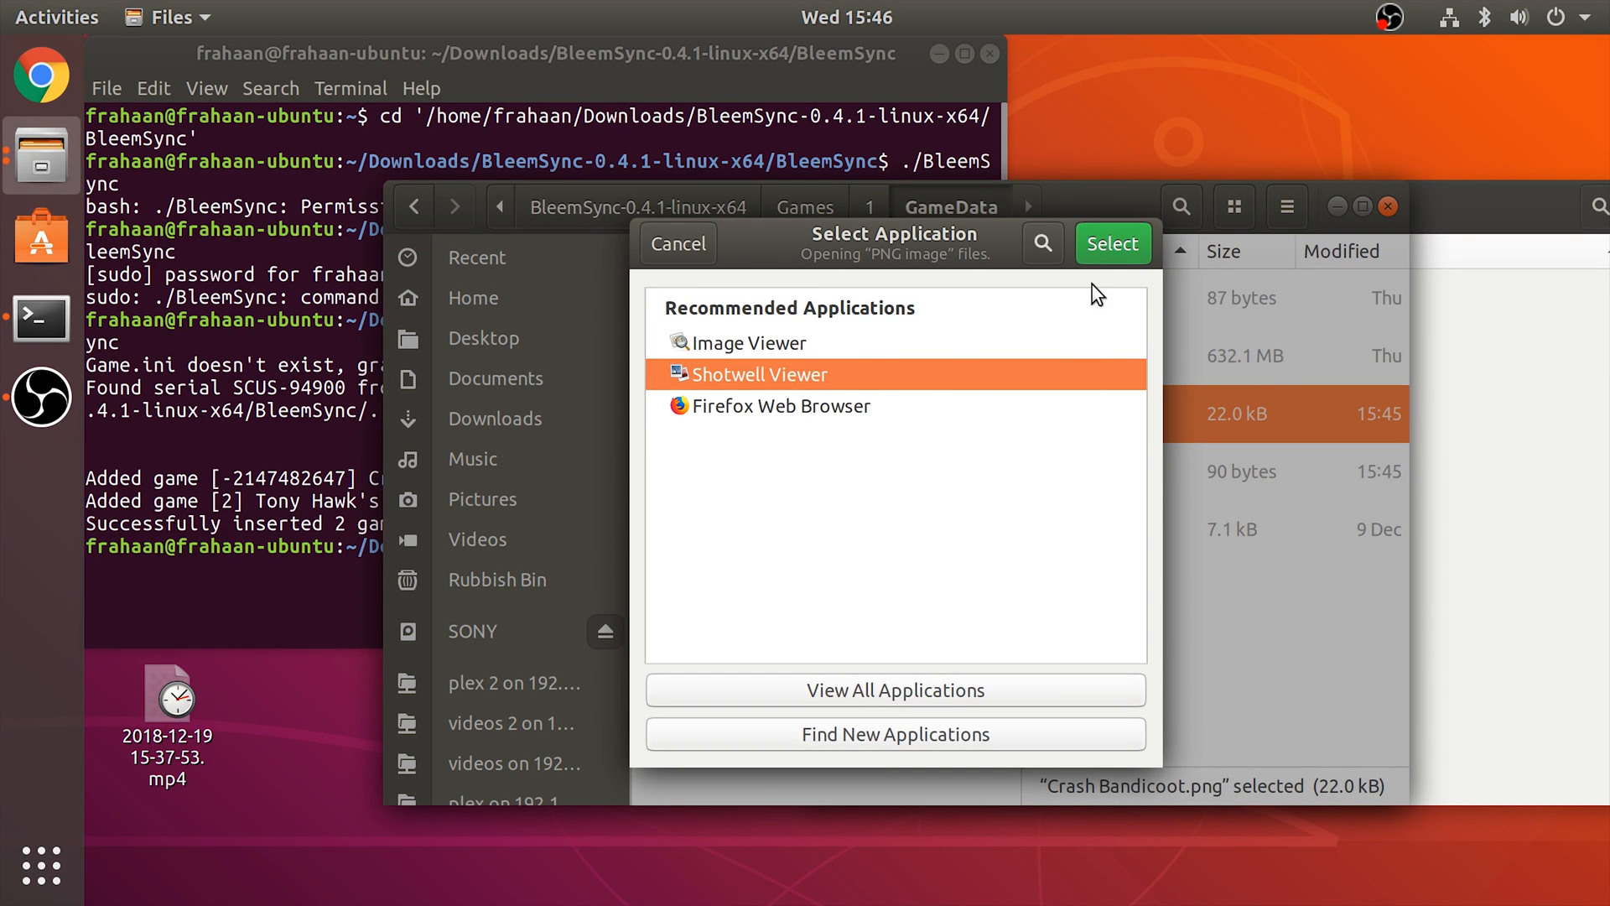
click(1111, 244)
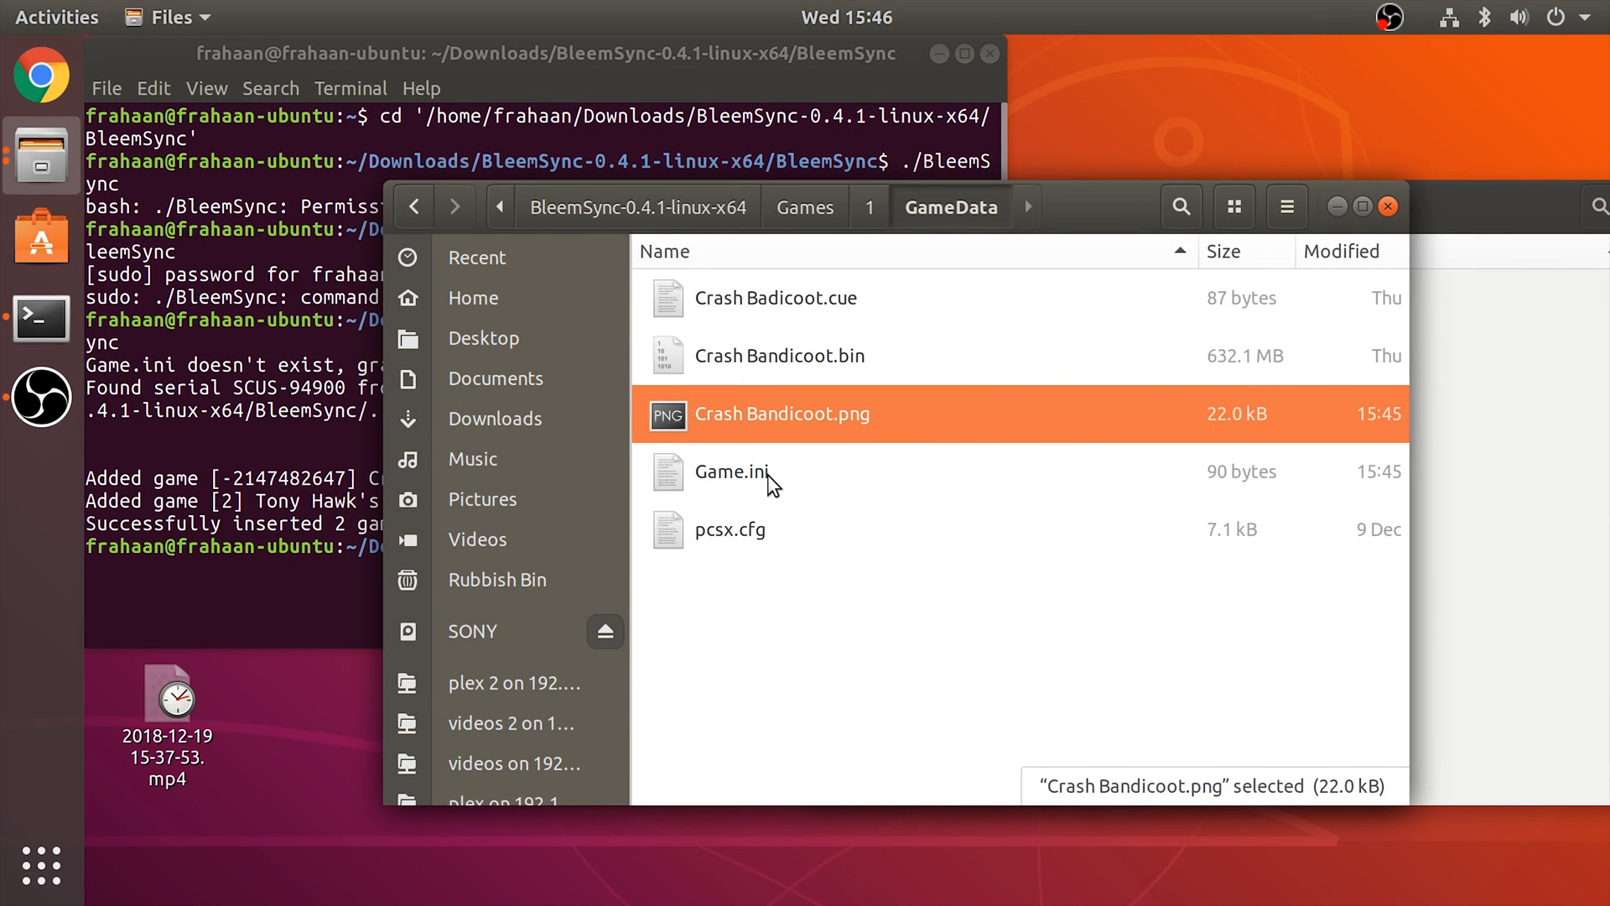
double_click(729, 472)
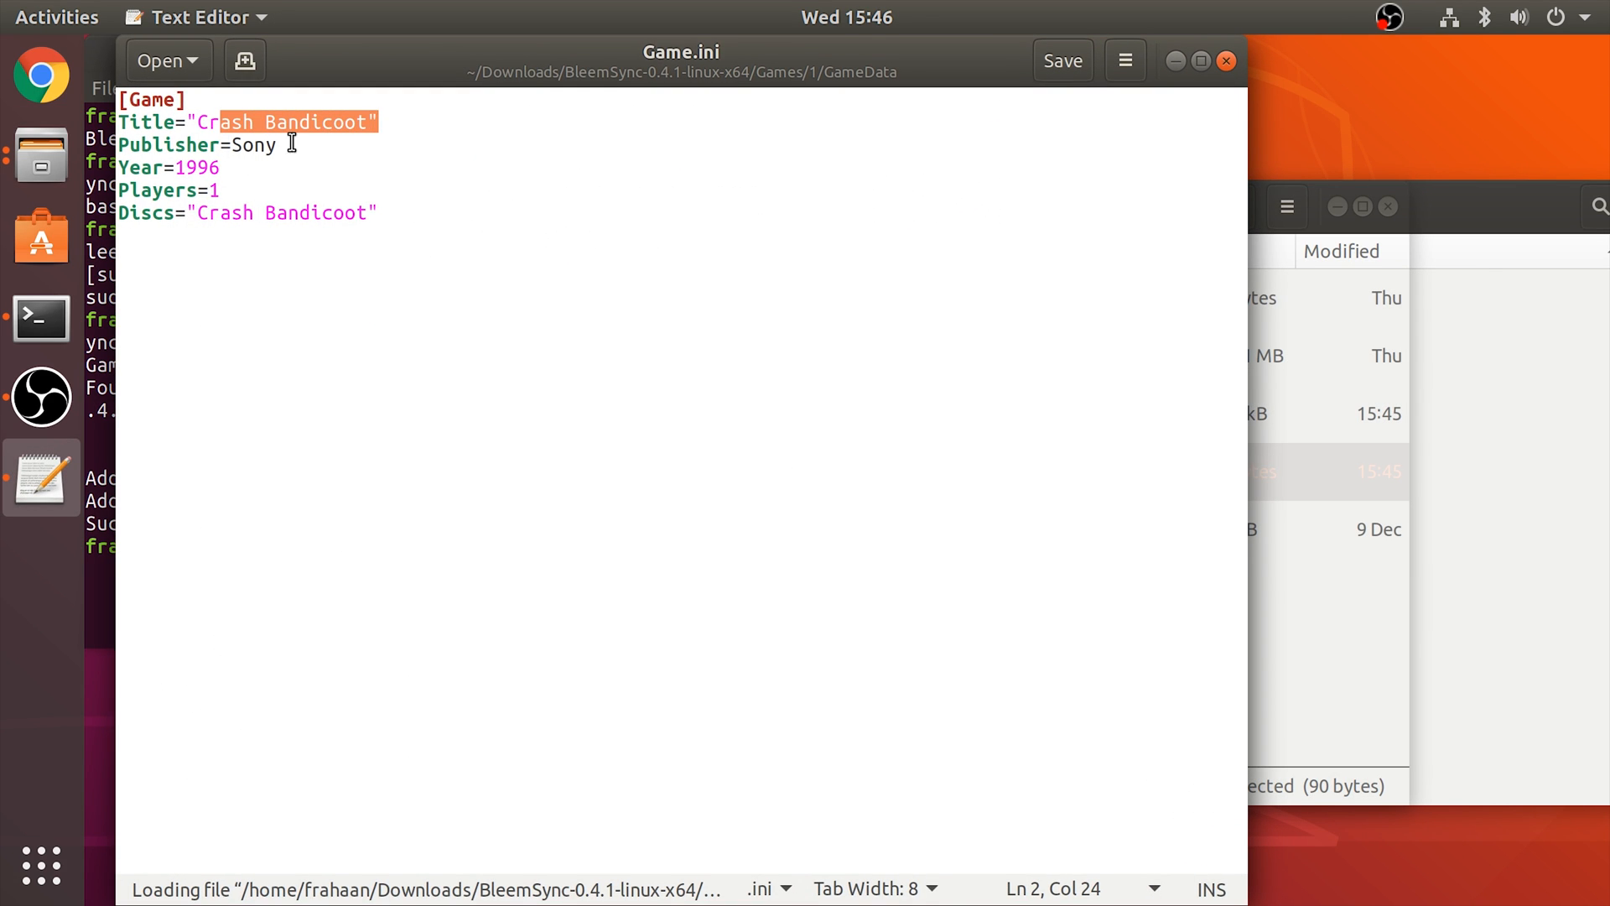
Close Game.ini in the Text Editor window
click(215, 167)
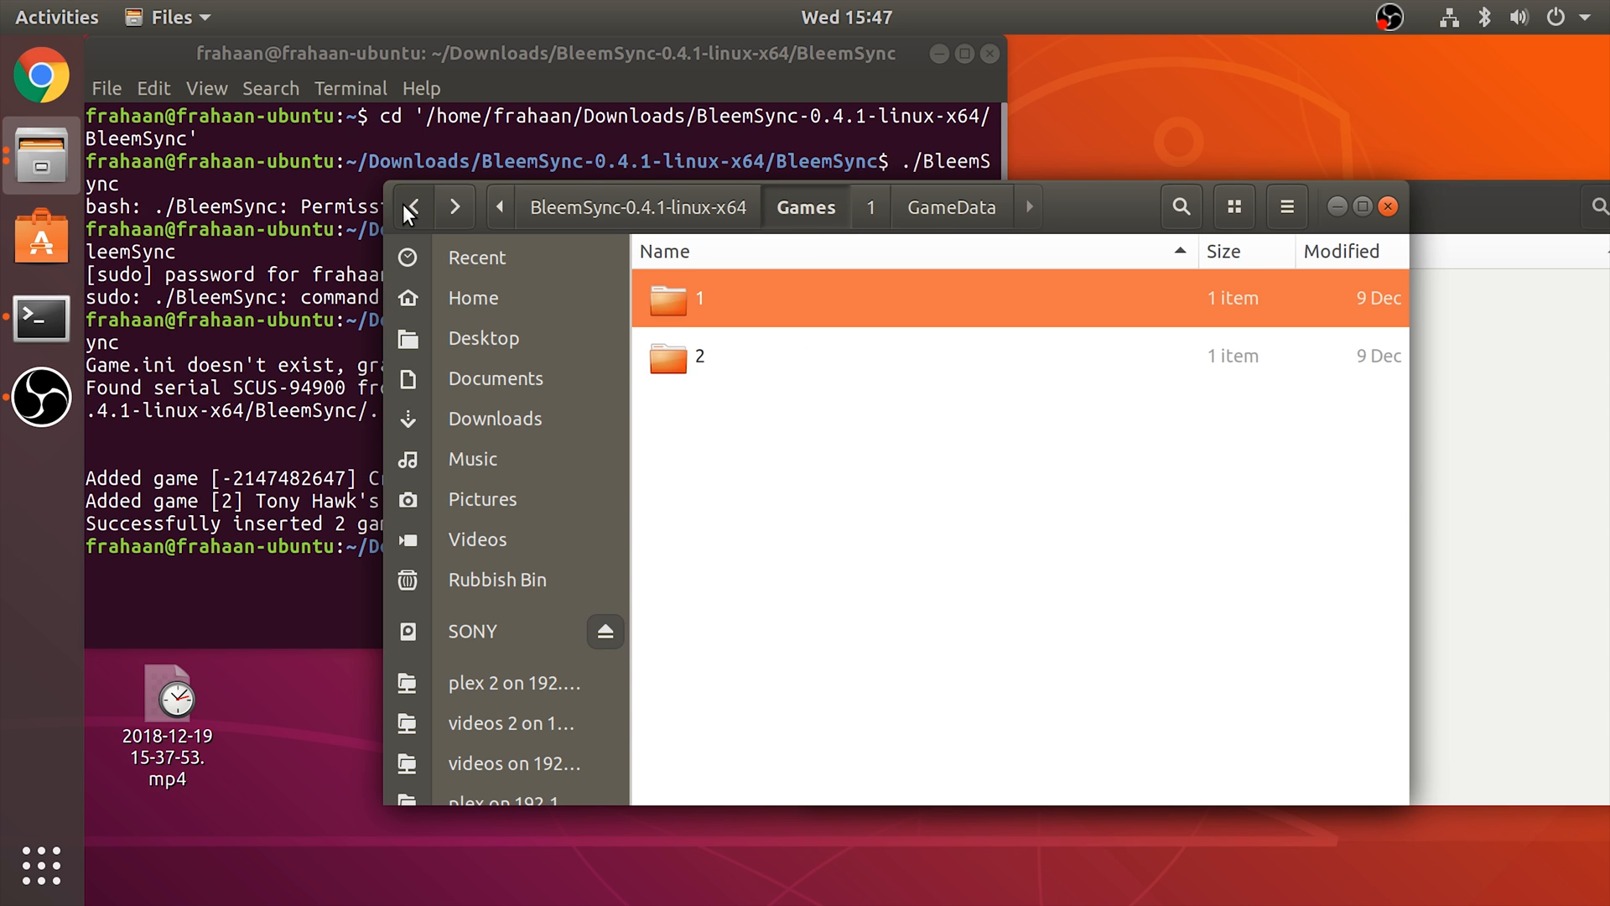
Clear the Games selection and reopen game 1's GameData folder to review its files
click(828, 397)
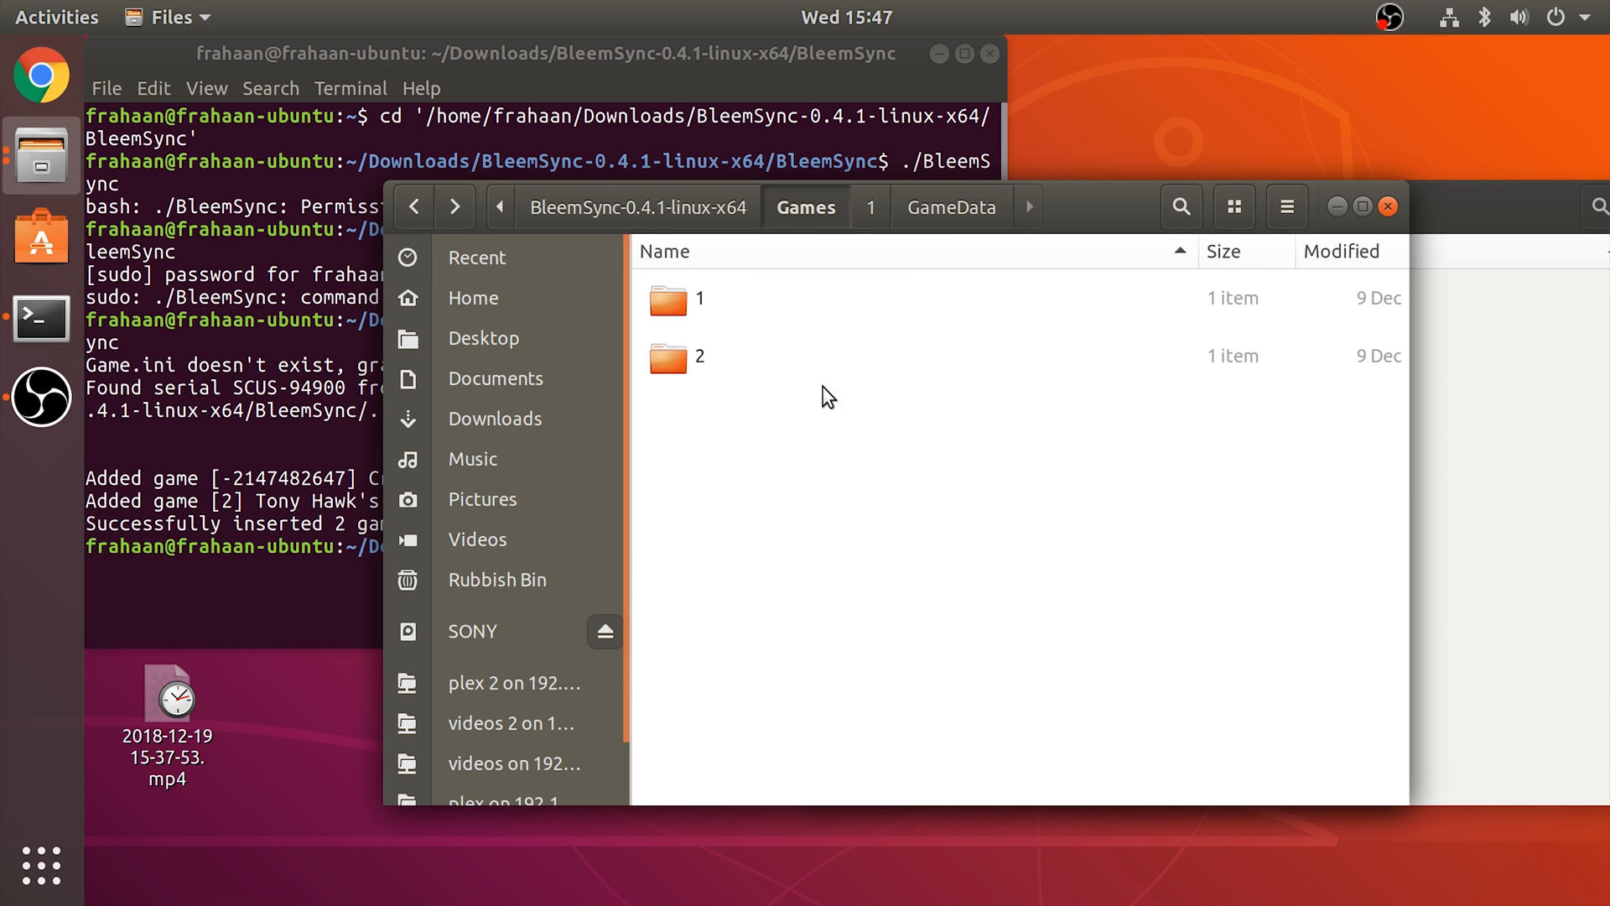
mouse_move(781, 446)
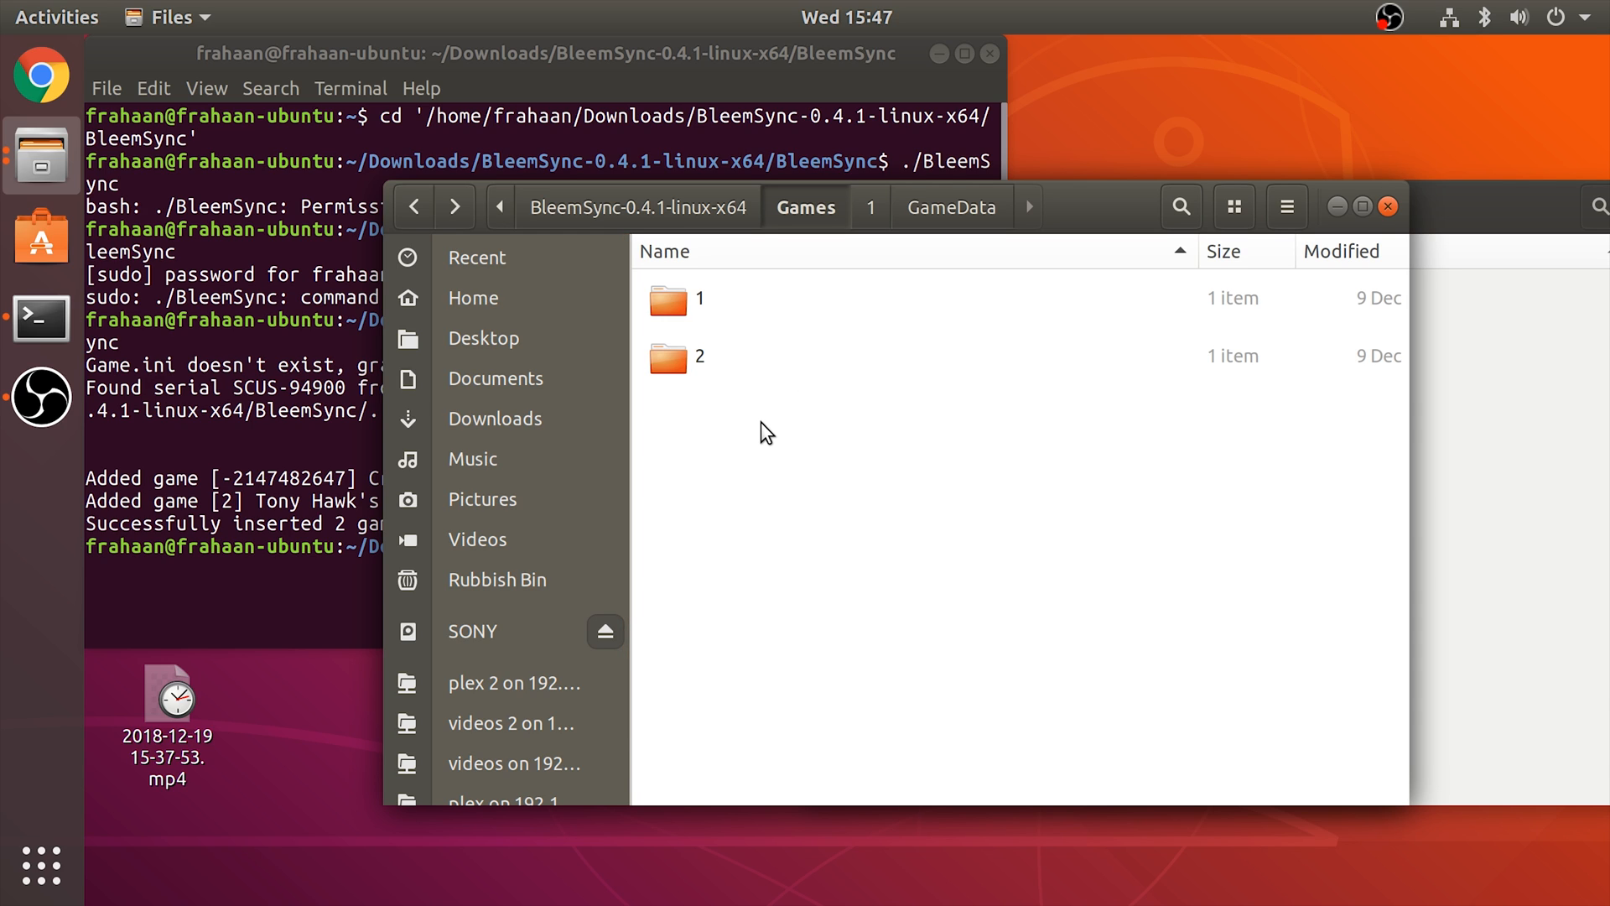
double_click(700, 298)
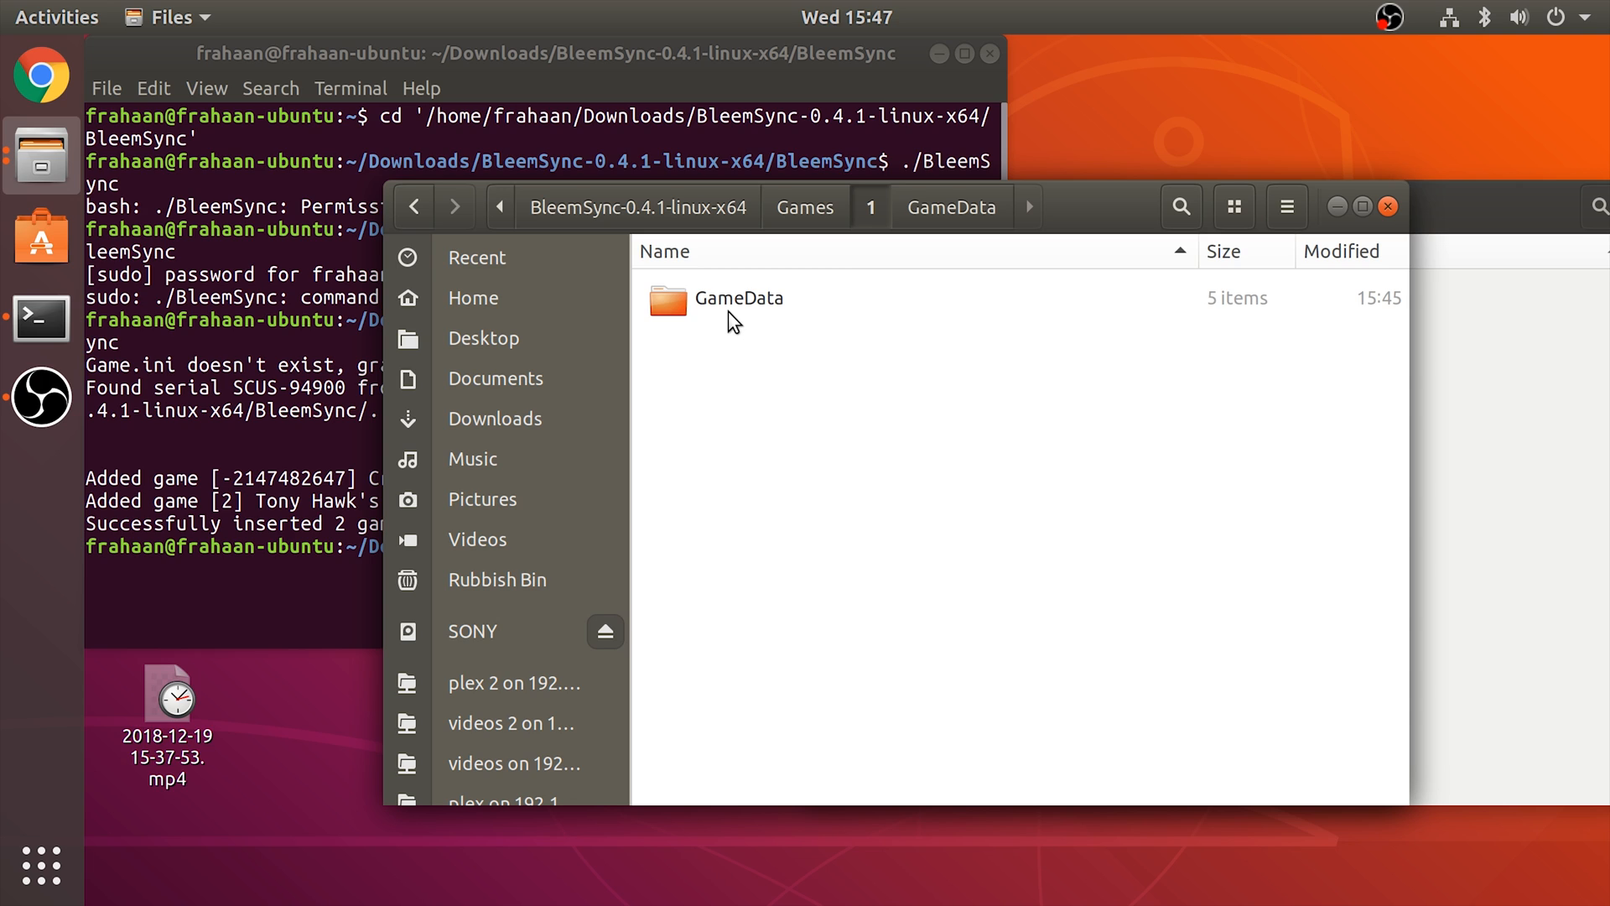
double_click(739, 298)
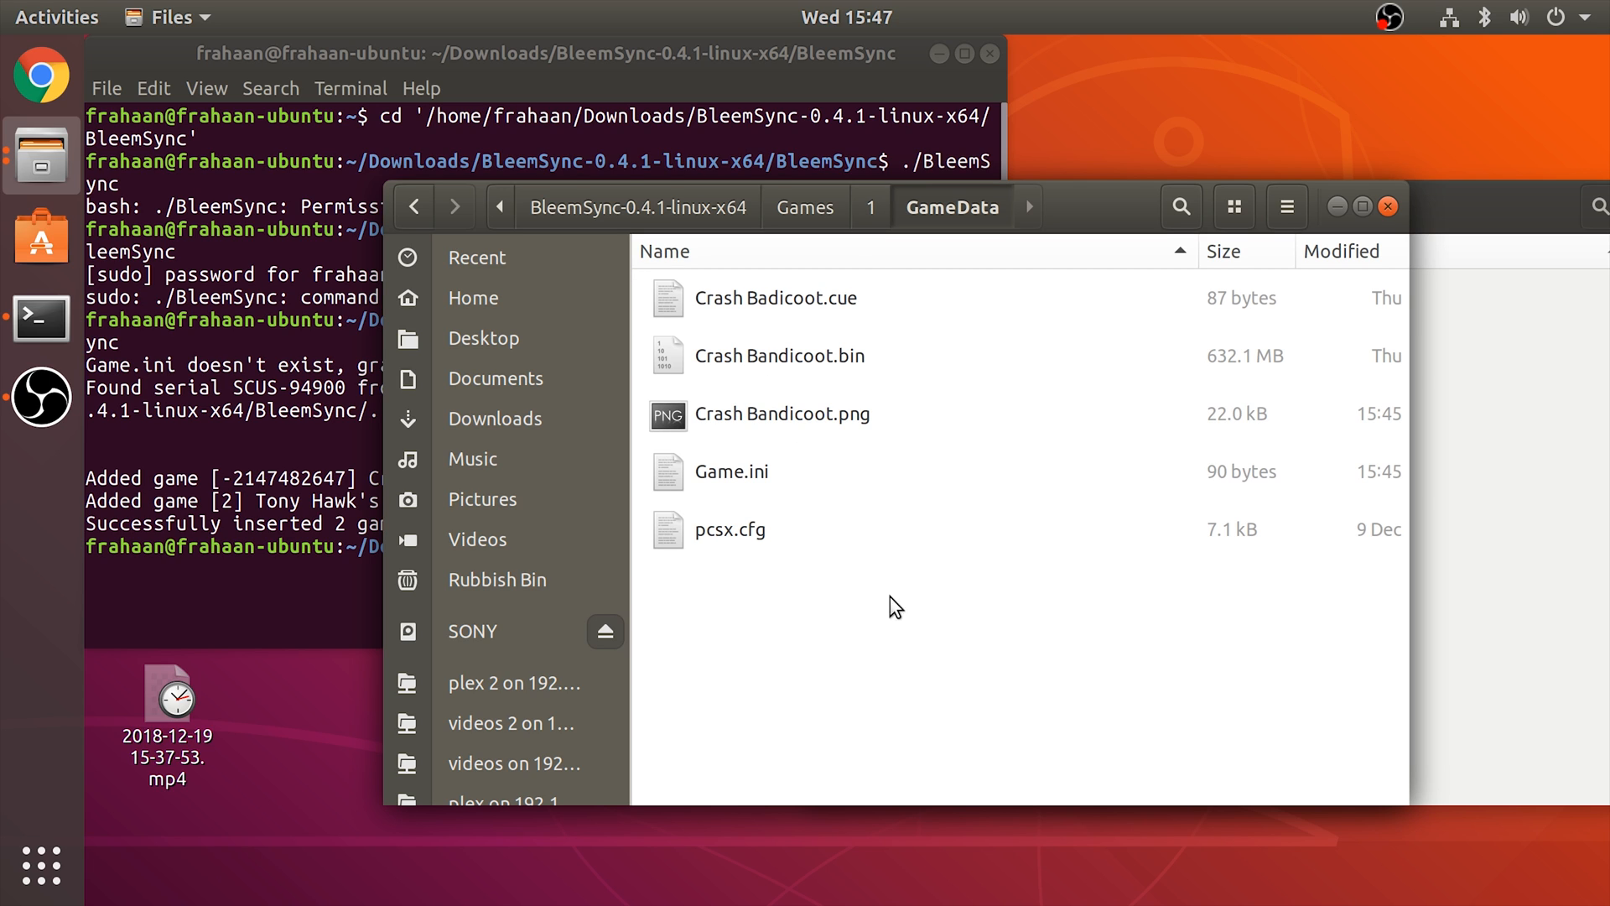
mouse_move(888, 366)
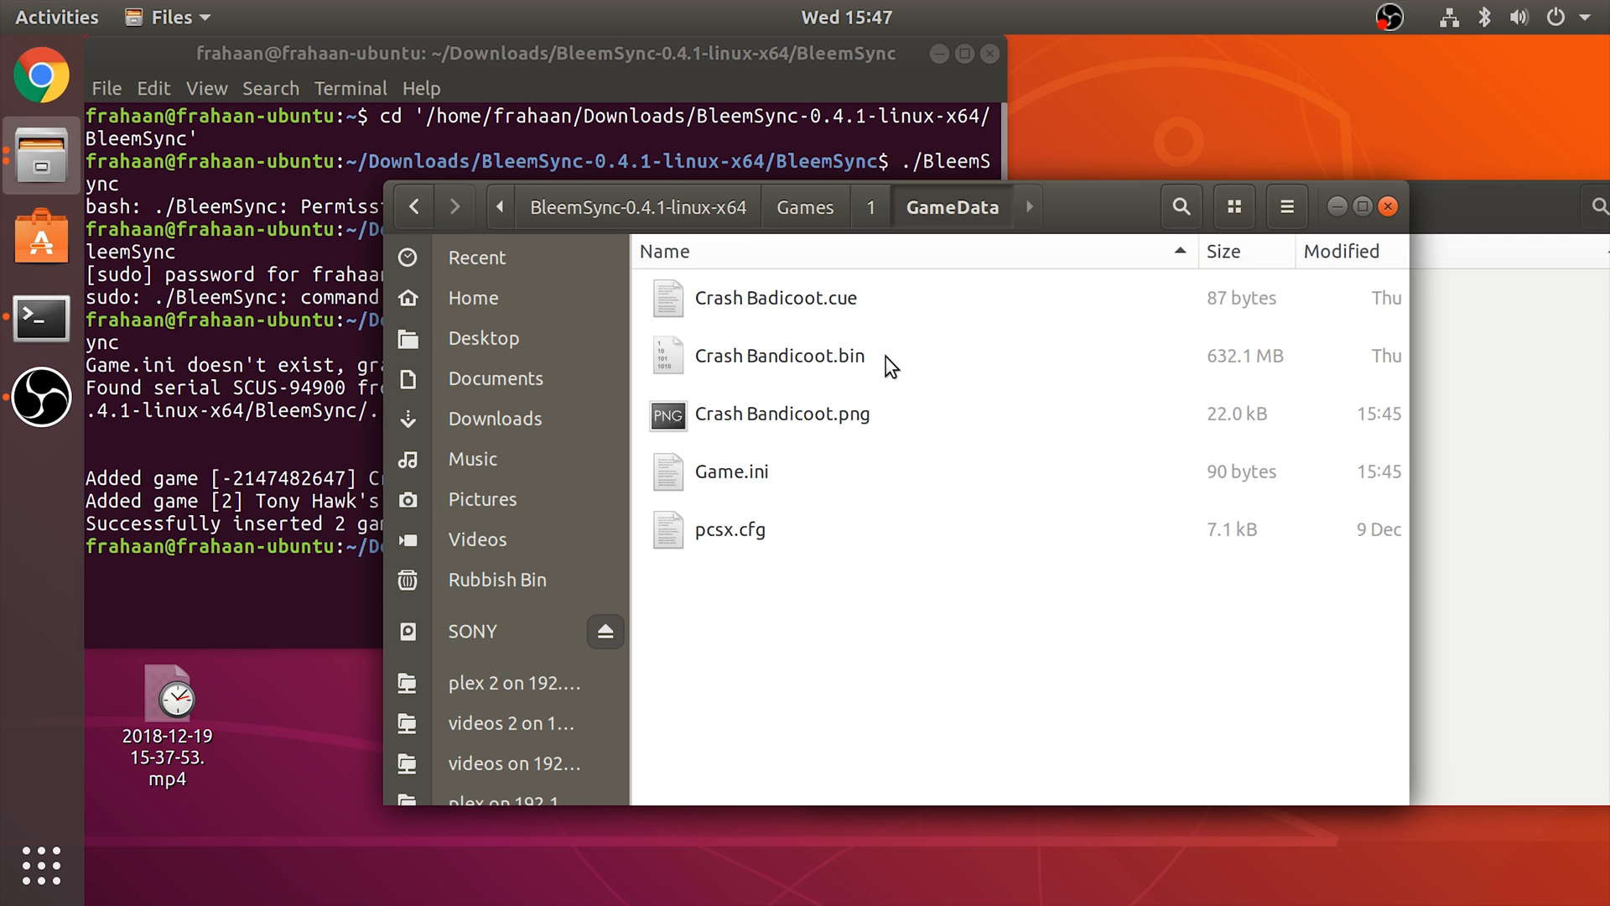
mouse_move(868, 383)
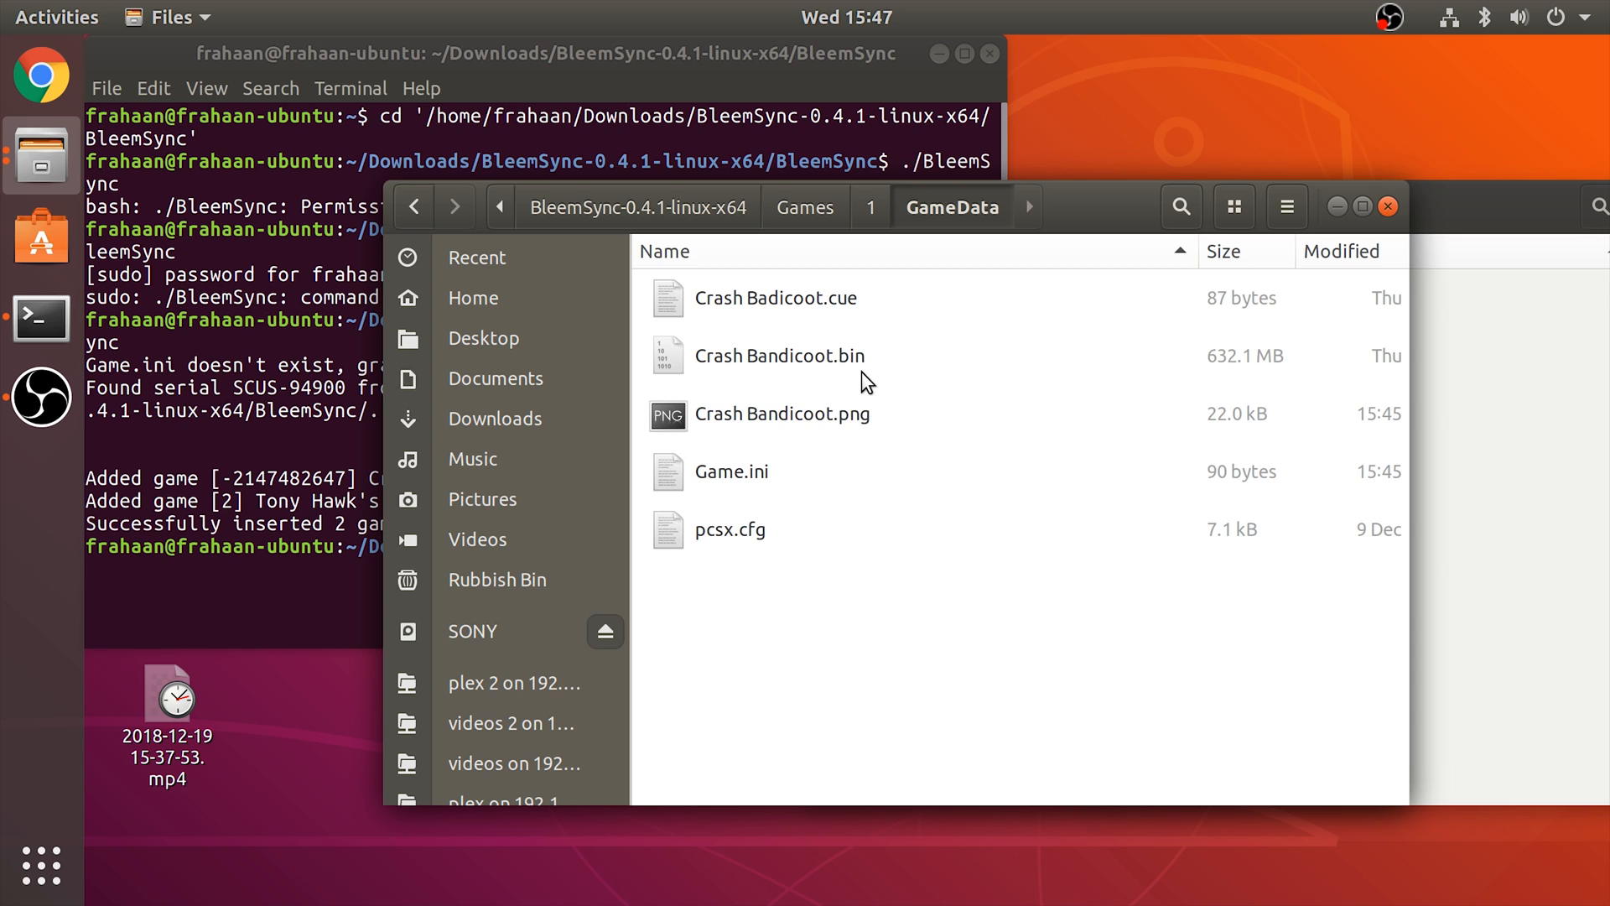
mouse_move(857, 394)
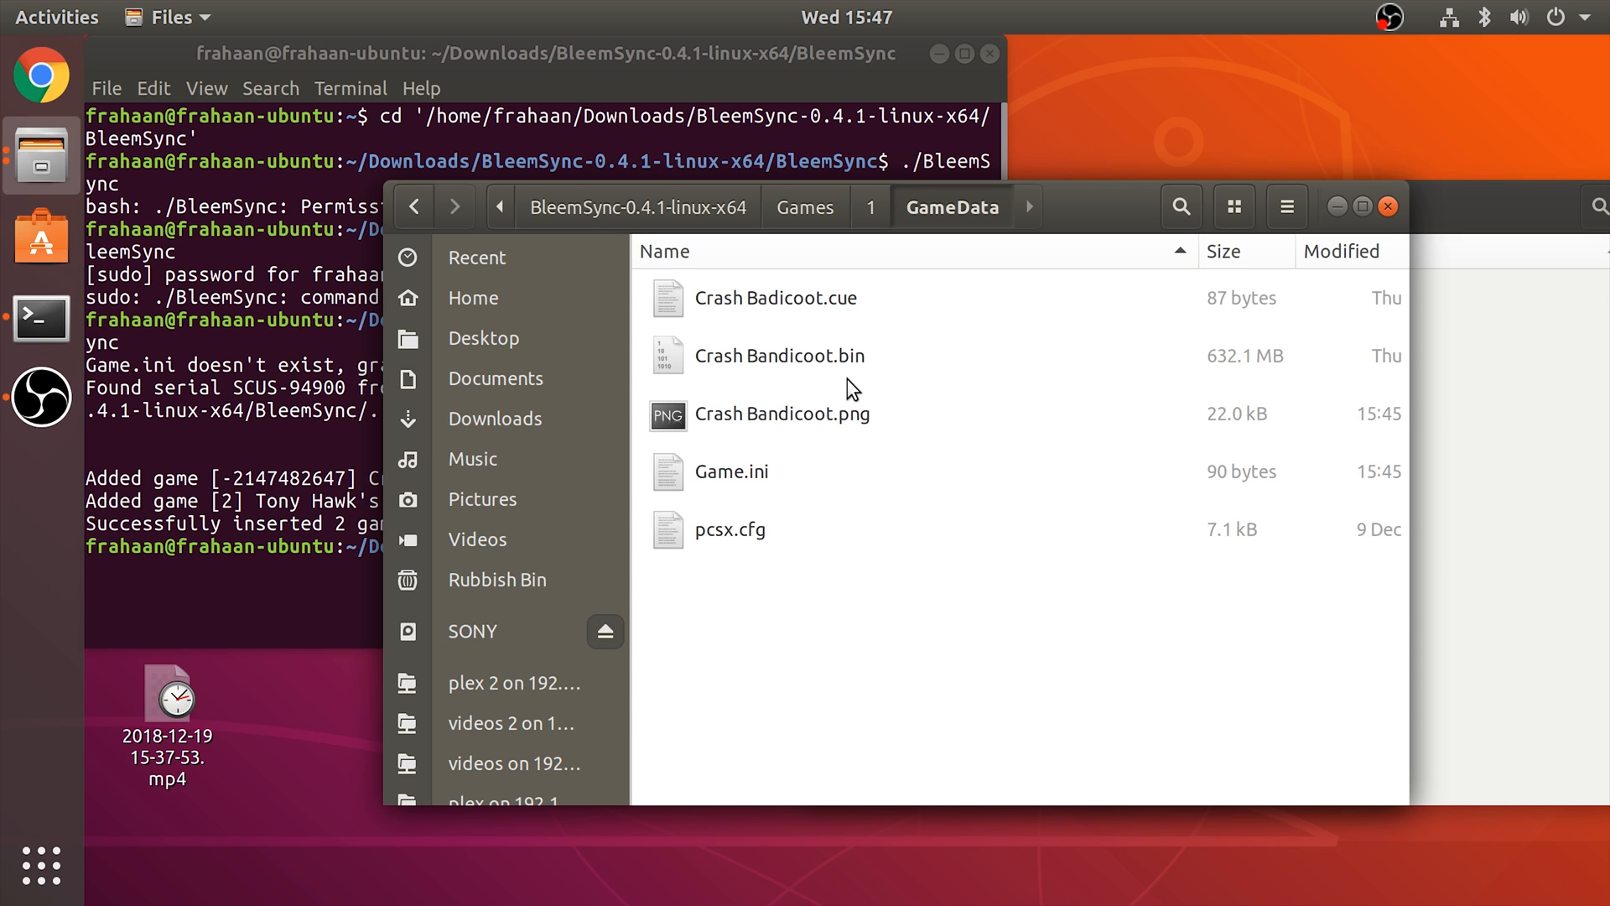
mouse_move(688, 554)
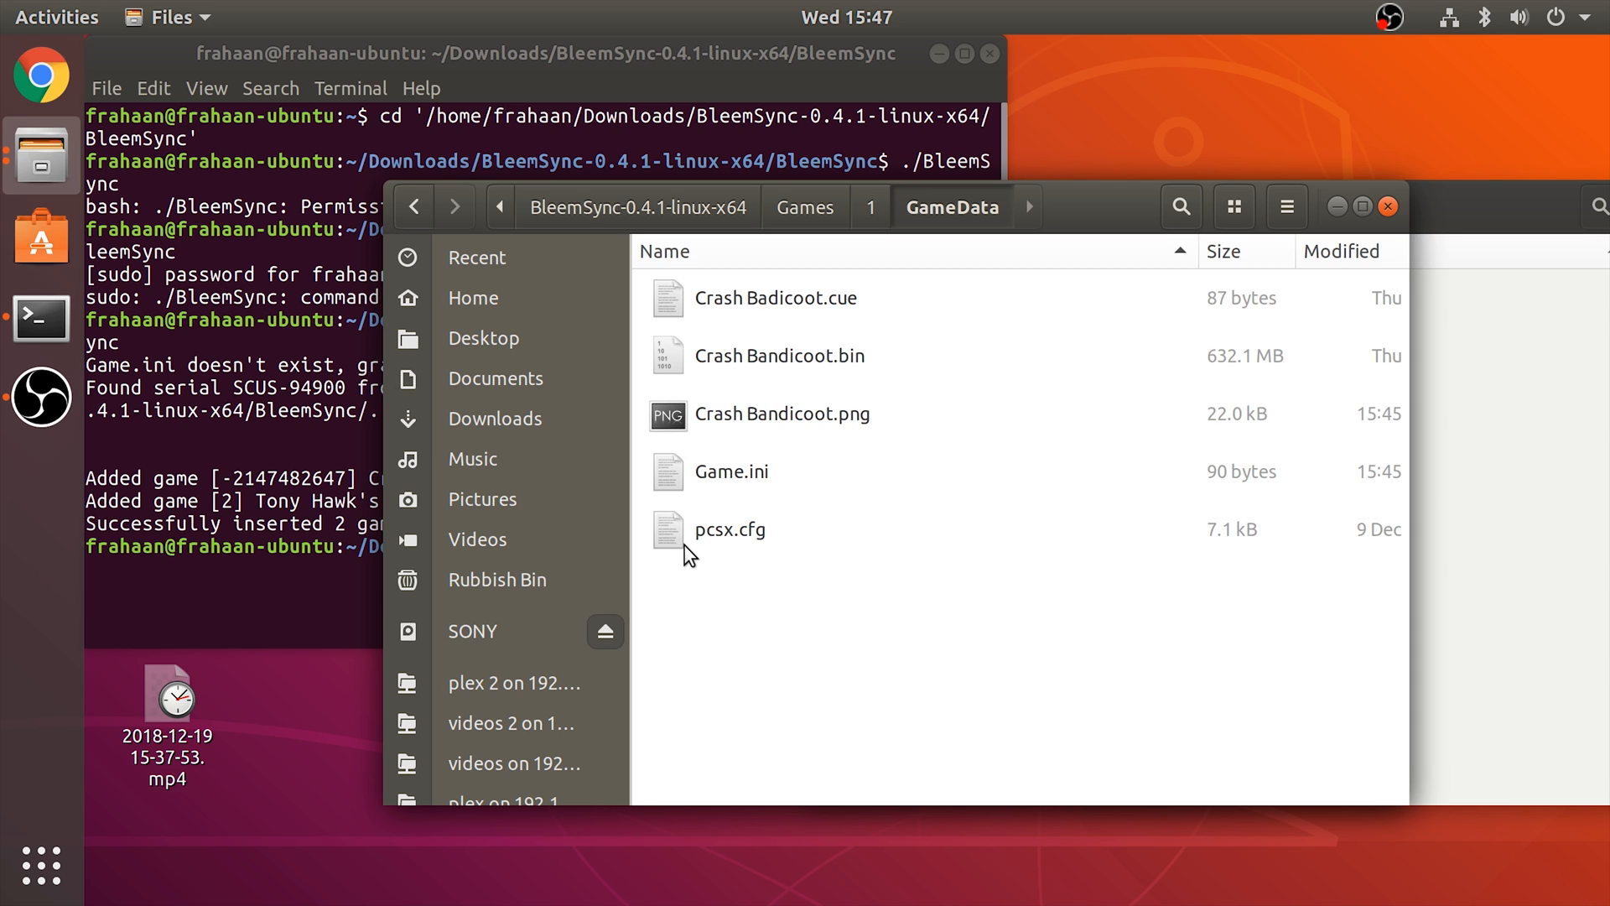
mouse_move(738, 553)
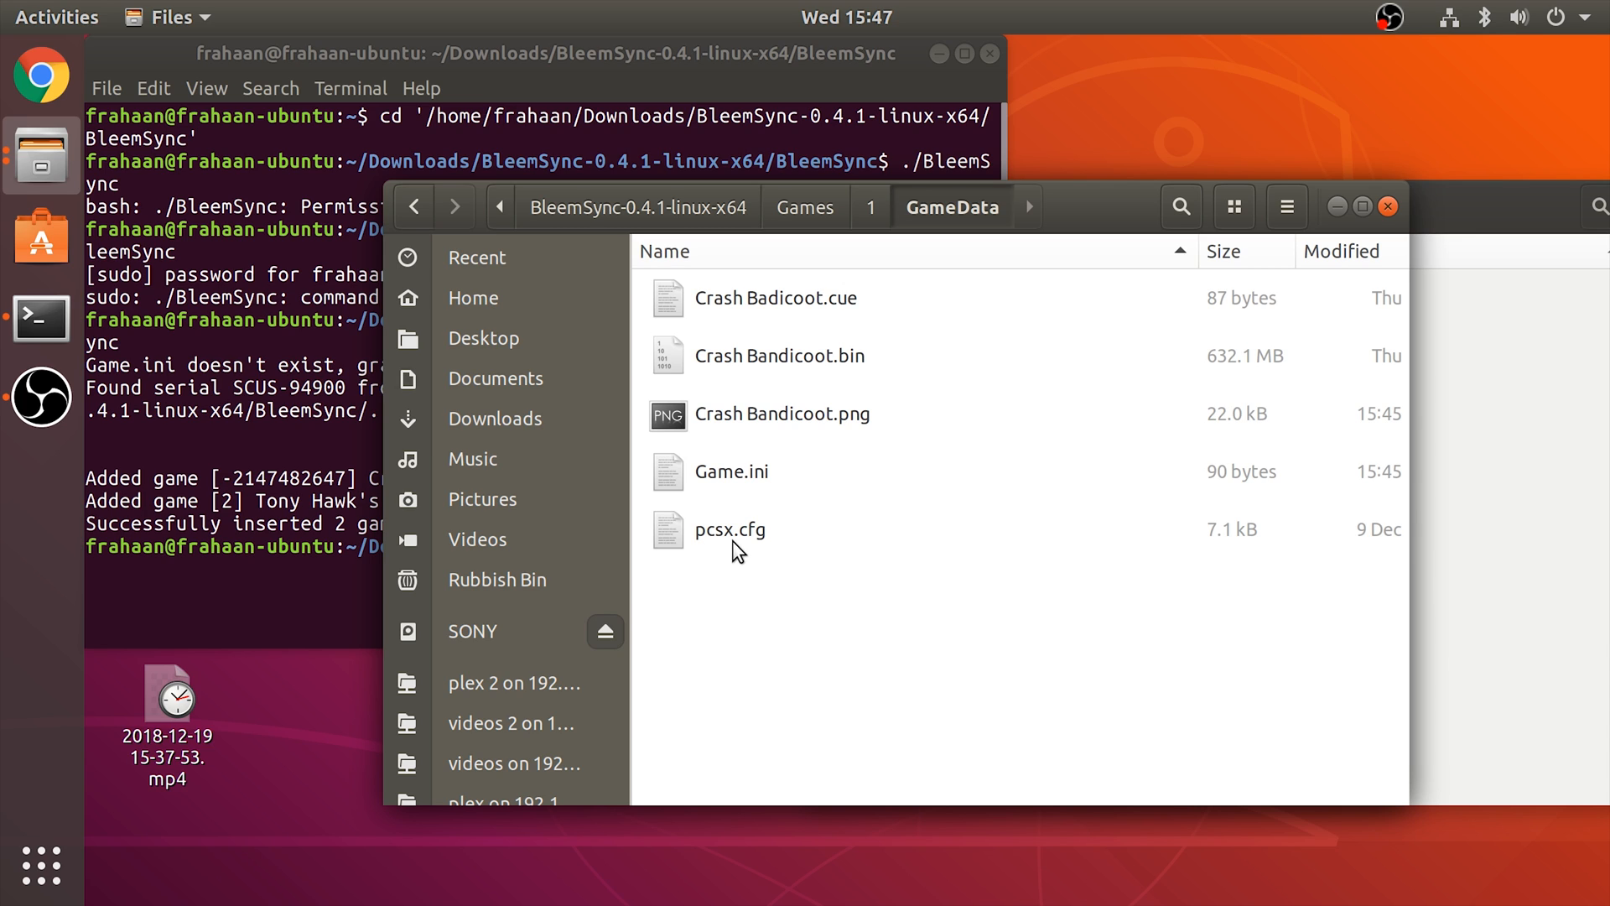
mouse_move(732, 542)
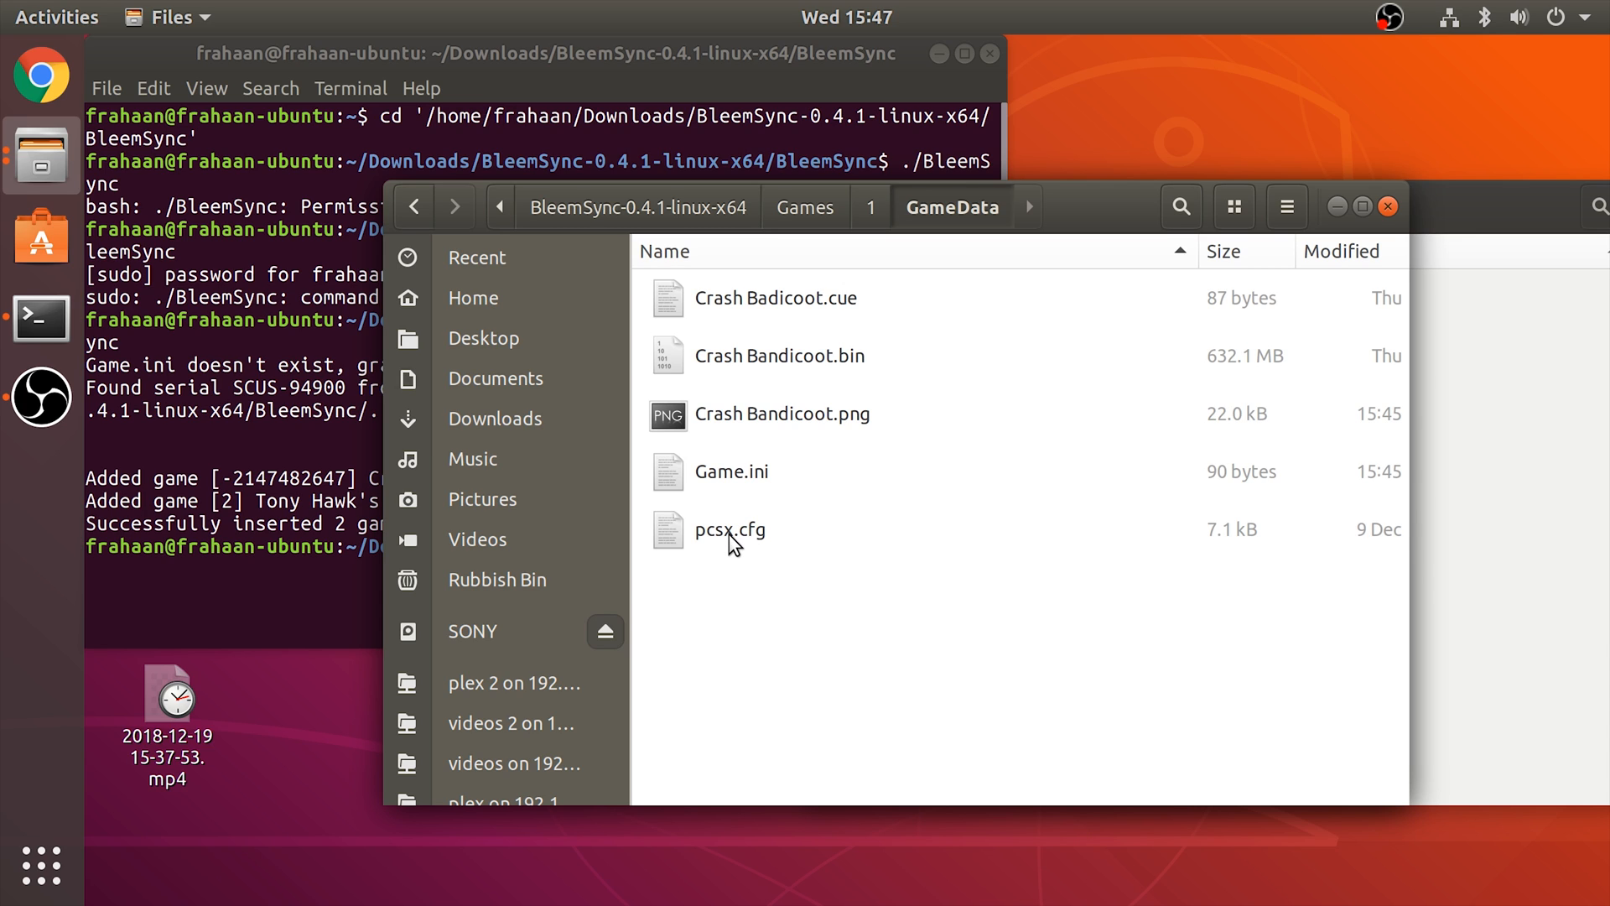
mouse_move(731, 572)
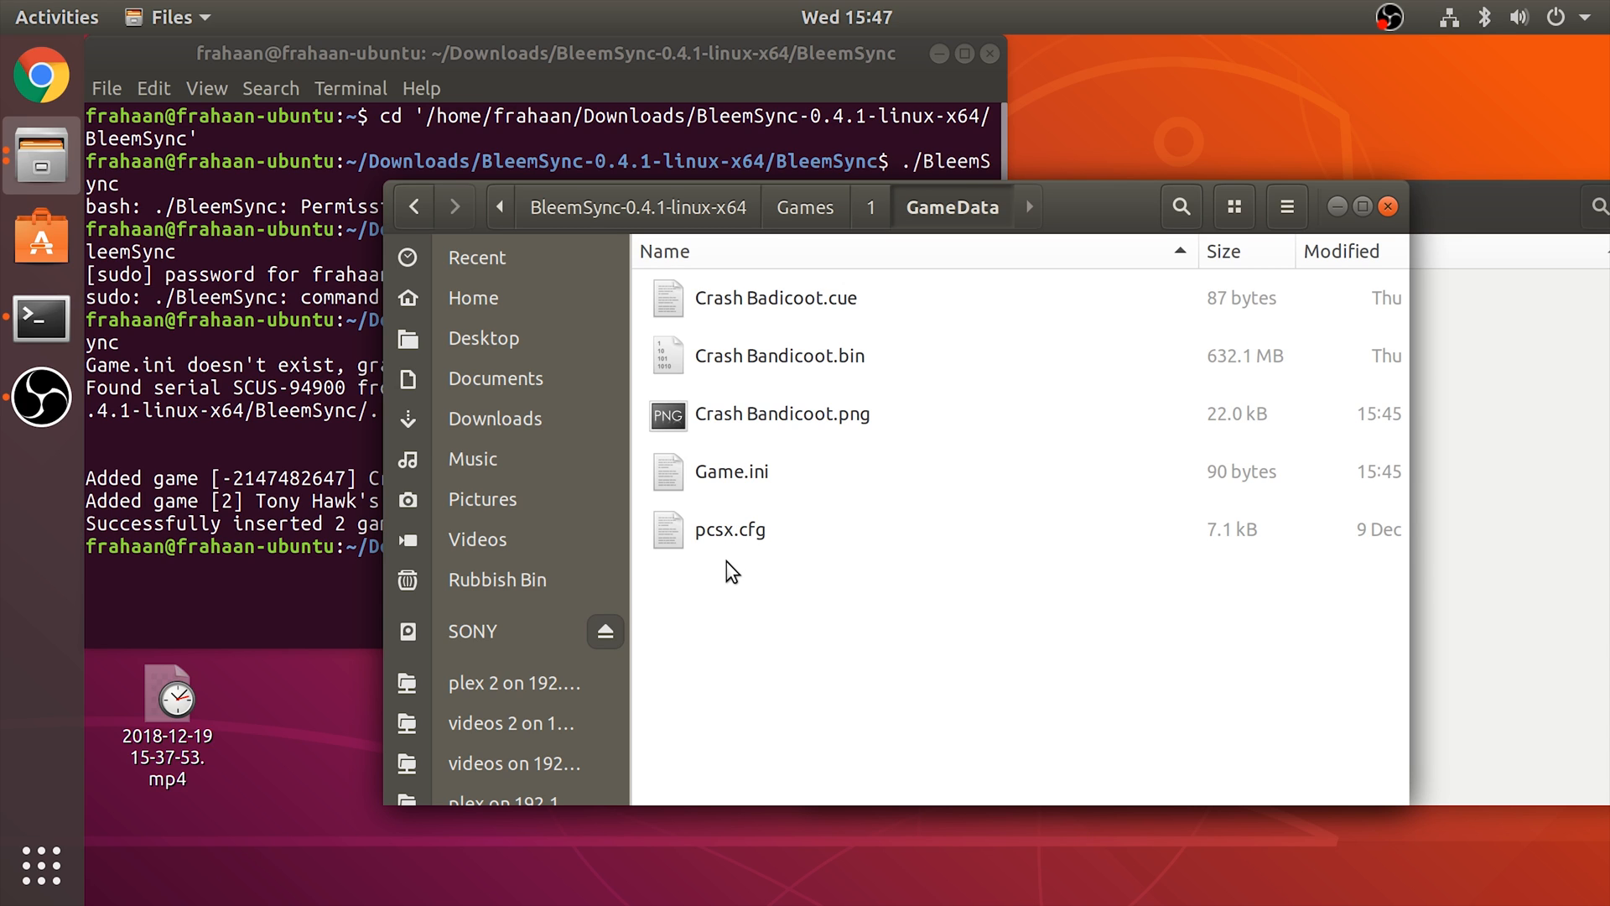
mouse_move(741, 536)
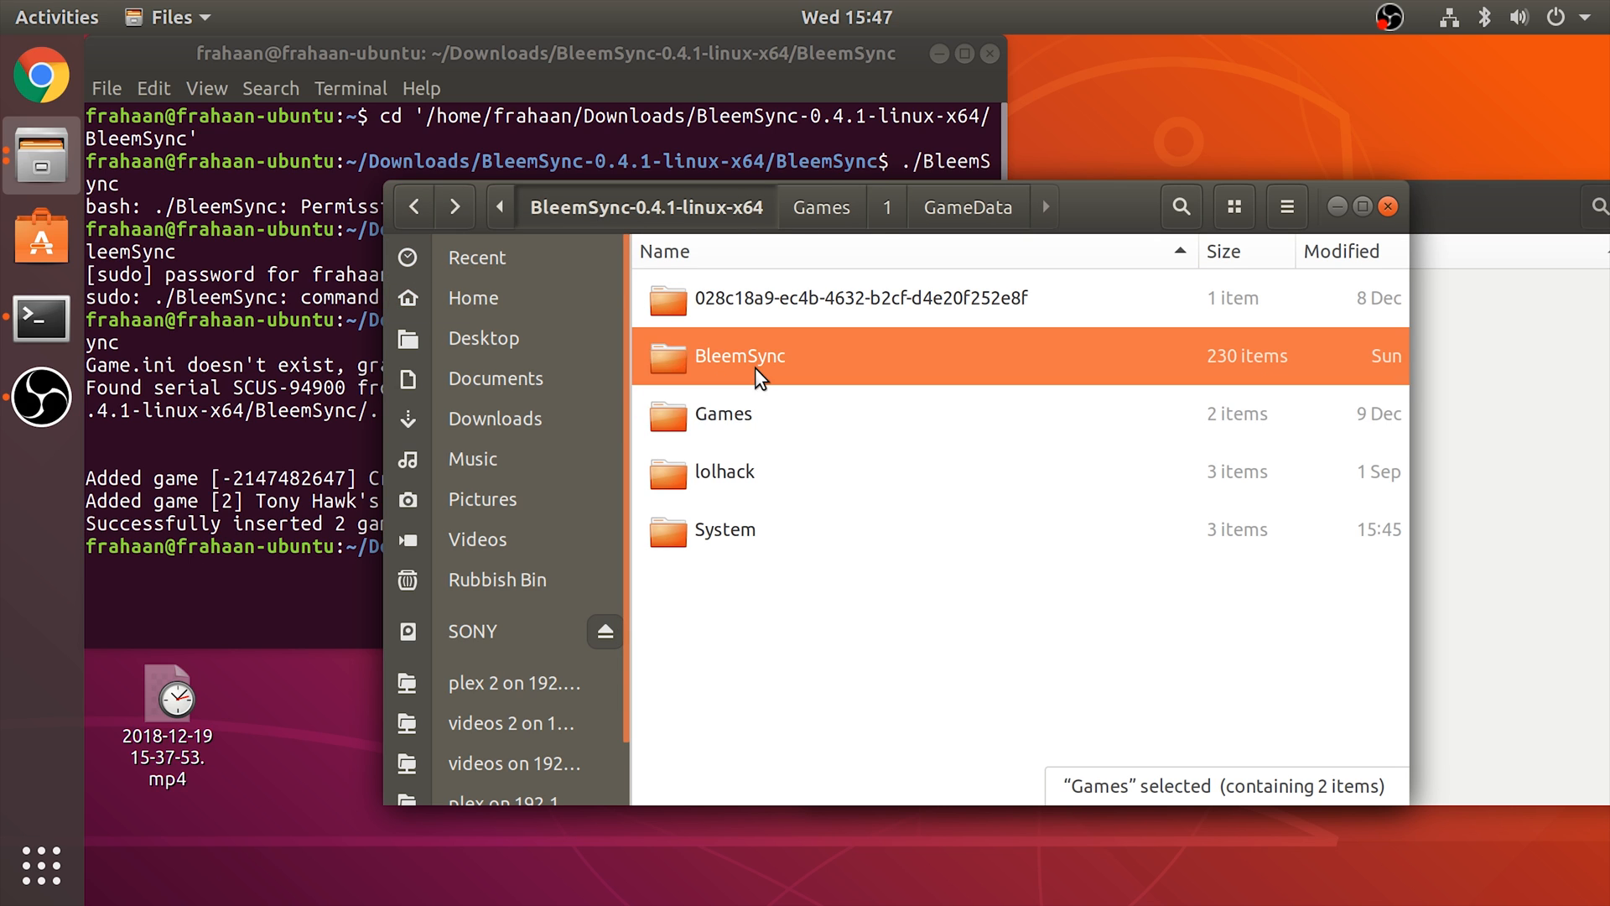
double_click(740, 356)
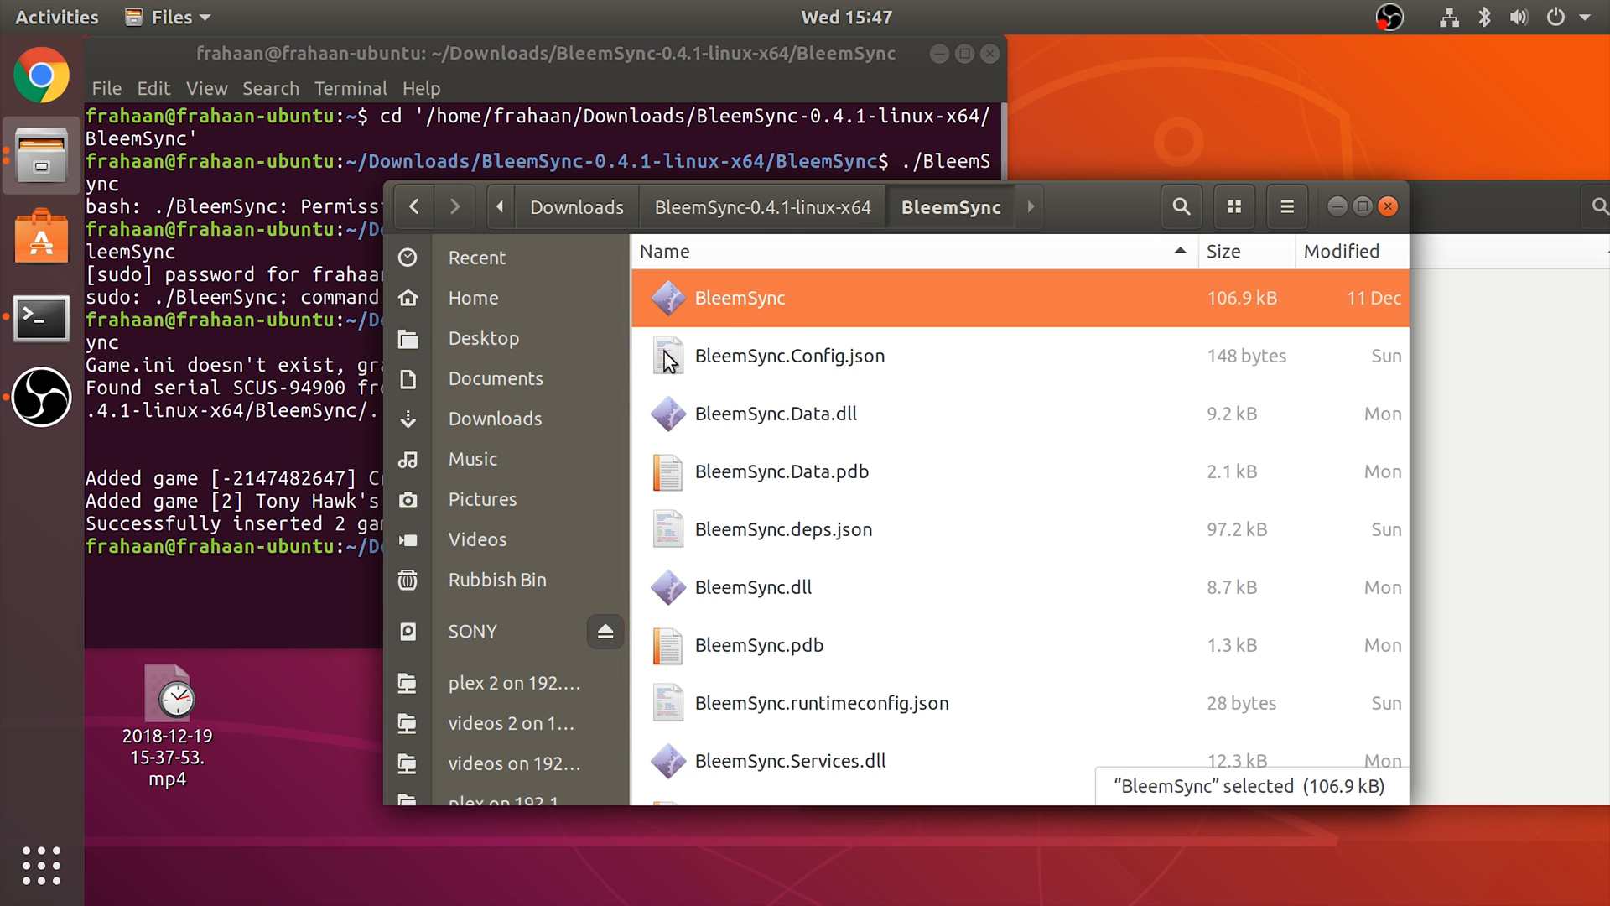
mouse_move(1115, 221)
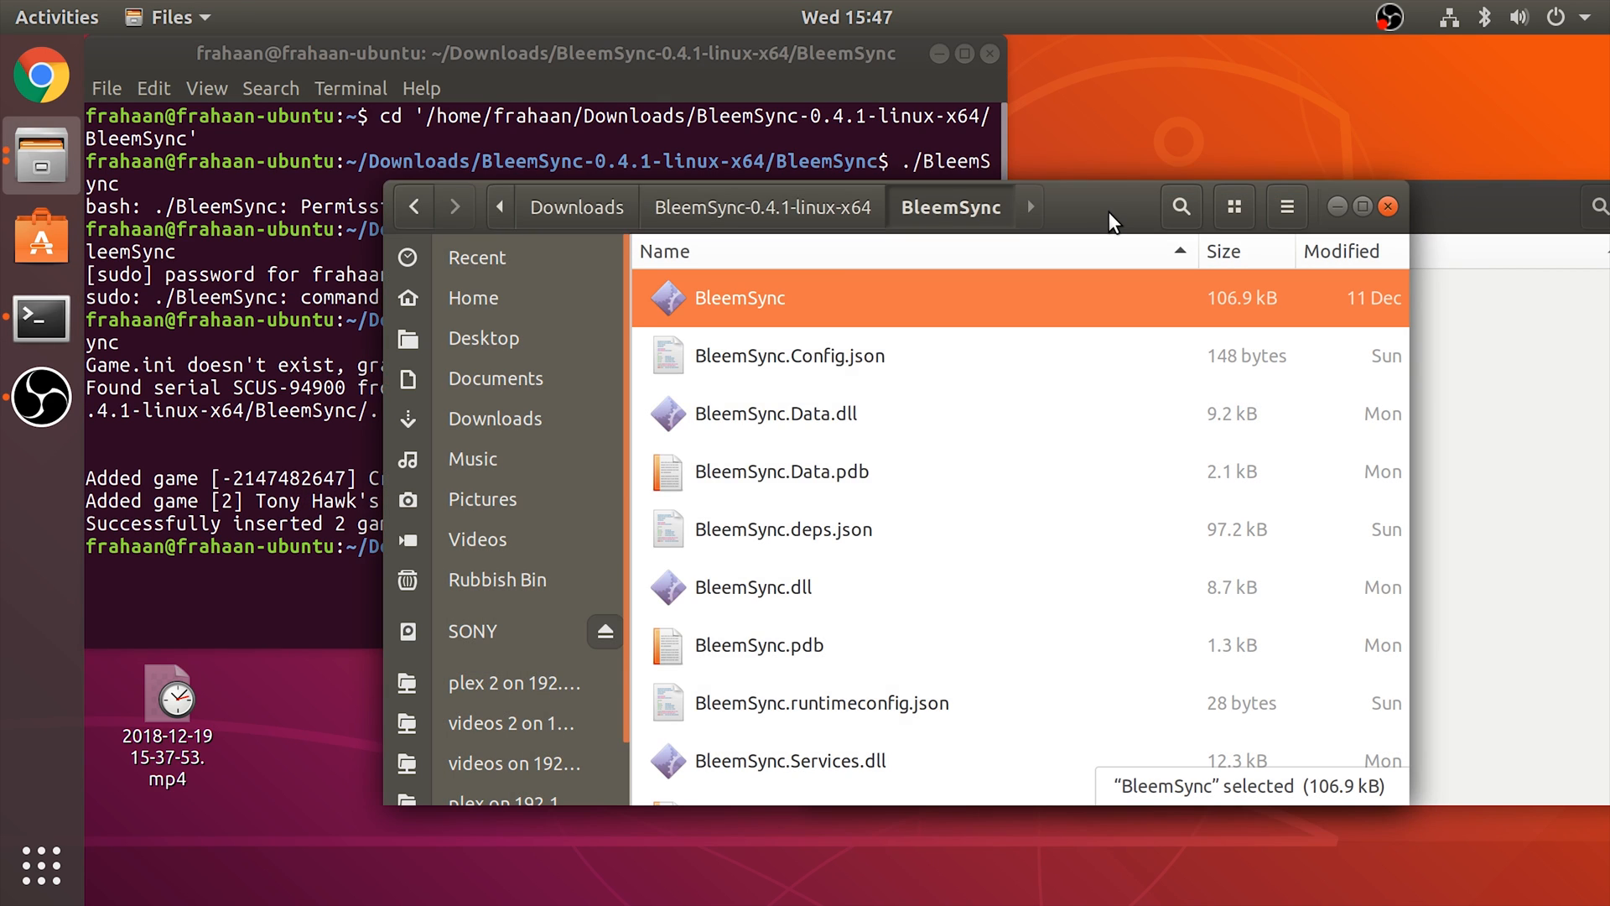
mouse_move(766, 322)
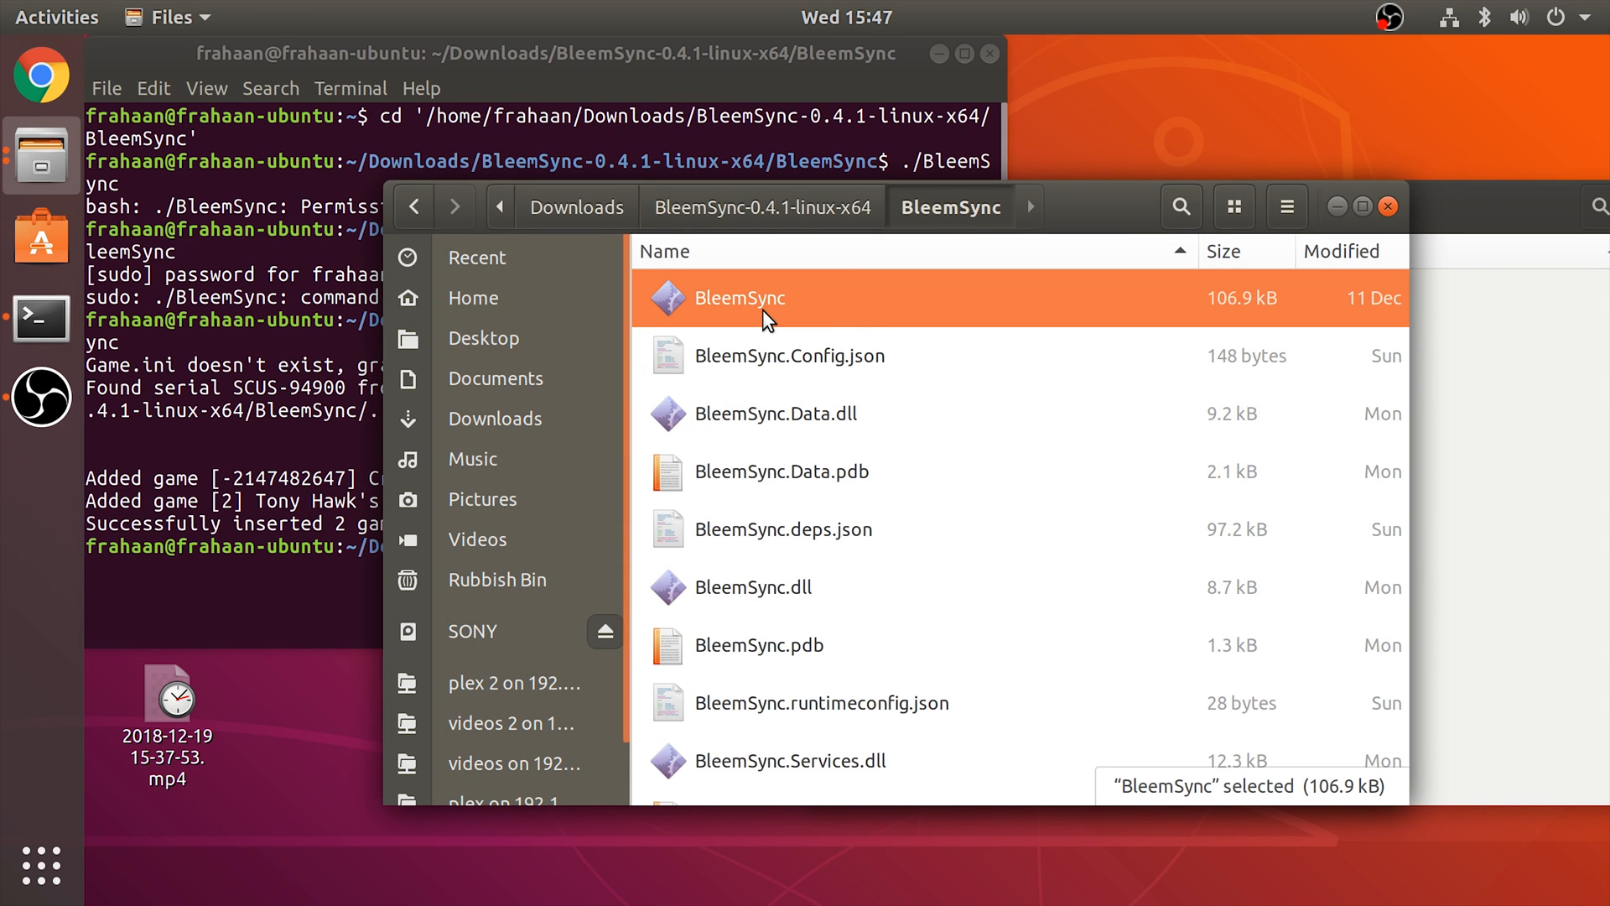
click(741, 297)
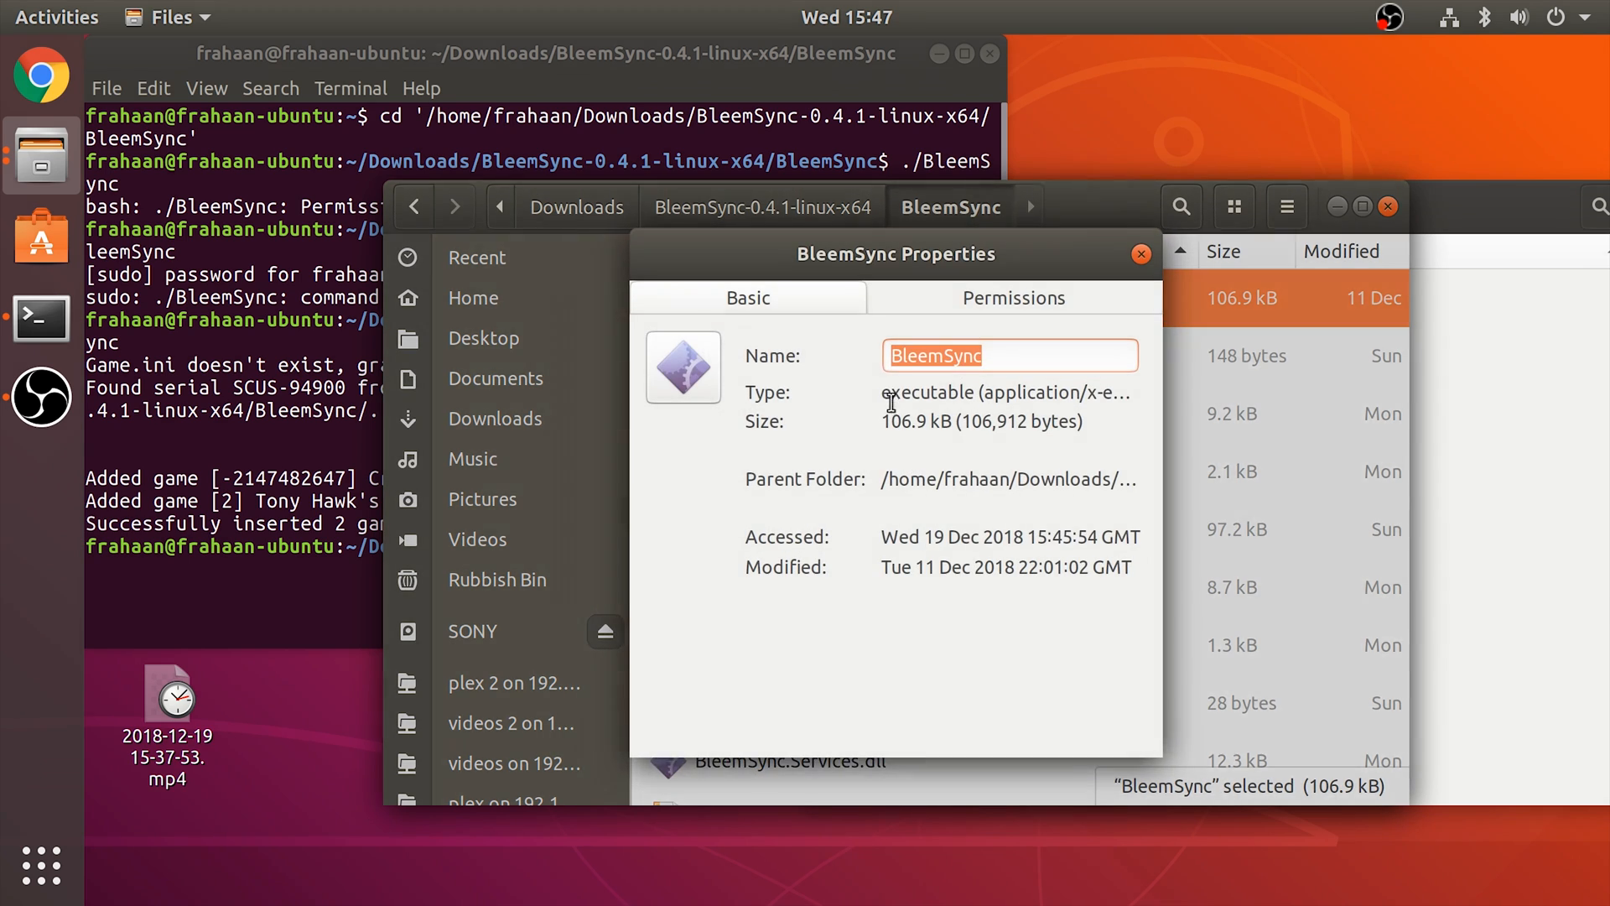
click(1012, 297)
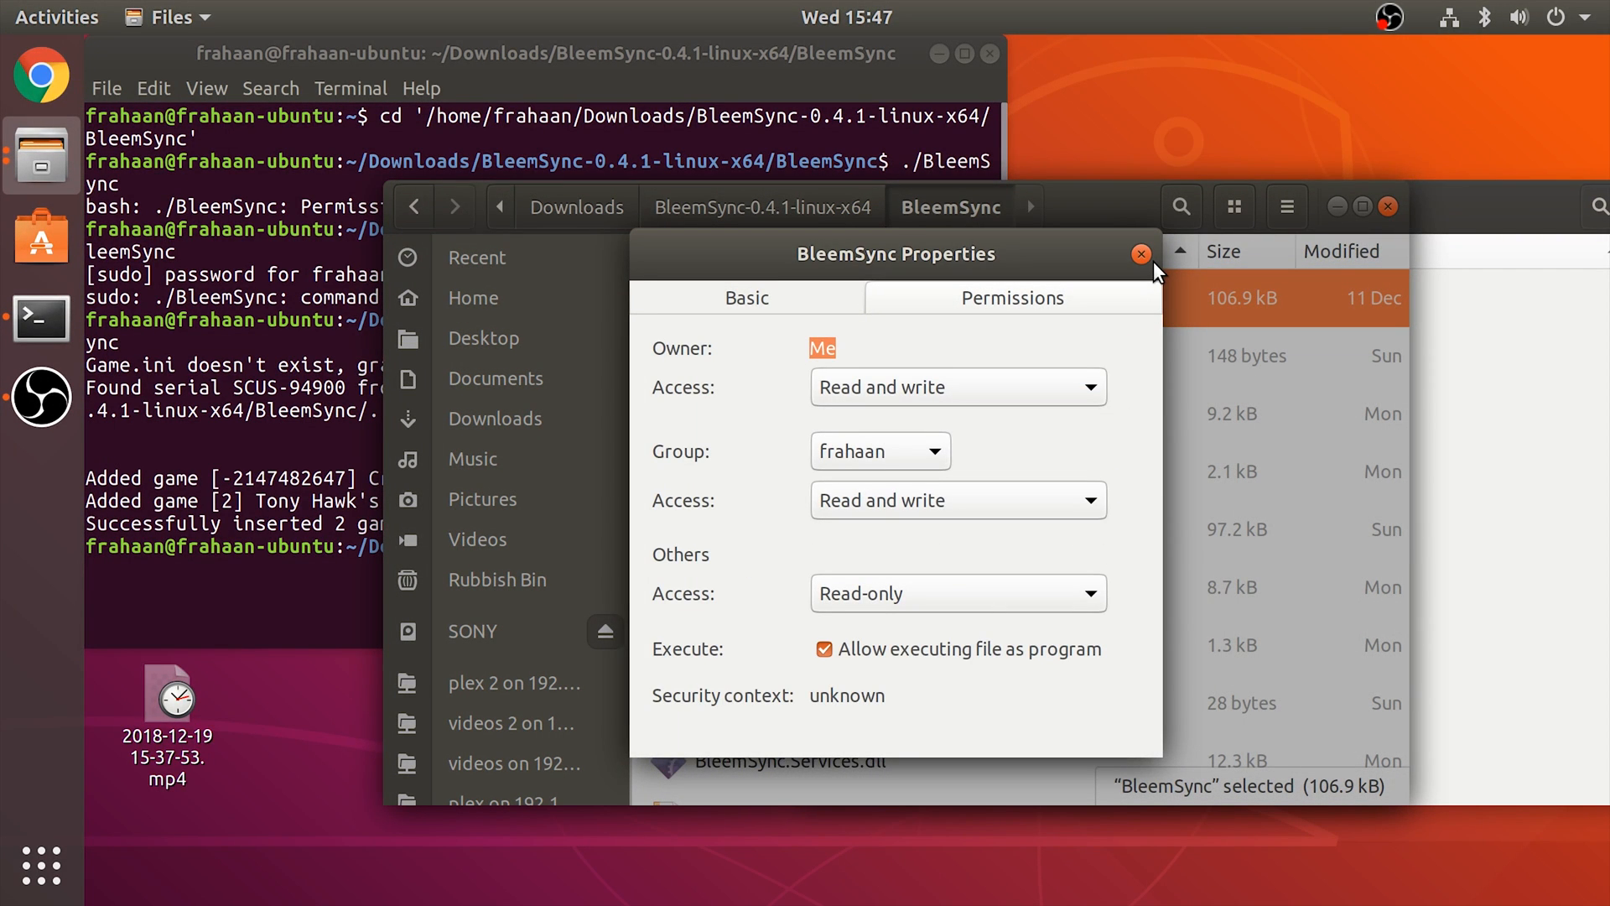
click(1140, 254)
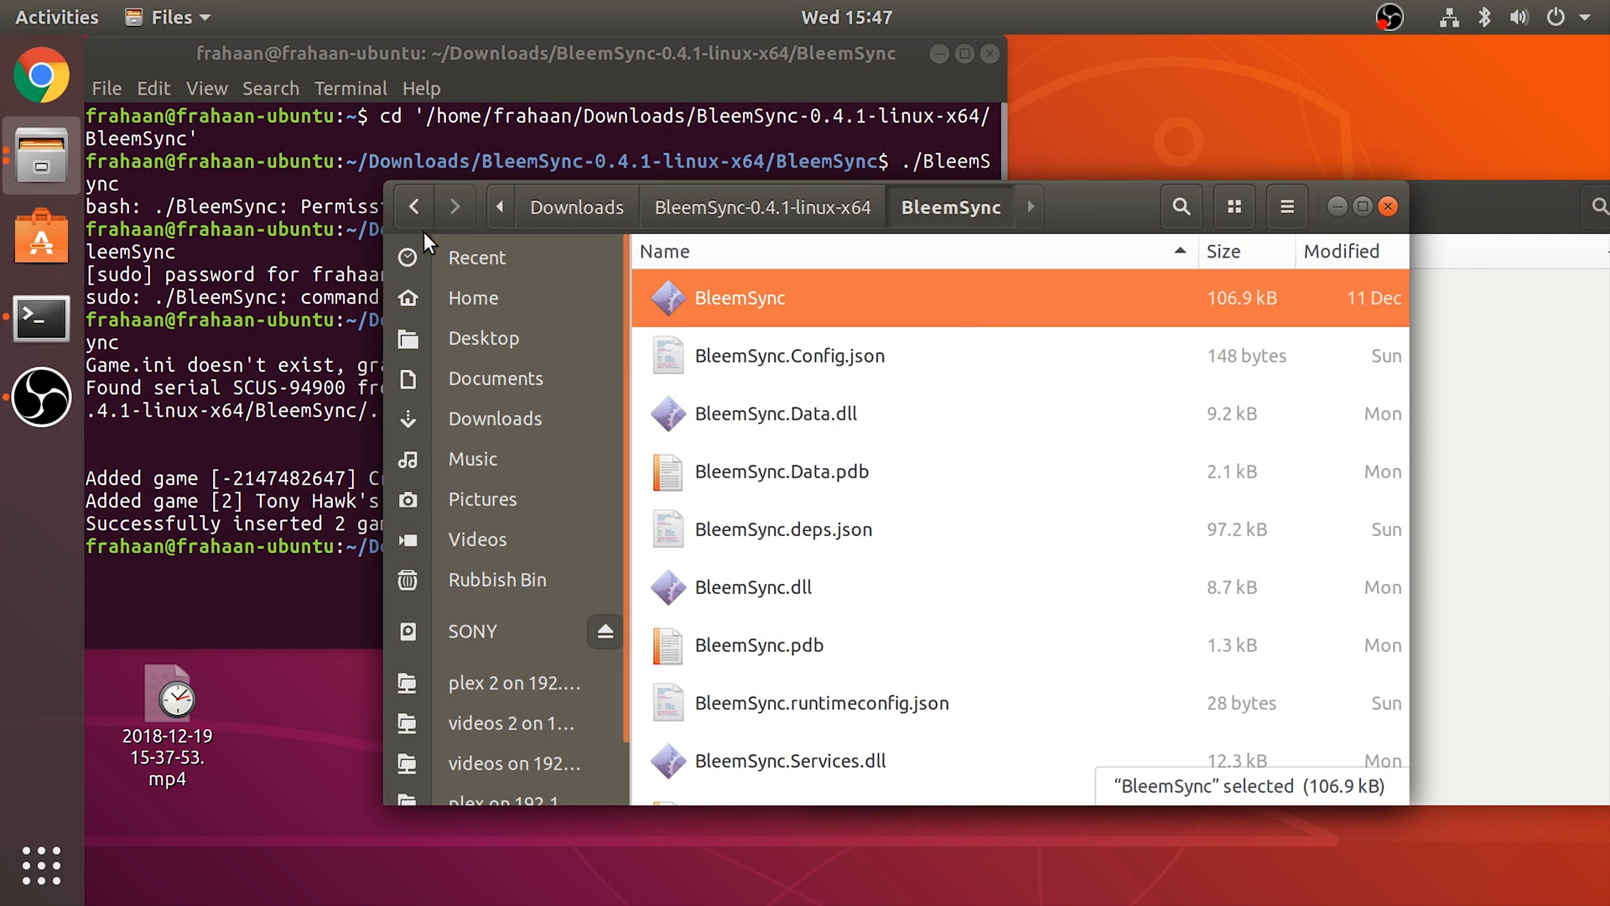
click(763, 206)
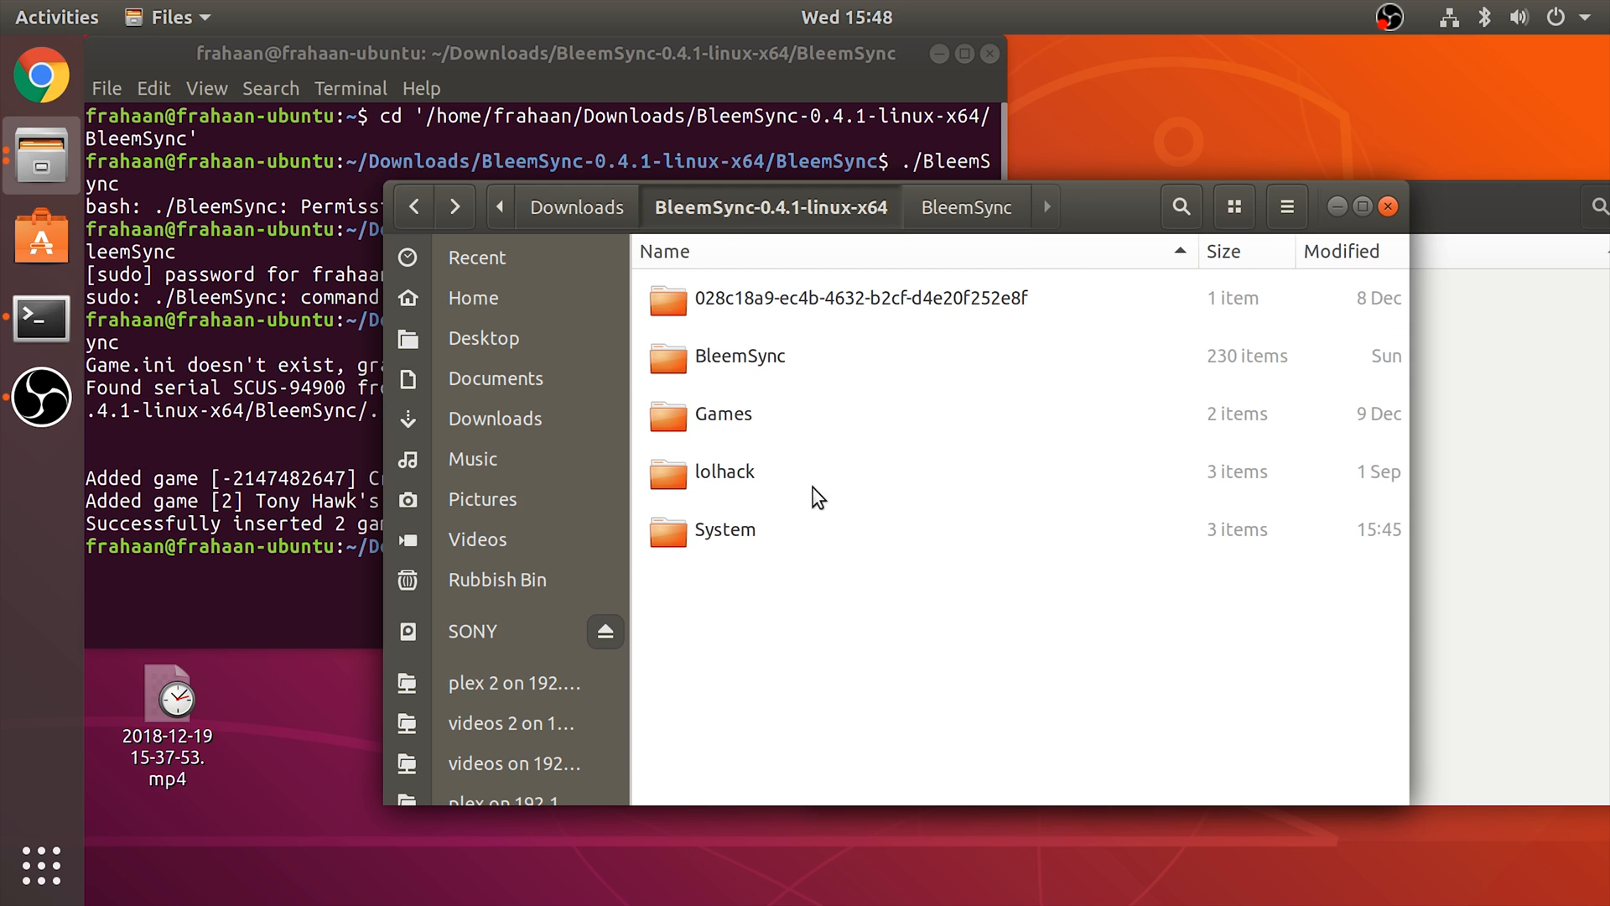
Copy every BleemSync package folder and paste them onto the SONY drive
key(ctrl+a)
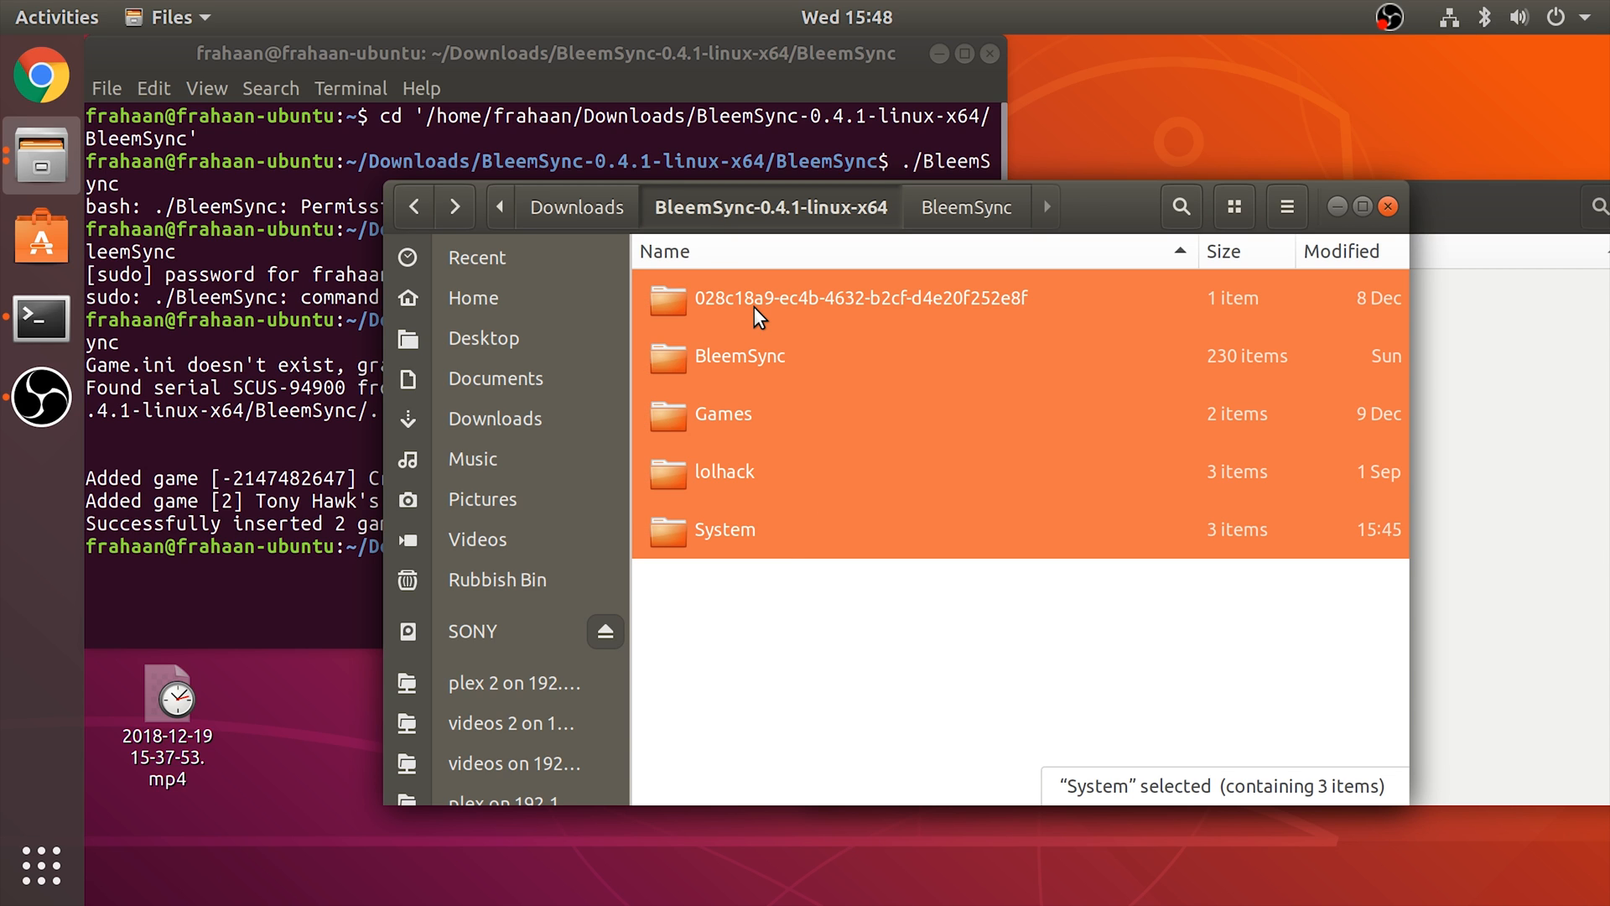
key(ctrl+a)
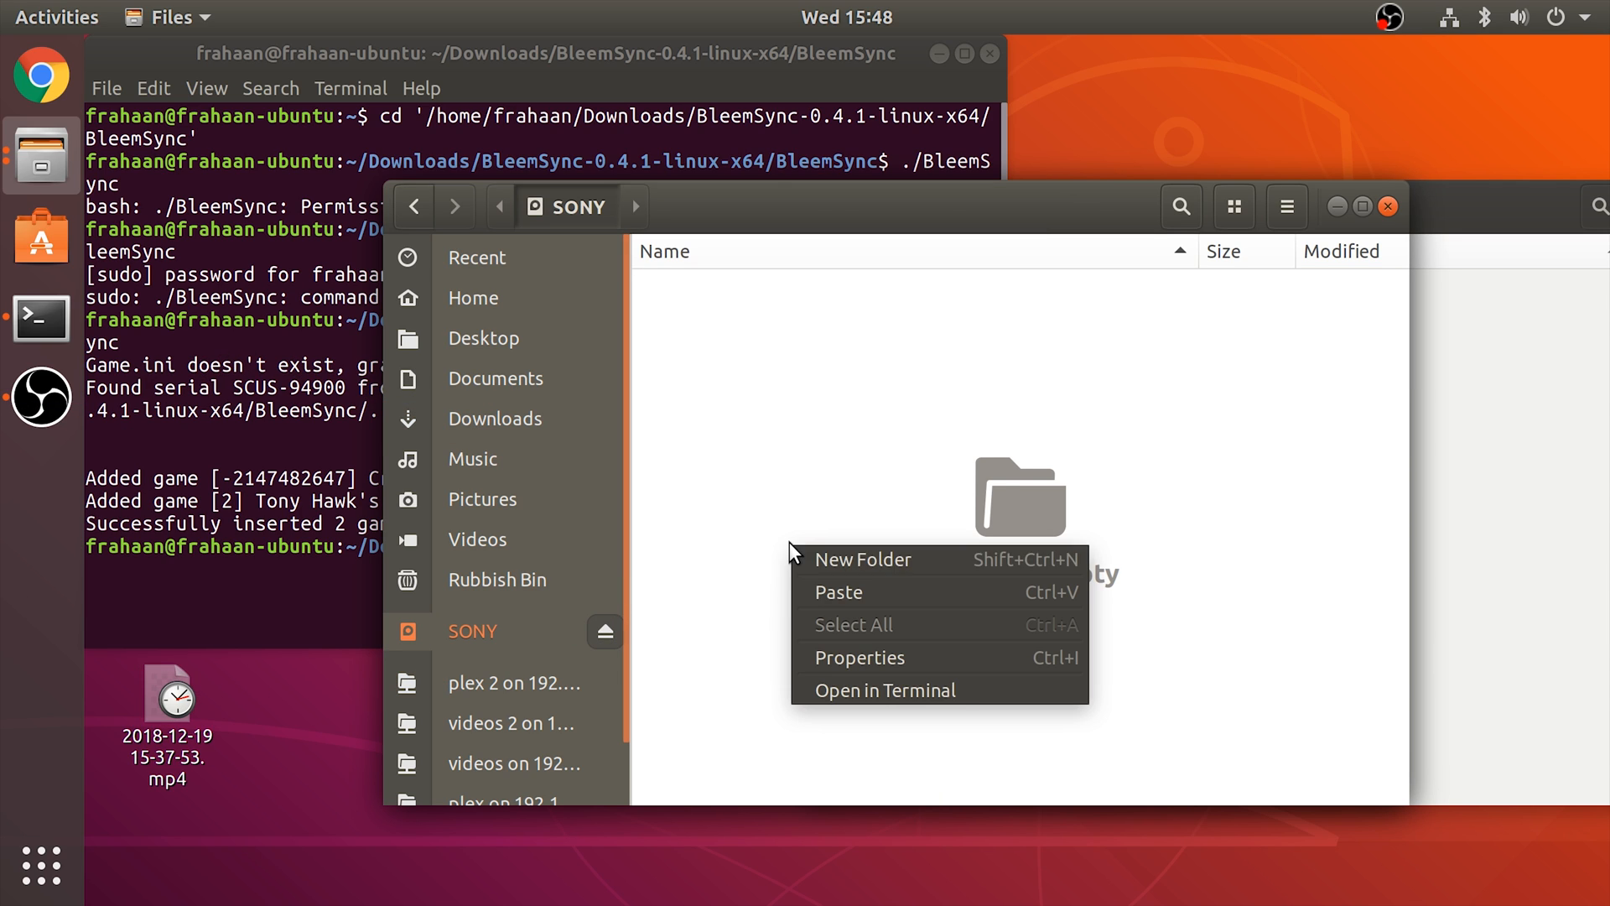
click(838, 591)
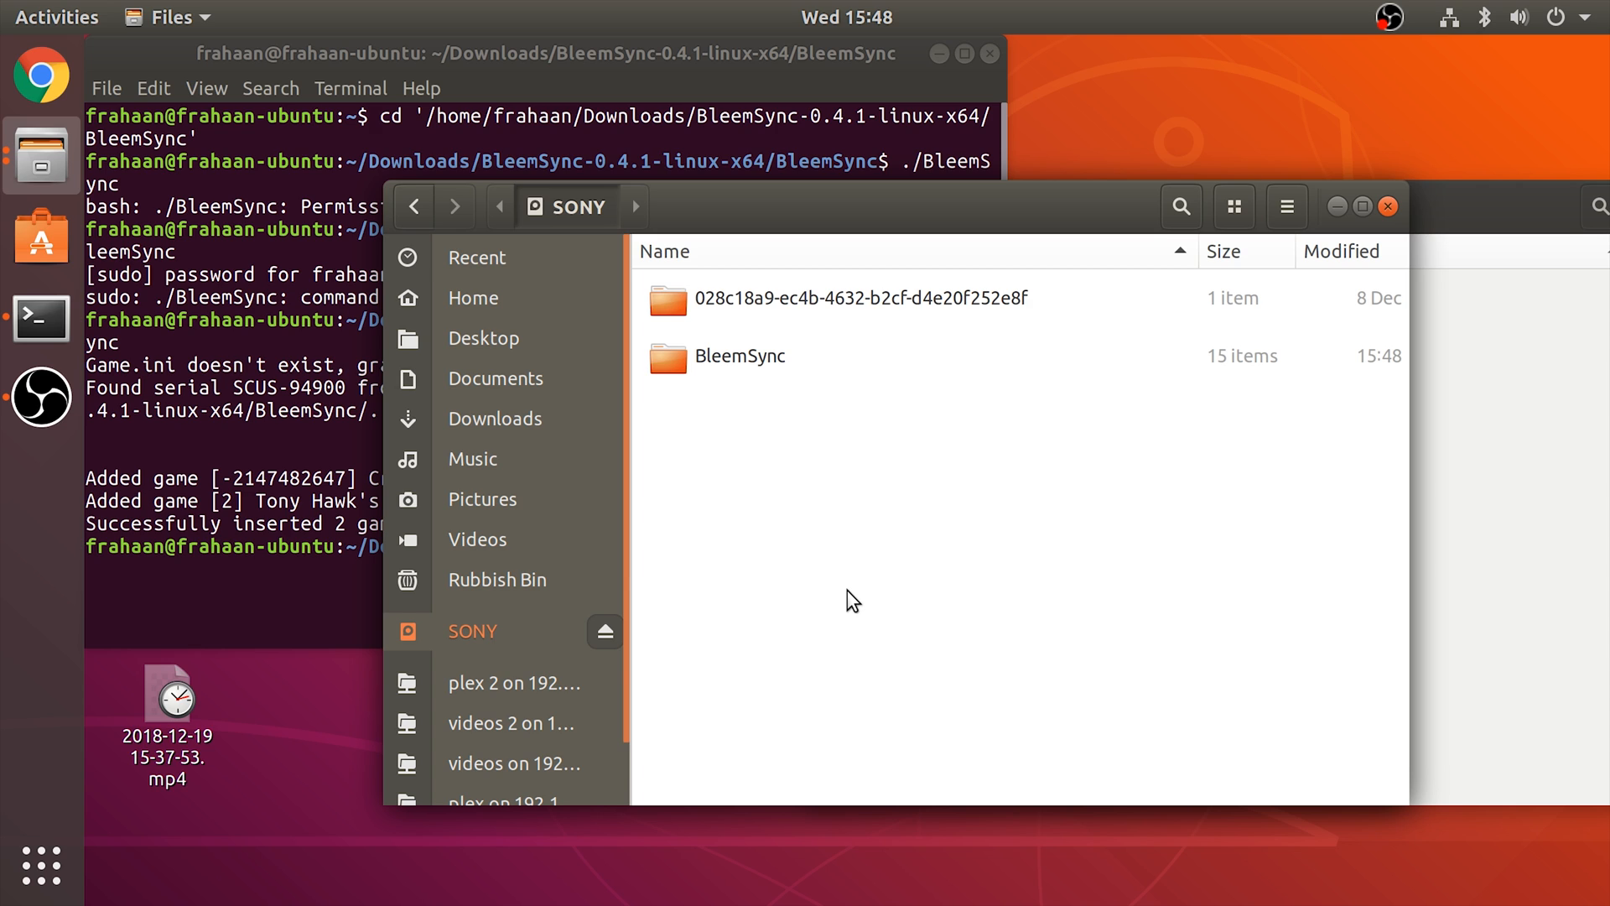